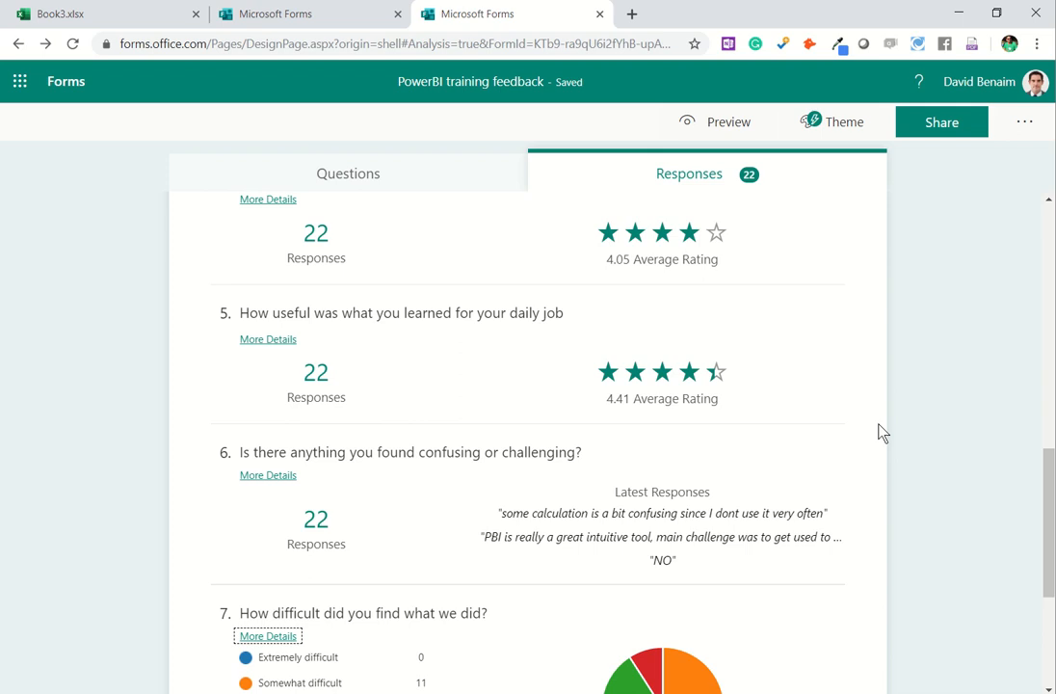
pyautogui.moveTo(608, 251)
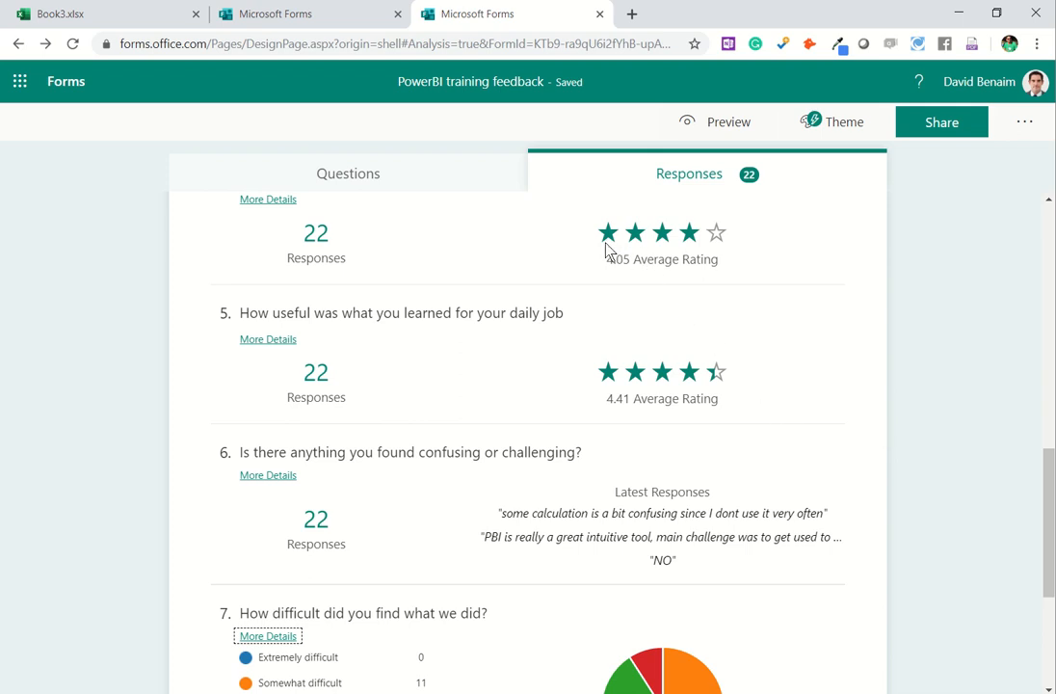
pyautogui.moveTo(715, 282)
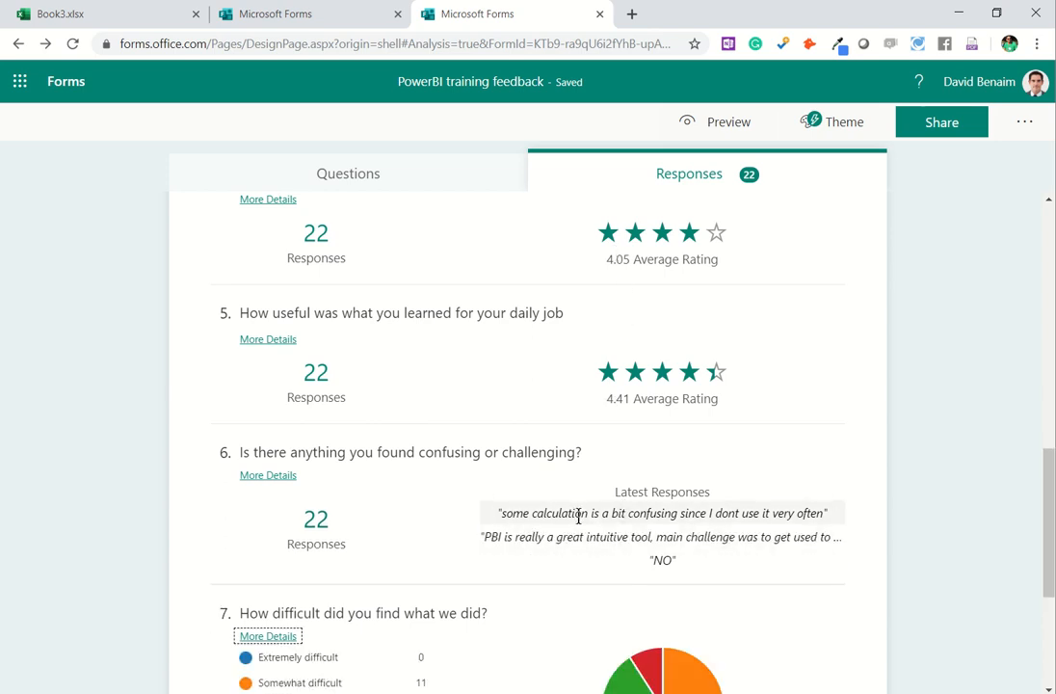
# Step: Review all 22 answers to question 6 in More Details, then go to the ICAEW feedback form
pyautogui.scroll(-3)
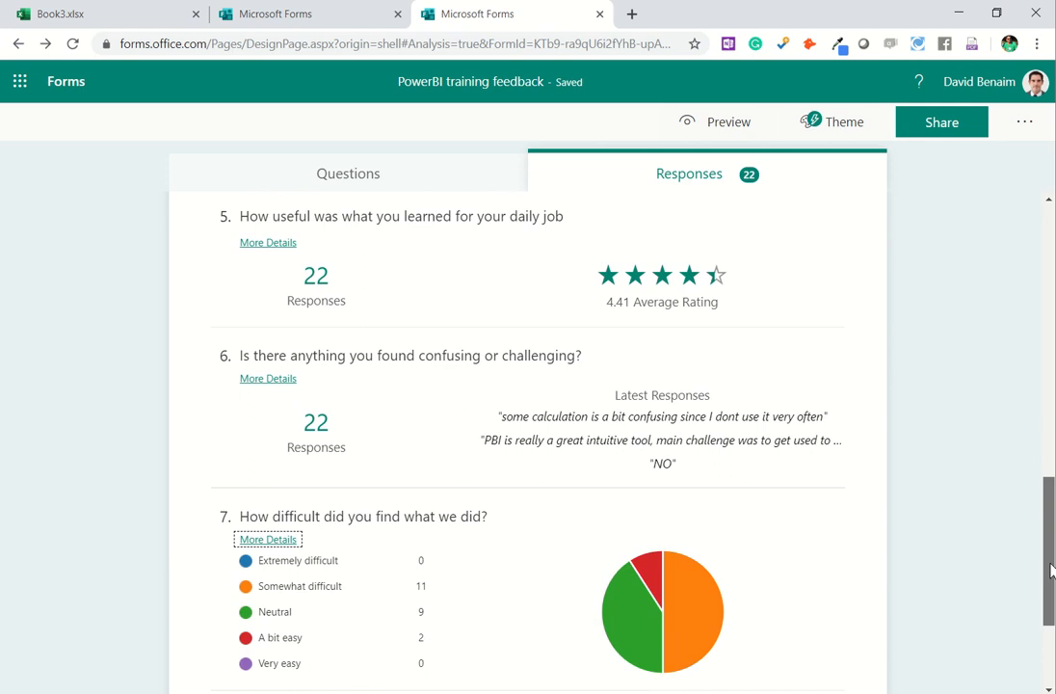
pyautogui.scroll(-3)
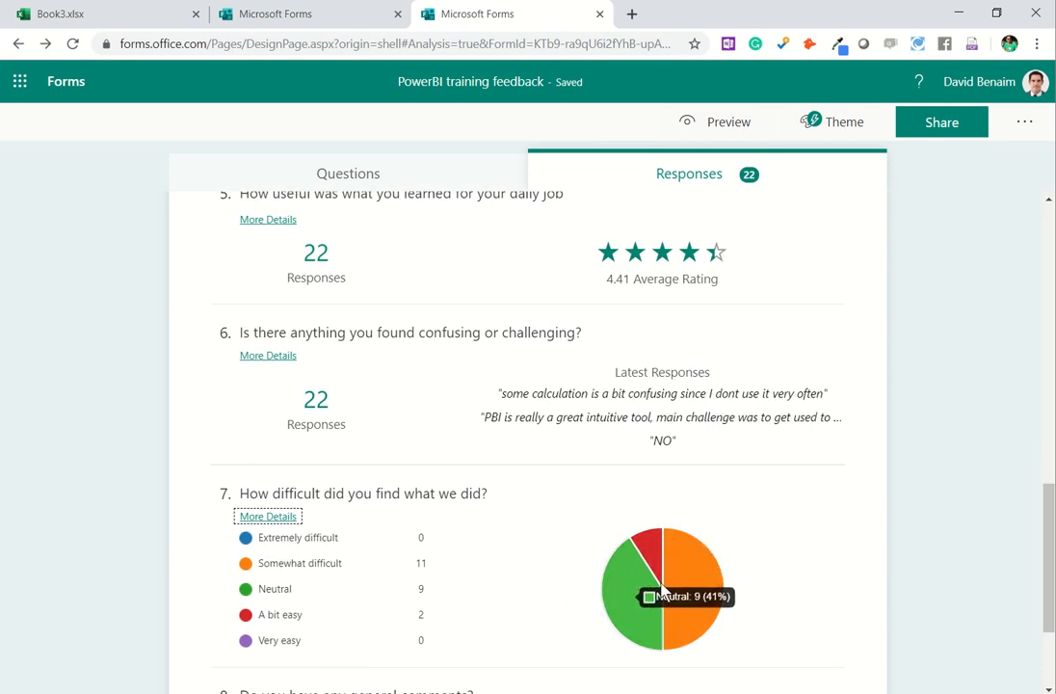
pyautogui.moveTo(271, 358)
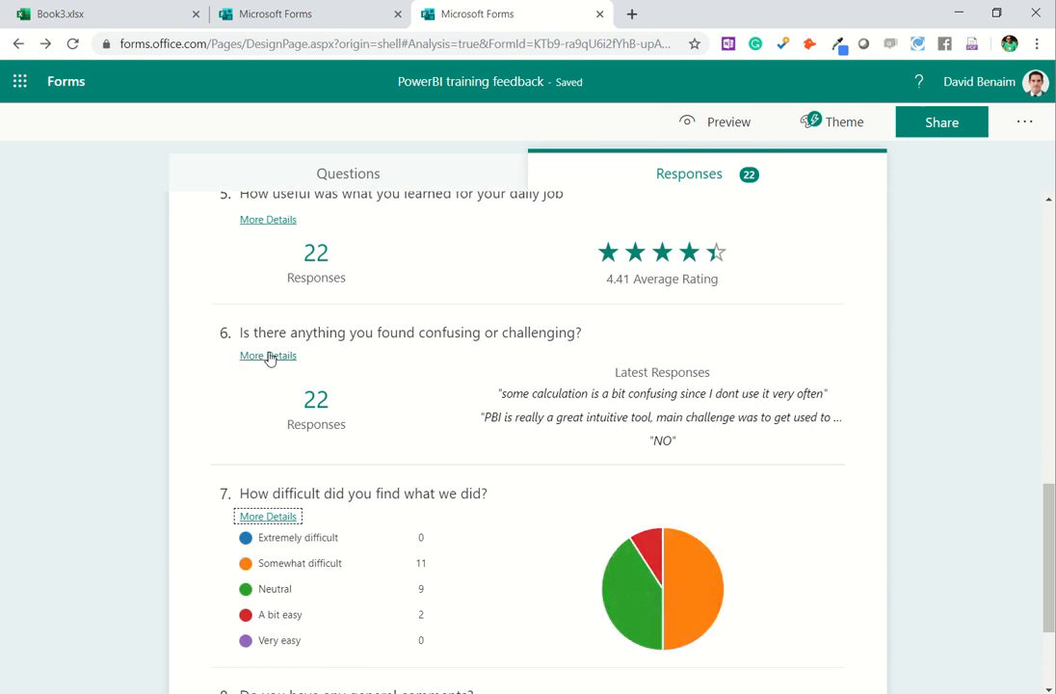
pyautogui.click(268, 356)
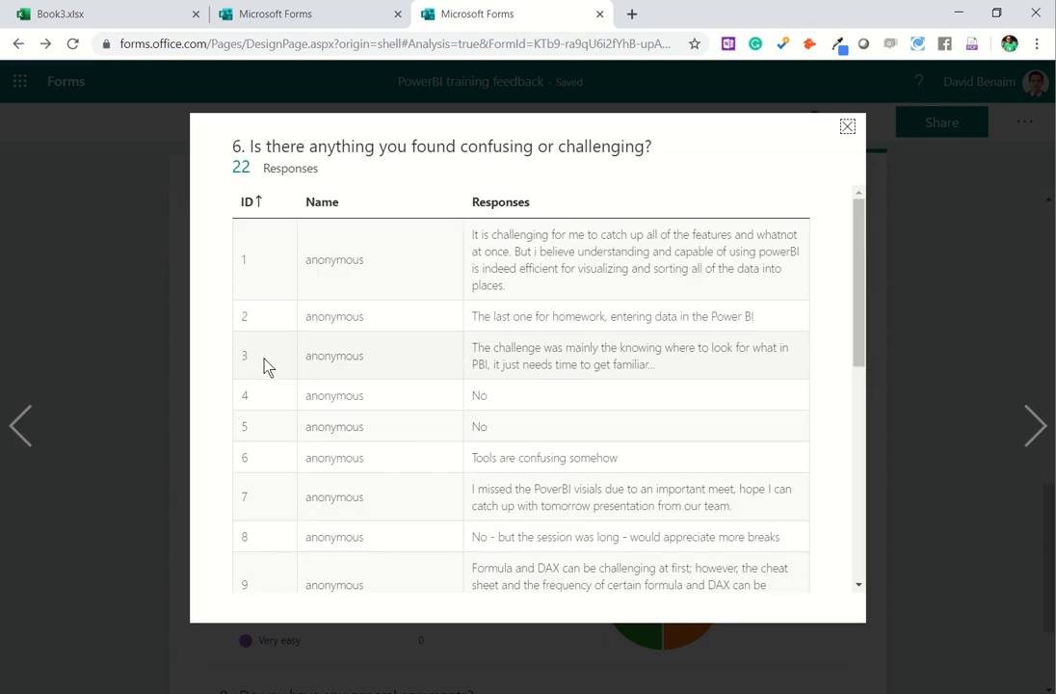
pyautogui.moveTo(472, 234); pyautogui.dragTo(593, 496)
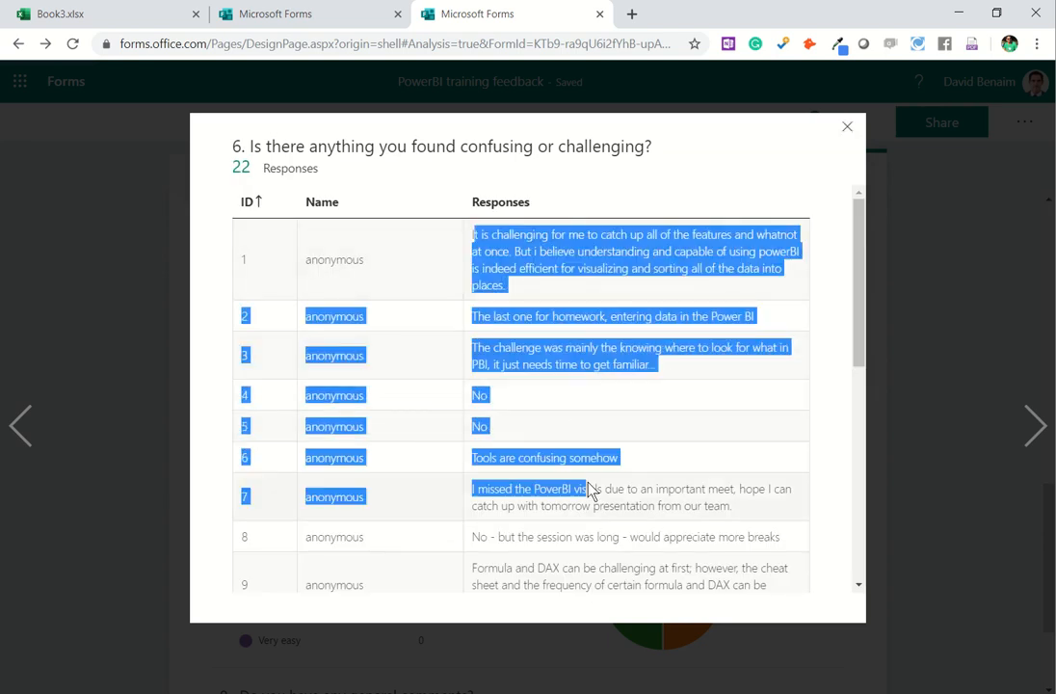
pyautogui.scroll(-3)
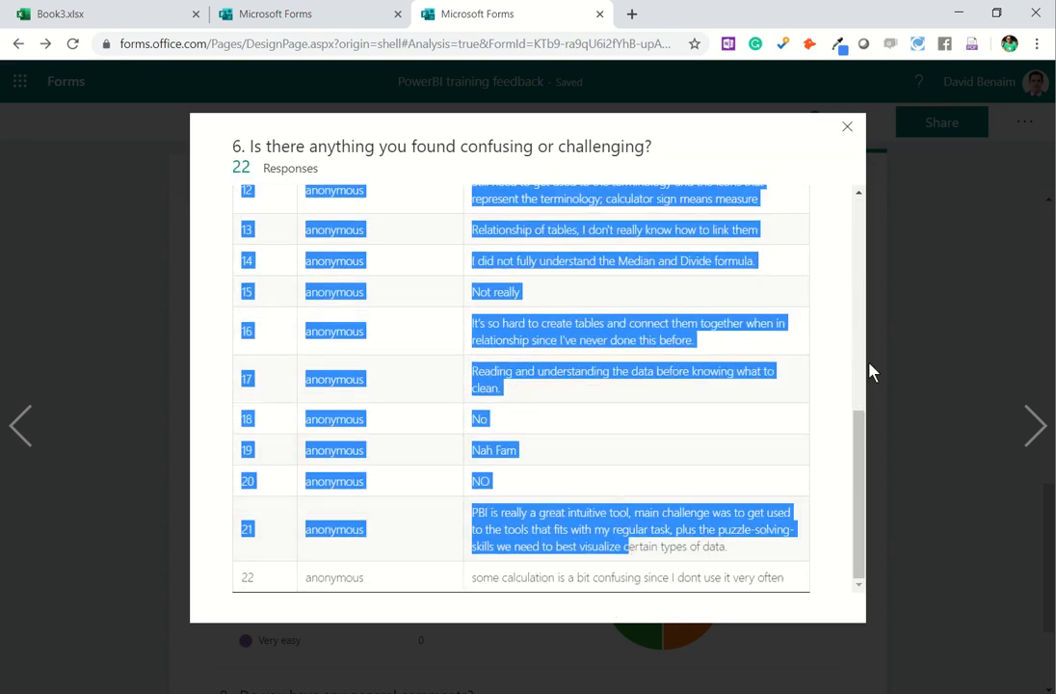
pyautogui.click(847, 126)
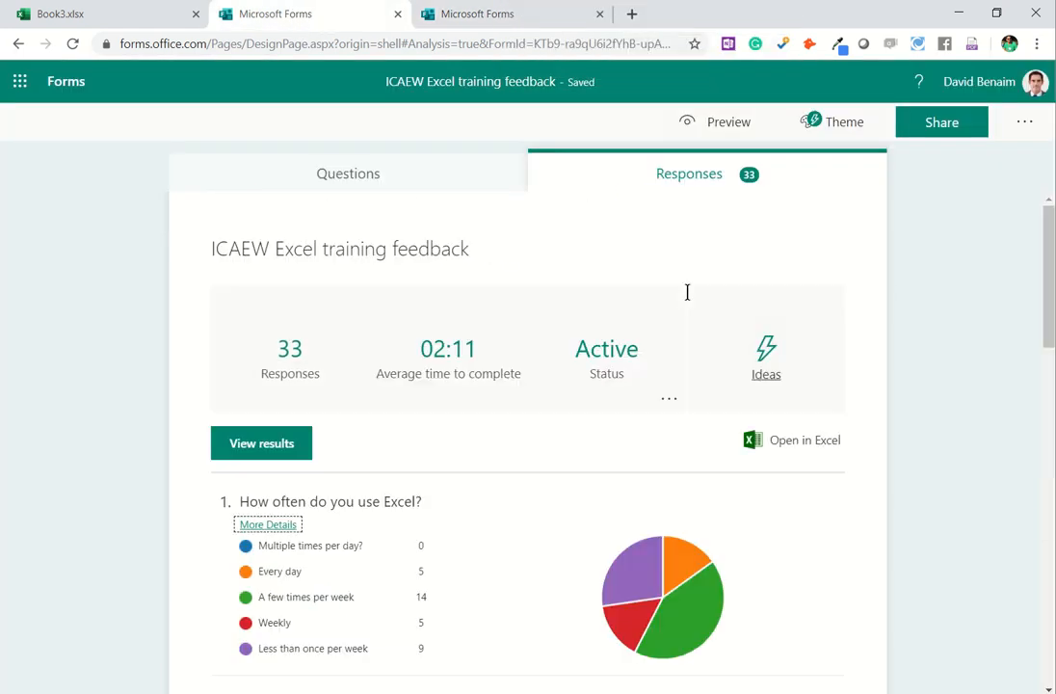
pyautogui.moveTo(261, 443)
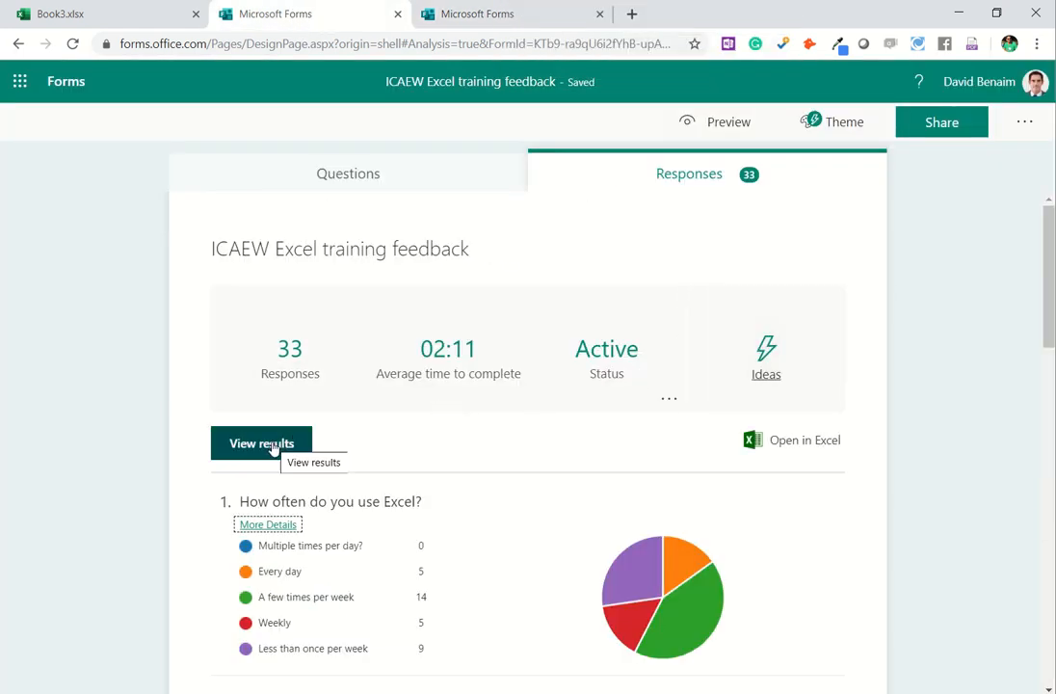
pyautogui.click(261, 443)
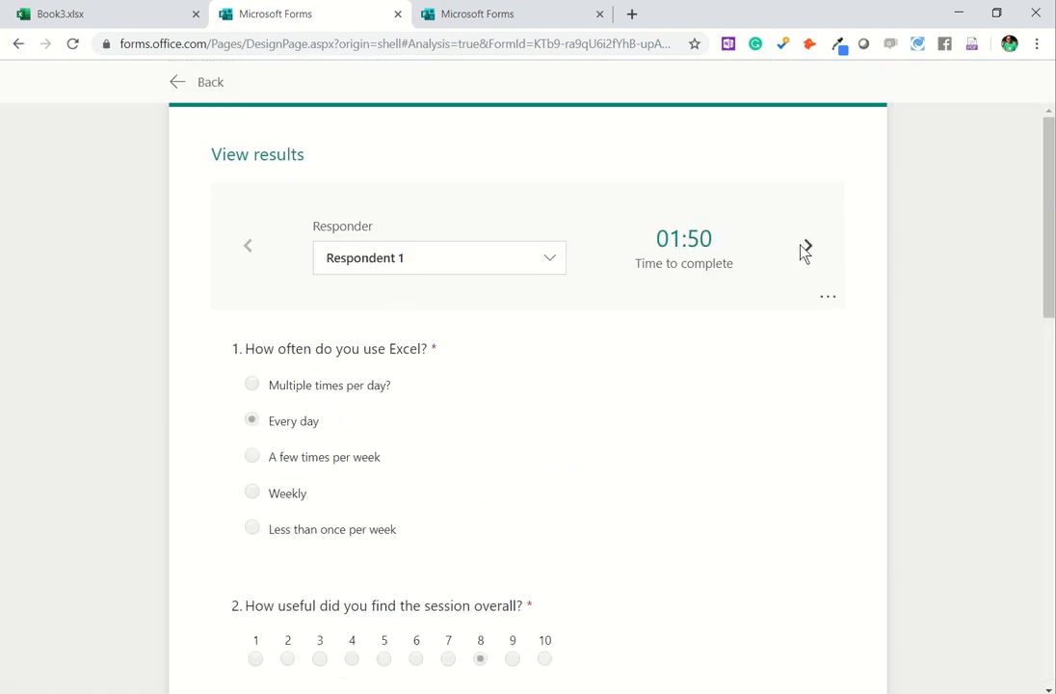
pyautogui.click(807, 244)
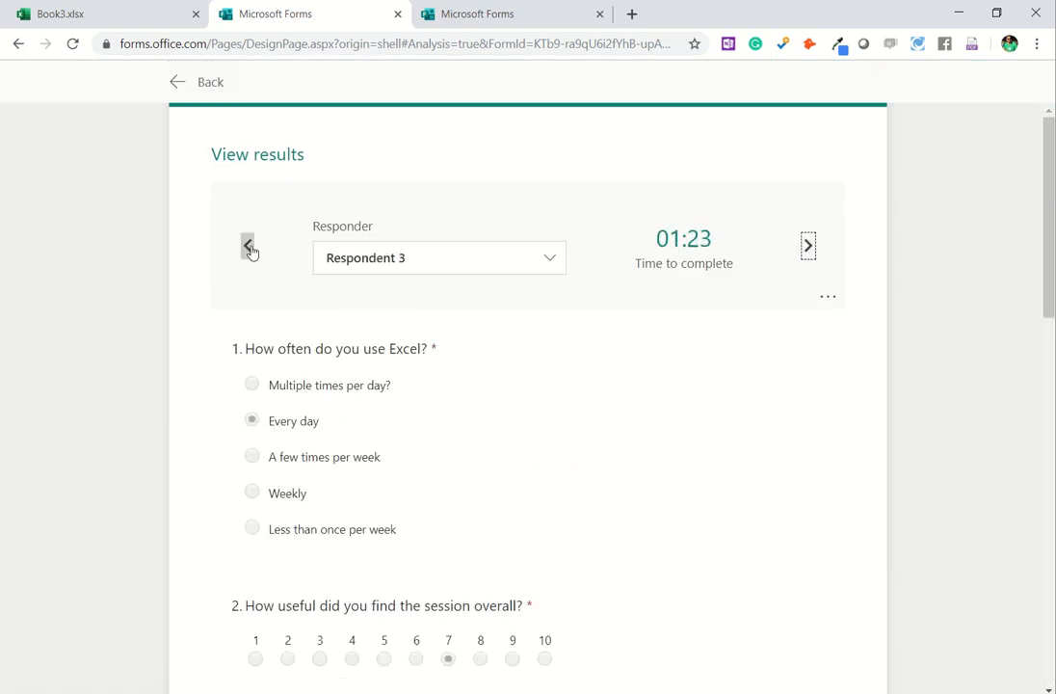
pyautogui.click(197, 82)
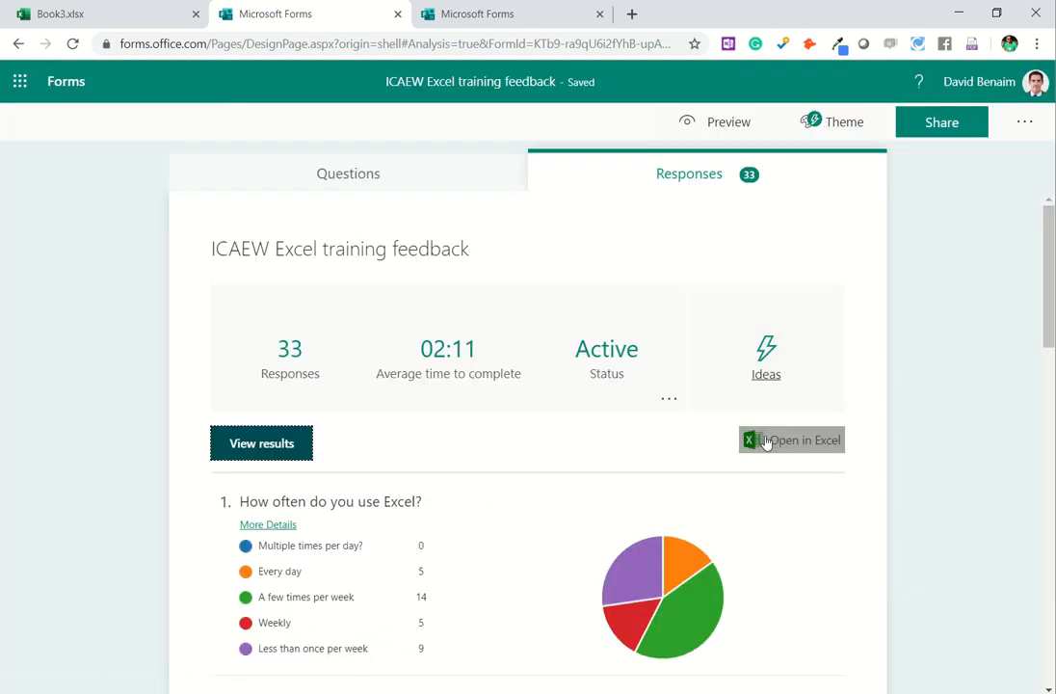
# Step: Export the 33 ICAEW feedback responses to an xlsx workbook and open it
pyautogui.click(790, 439)
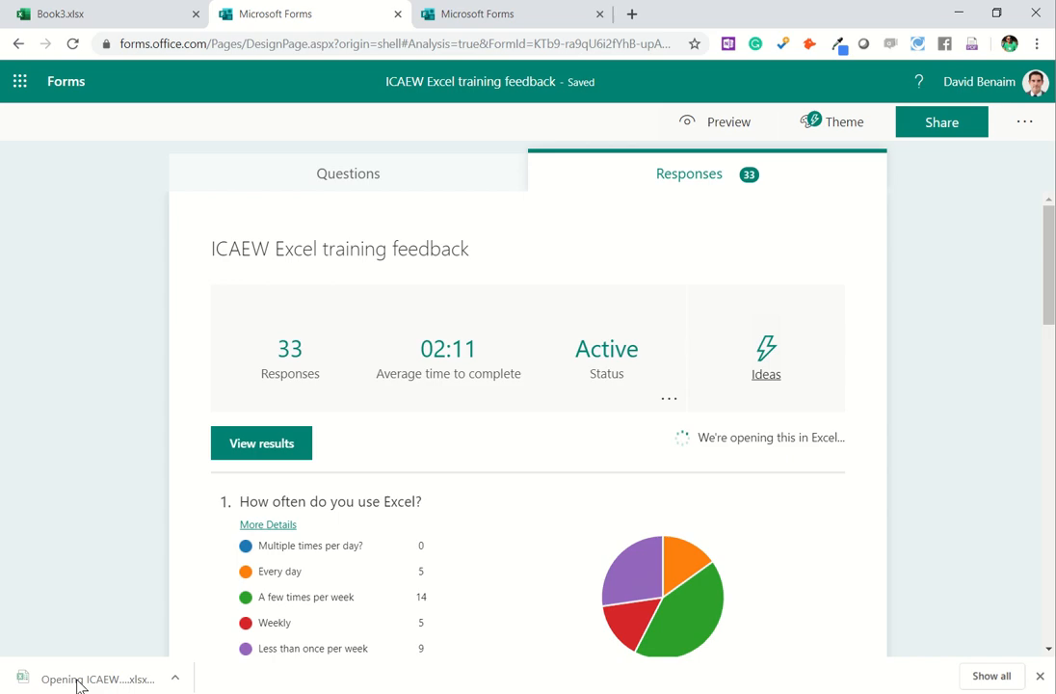
pyautogui.click(97, 679)
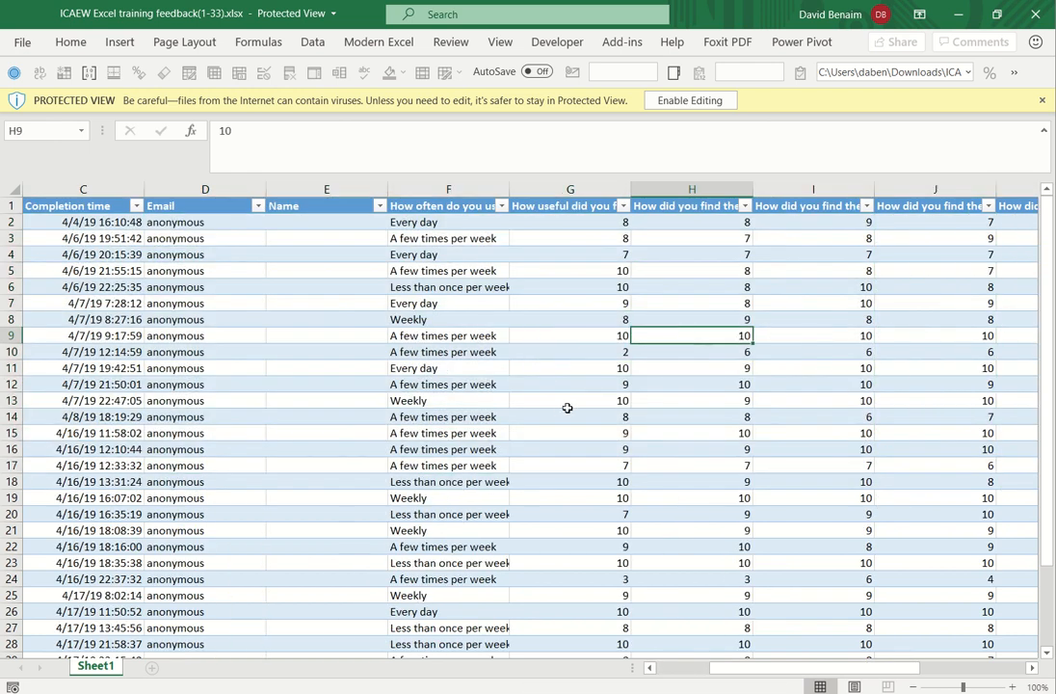
pyautogui.press('alt+tab')
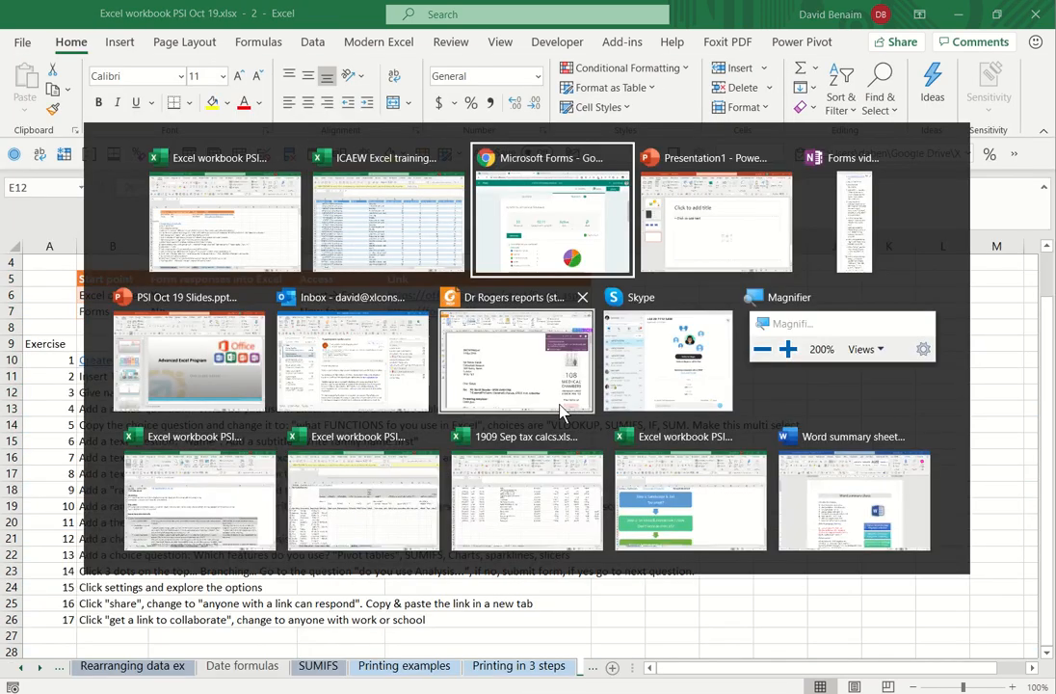
pyautogui.click(552, 212)
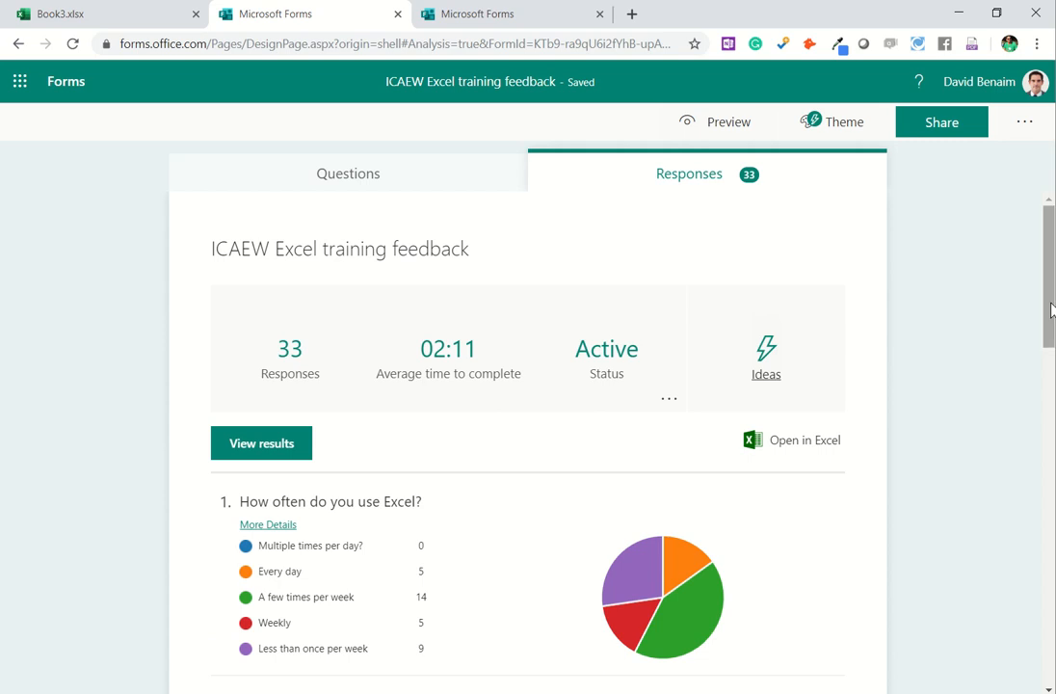
pyautogui.moveTo(708, 337)
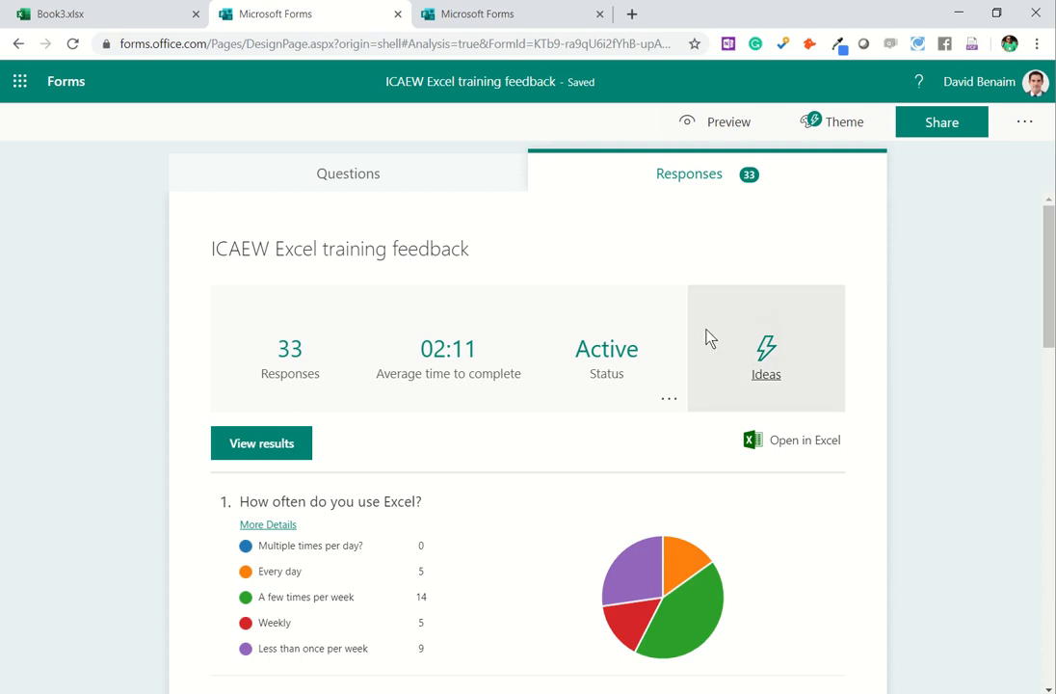
pyautogui.moveTo(764, 376)
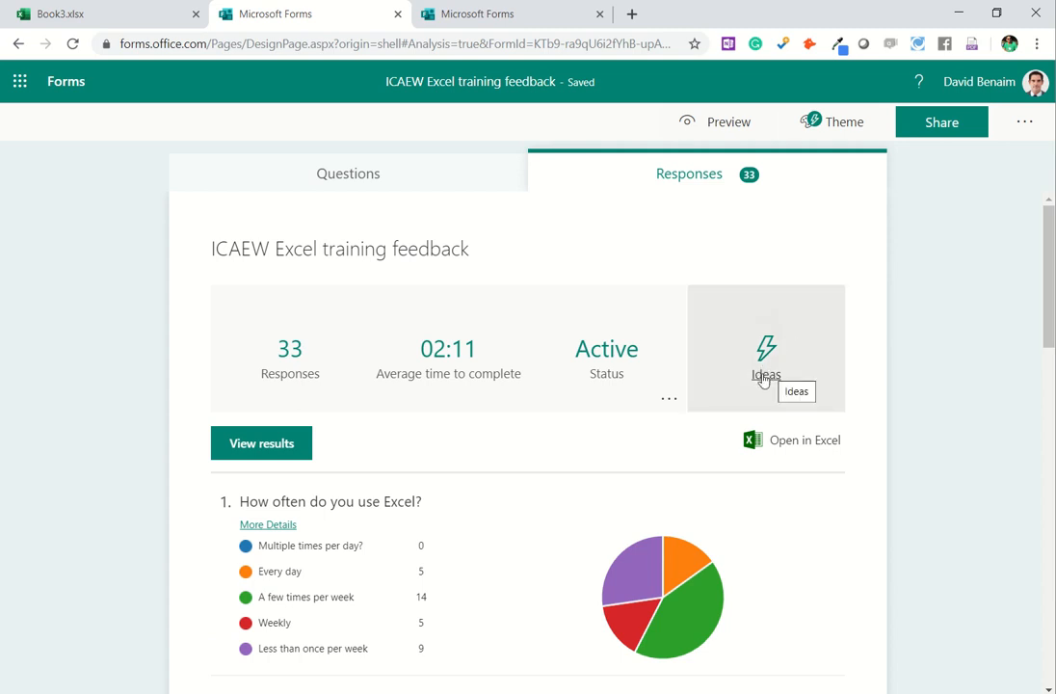
pyautogui.click(766, 349)
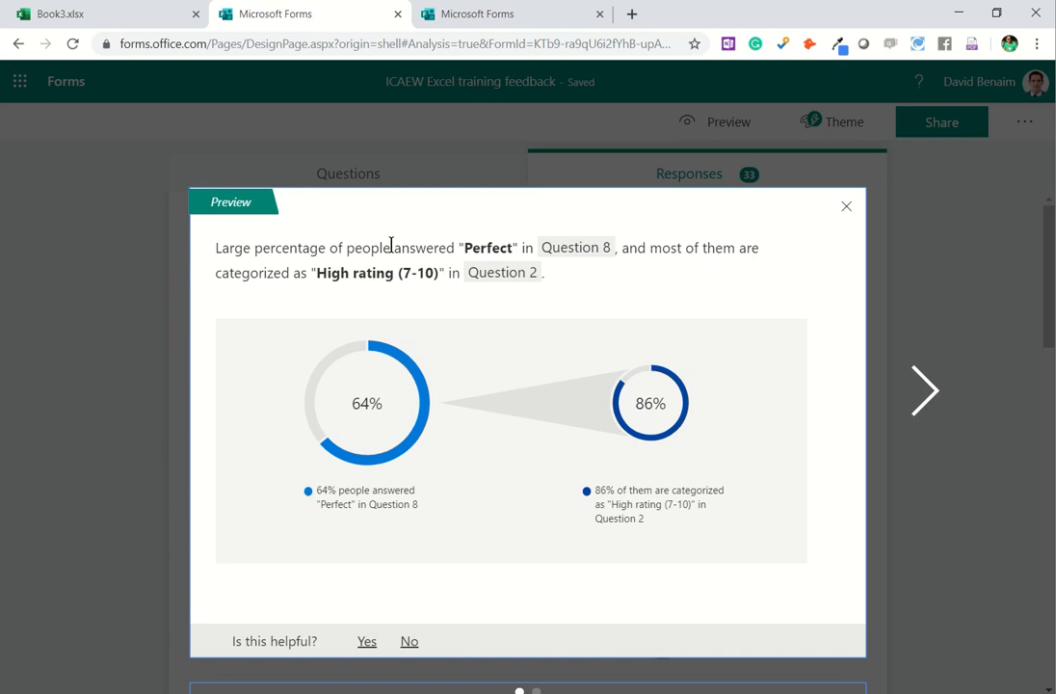
pyautogui.moveTo(364, 462)
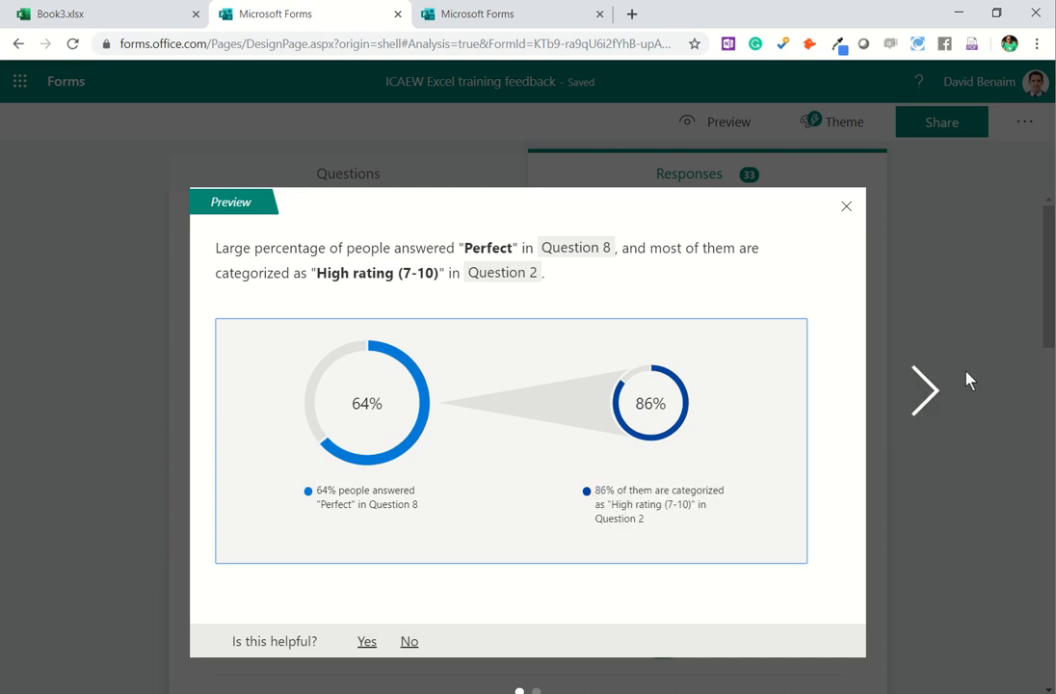
pyautogui.click(923, 390)
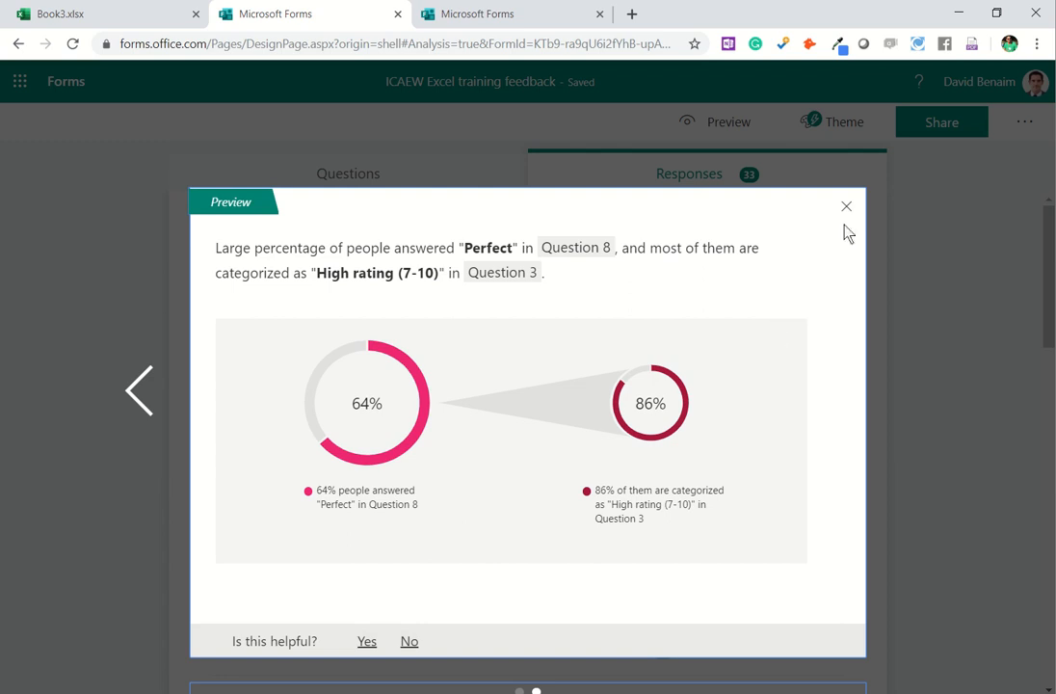
pyautogui.click(846, 206)
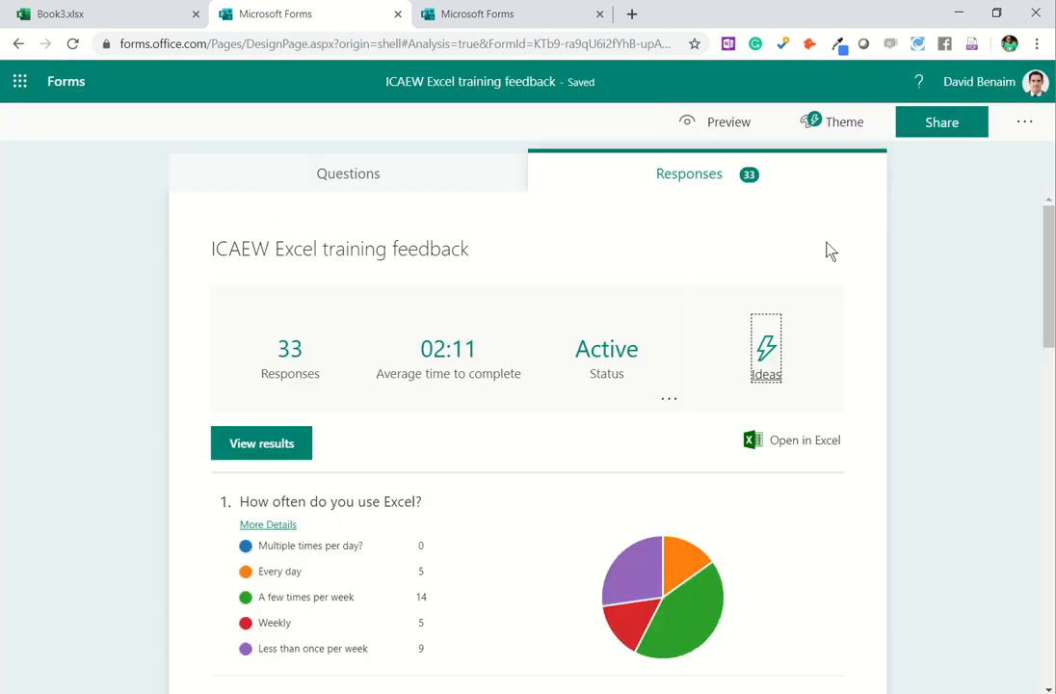
pyautogui.moveTo(815, 286)
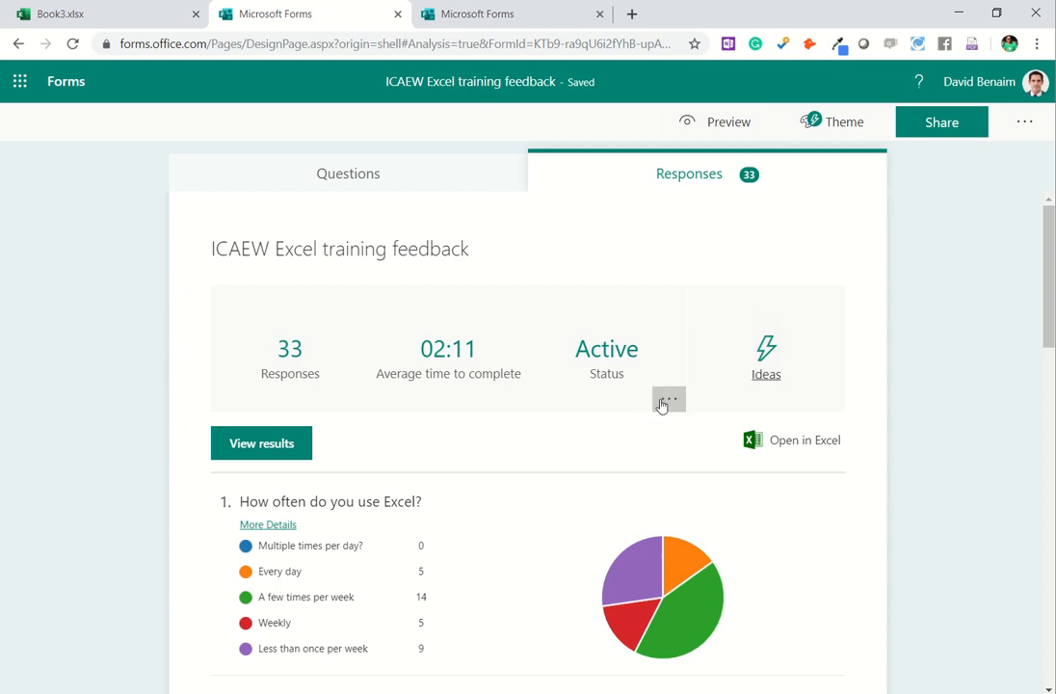
# Step: Create and copy a shareable summary link for the ICAEW feedback responses
pyautogui.click(669, 399)
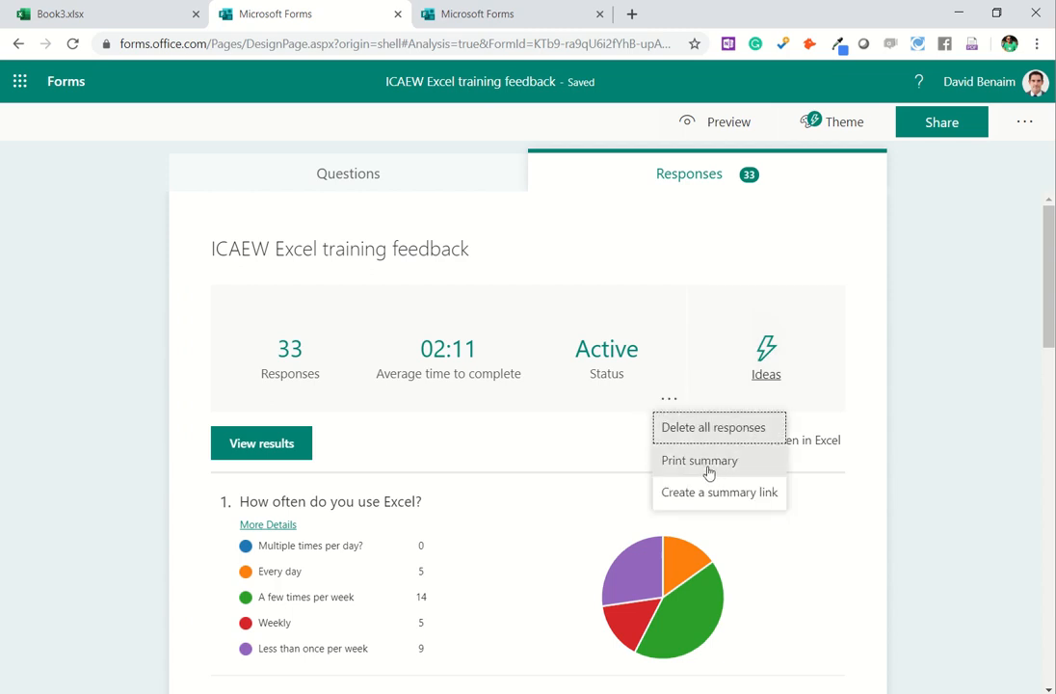
pyautogui.moveTo(719, 493)
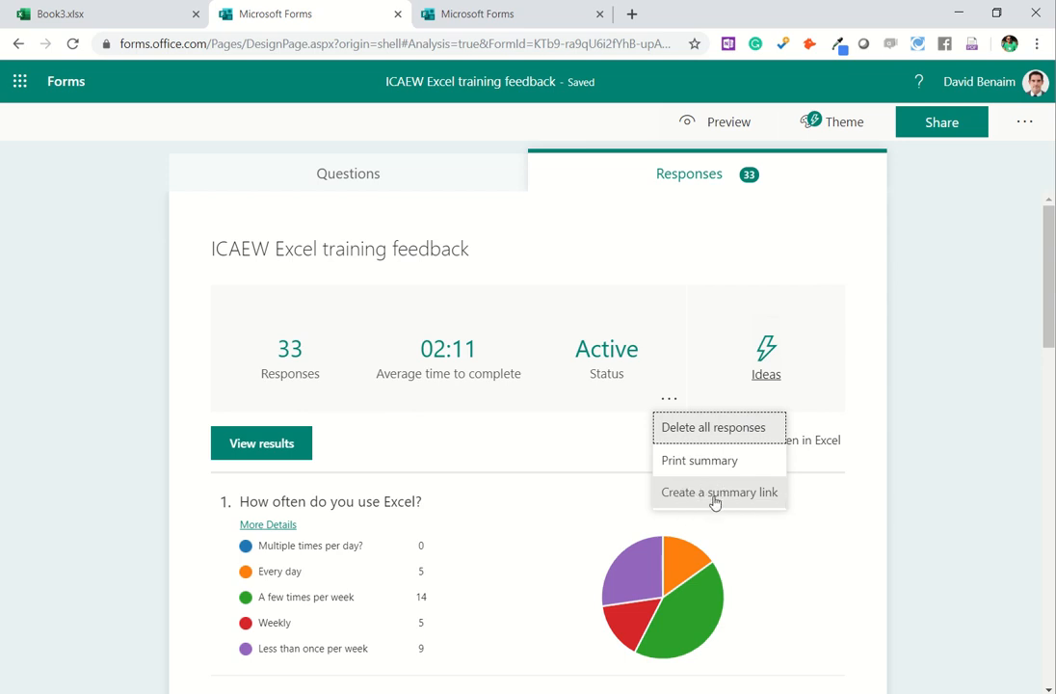
pyautogui.click(719, 491)
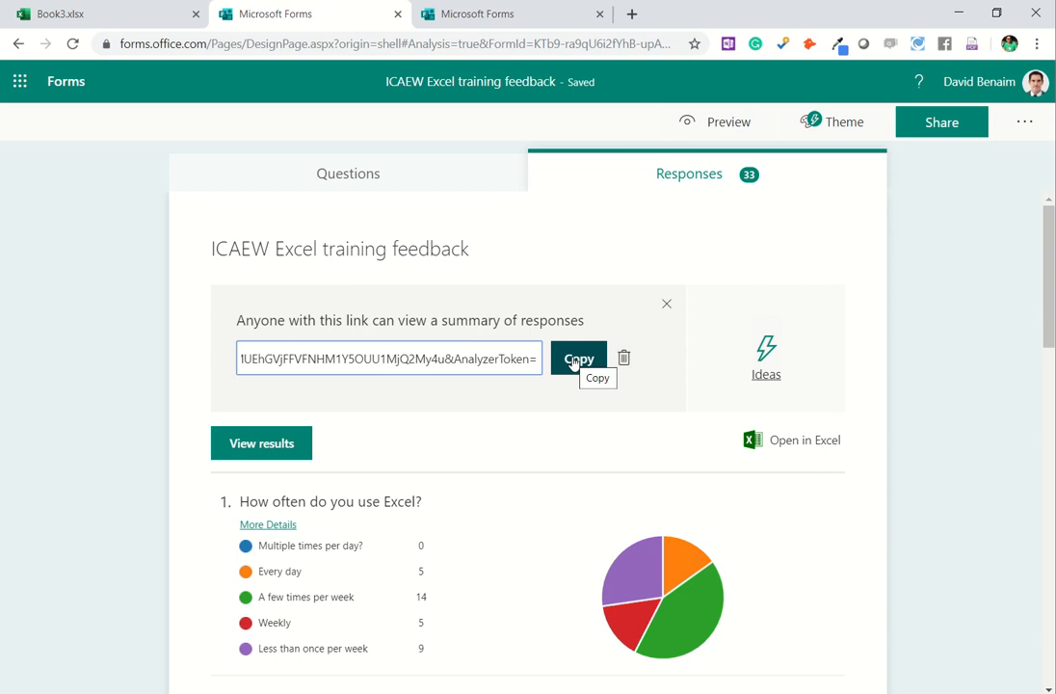
pyautogui.click(578, 357)
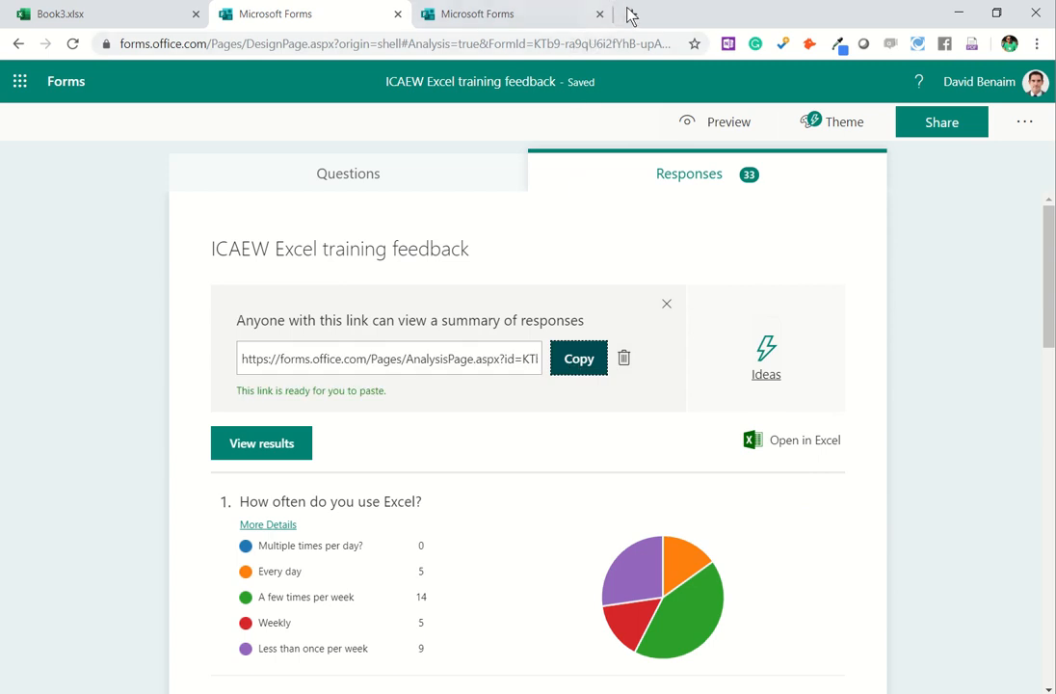
pyautogui.click(832, 13)
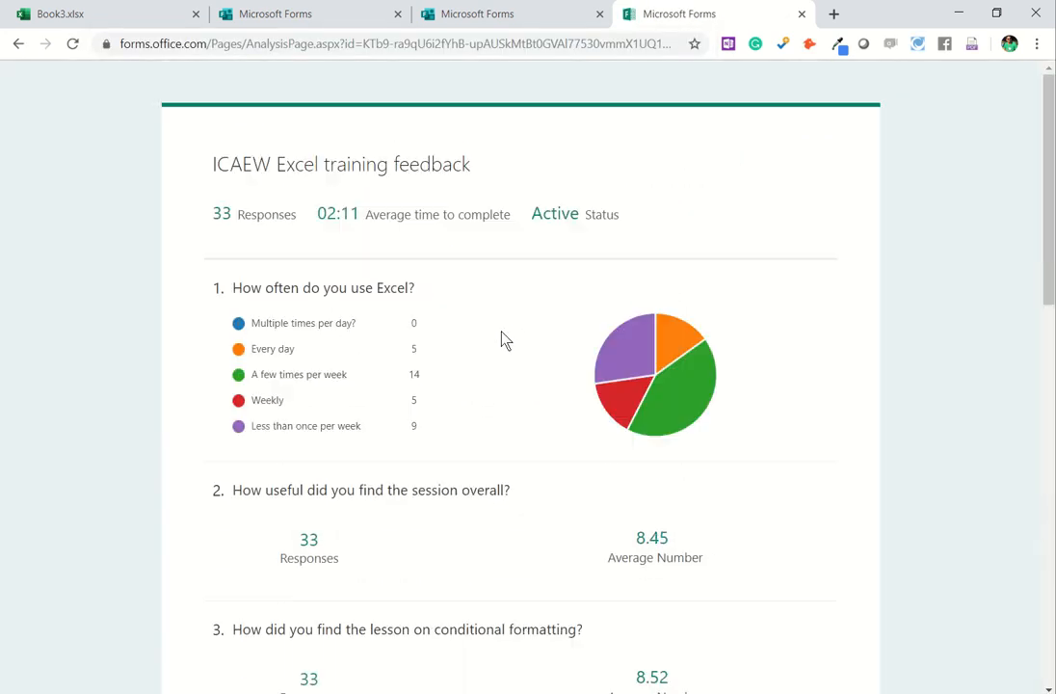
pyautogui.moveTo(631, 356)
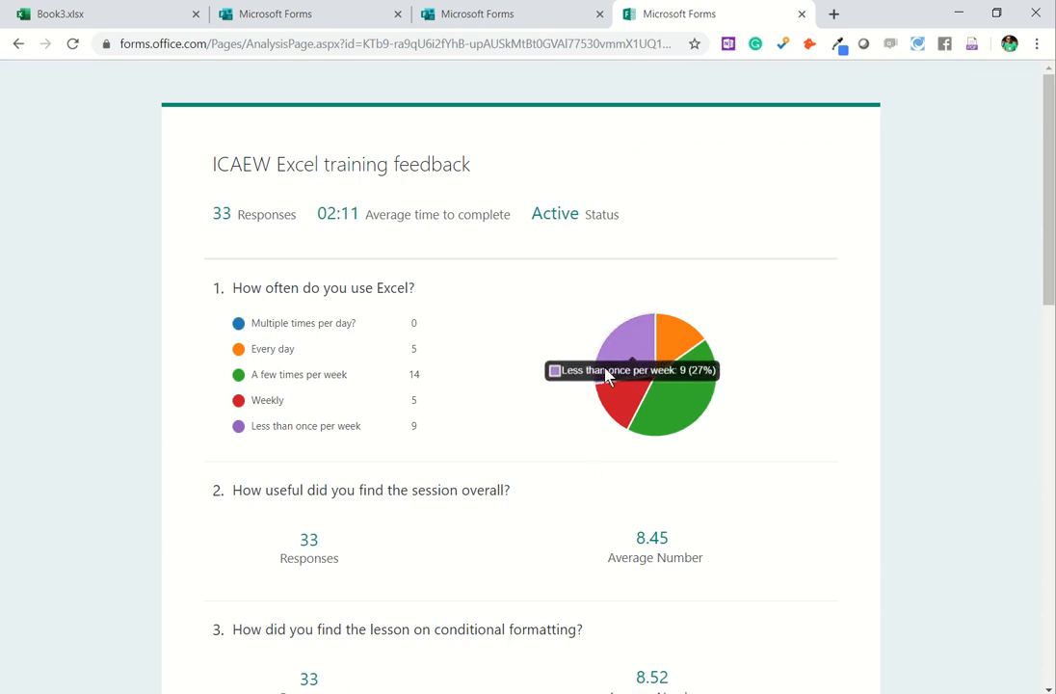
pyautogui.moveTo(349, 404)
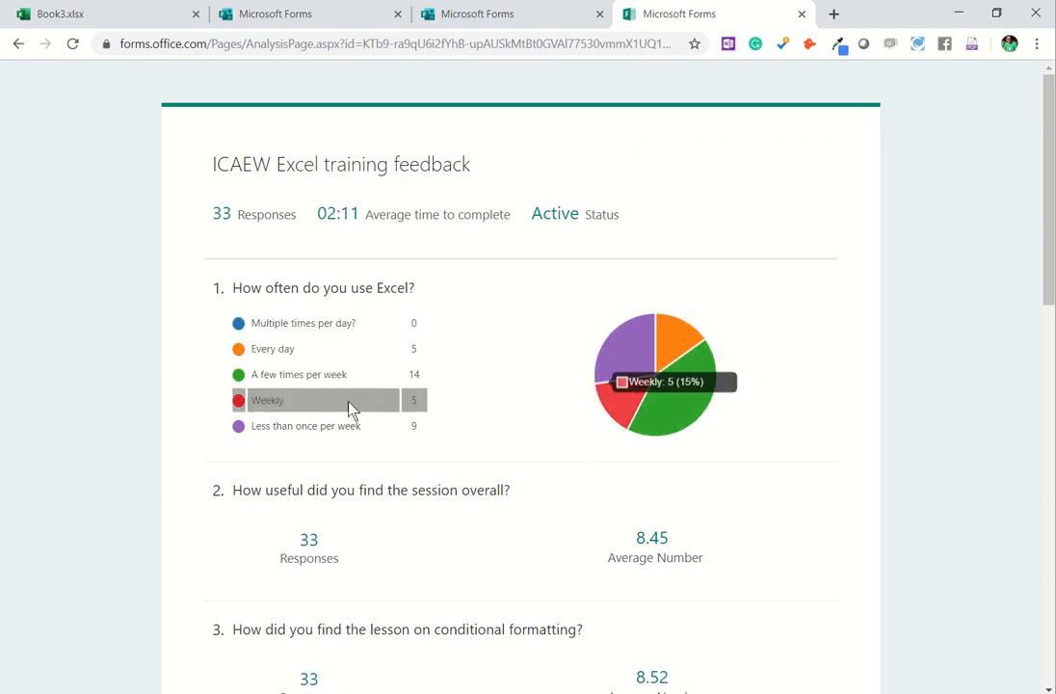
pyautogui.moveTo(474, 204)
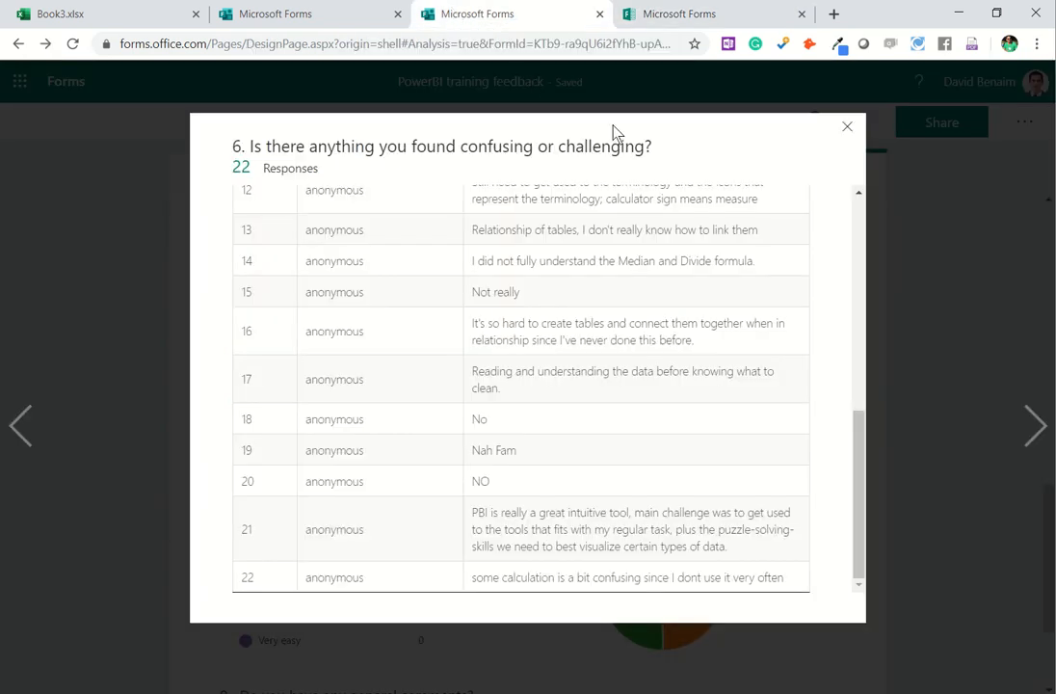
# Step: Close the question 6 details and start a new blank form from My Forms
pyautogui.click(846, 126)
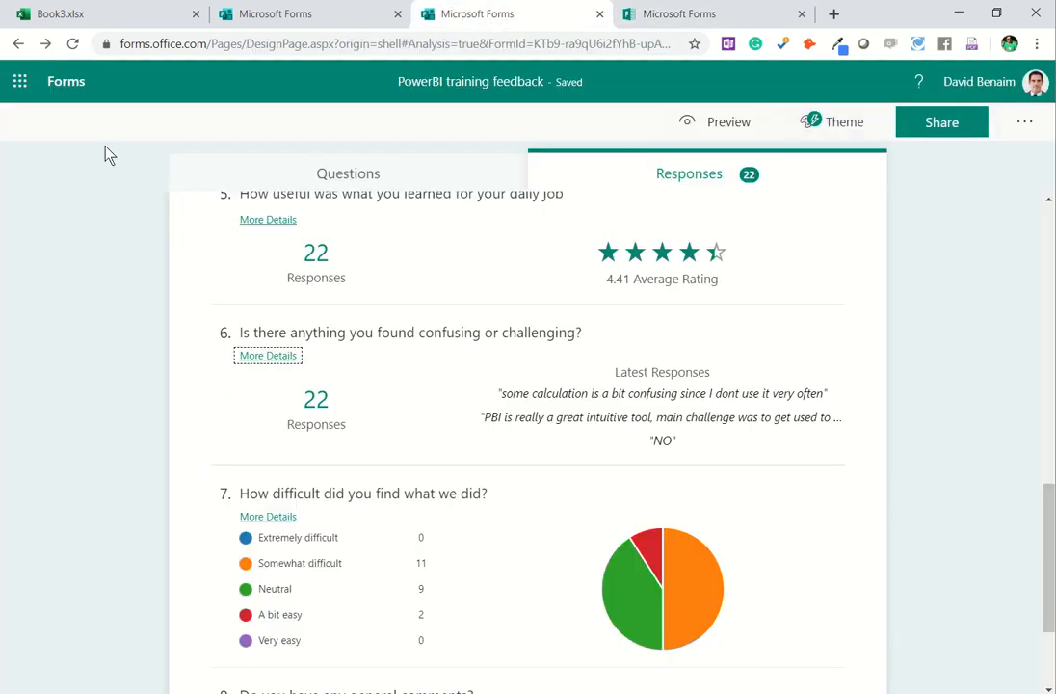
pyautogui.moveTo(65, 81)
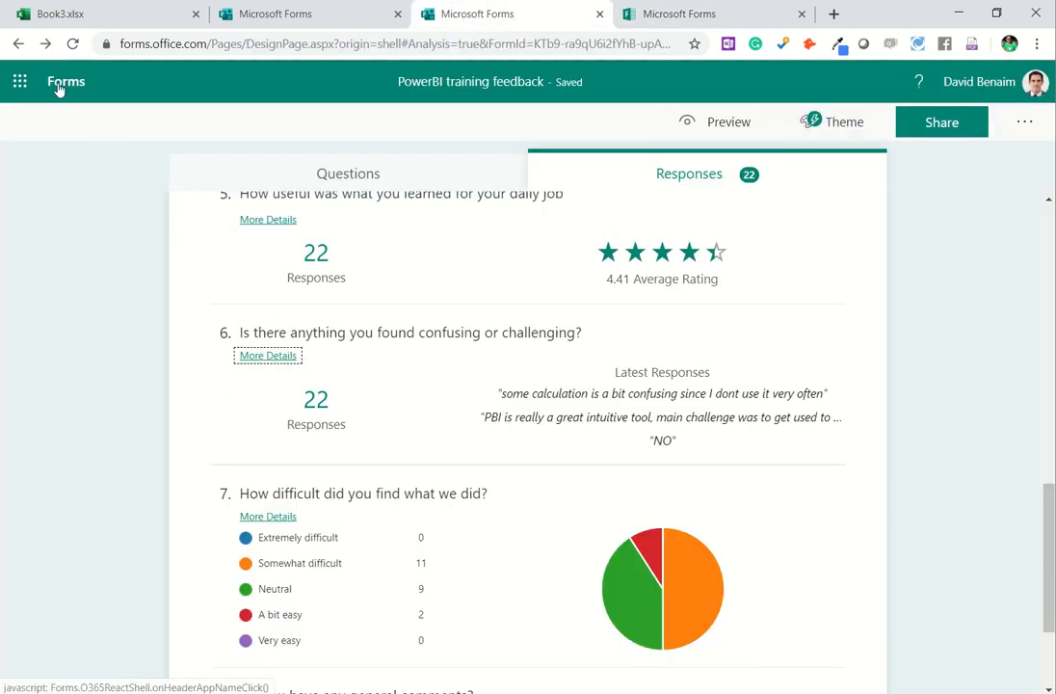
pyautogui.click(65, 81)
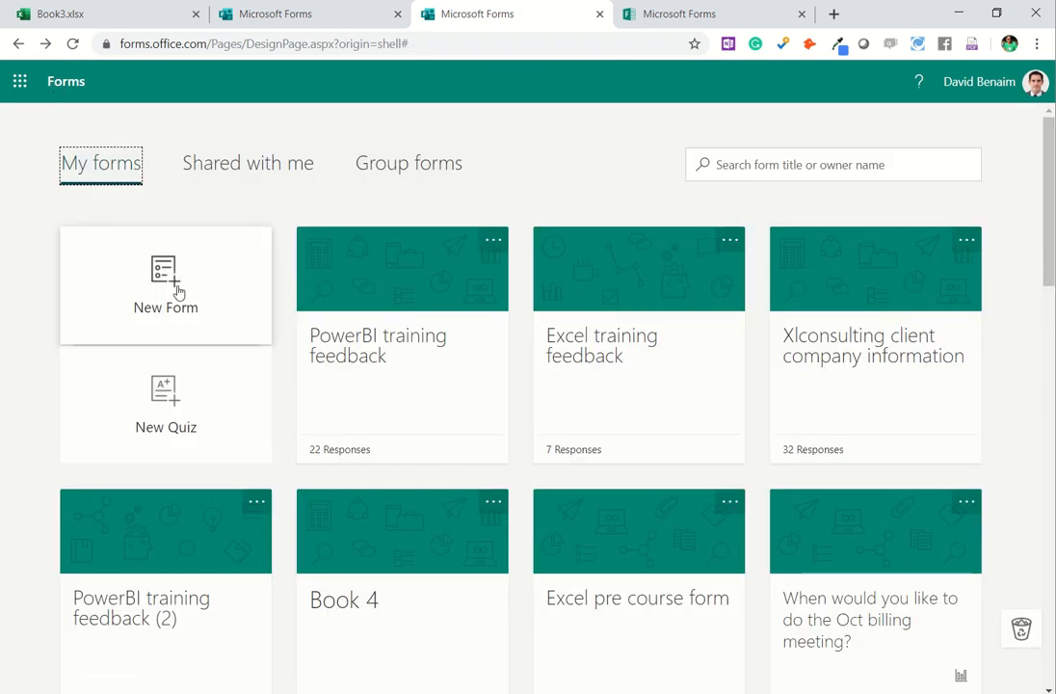
pyautogui.moveTo(177, 291)
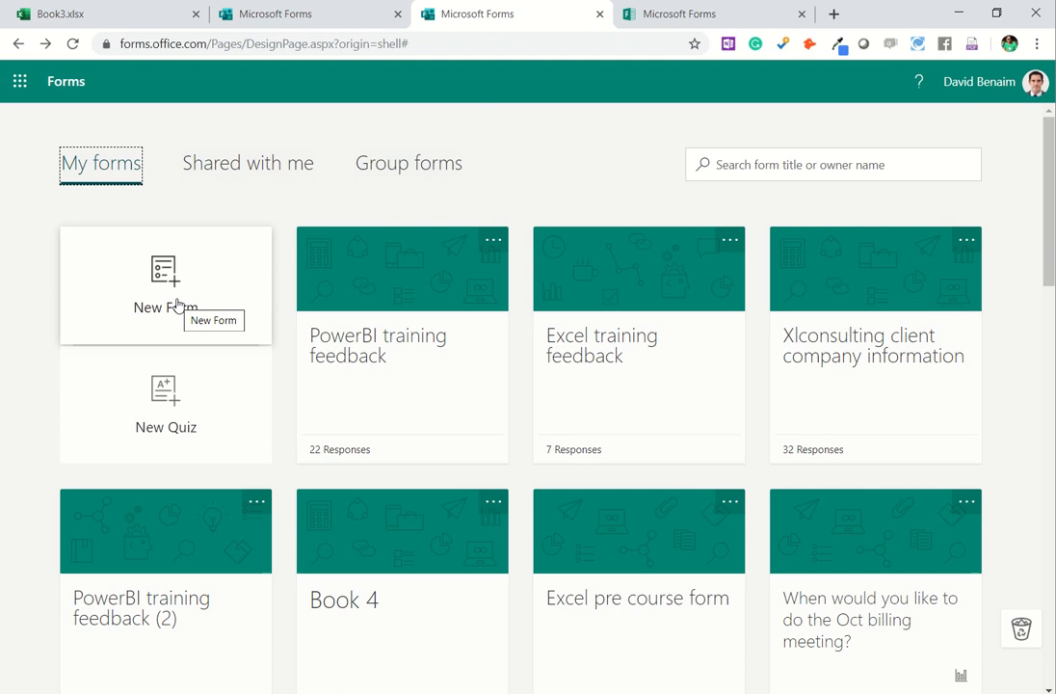
pyautogui.click(165, 284)
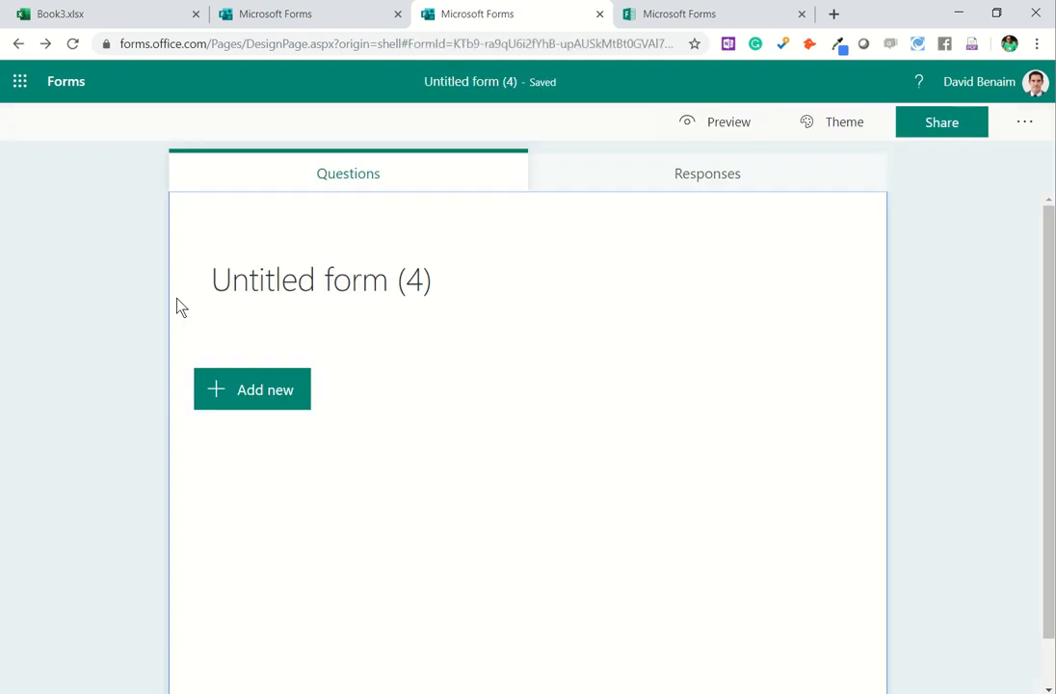
# Step: Title the new form 'name' and view its responses summary
pyautogui.click(320, 279)
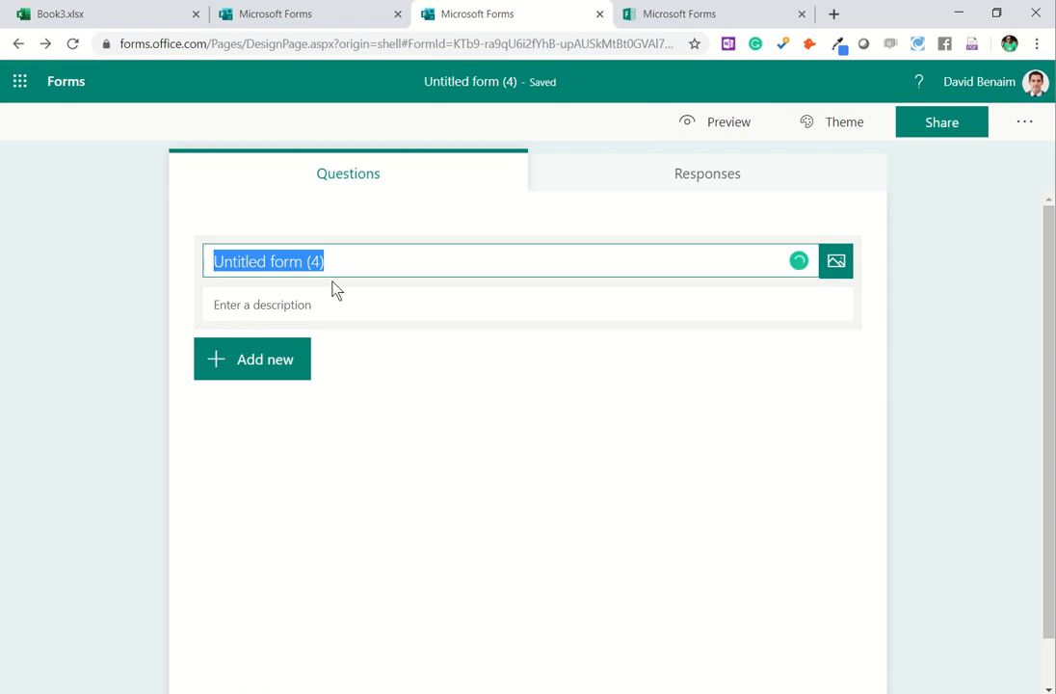
pyautogui.write('name')
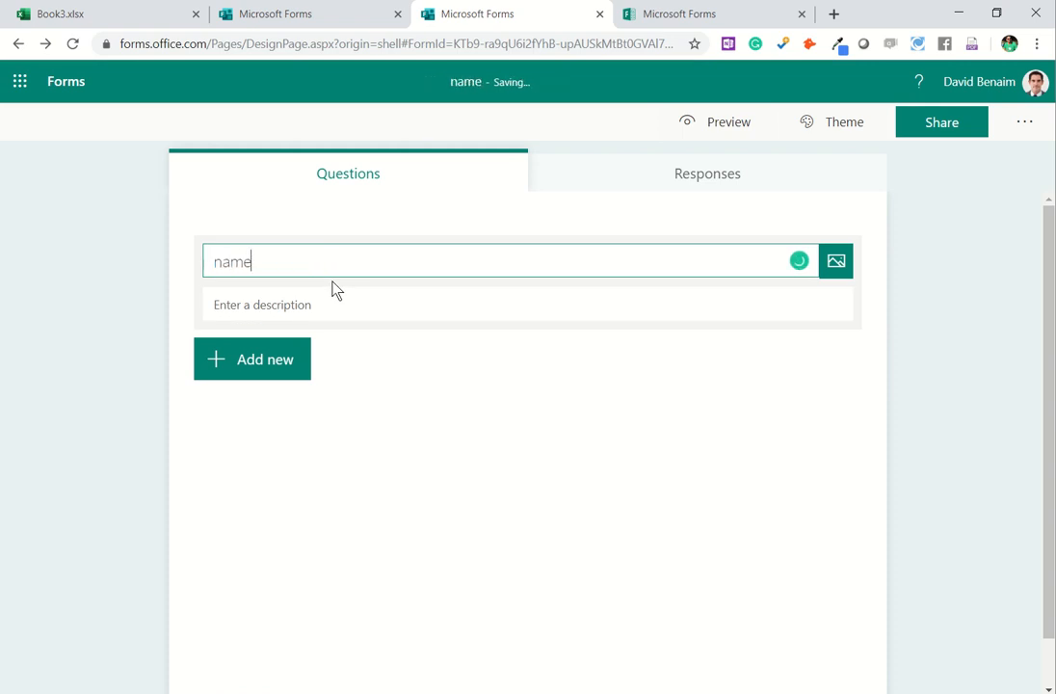
pyautogui.click(344, 305)
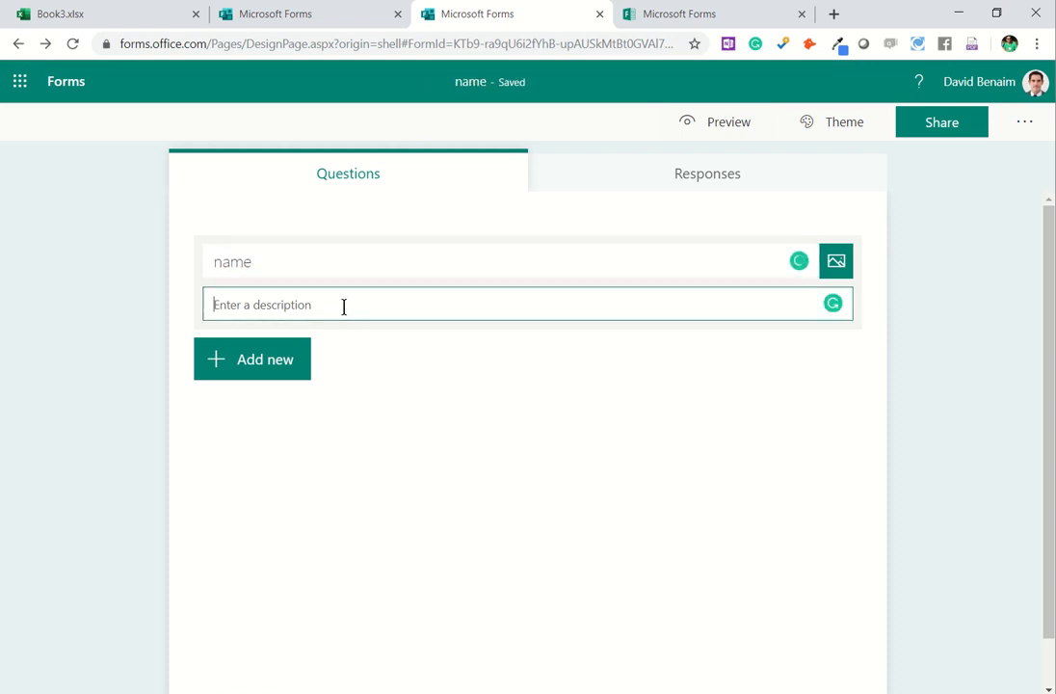
pyautogui.moveTo(283, 352)
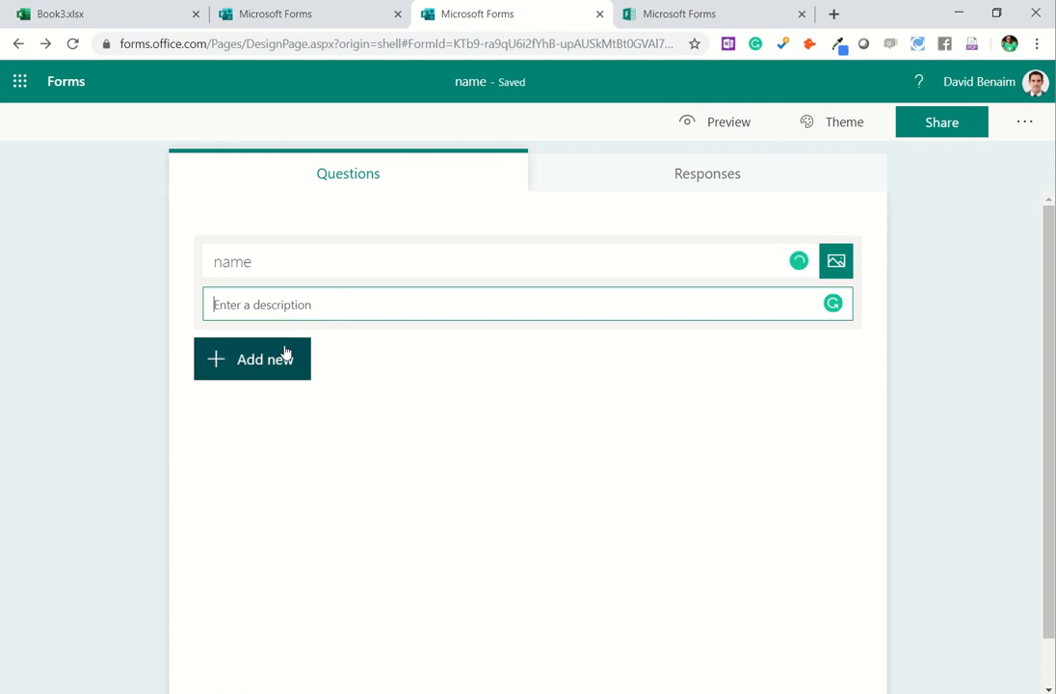
pyautogui.moveTo(280, 361)
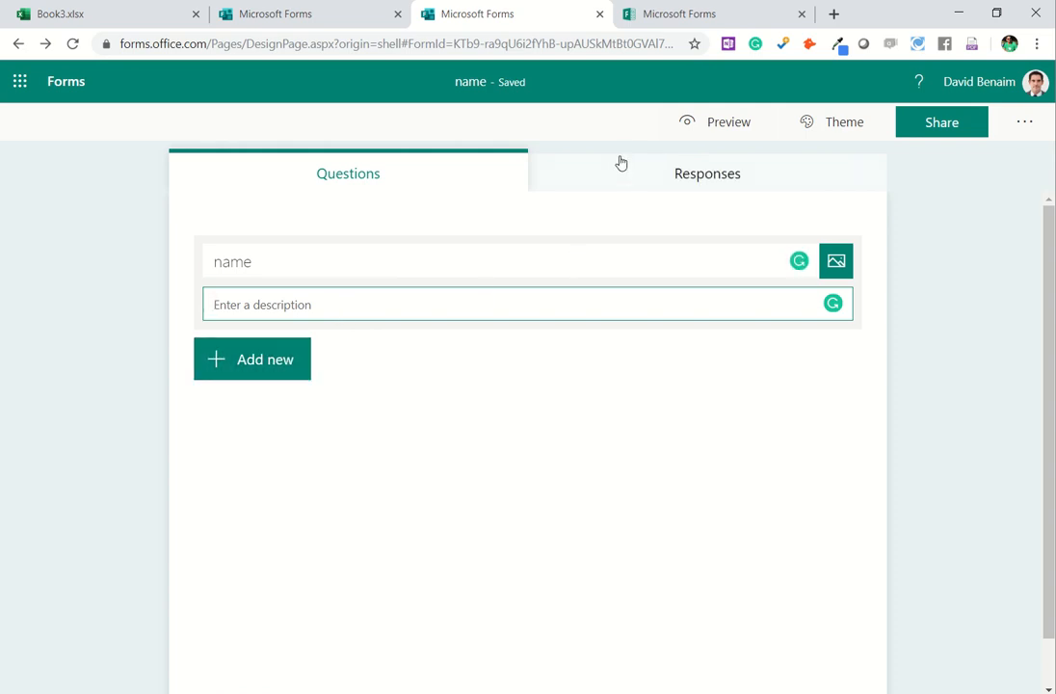
pyautogui.moveTo(606, 184)
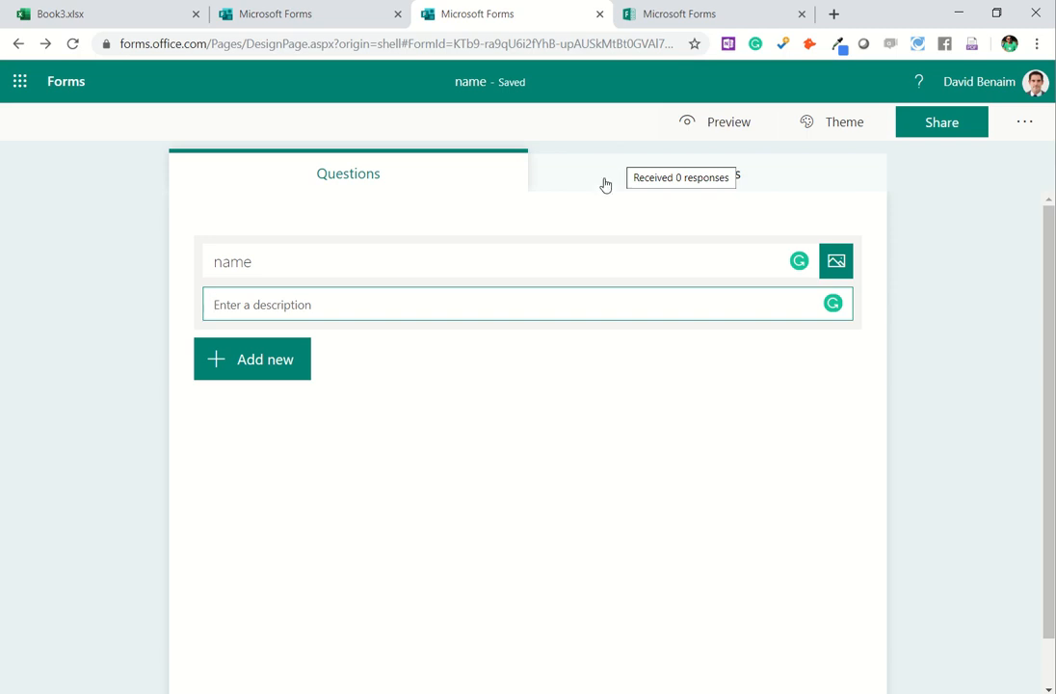
pyautogui.click(707, 173)
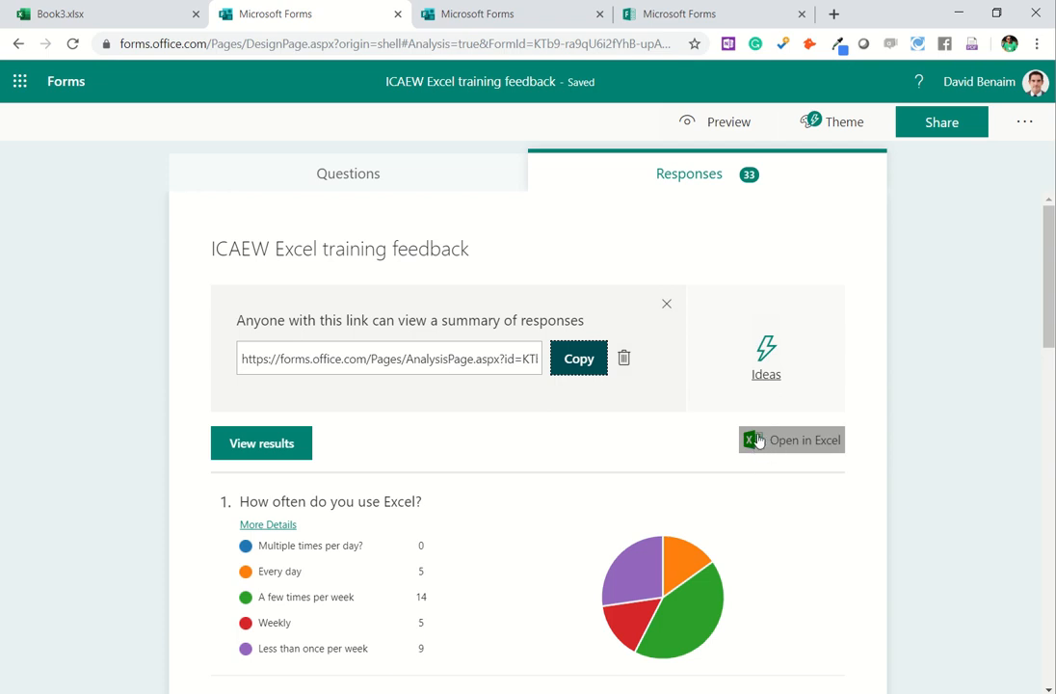
pyautogui.moveTo(759, 445)
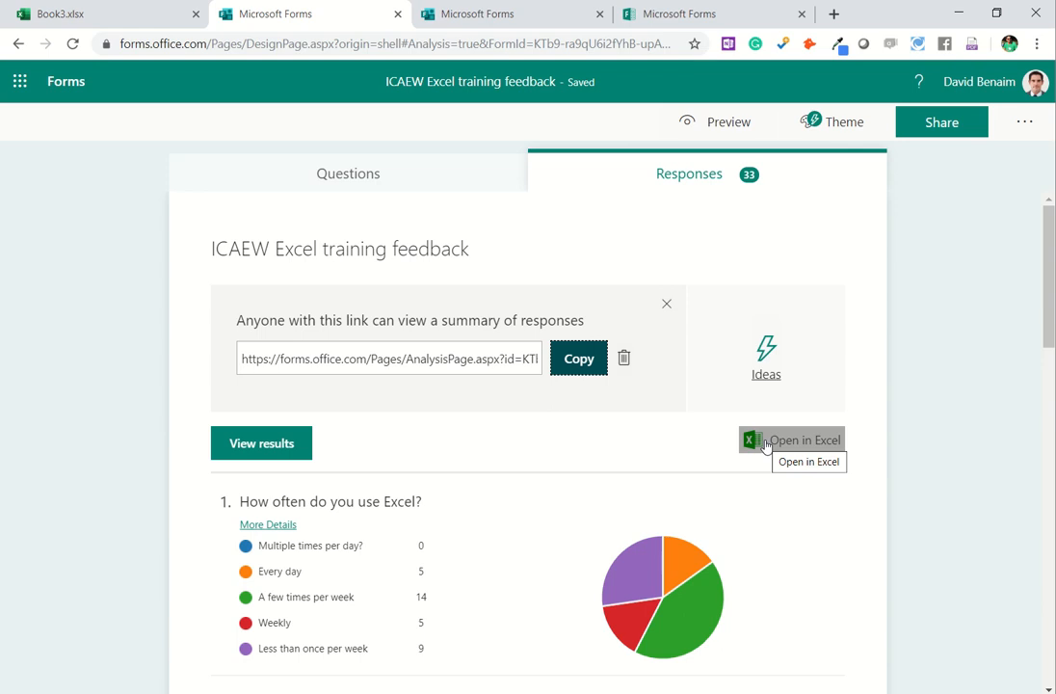
# Step: Send the ICAEW feedback responses to Excel with Open in Excel
pyautogui.click(800, 439)
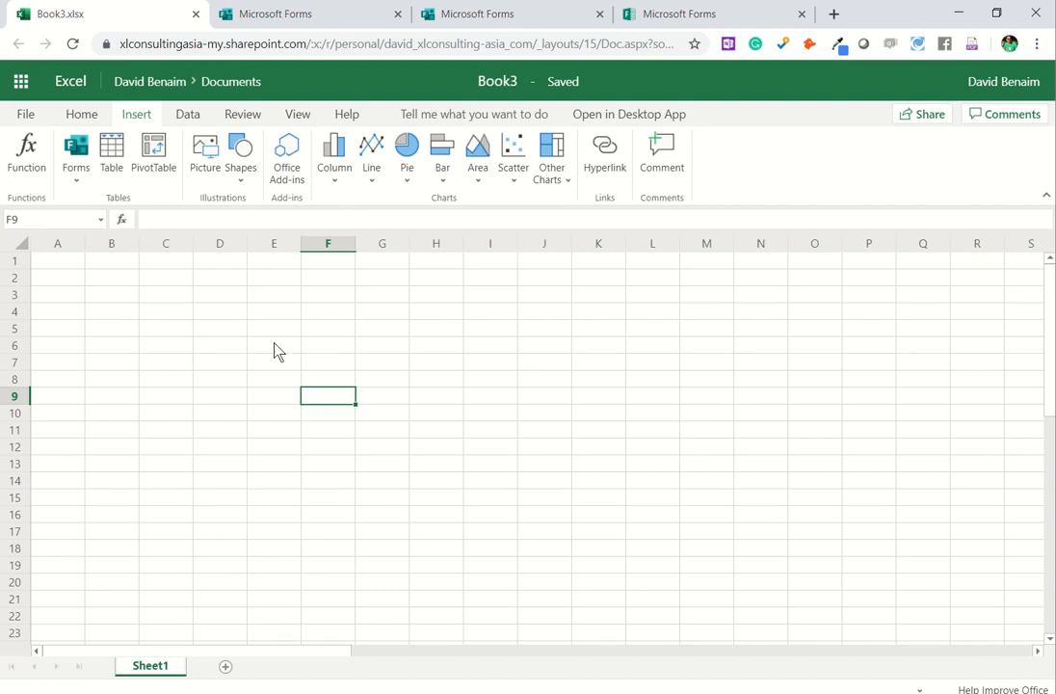
# Step: Insert a new Book3 form from Excel Online's Forms menu and check its empty responses
pyautogui.click(75, 154)
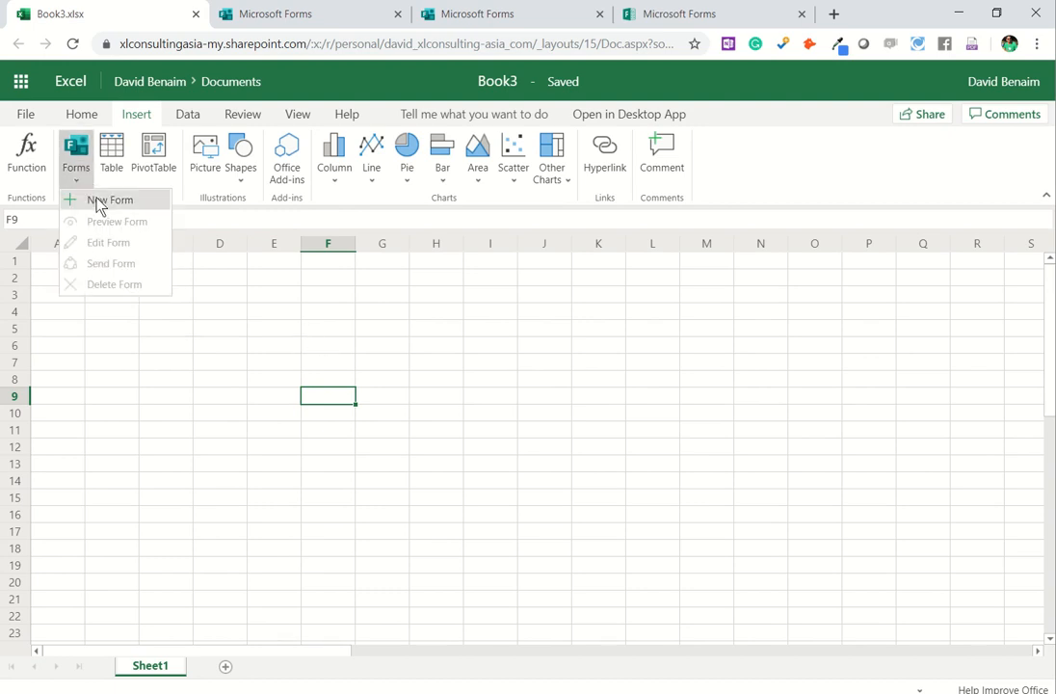
pyautogui.click(110, 200)
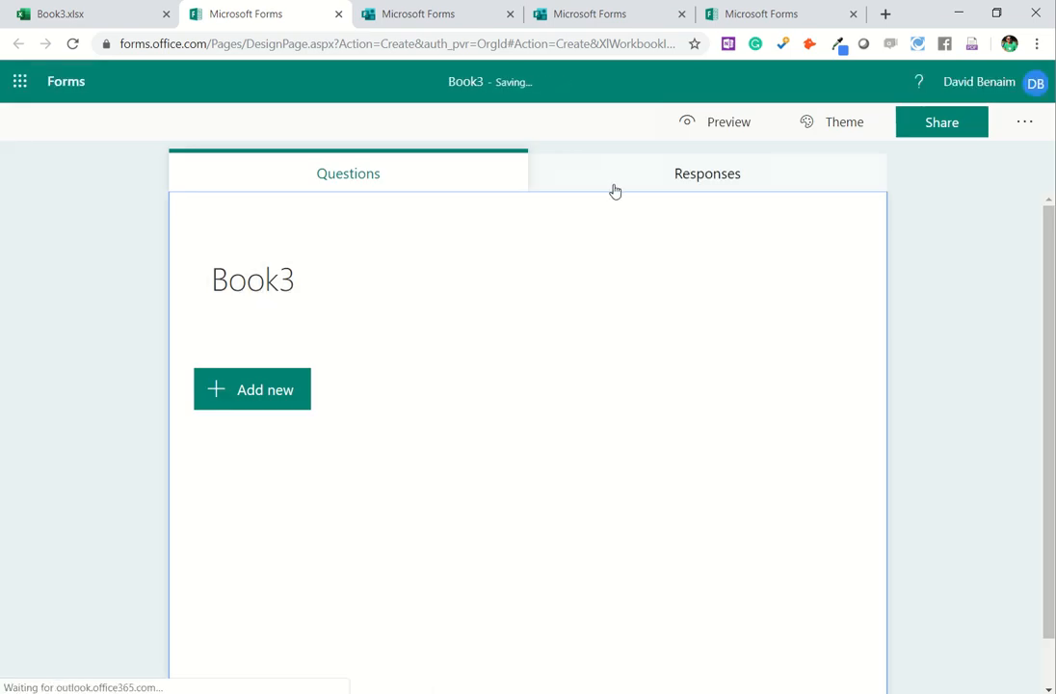
pyautogui.click(707, 173)
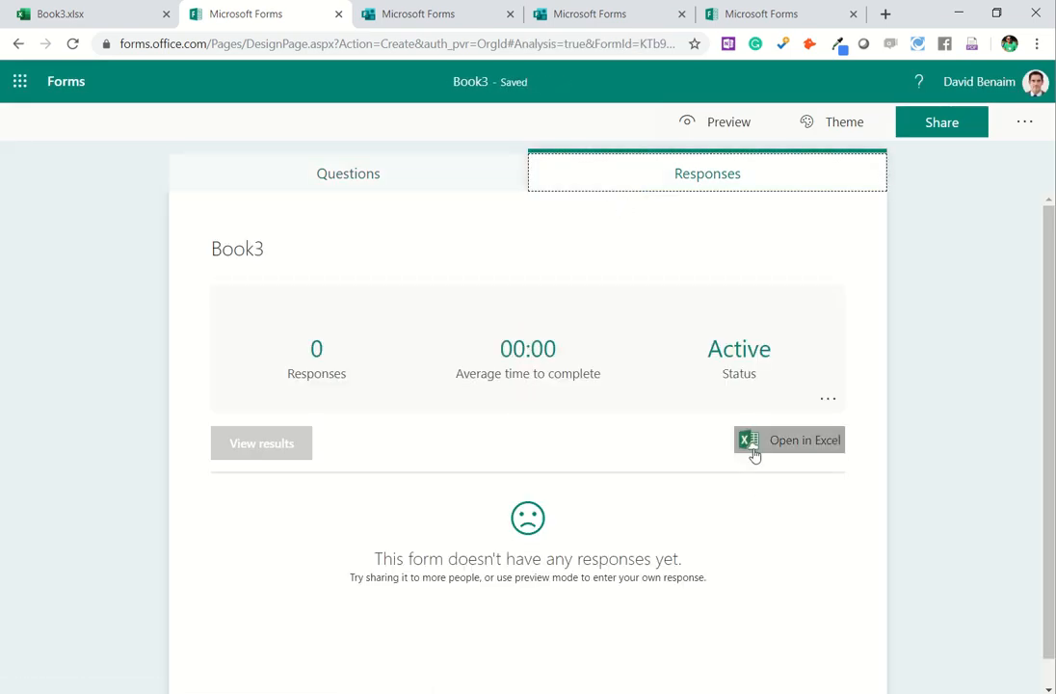
pyautogui.moveTo(754, 453)
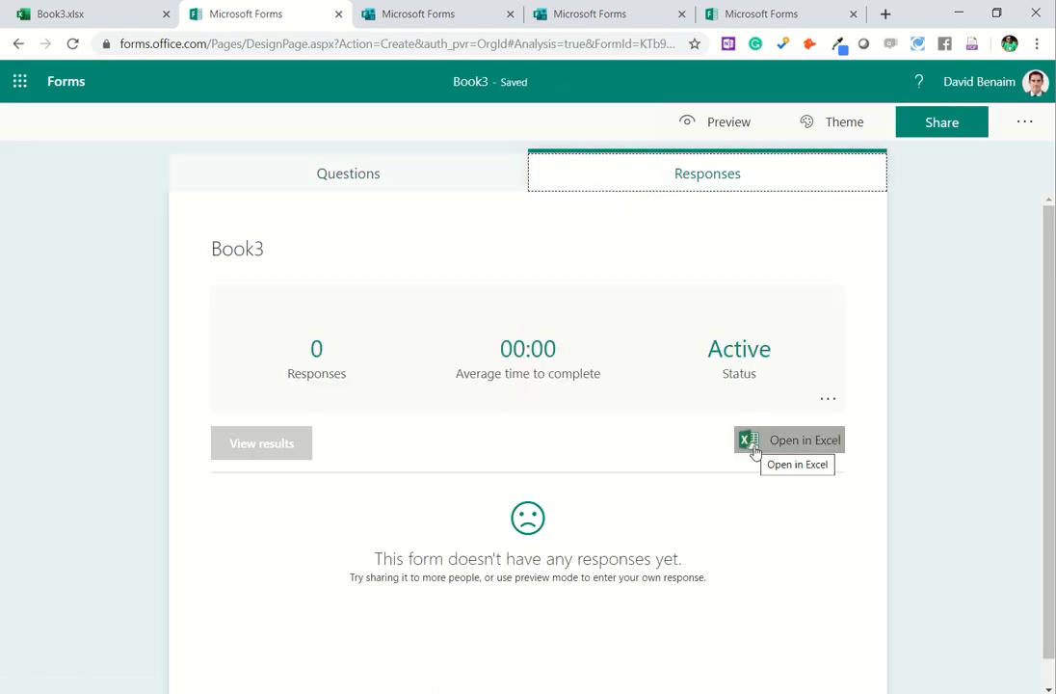
pyautogui.moveTo(191, 8)
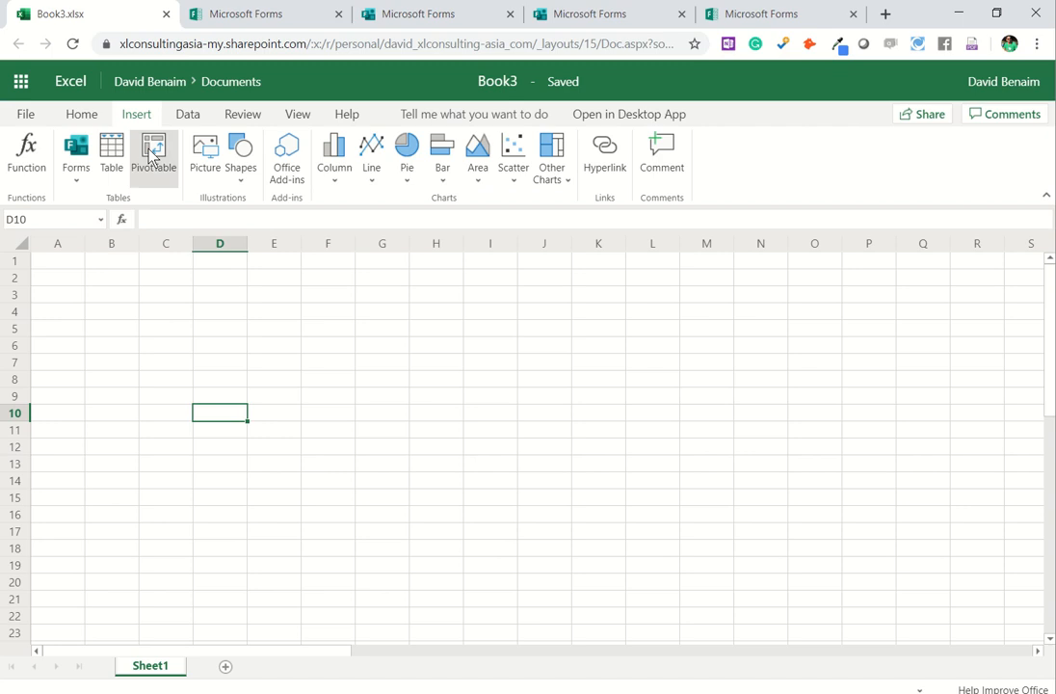
pyautogui.click(265, 14)
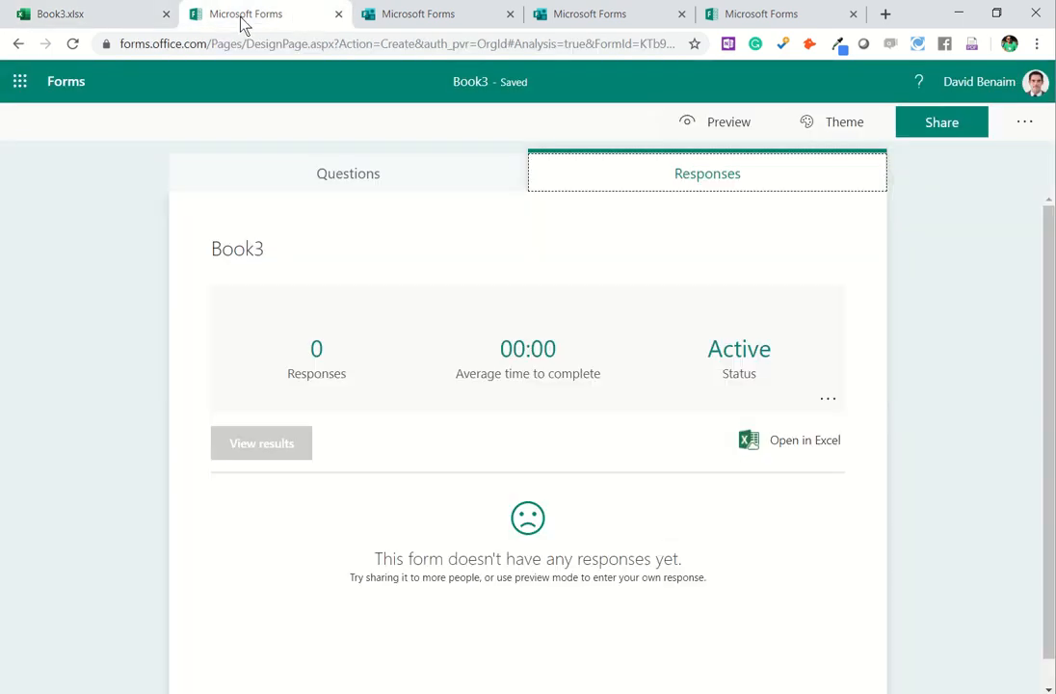
# Step: Add a choice question about favourite Excel features with options 'Pivot tables' and 'data val…'
pyautogui.click(348, 174)
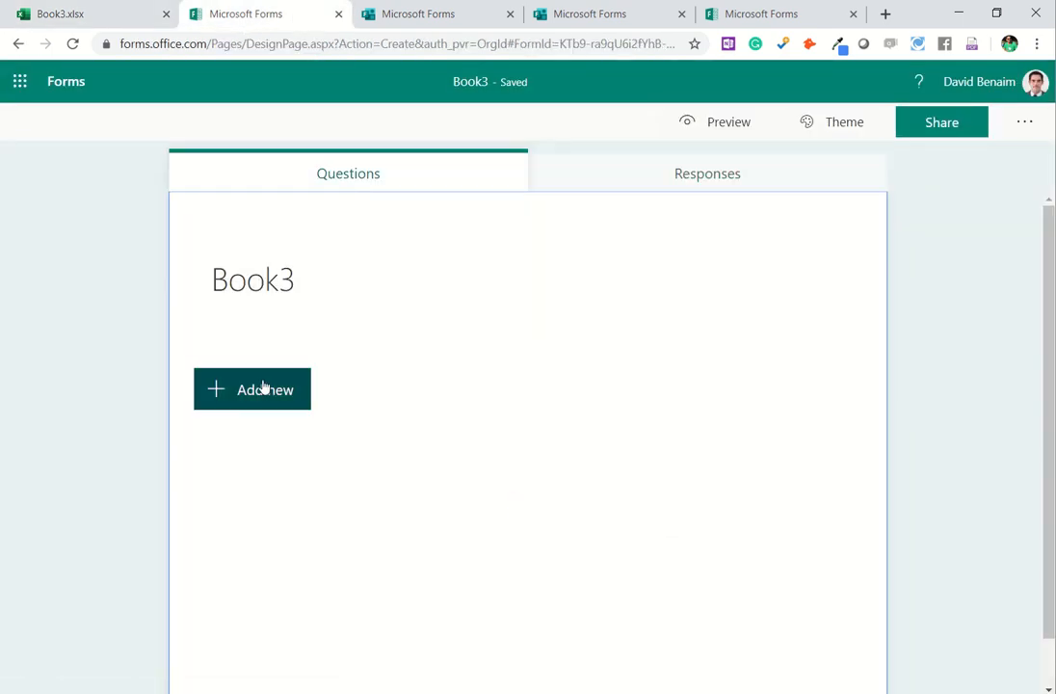
pyautogui.click(252, 388)
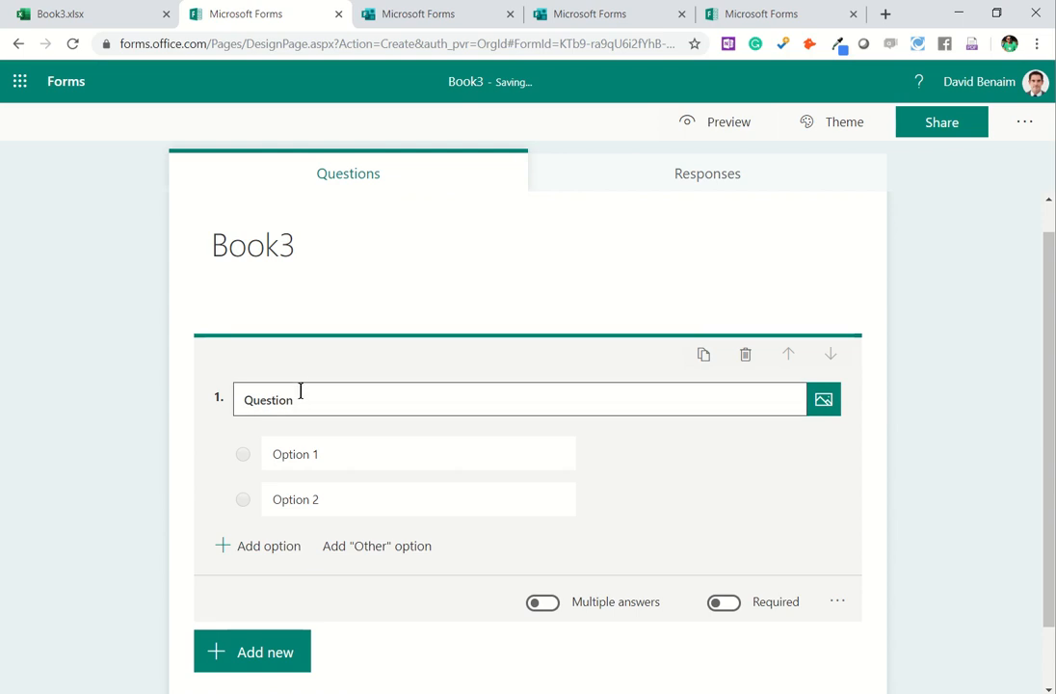
pyautogui.write('How')
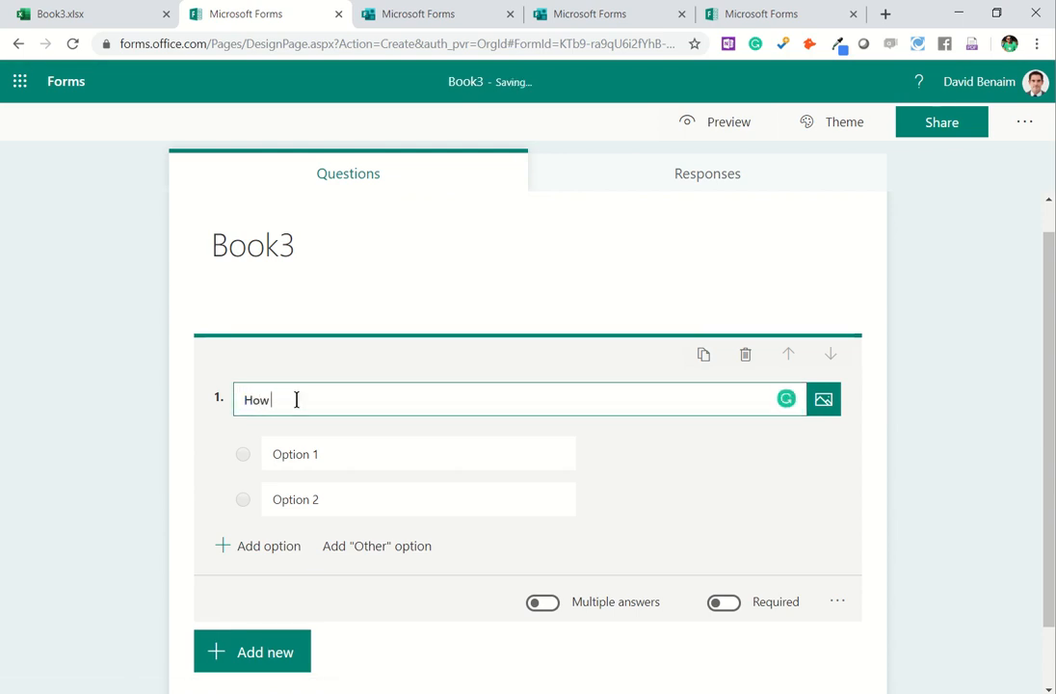
pyautogui.doubleClick(257, 399)
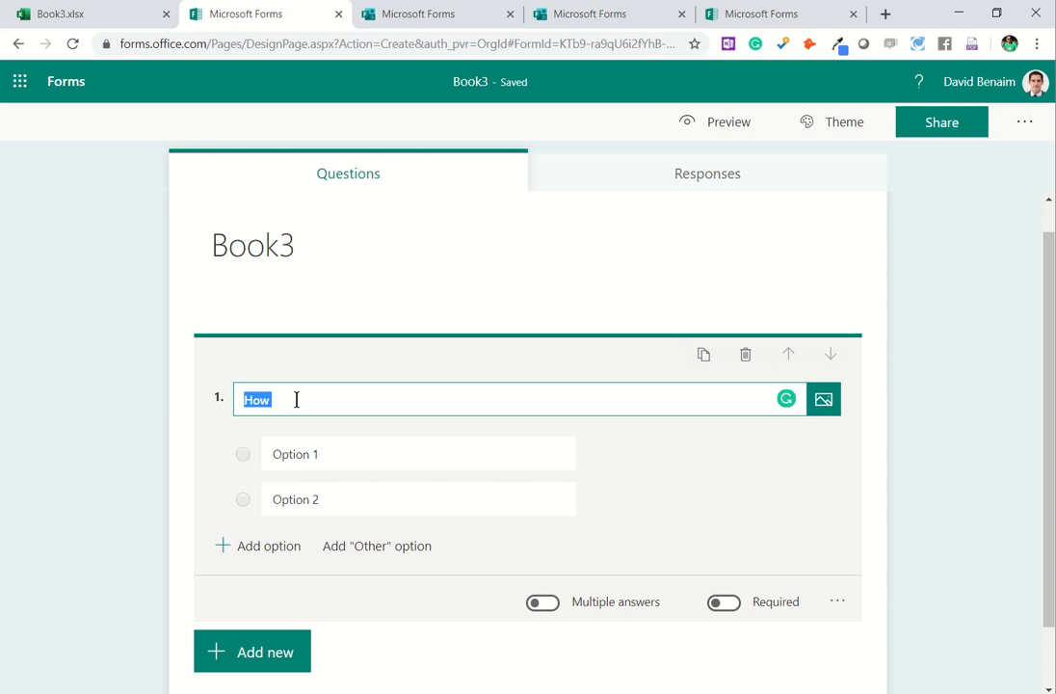
pyautogui.write('What')
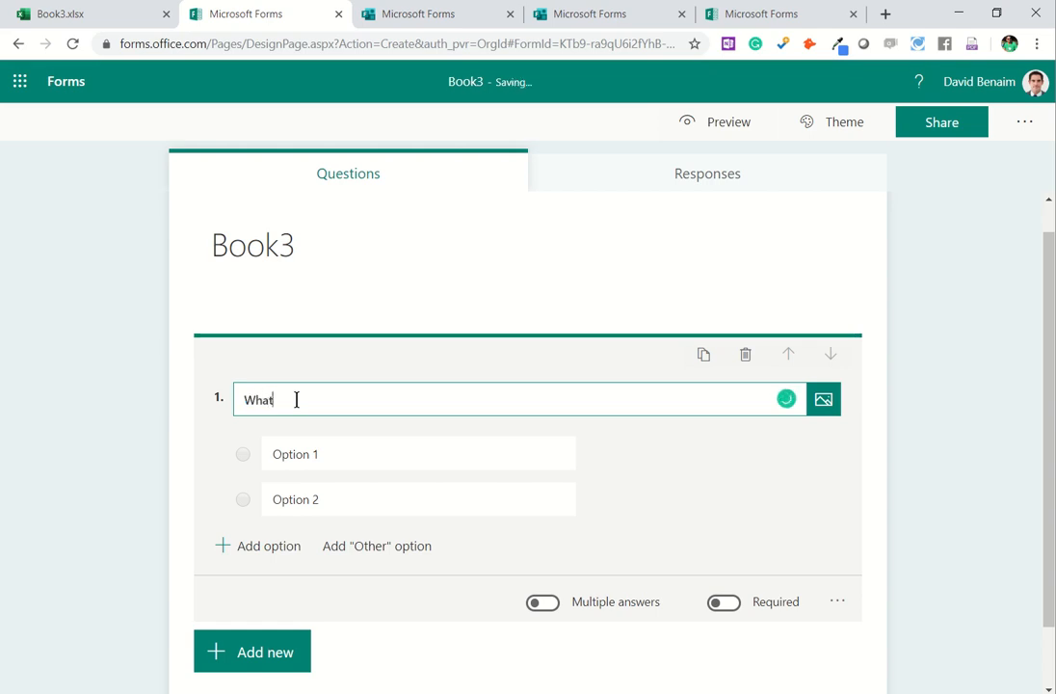
pyautogui.write('Excel feature do you like?')
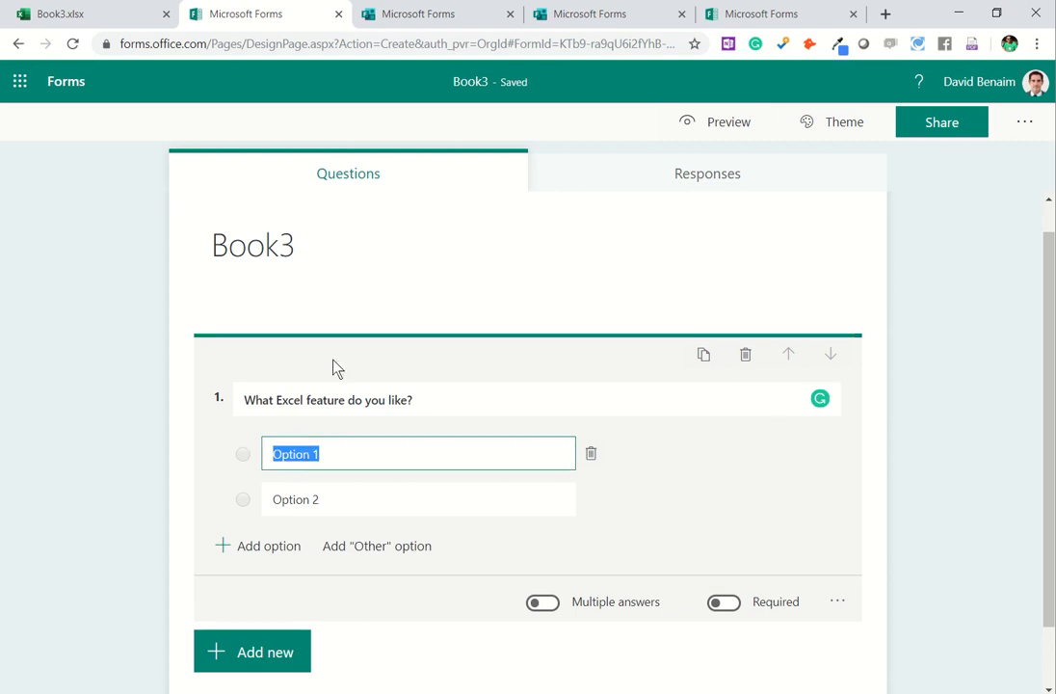
pyautogui.write('Pivot tables')
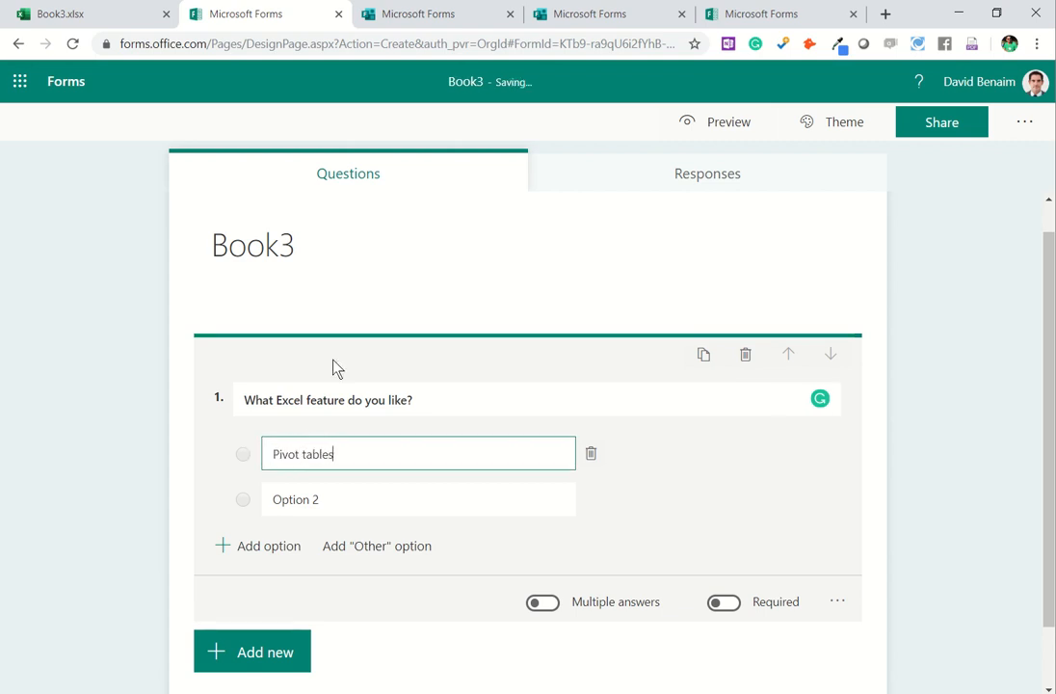
pyautogui.write('data')
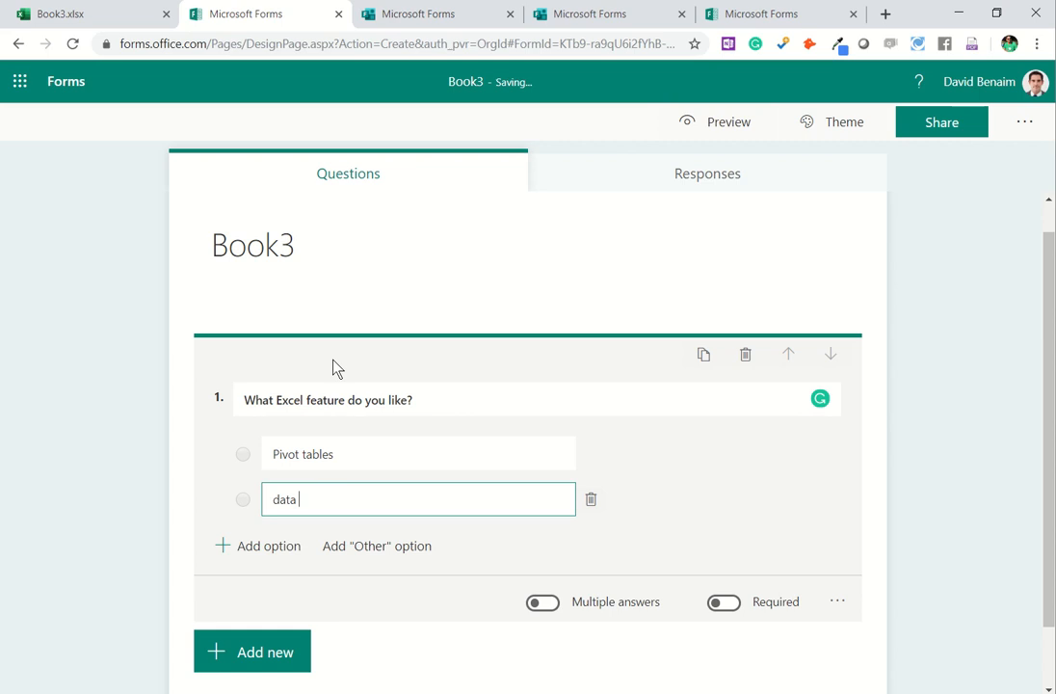
pyautogui.write('val')
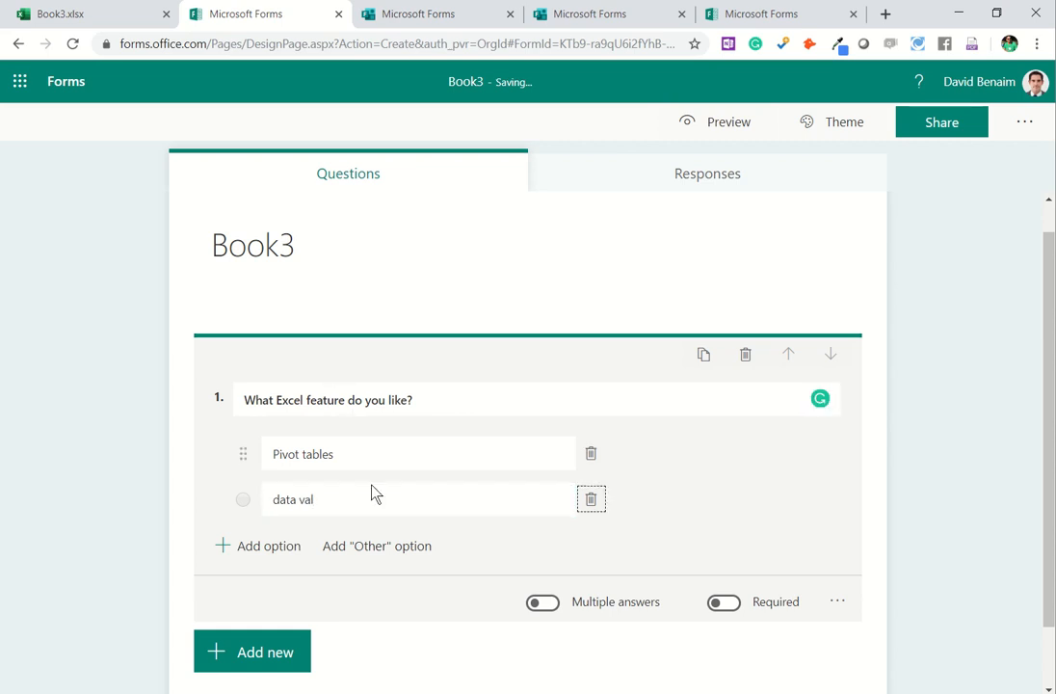
# Step: Allow multiple answers, make it required, and add subtitle 'explain what you like best!'
pyautogui.click(542, 602)
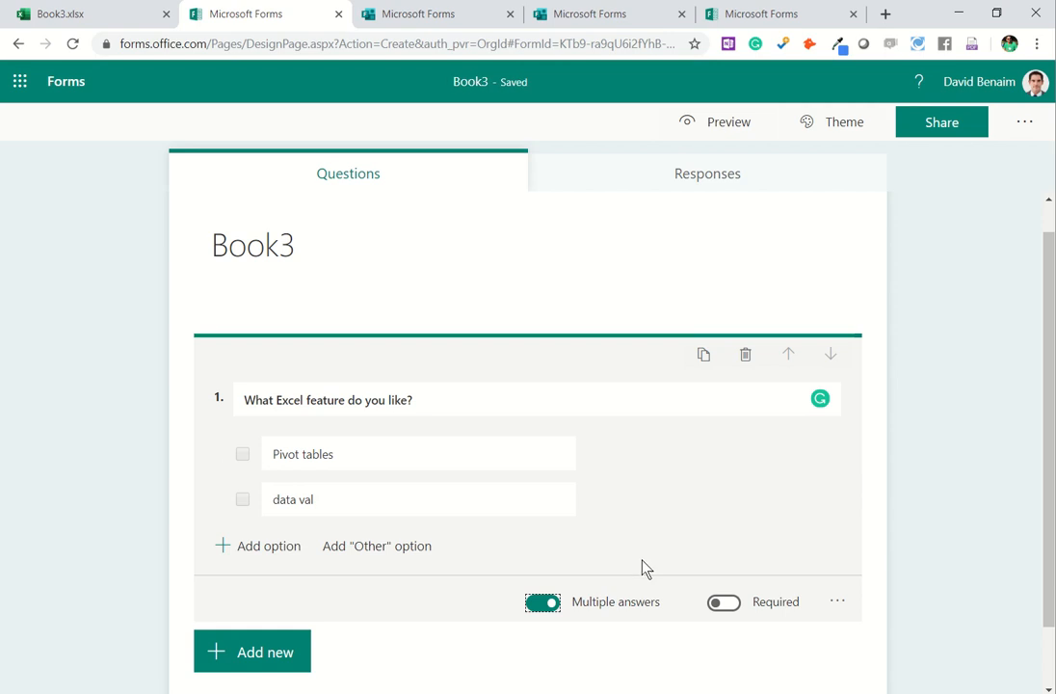
pyautogui.moveTo(737, 588)
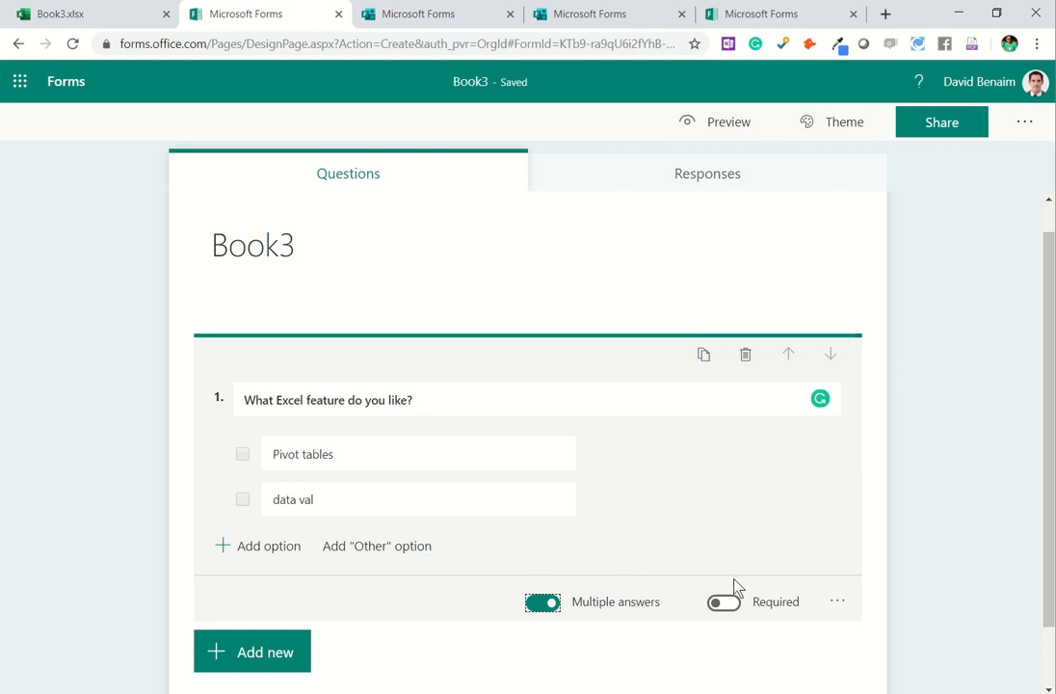
pyautogui.click(723, 601)
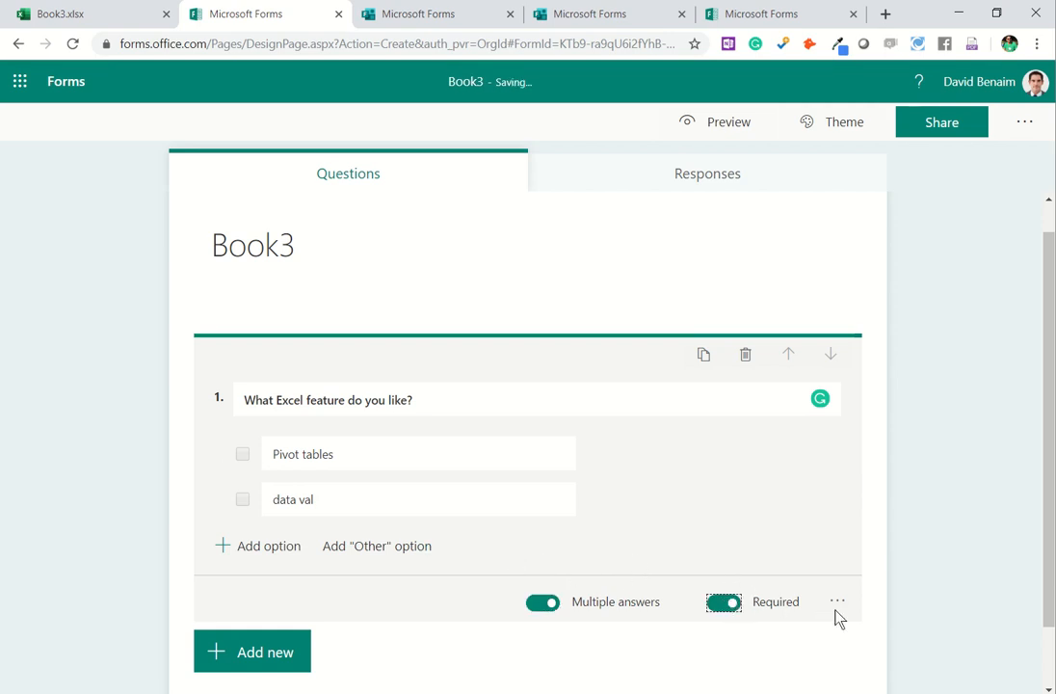
pyautogui.click(837, 601)
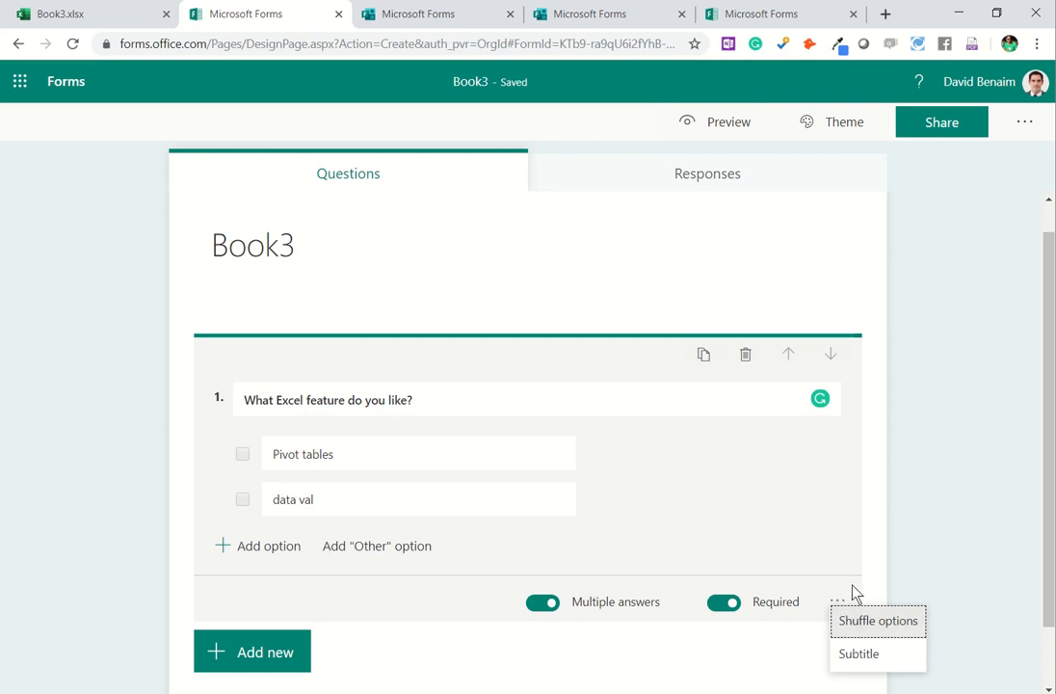
pyautogui.click(858, 653)
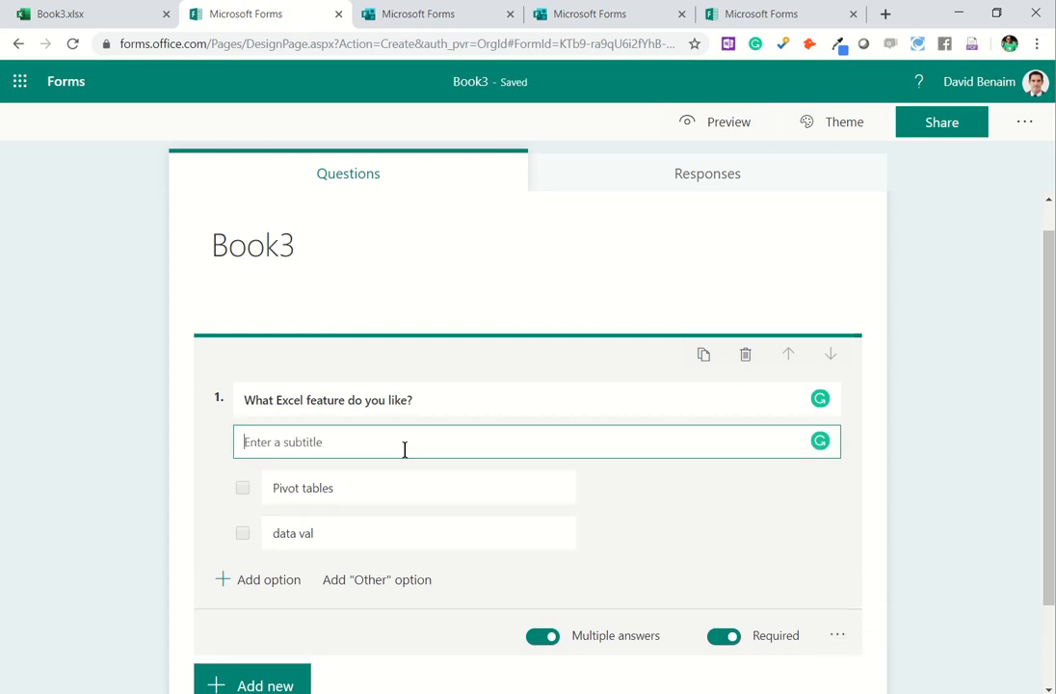
pyautogui.write('explain what you')
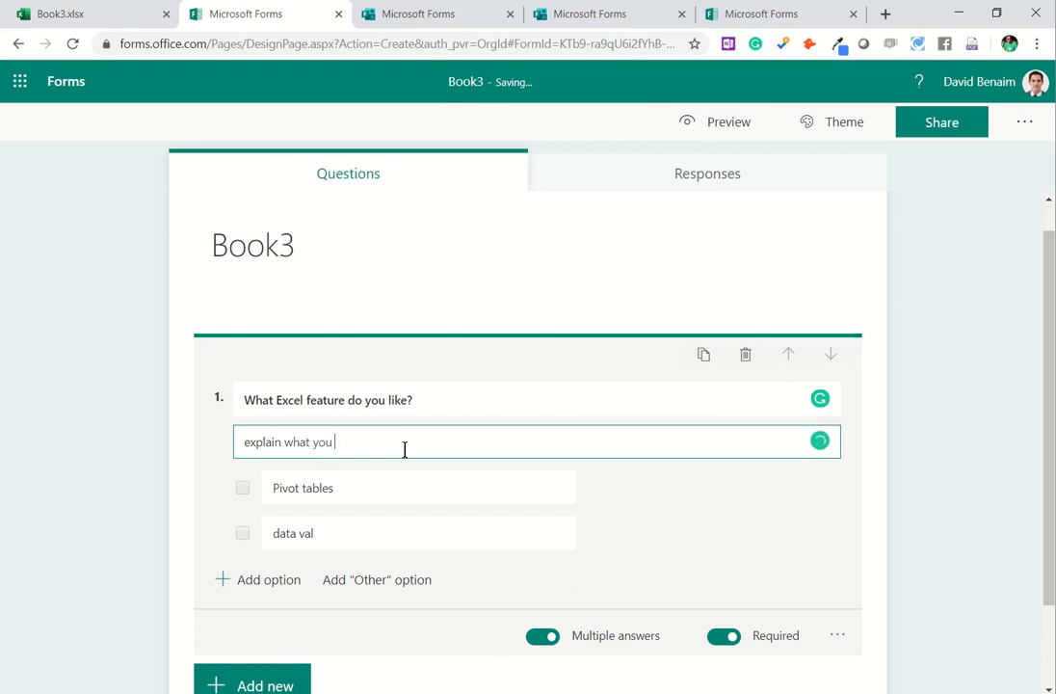
pyautogui.write('like best!')
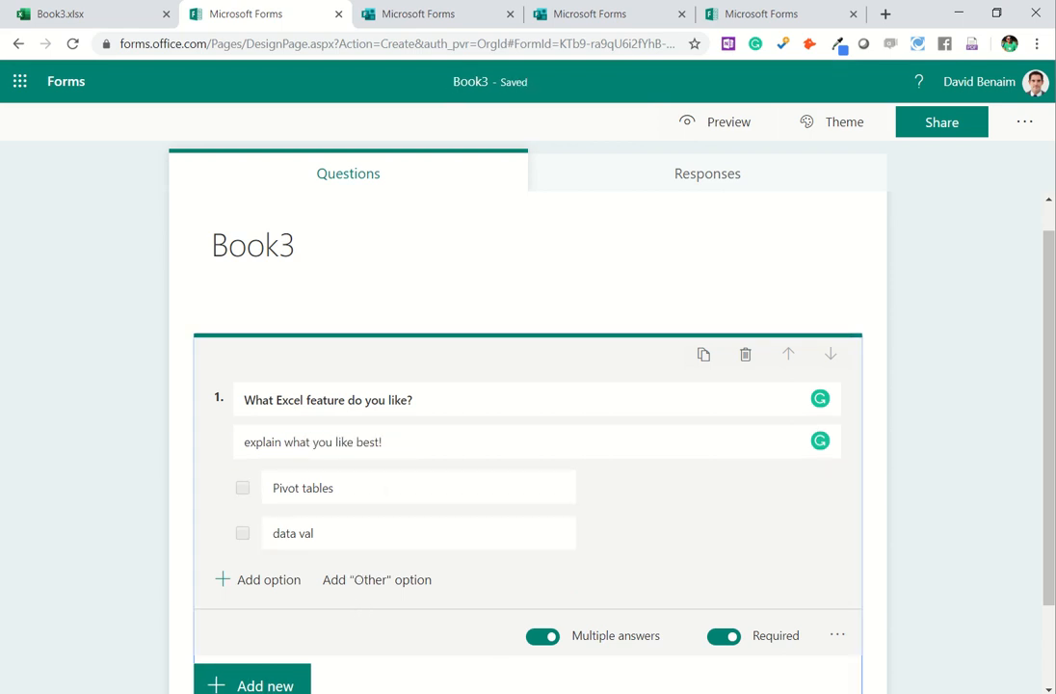
# Step: Add a 'Name' text question subtitled 'Family name first please'
pyautogui.scroll(-3)
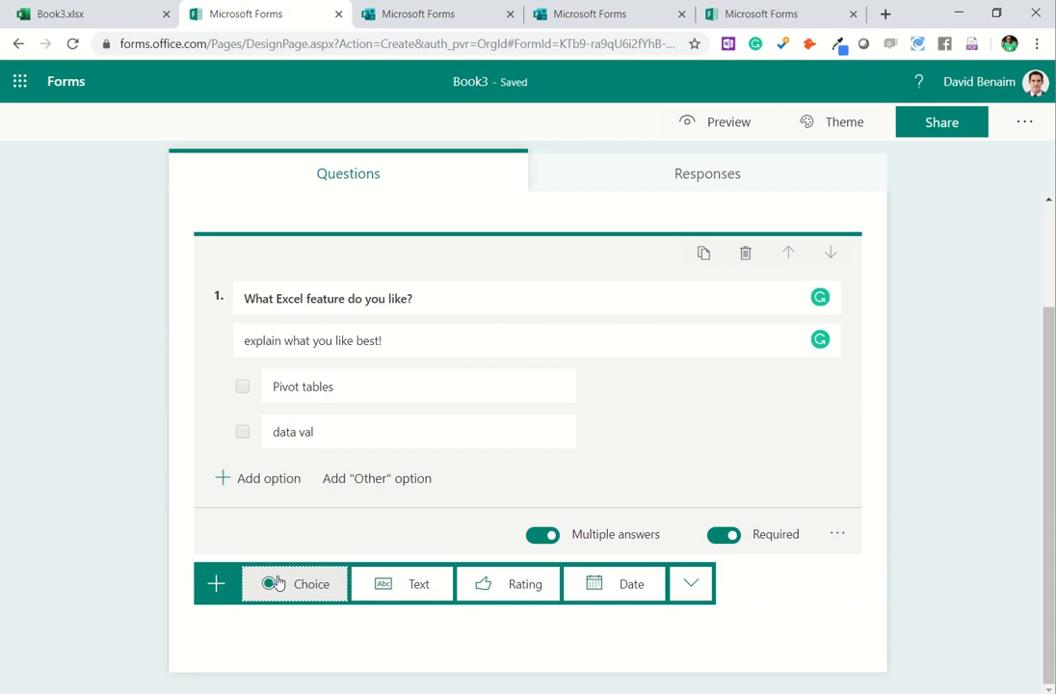
pyautogui.moveTo(293, 583)
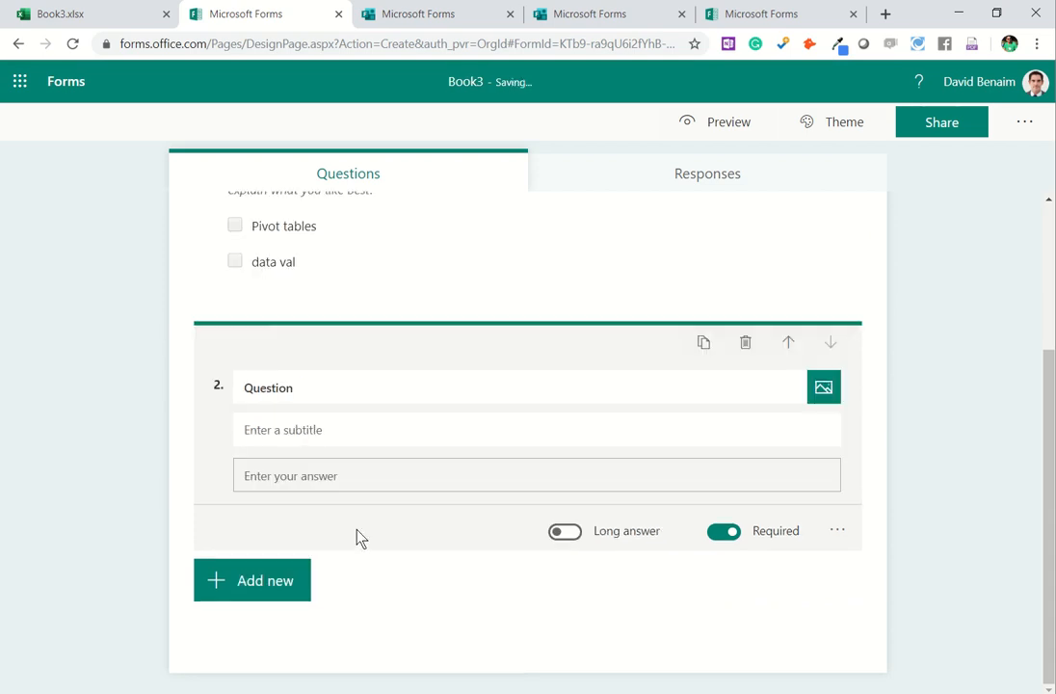
pyautogui.write('Nam')
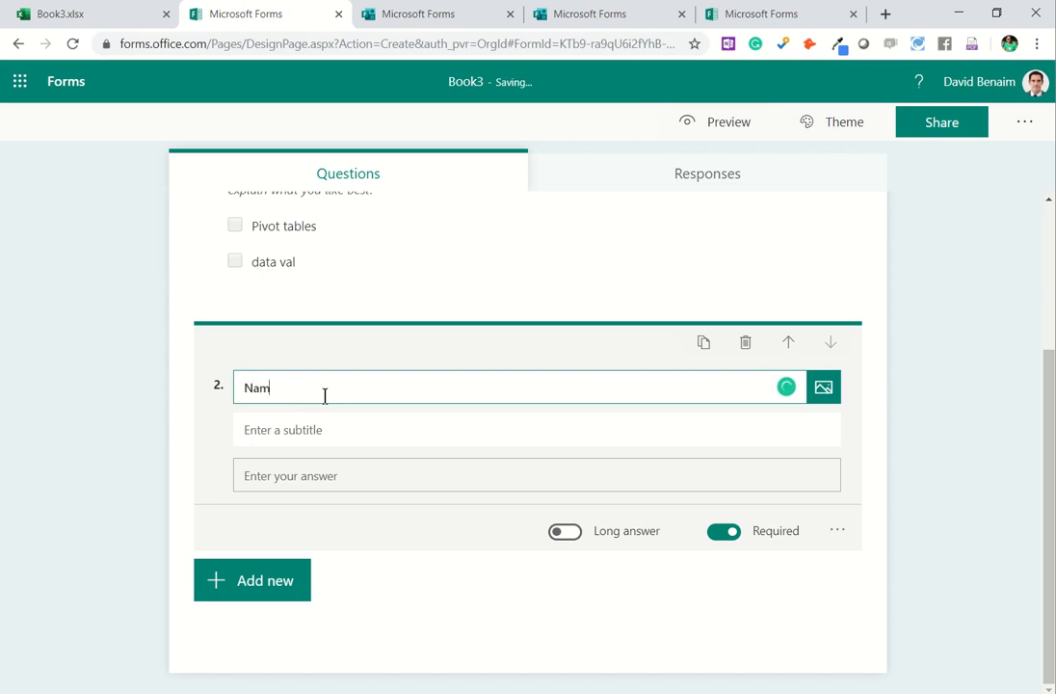
pyautogui.write('e')
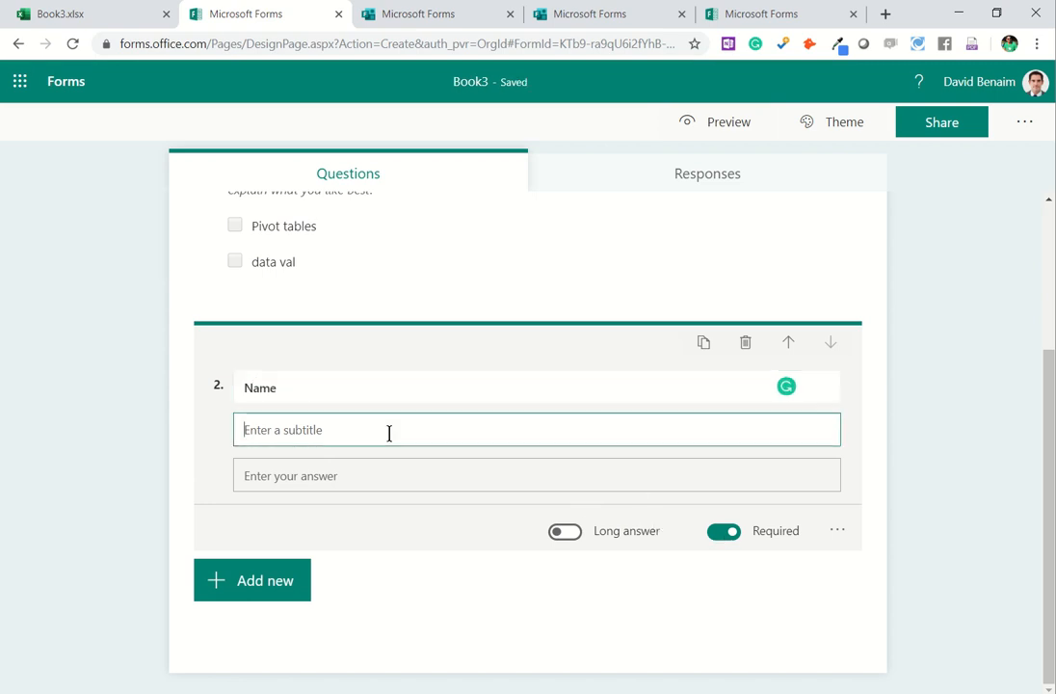
pyautogui.write('Family name first please')
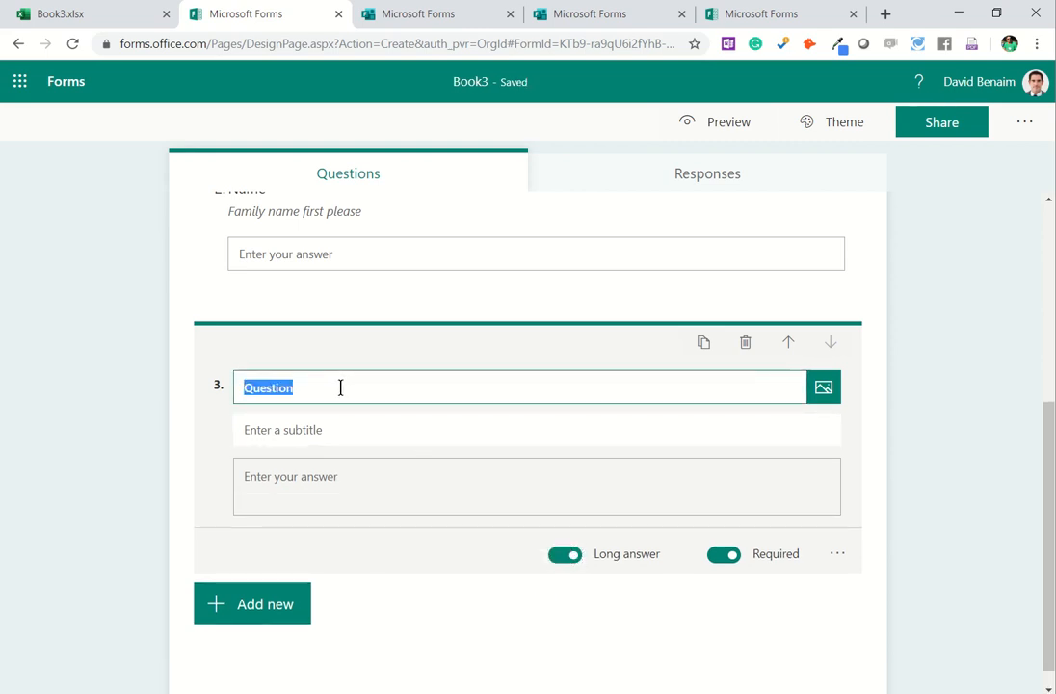
# Step: Add the long-answer question 'What do you use Excel for?' and start a fourth question
pyautogui.write('What do u')
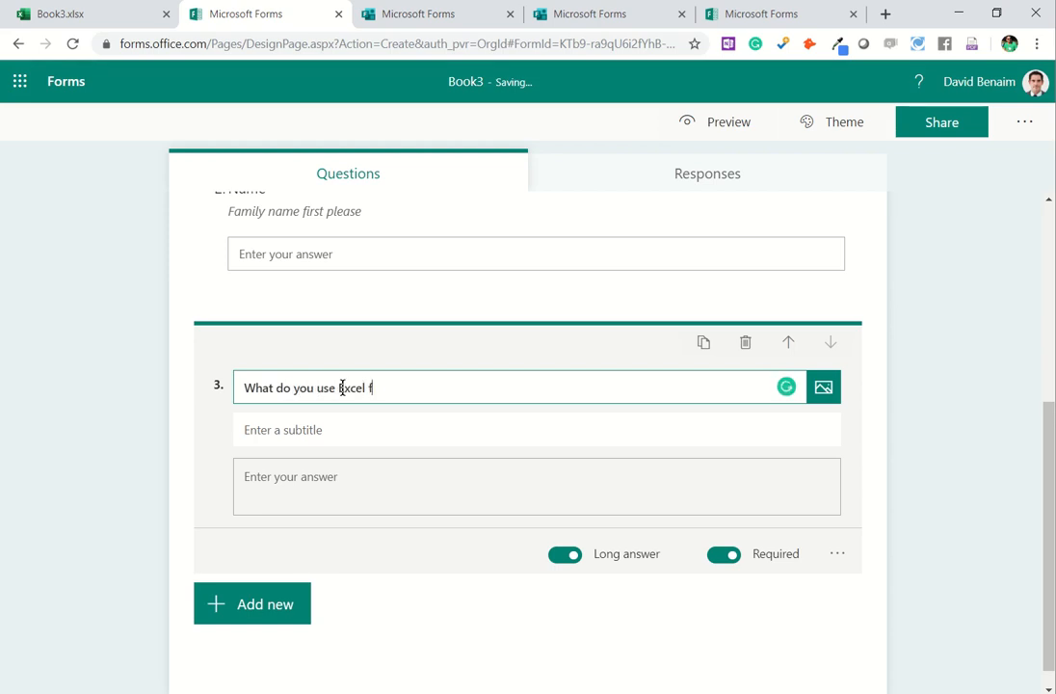
pyautogui.write('or?')
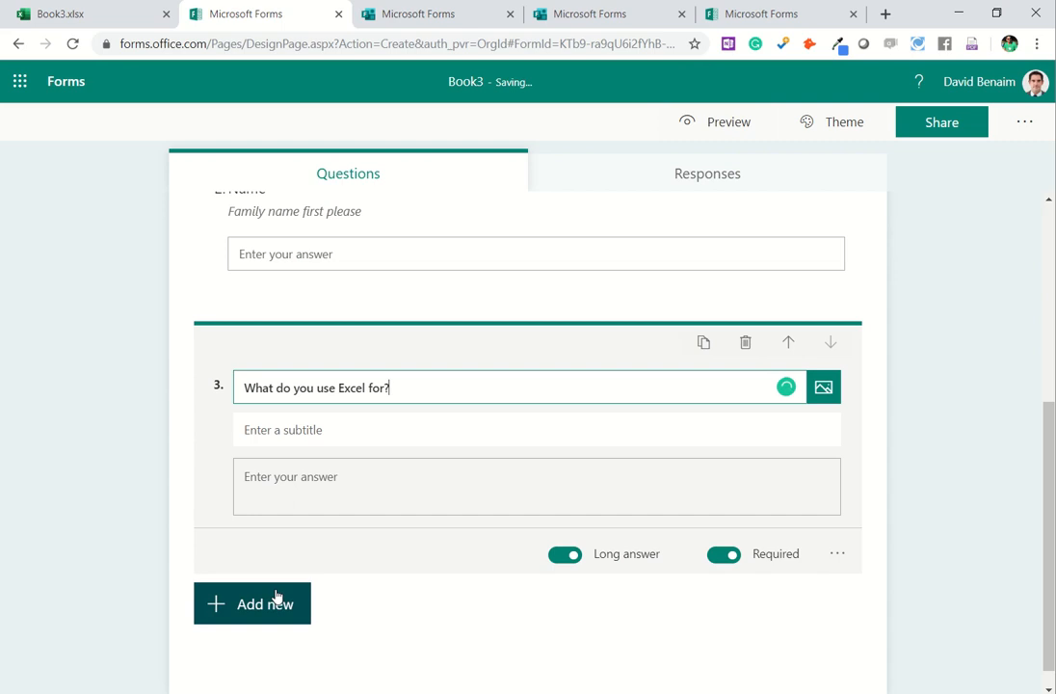
pyautogui.click(252, 602)
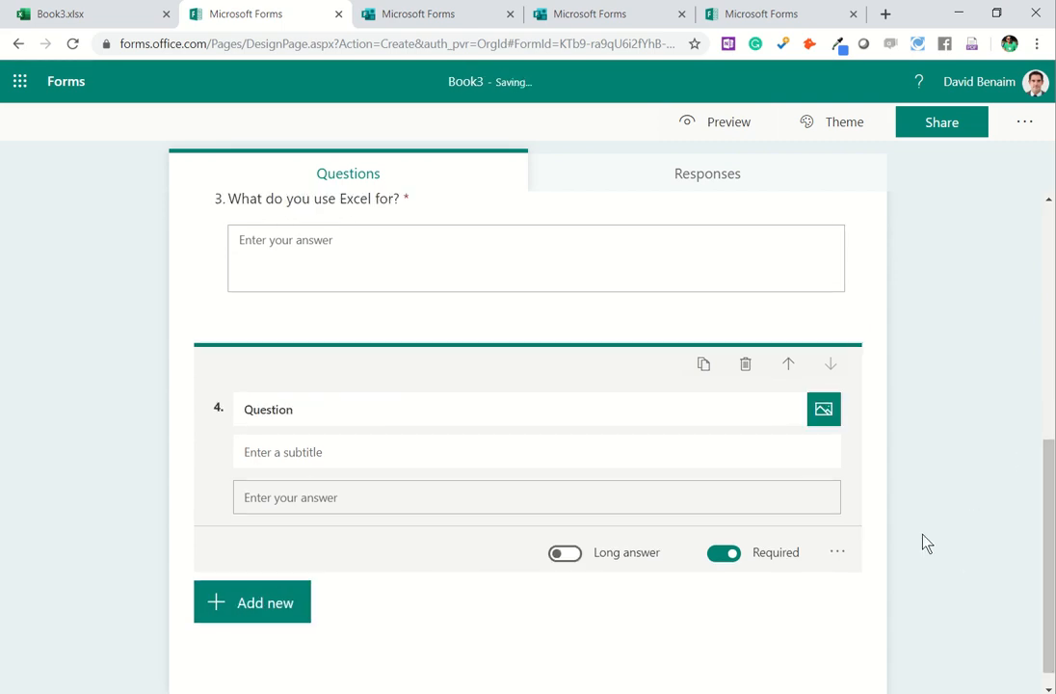
# Step: Restrict the fourth question's answers to numbers between 10 and 80
pyautogui.click(838, 551)
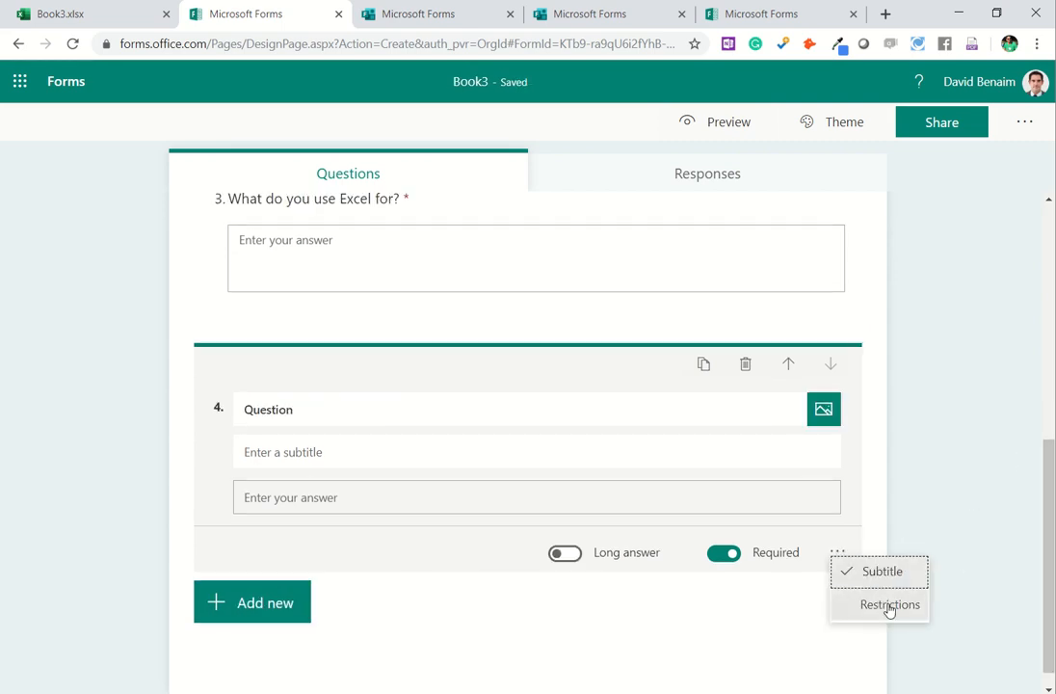
pyautogui.click(888, 604)
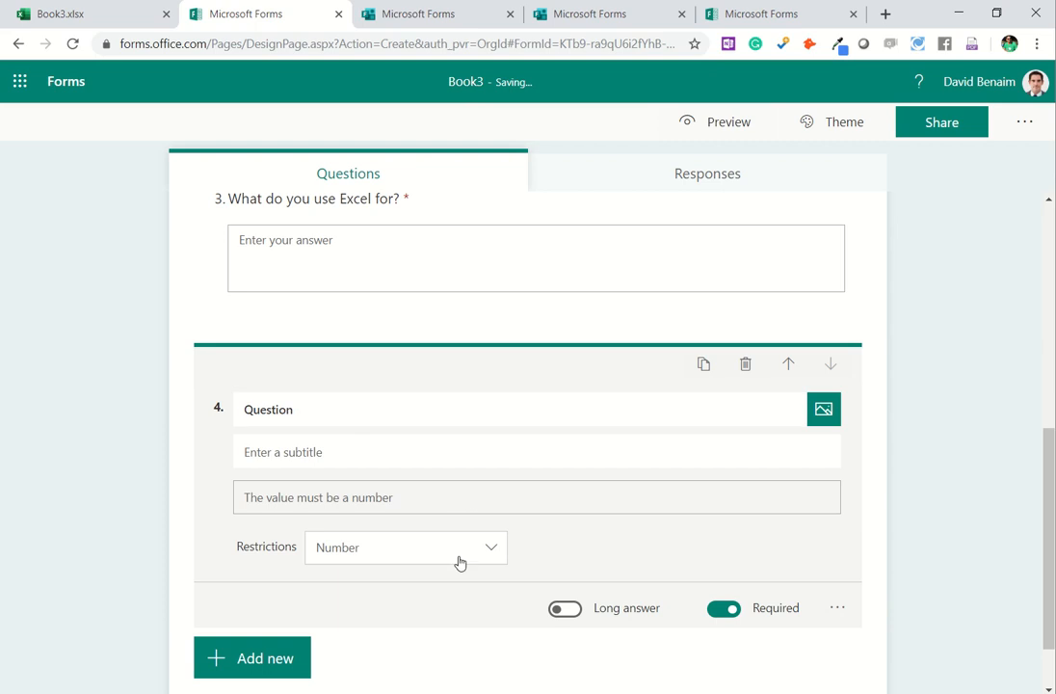
pyautogui.click(404, 547)
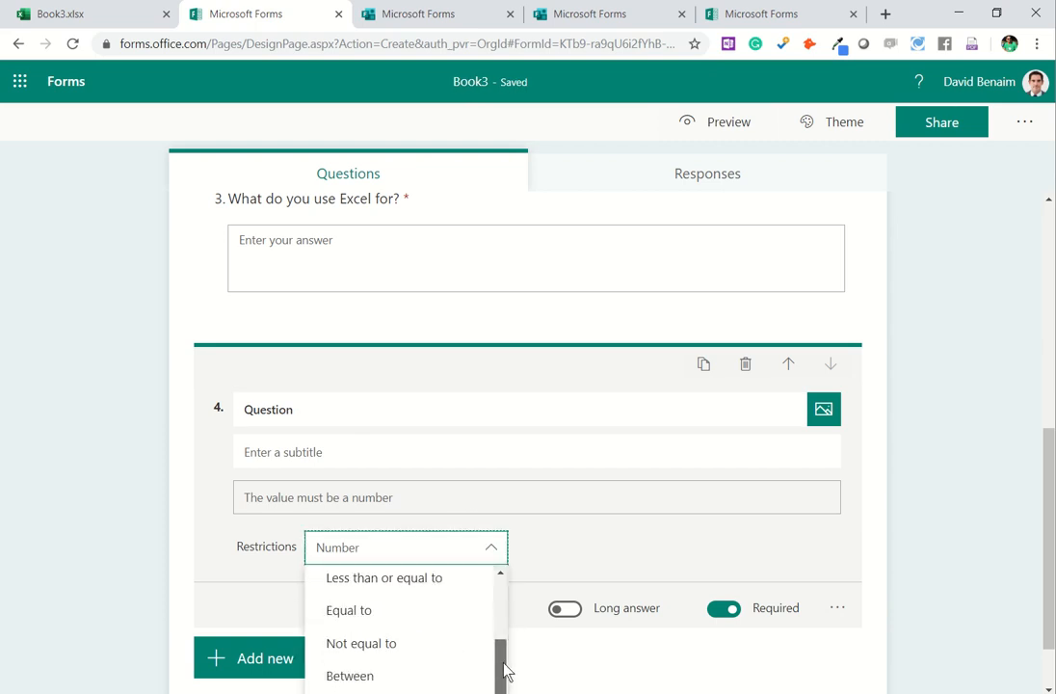
pyautogui.click(350, 675)
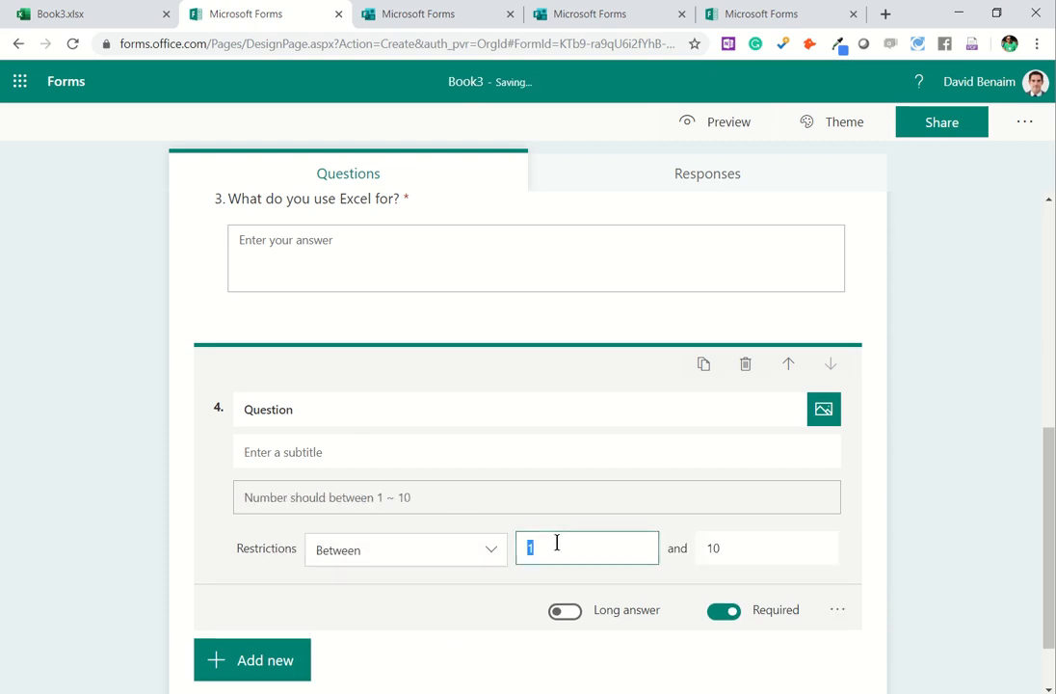
pyautogui.write('8')
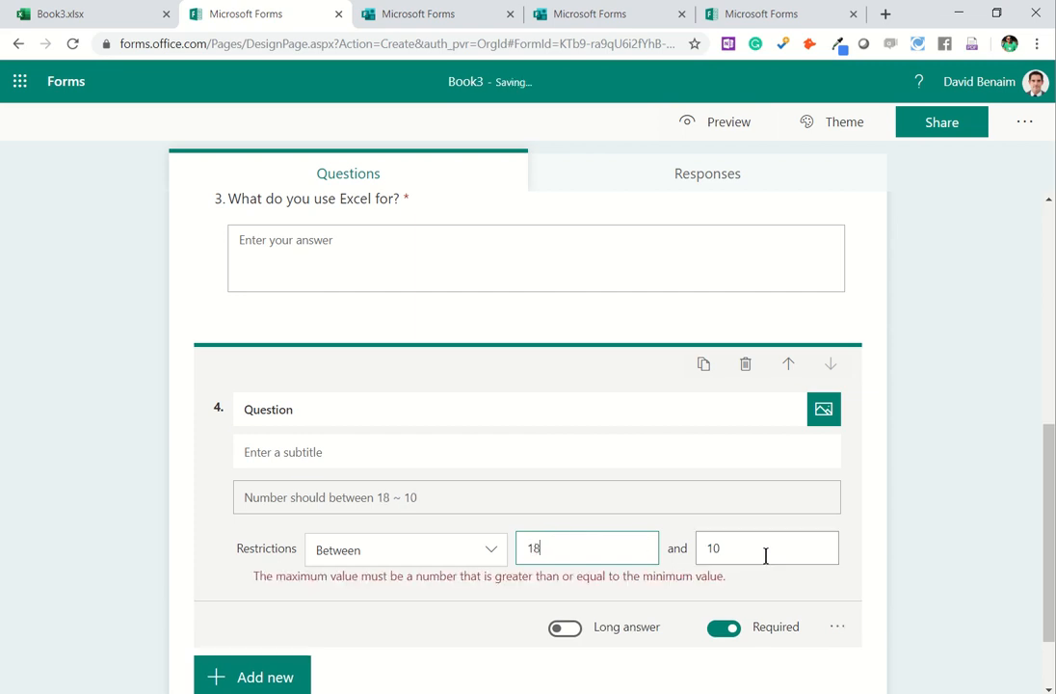
pyautogui.write('80')
pyautogui.write('10')
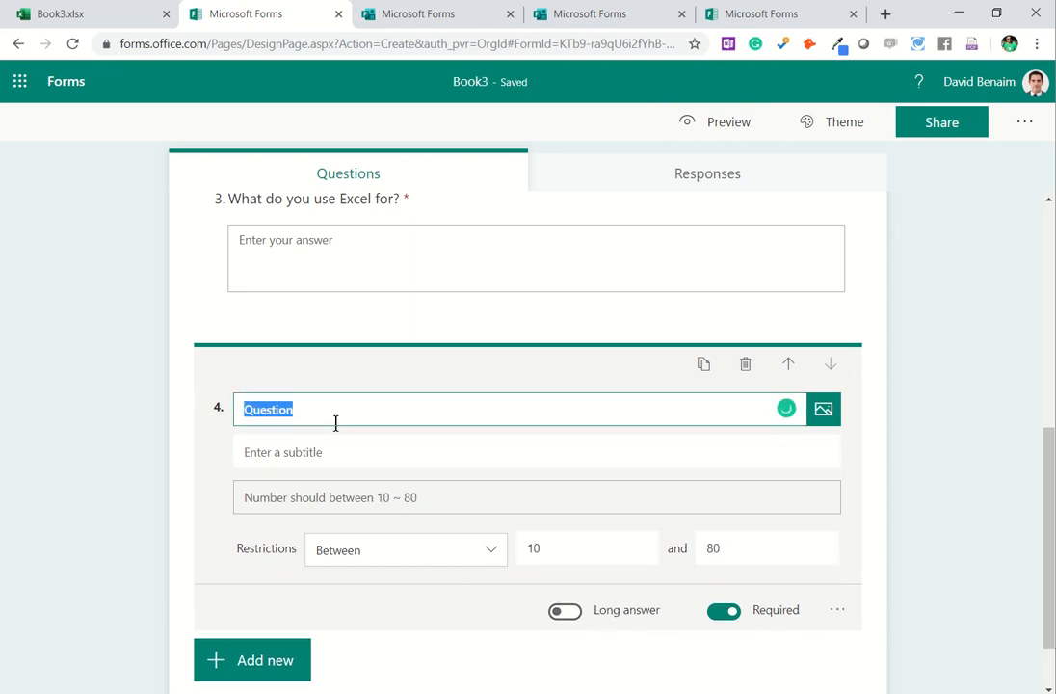
# Step: Title the question 'Age' and remove its subtitle
pyautogui.write('AGe')
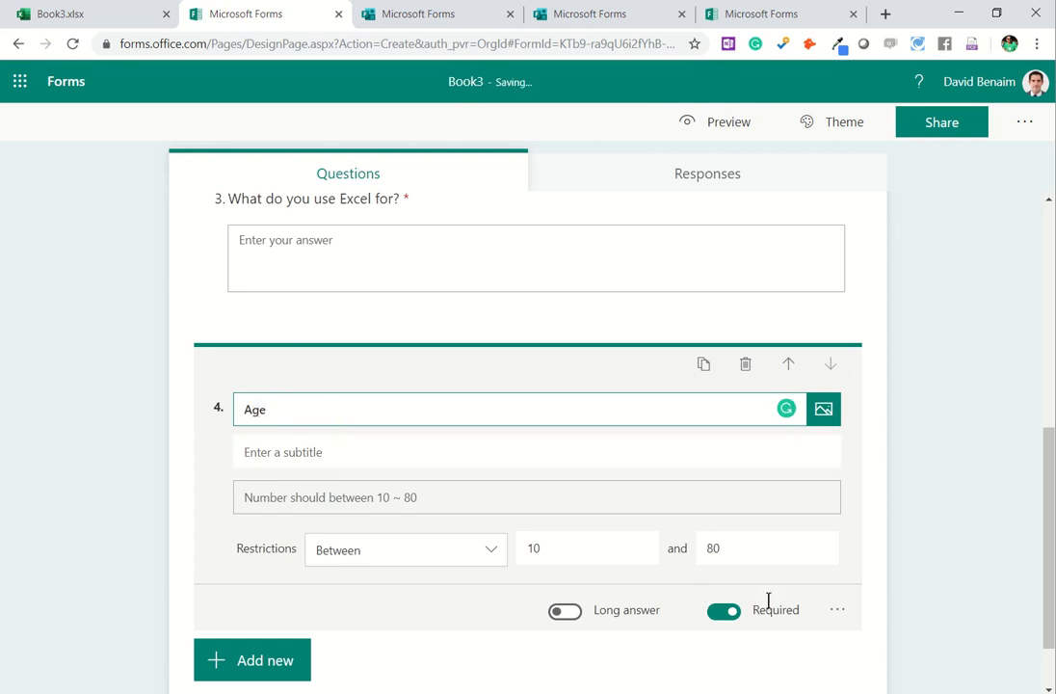
pyautogui.click(836, 609)
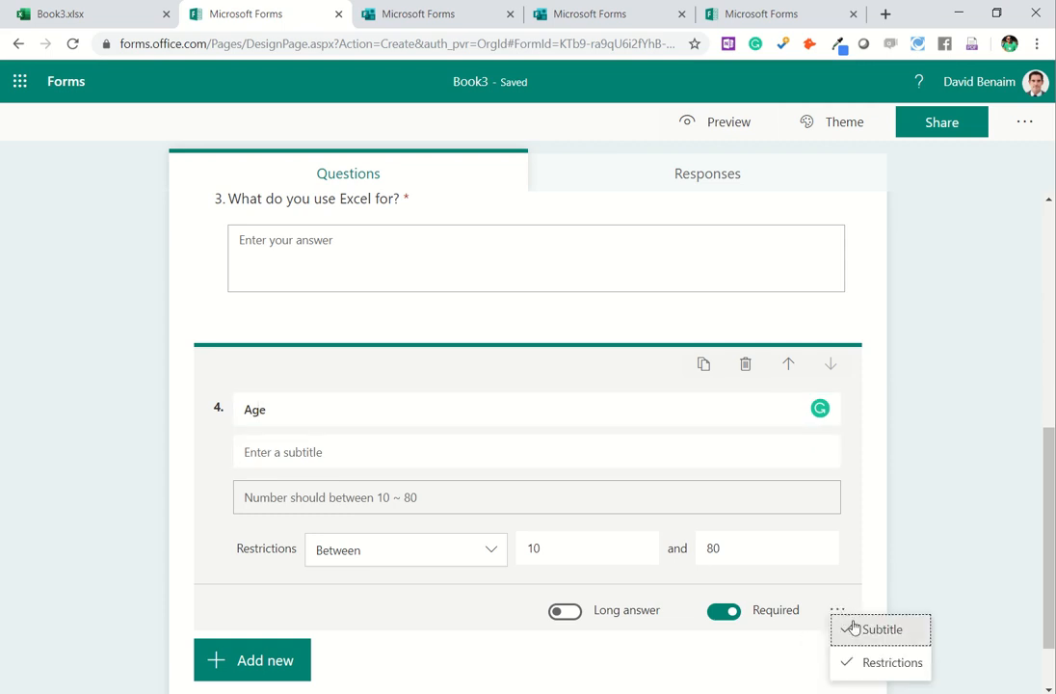
pyautogui.click(881, 628)
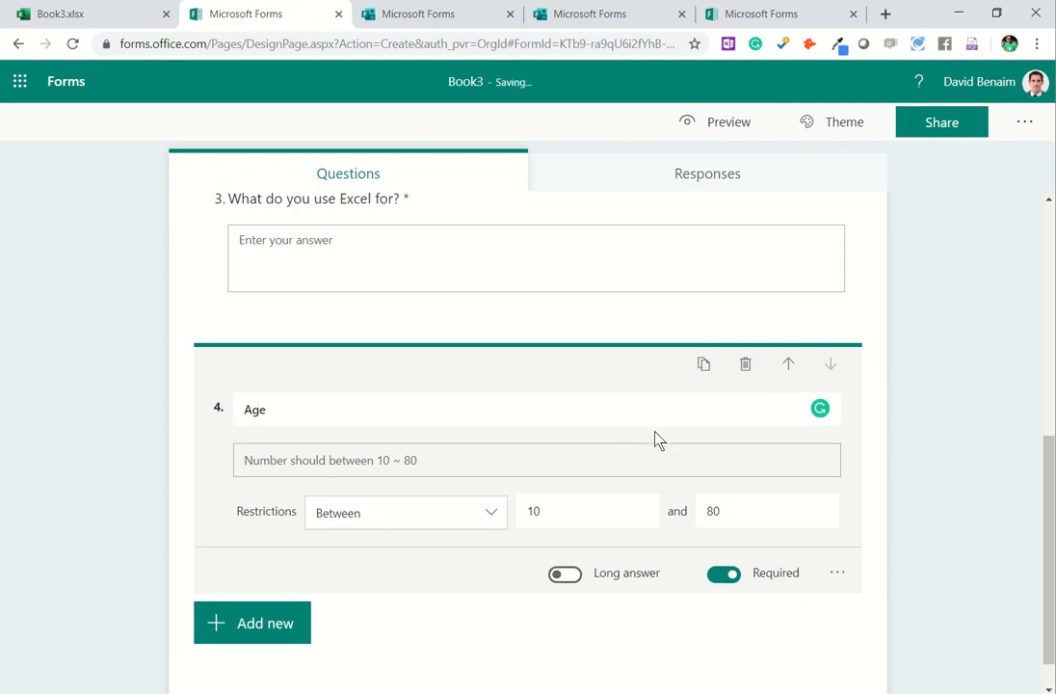
pyautogui.moveTo(788, 364)
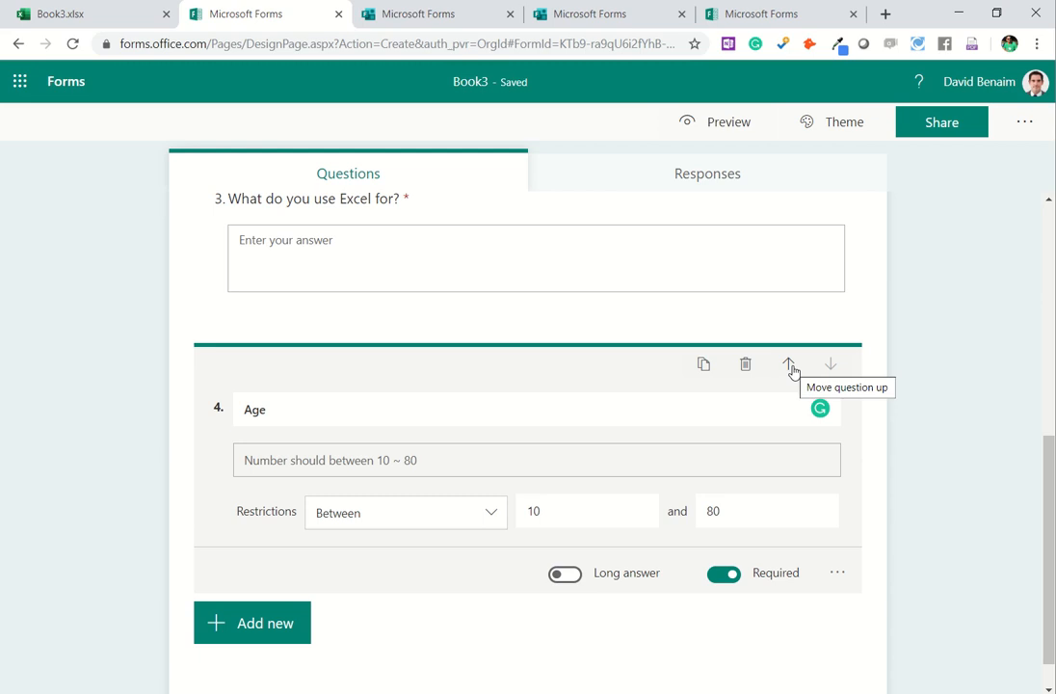
# Step: Move Age up to question 2 and rename its copy 'Age of partner'
pyautogui.click(788, 364)
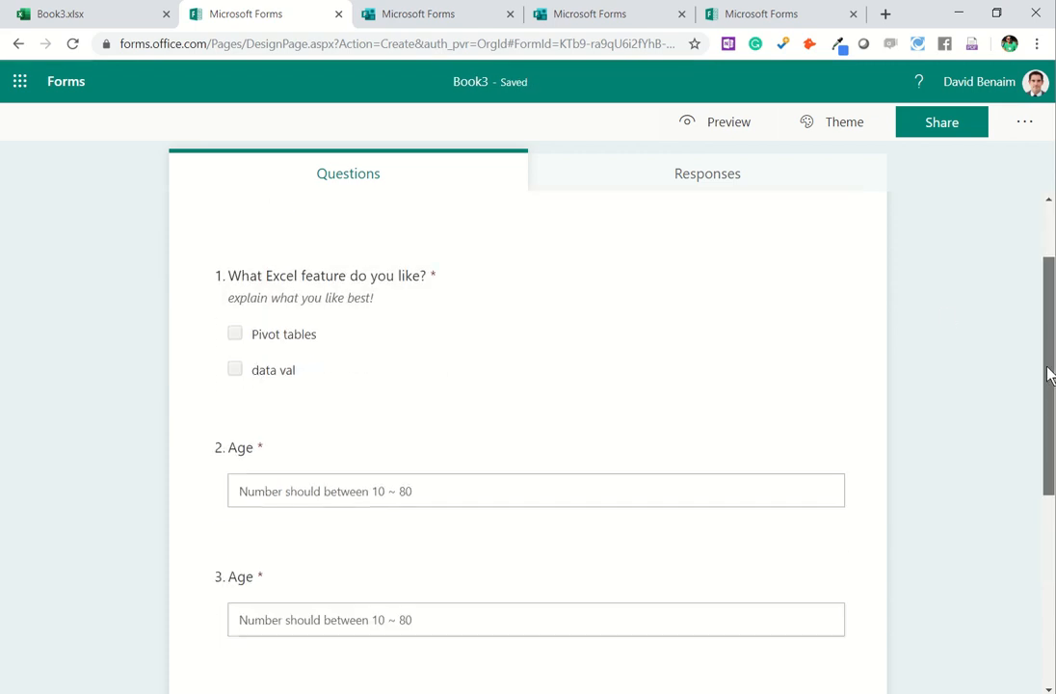
pyautogui.scroll(-3)
pyautogui.write(' of')
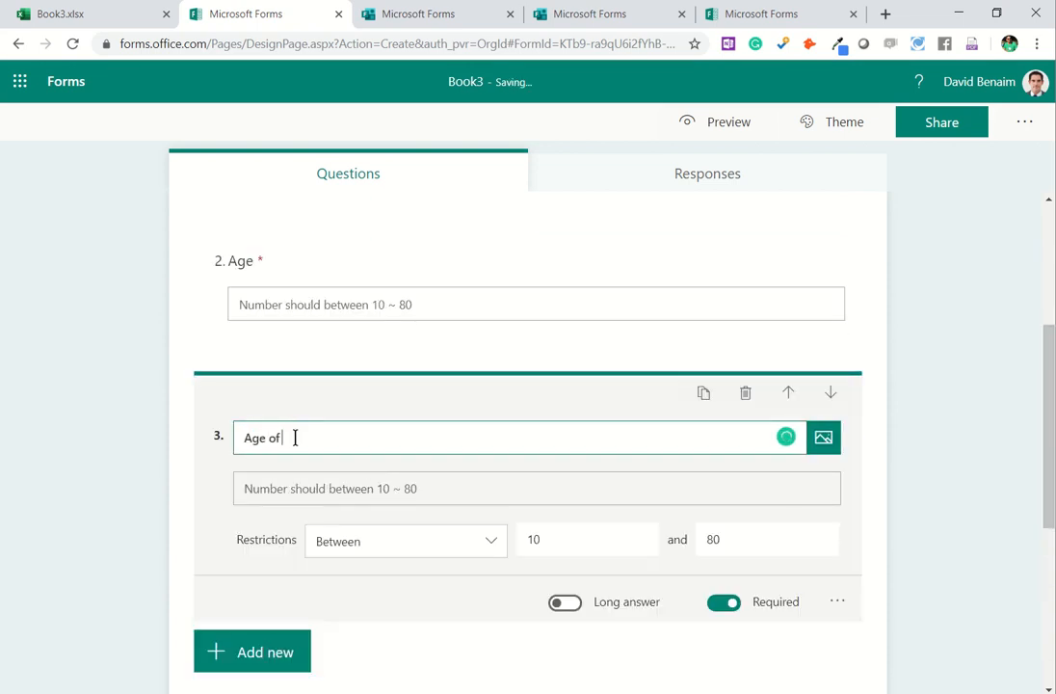
pyautogui.write('partner')
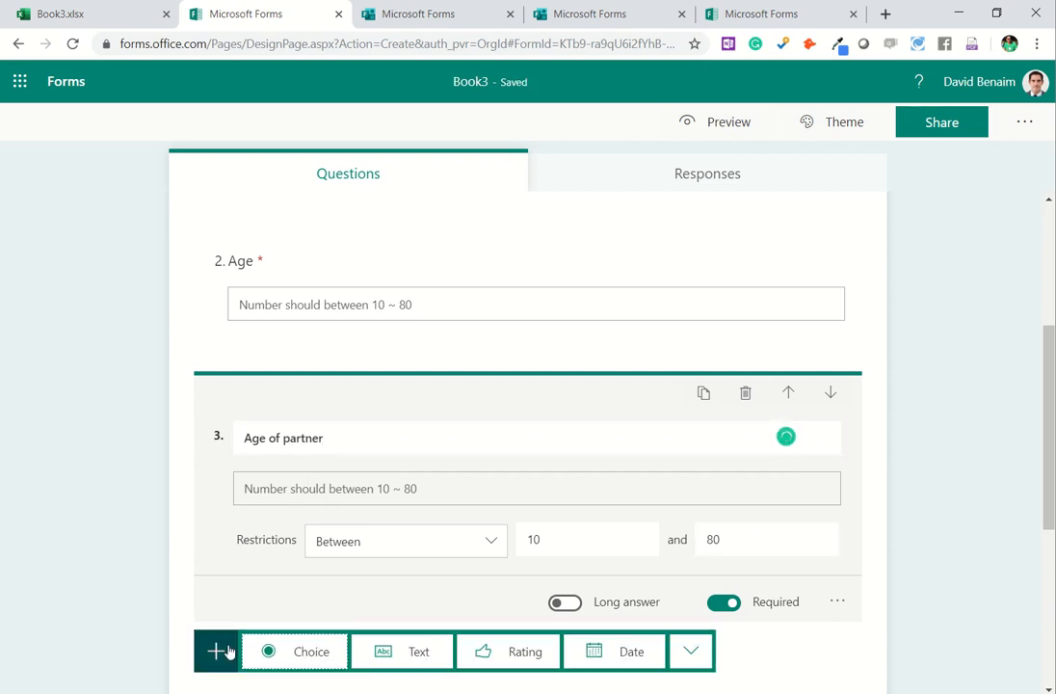
# Step: Make question 4 a 10-level rating displayed as numbers instead of stars
pyautogui.click(507, 650)
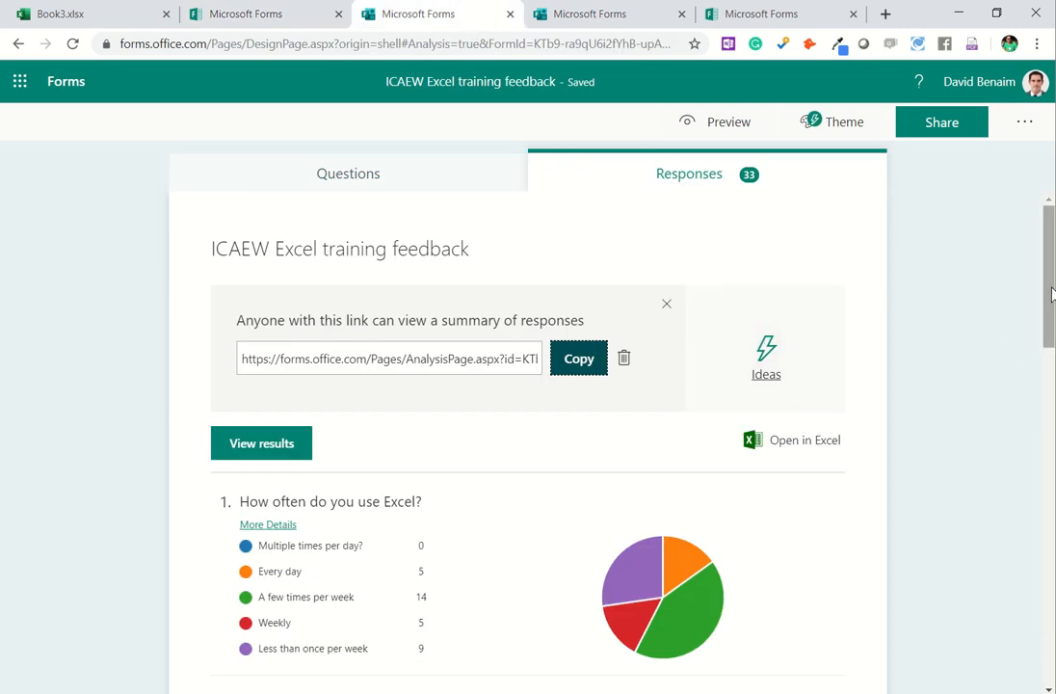
pyautogui.scroll(-3)
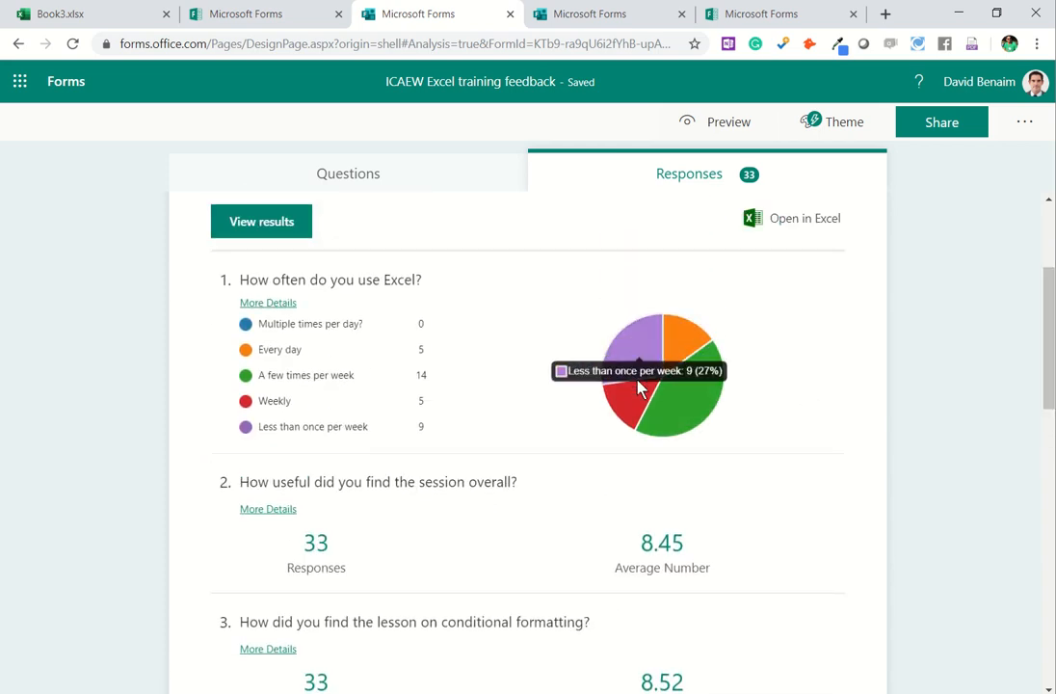
pyautogui.moveTo(848, 339)
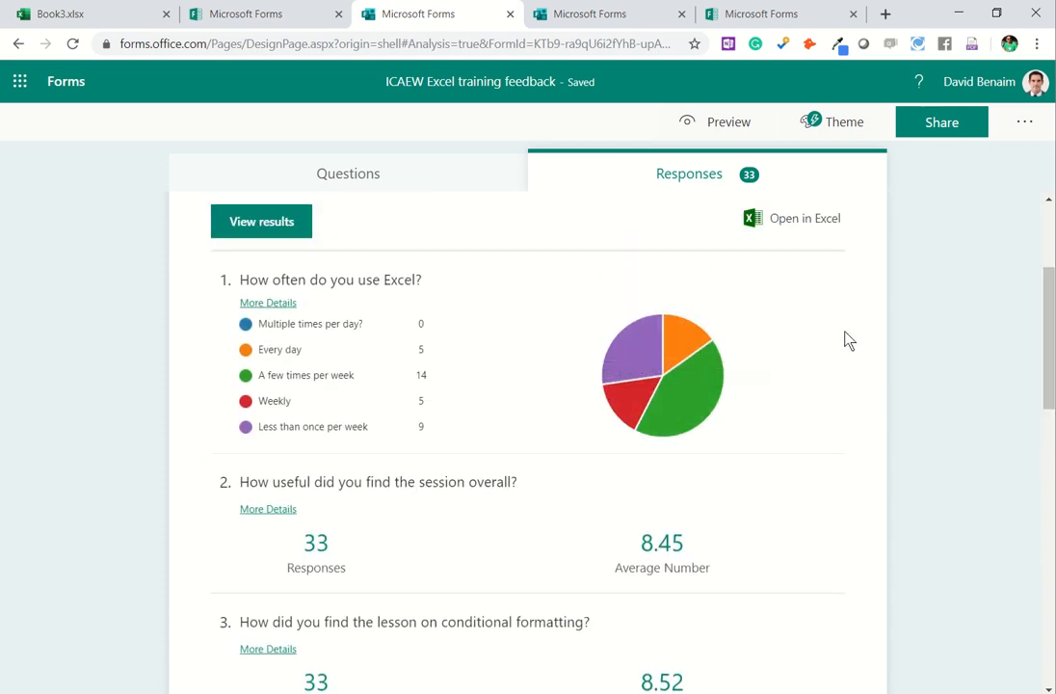
pyautogui.click(265, 13)
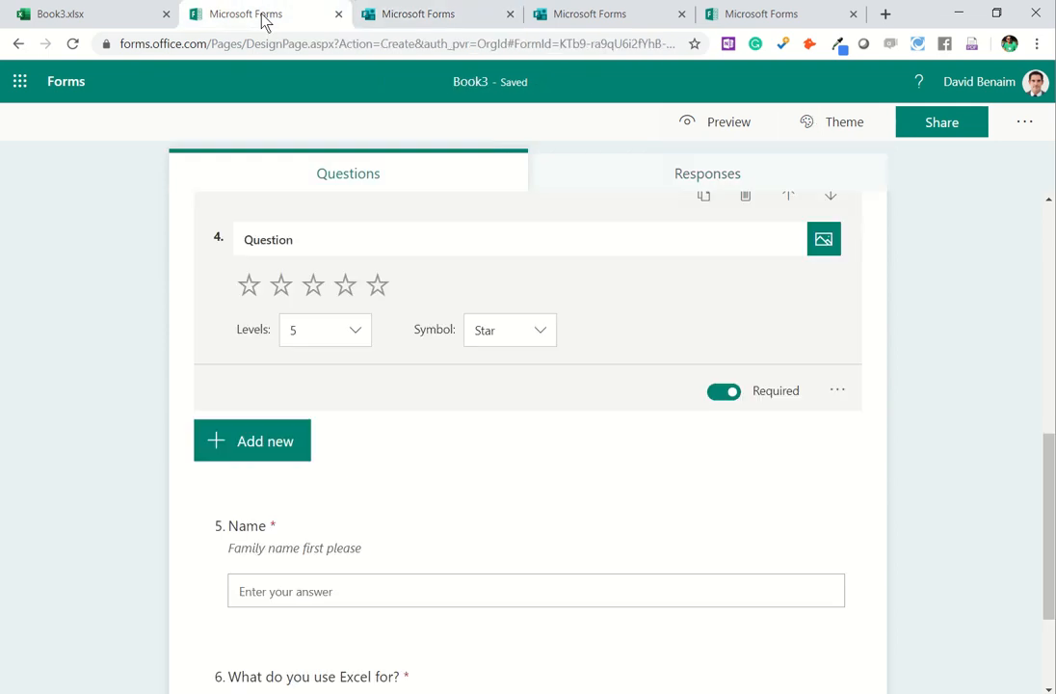
pyautogui.moveTo(337, 334)
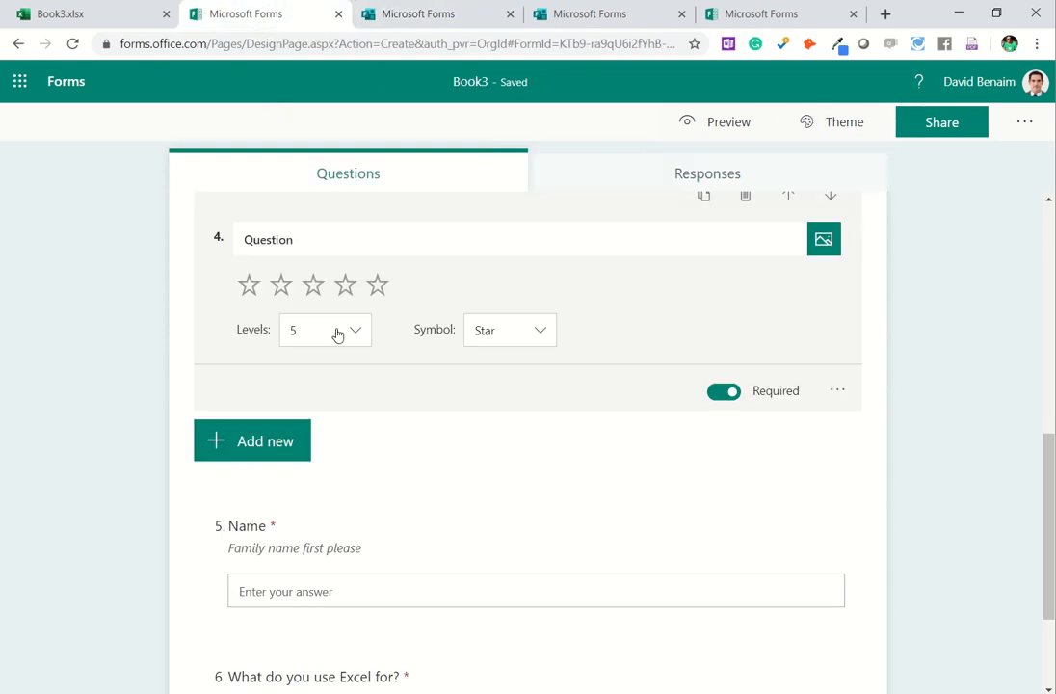
pyautogui.click(324, 329)
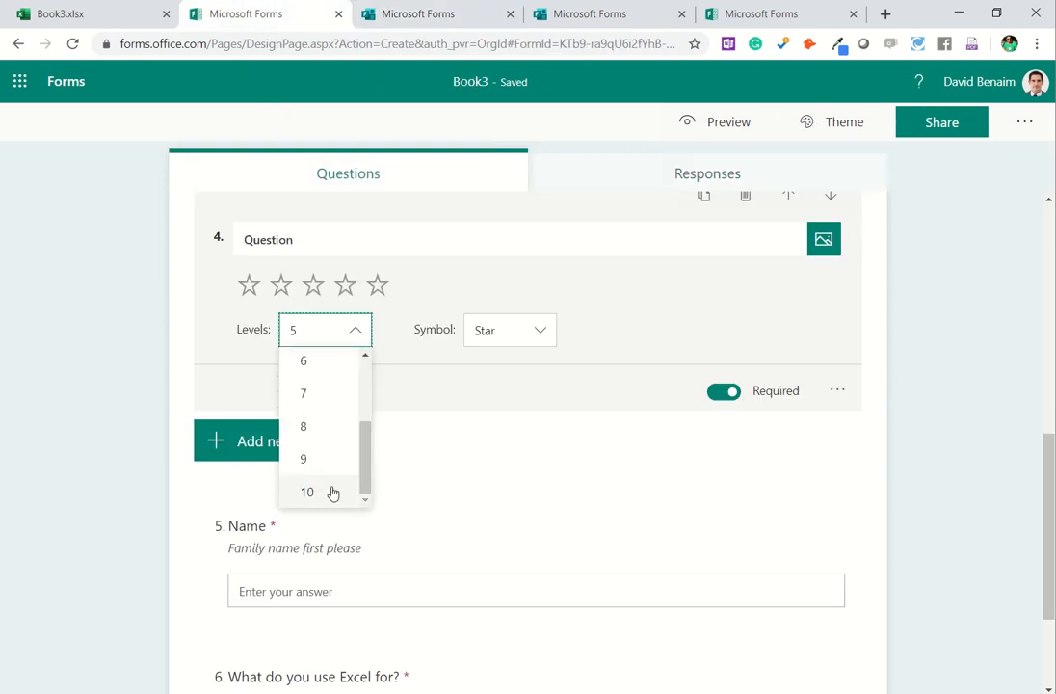
pyautogui.click(307, 491)
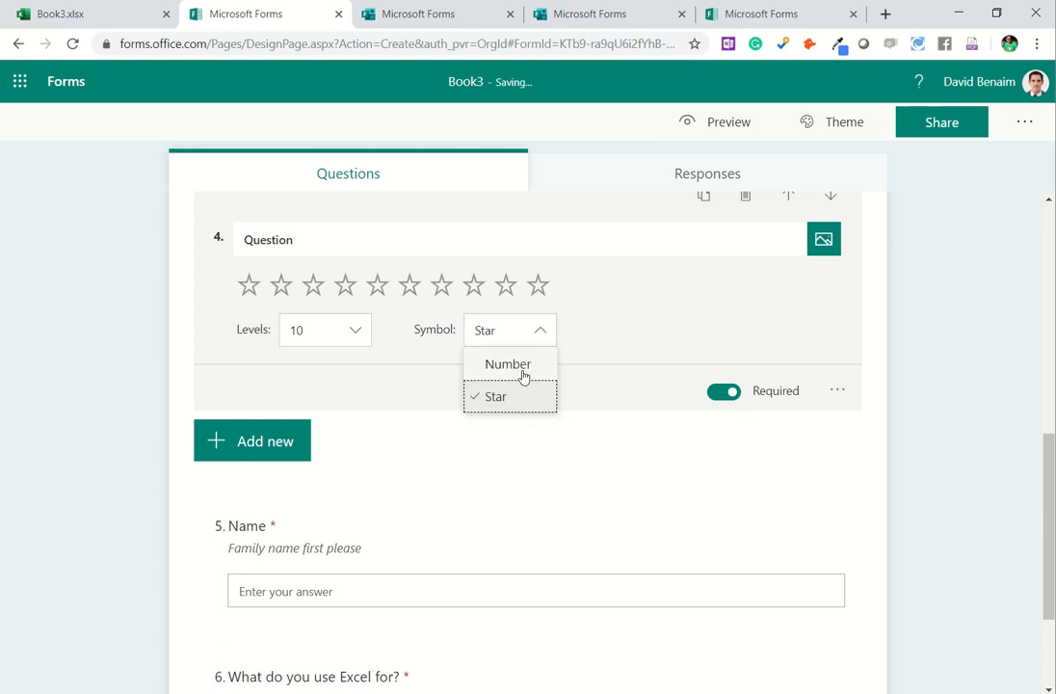
pyautogui.click(508, 364)
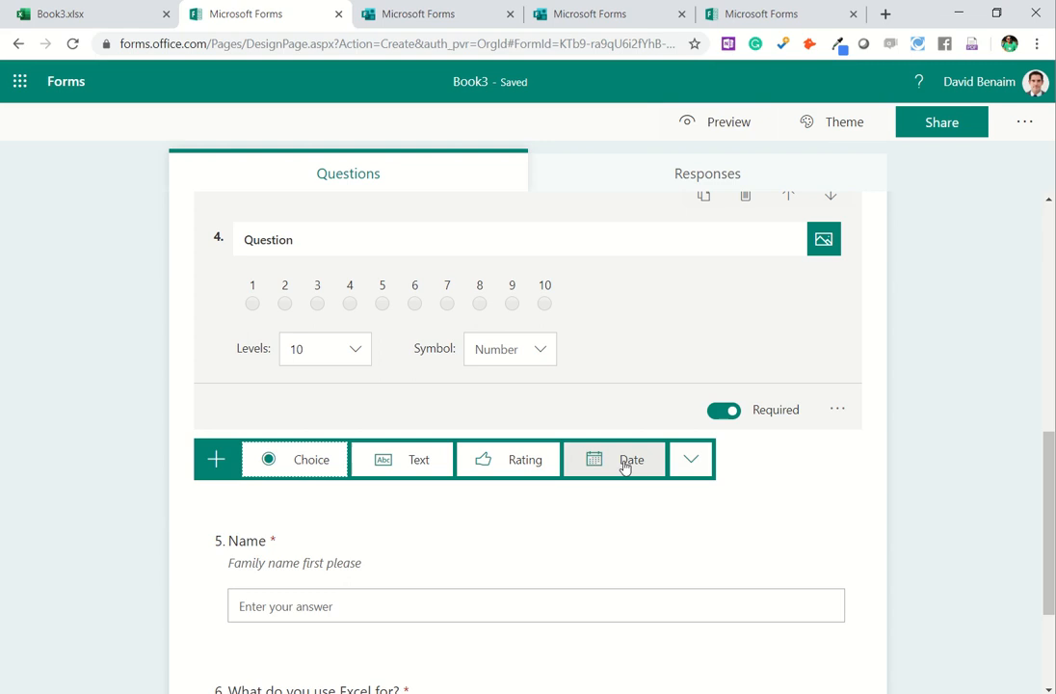
# Step: Add choice question 'rank these in importance' with options ANalysis, Design and Visualisation
pyautogui.click(691, 458)
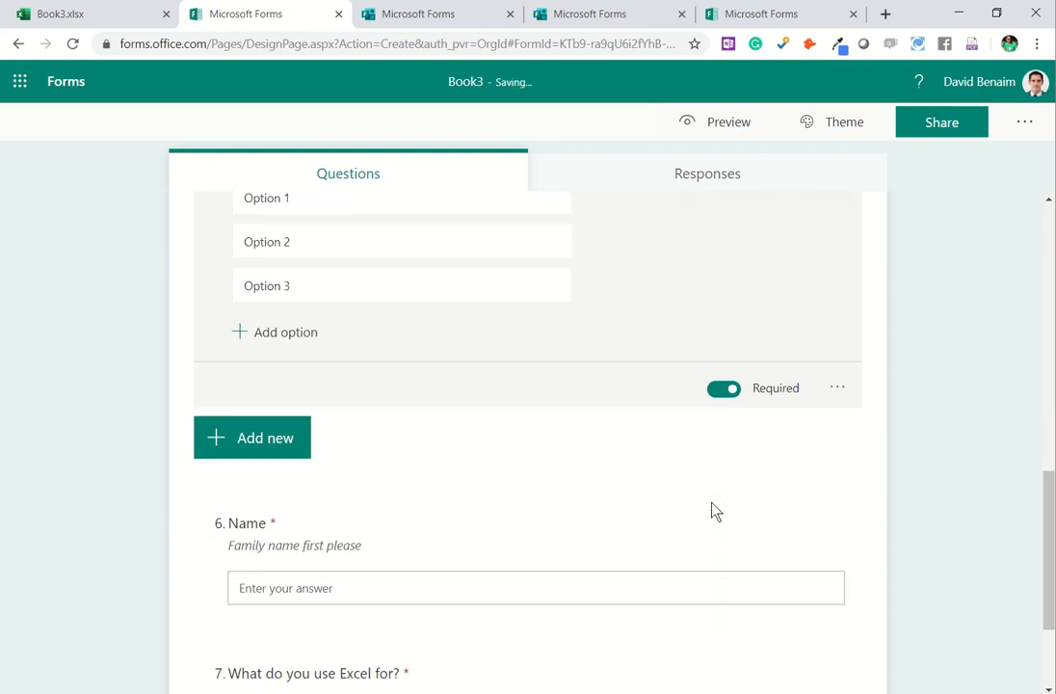
pyautogui.moveTo(988, 455)
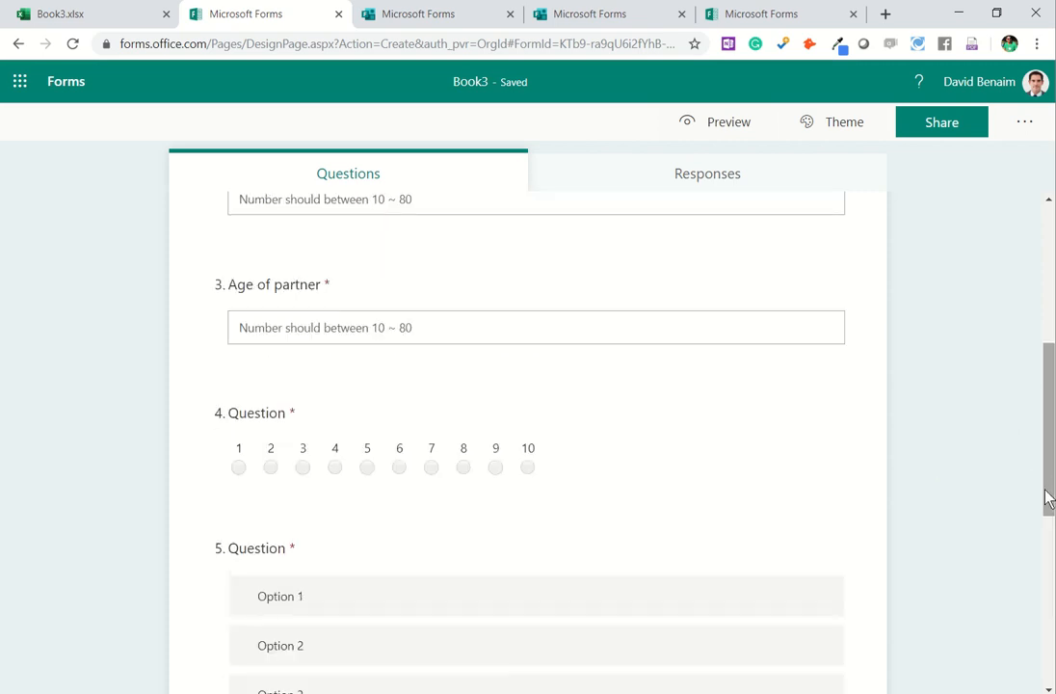
pyautogui.scroll(-3)
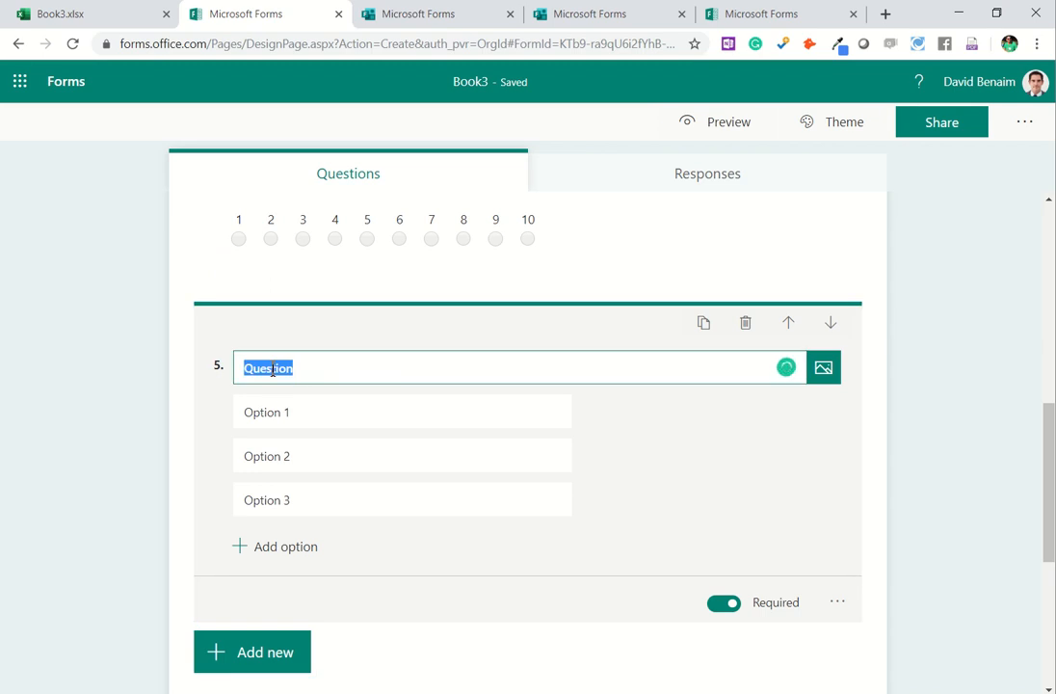
pyautogui.write('rank these in')
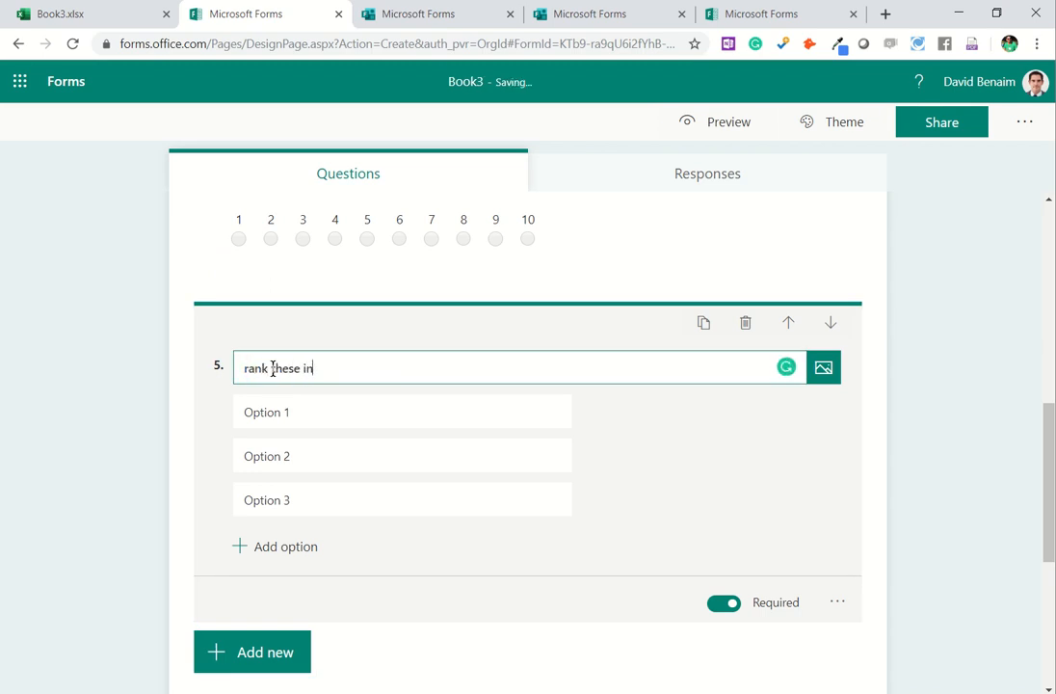
pyautogui.write('importance')
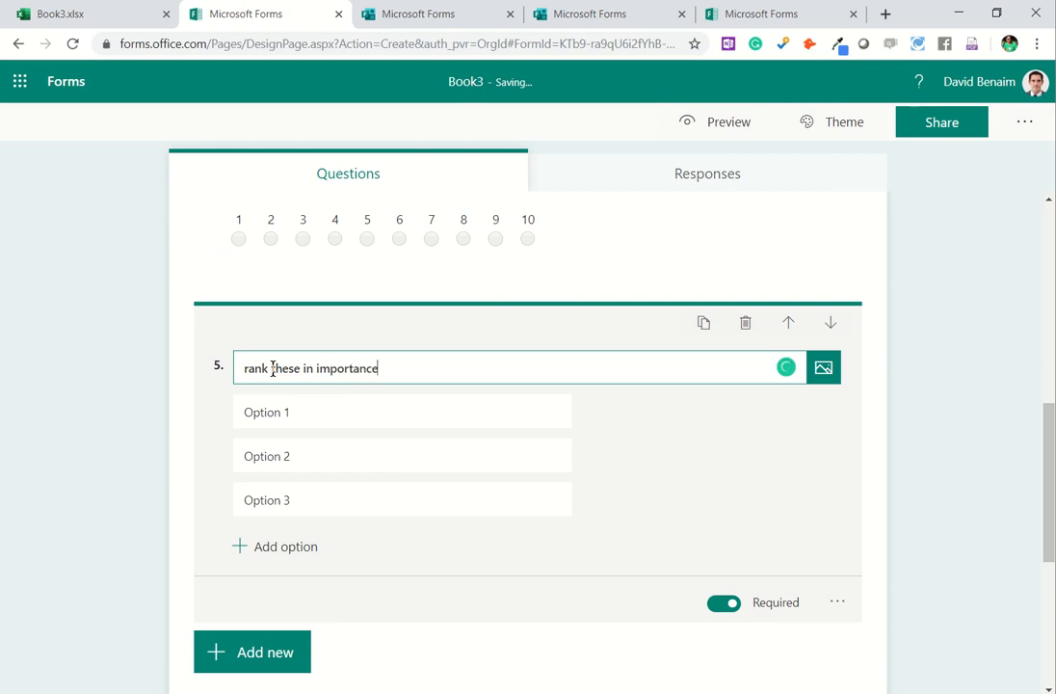
pyautogui.write('ANalysis')
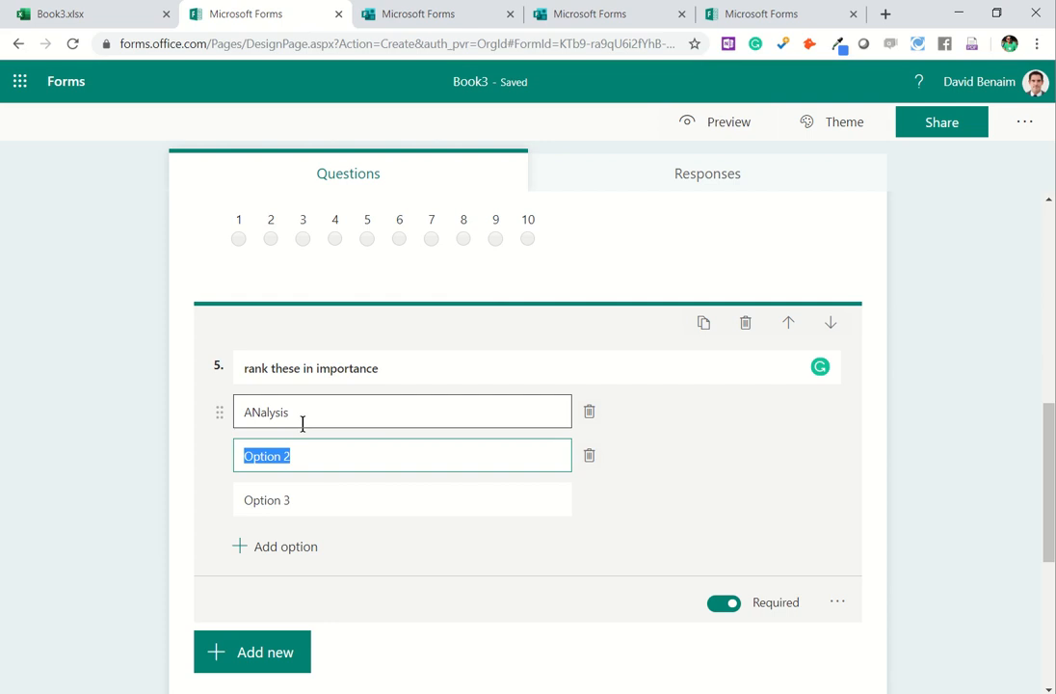
pyautogui.write('Design')
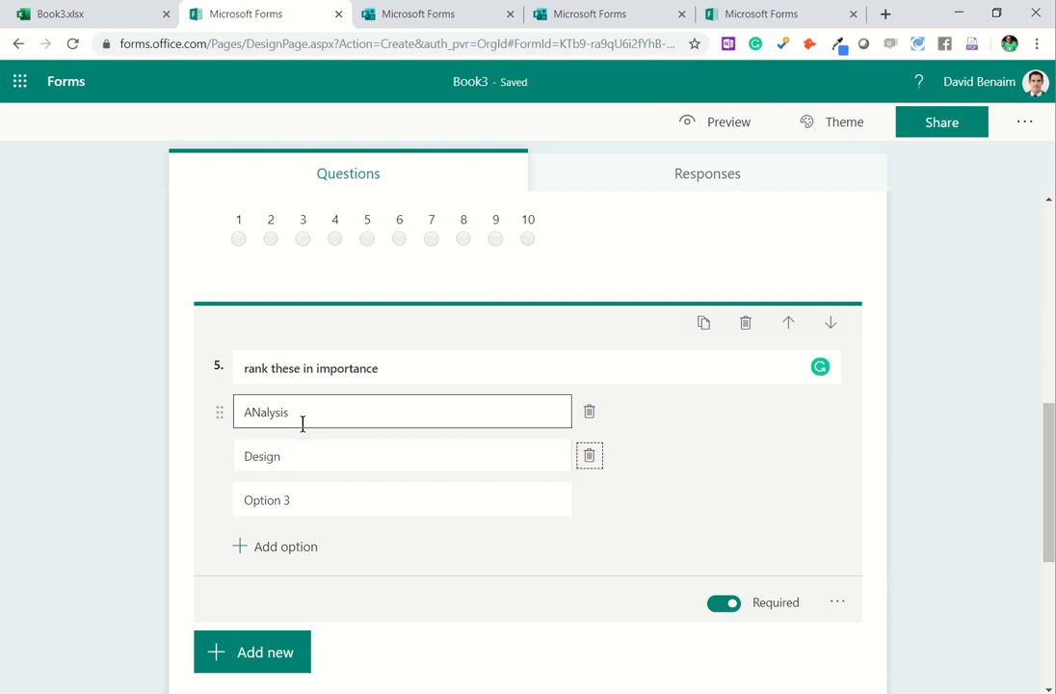
pyautogui.write('Visualisa')
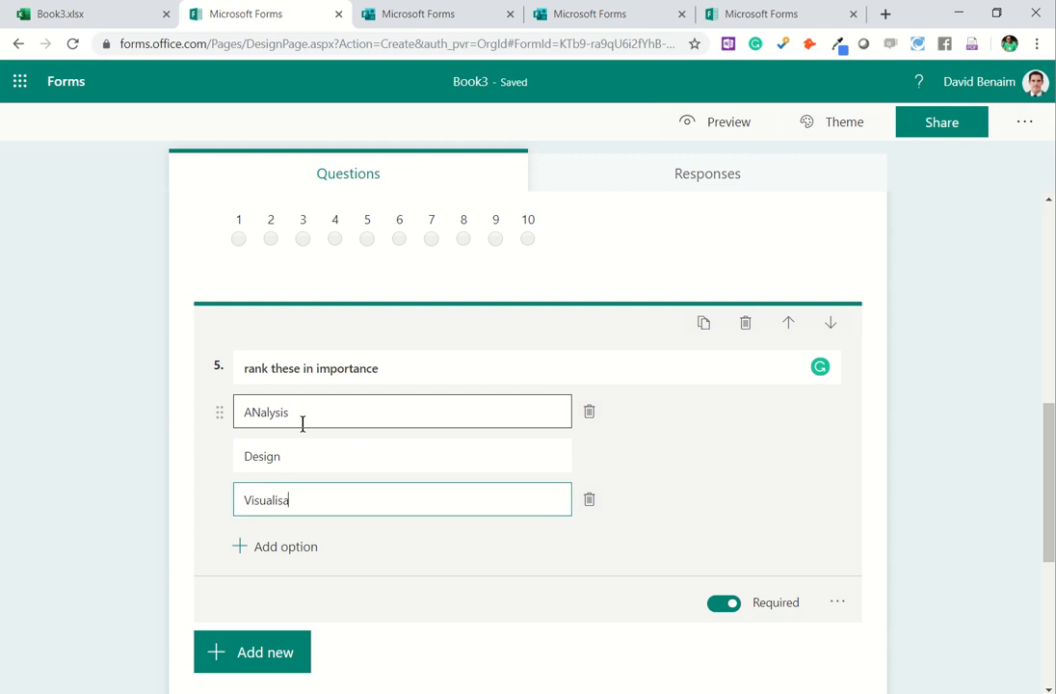
pyautogui.write('tion')
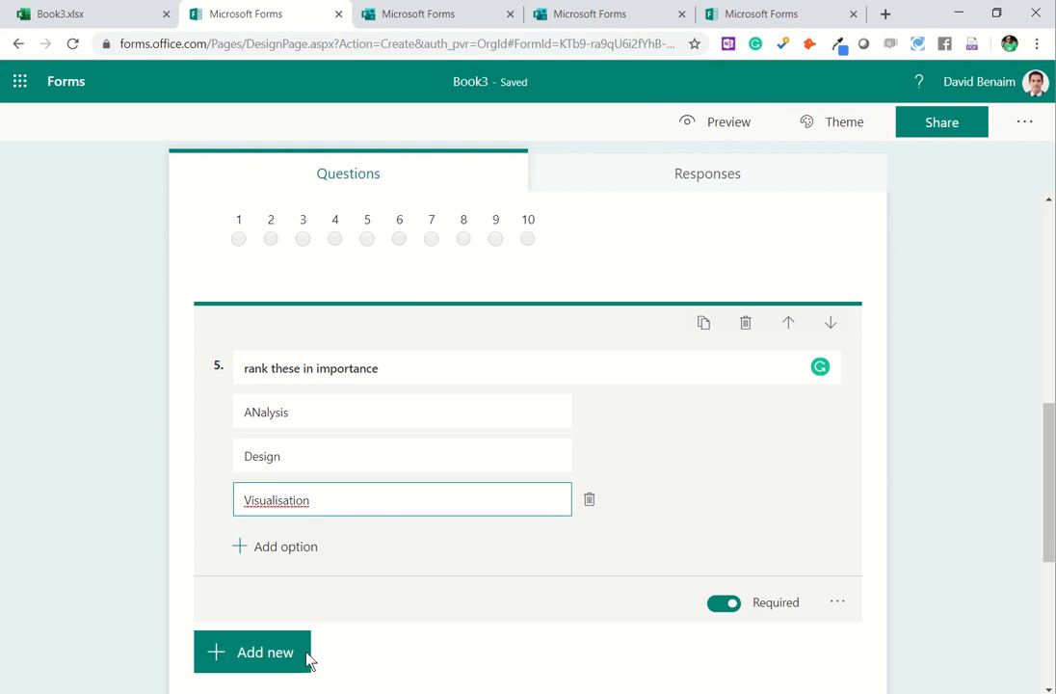
# Step: Add a Likert question titled 'How comfortable with new tools?'
pyautogui.click(253, 651)
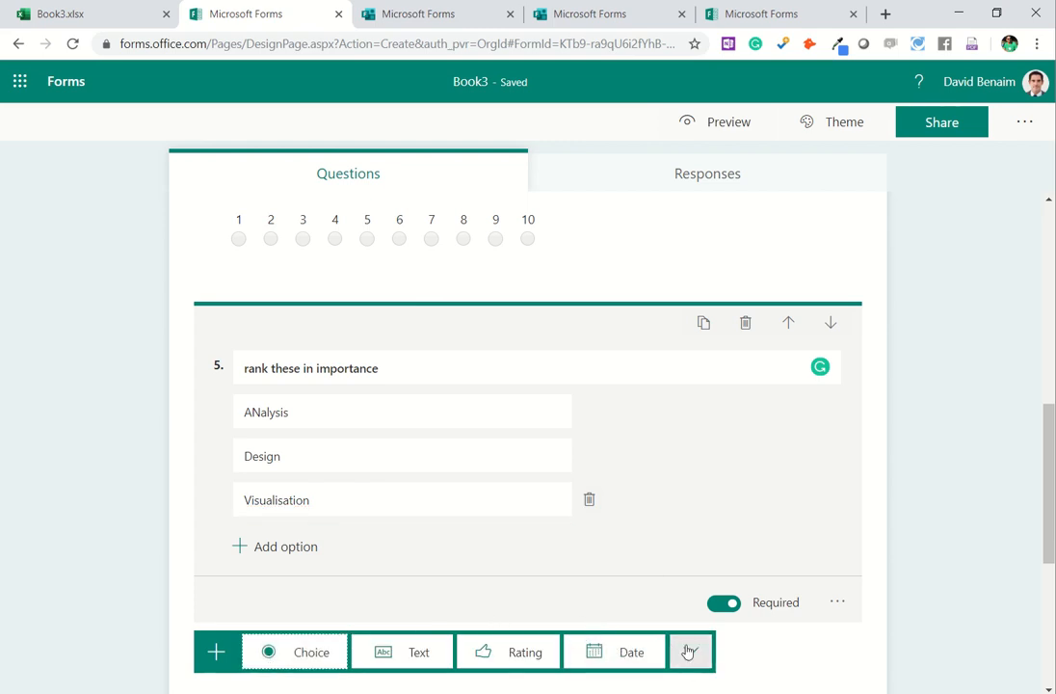
pyautogui.click(689, 651)
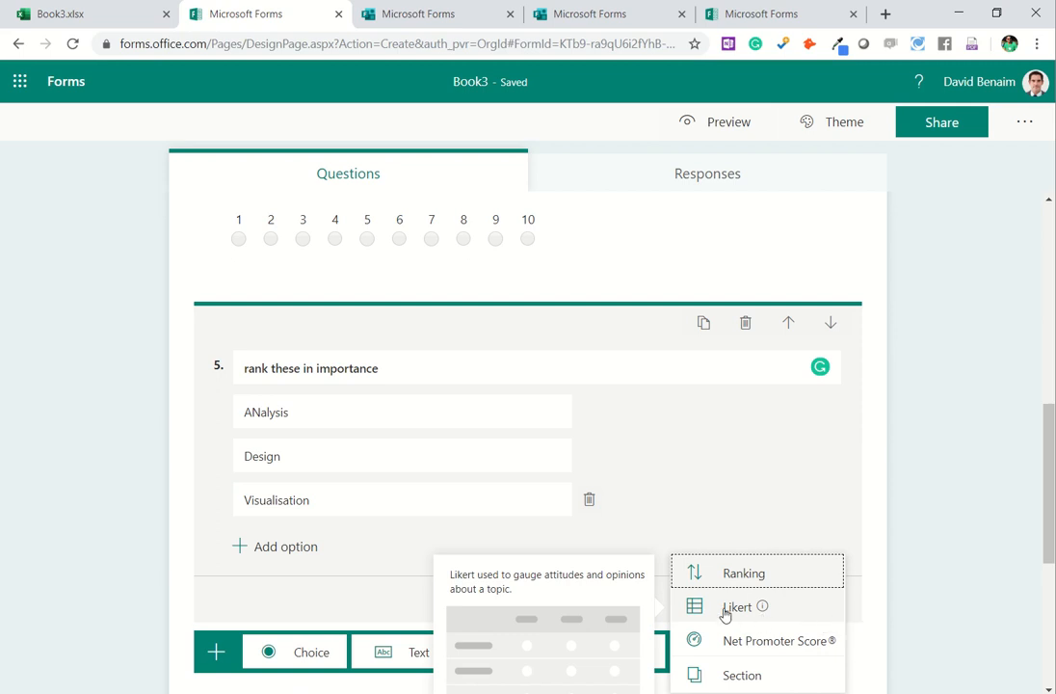
pyautogui.click(736, 606)
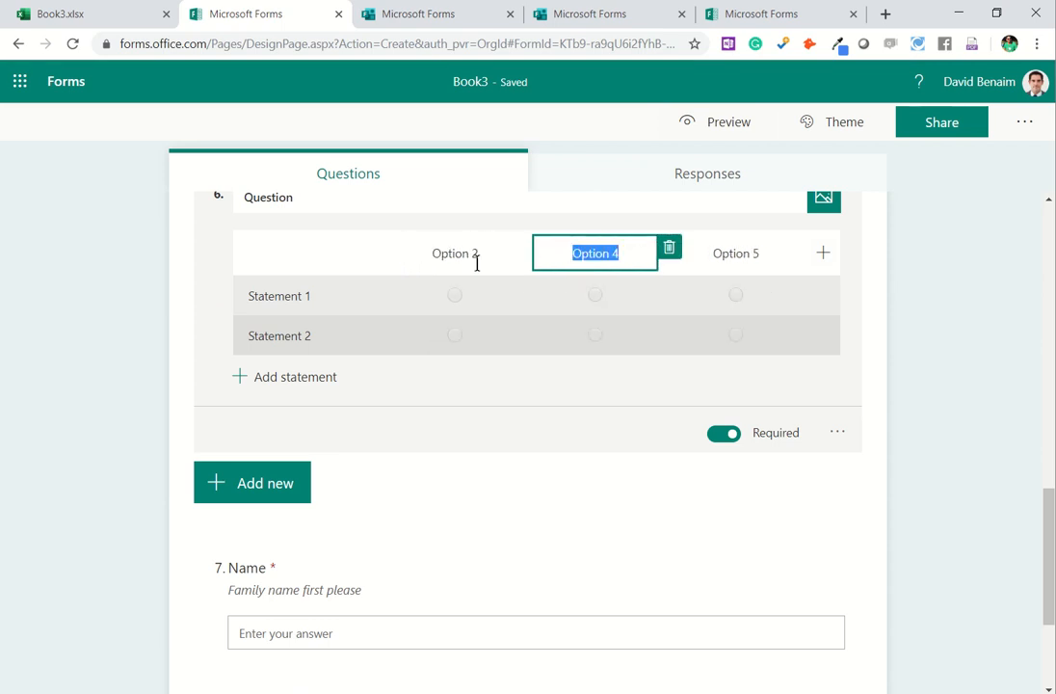
pyautogui.moveTo(878, 350)
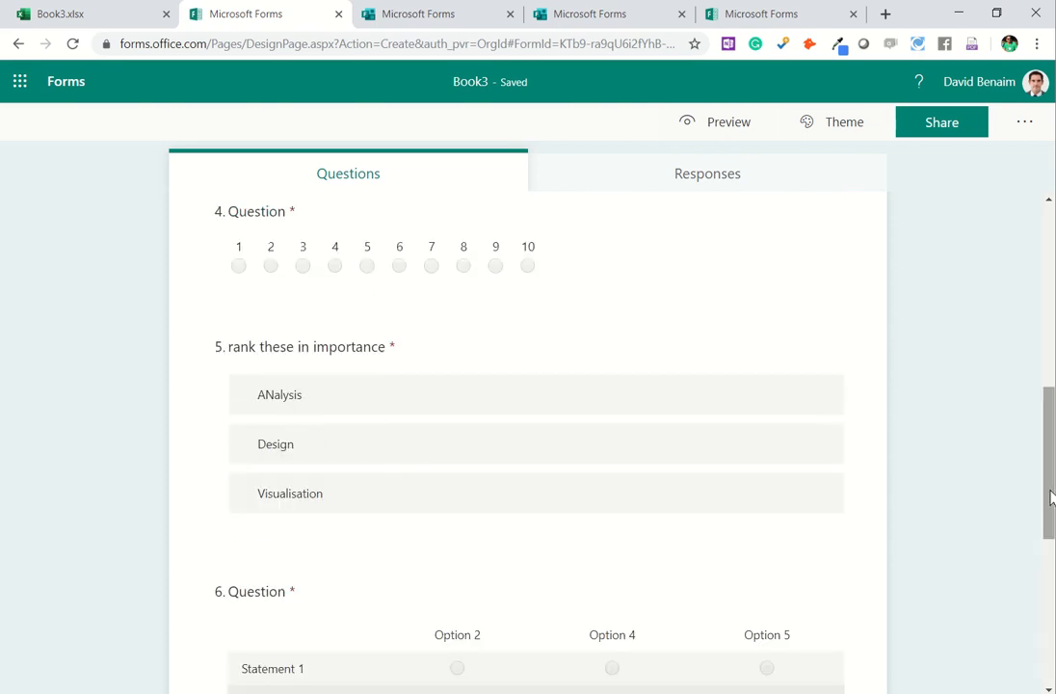
pyautogui.scroll(-3)
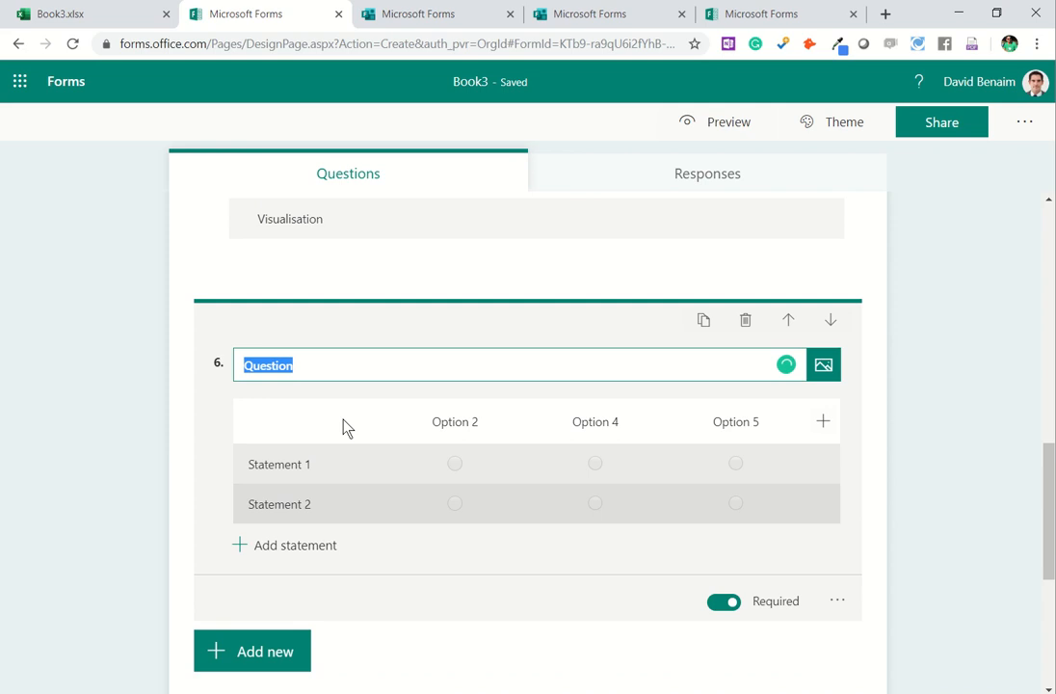
pyautogui.write('How')
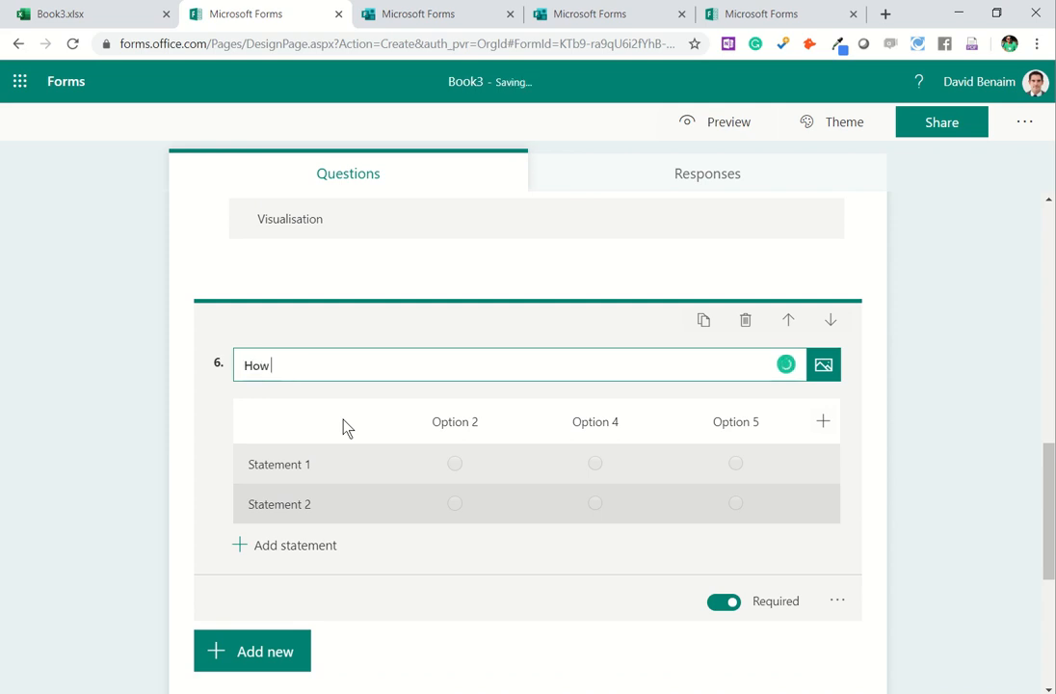
pyautogui.write('comfortable fo')
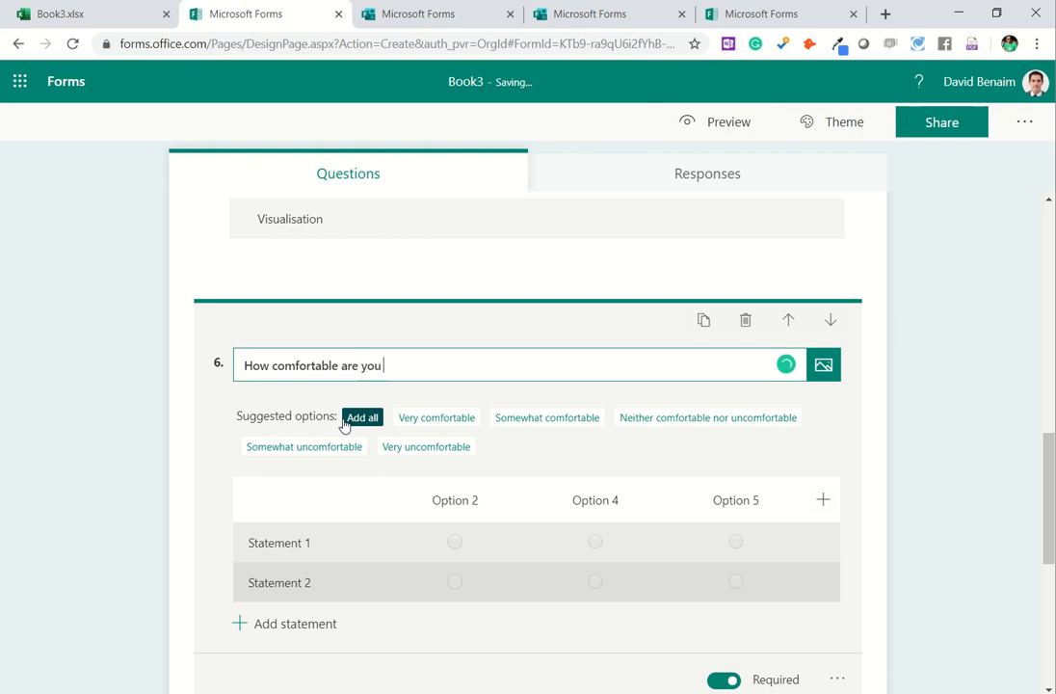
pyautogui.write('with new')
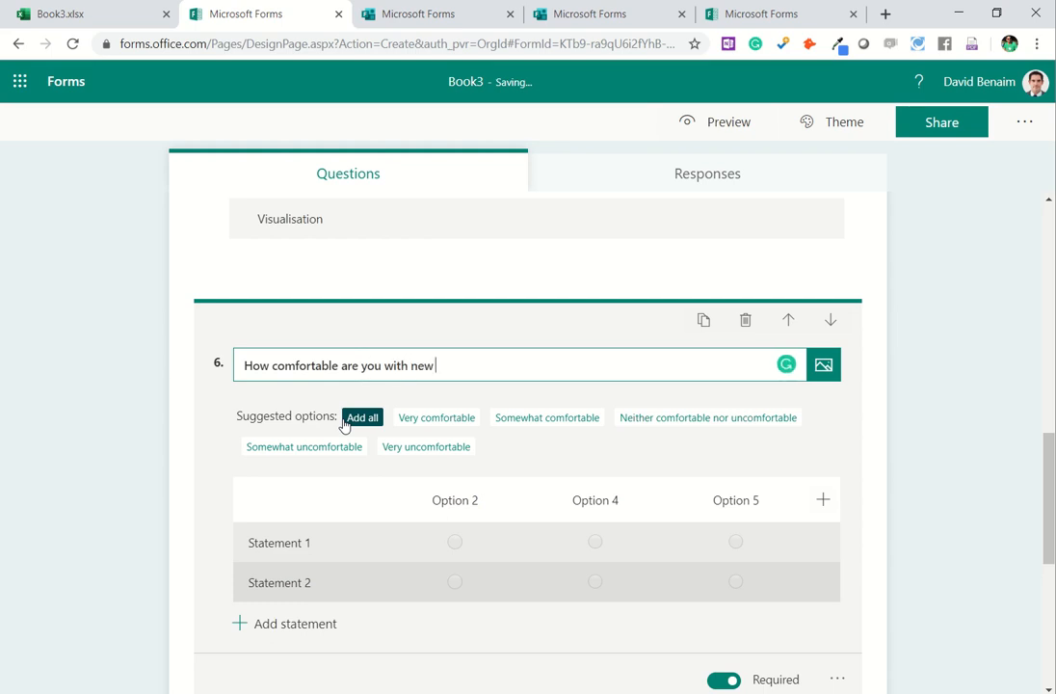
pyautogui.write('tools?')
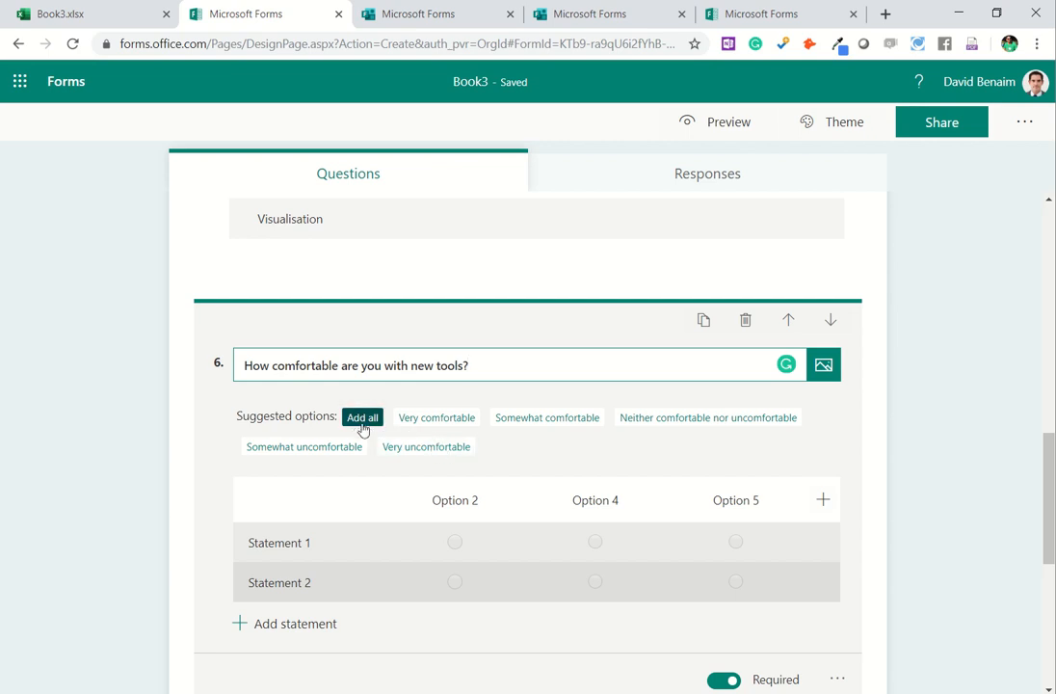
# Step: Use the suggested comfort scale and rename statements to pivot tables, table feature, VLOOKUP
pyautogui.click(362, 417)
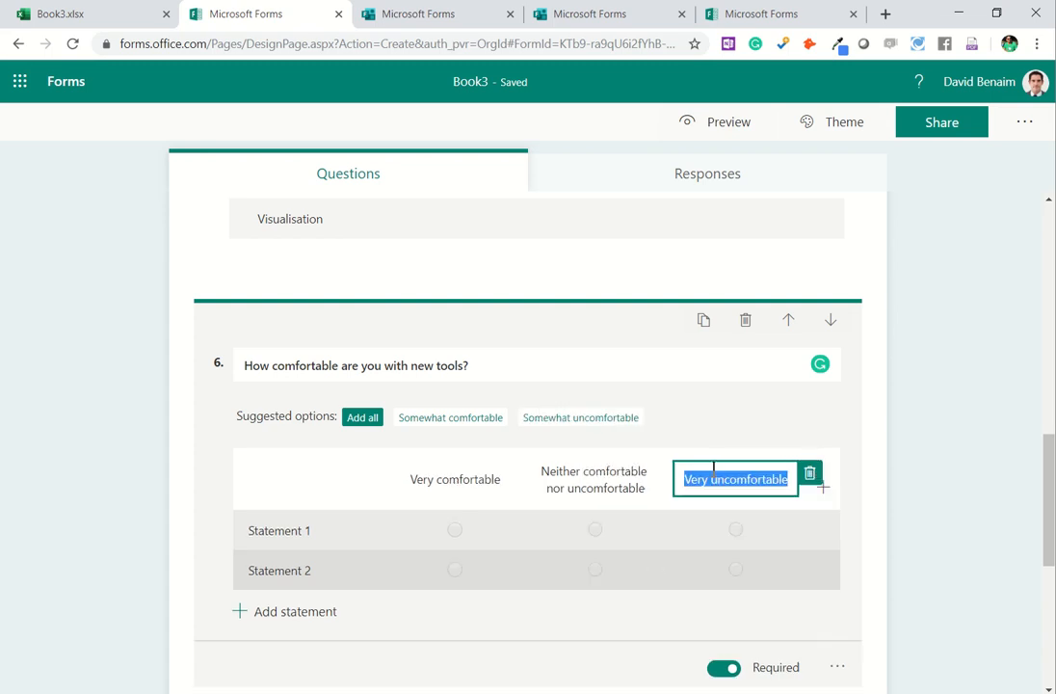
pyautogui.click(280, 530)
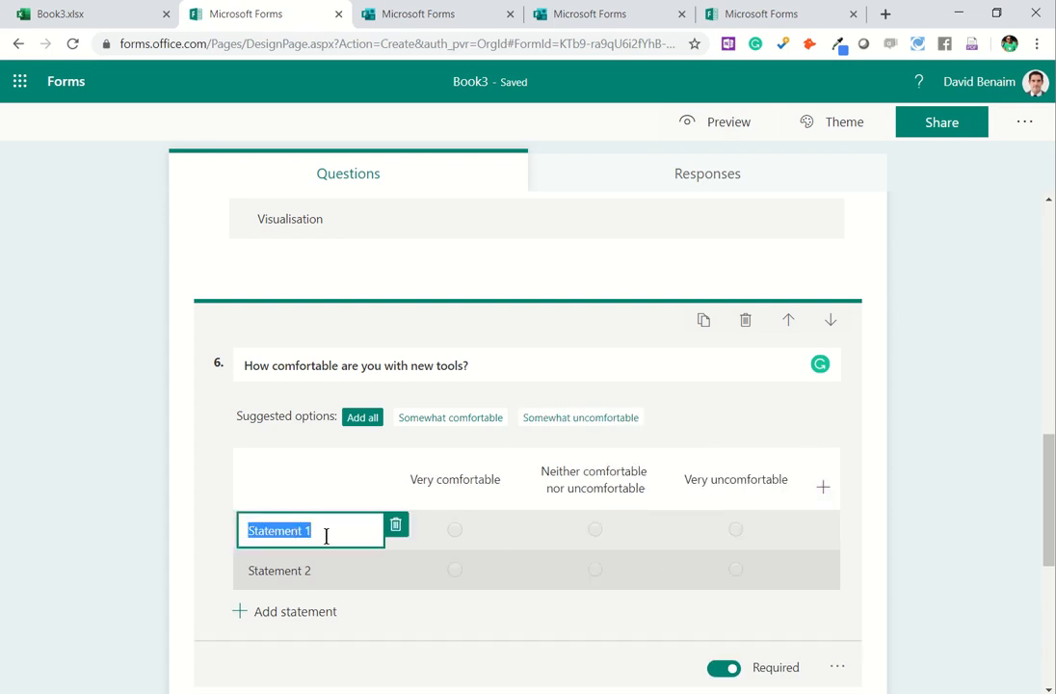
pyautogui.write('pivot tab')
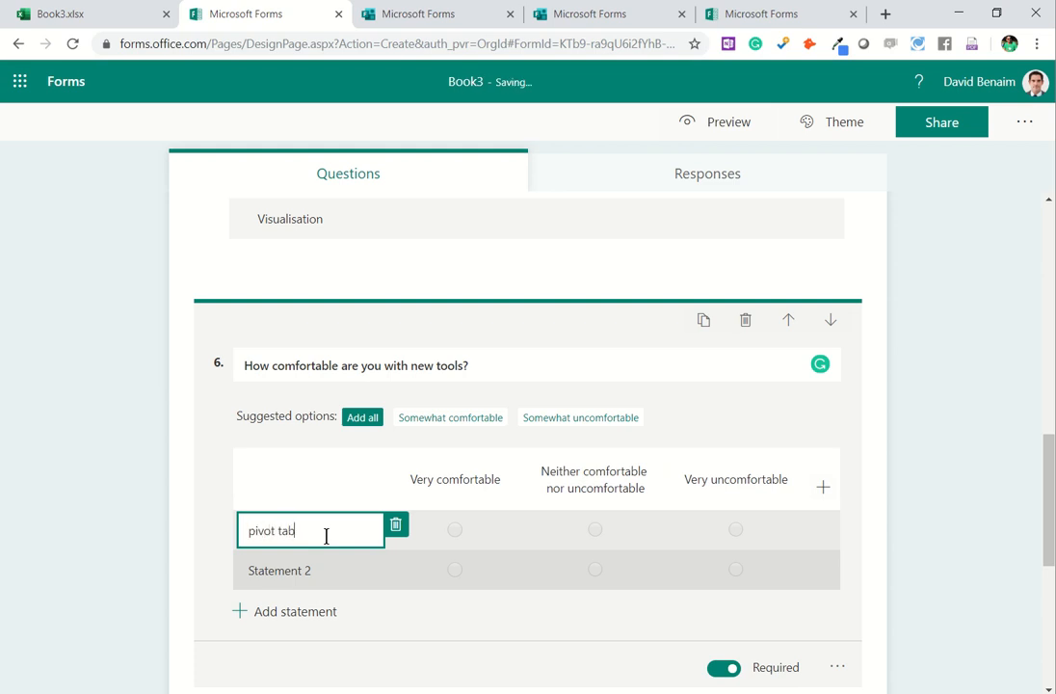
pyautogui.click(279, 570)
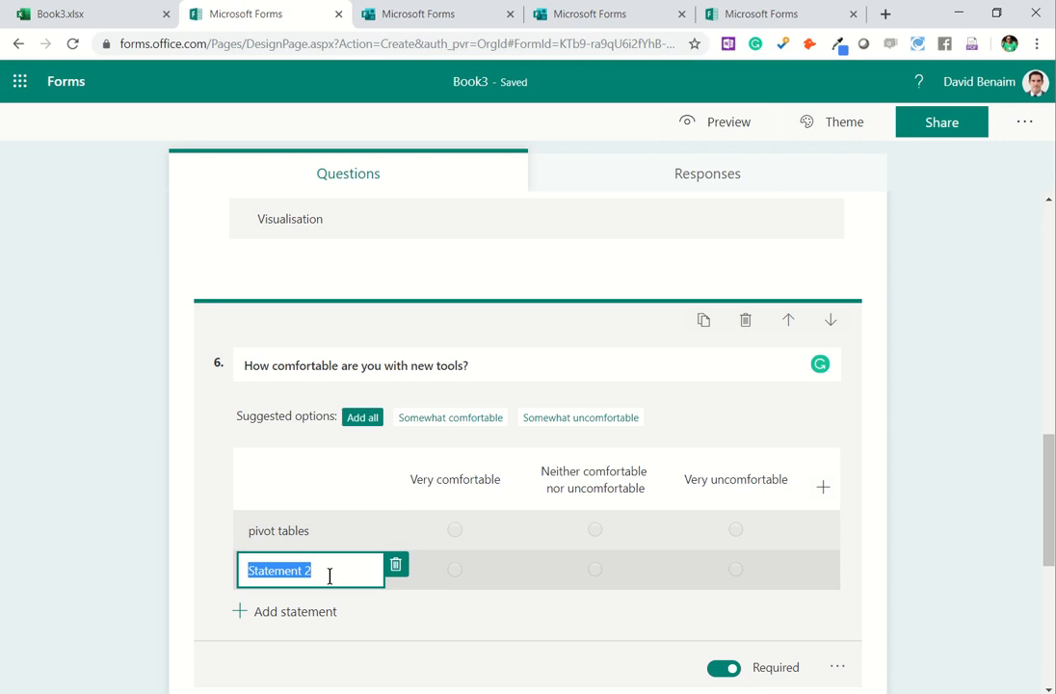
pyautogui.write('table feature')
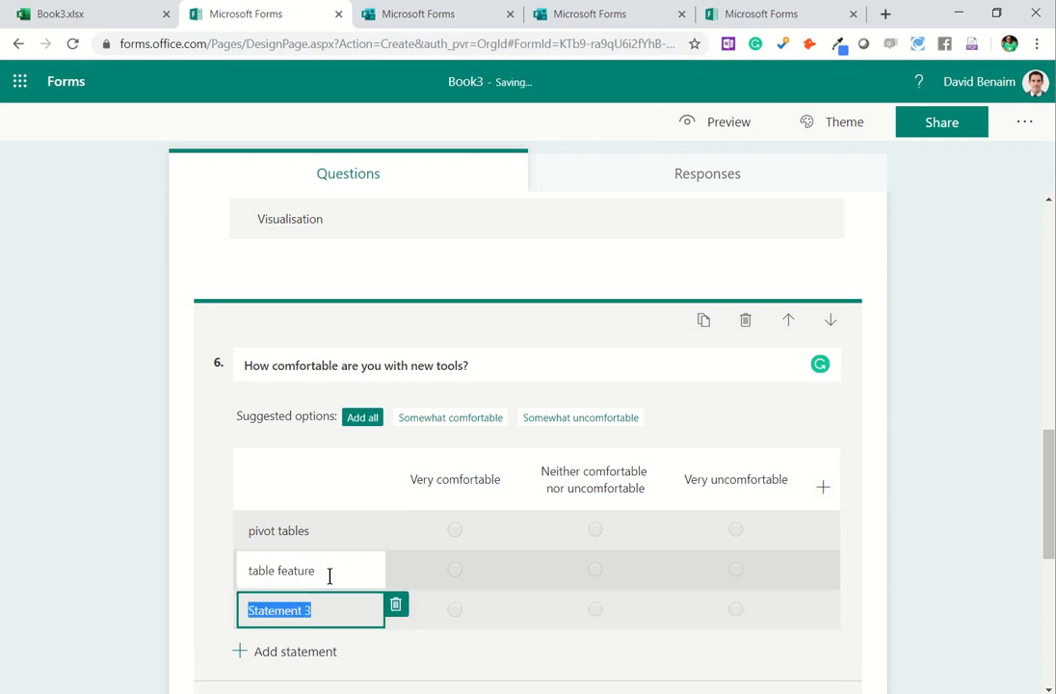
pyautogui.write('VLOOKUP')
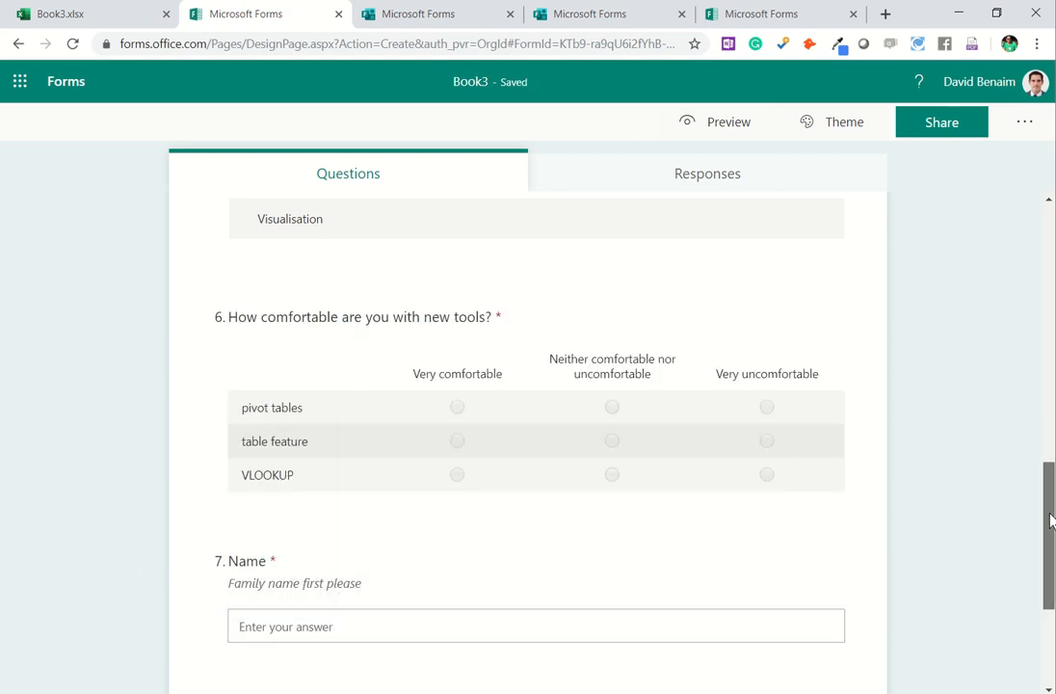
# Step: Add a 0–10 Net Promoter Score question with min/max labels and a reason follow-up
pyautogui.scroll(-3)
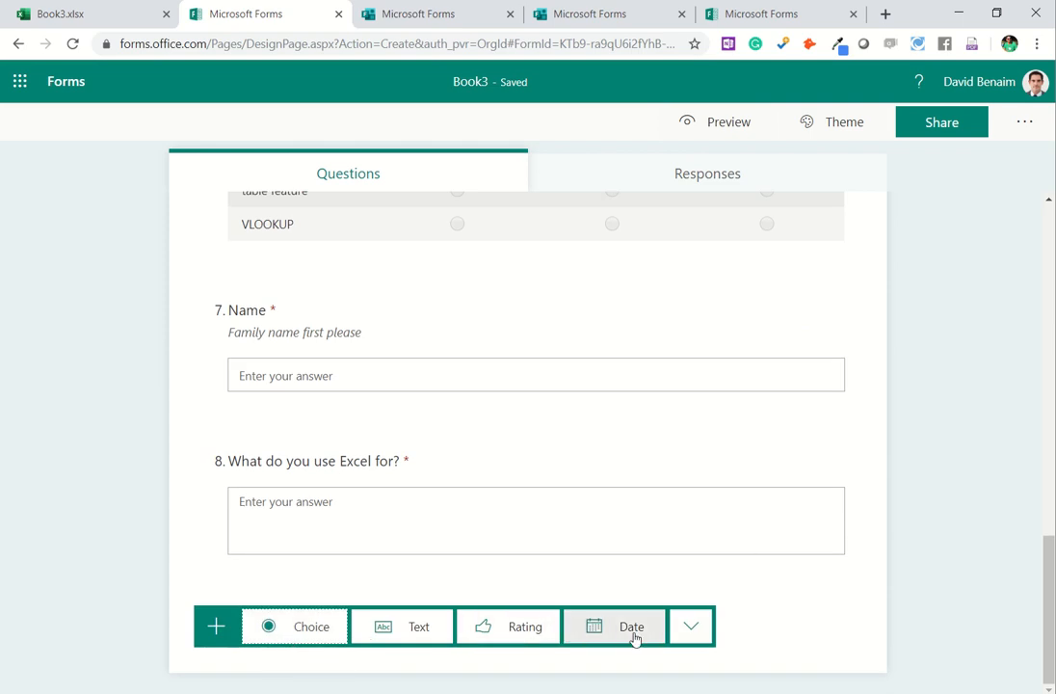
pyautogui.click(691, 626)
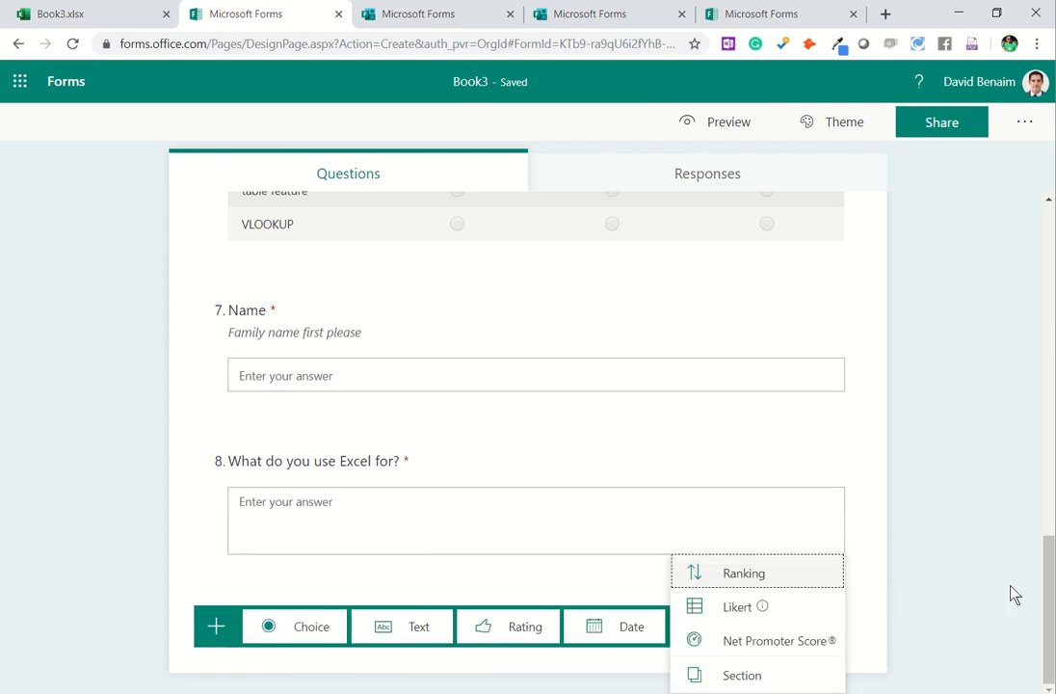
pyautogui.click(778, 640)
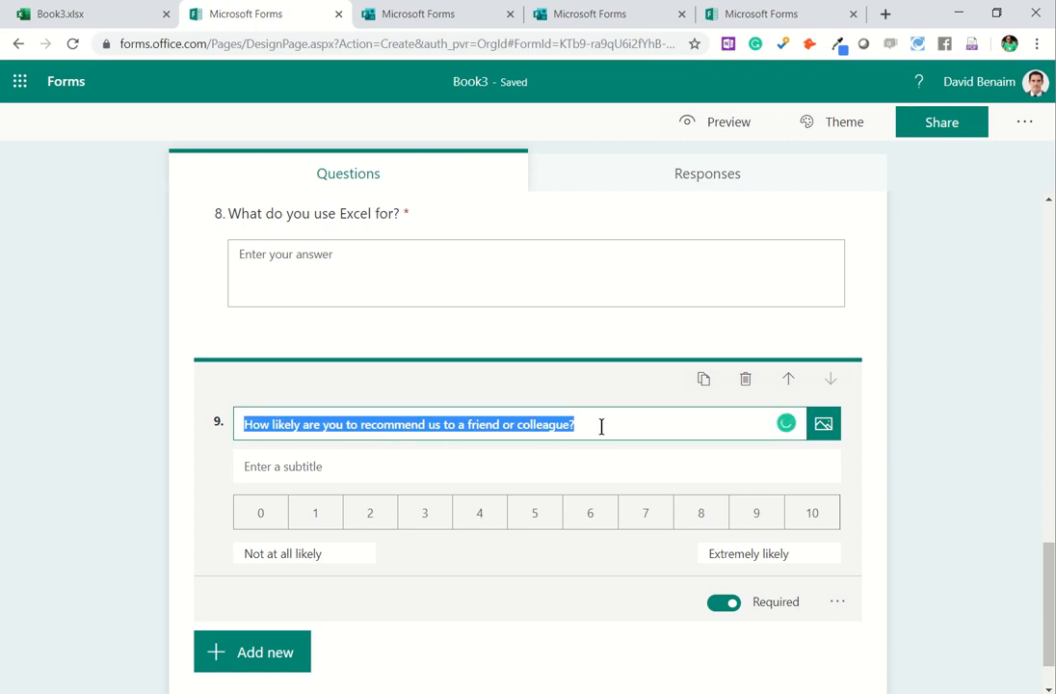
pyautogui.write('ask anything here')
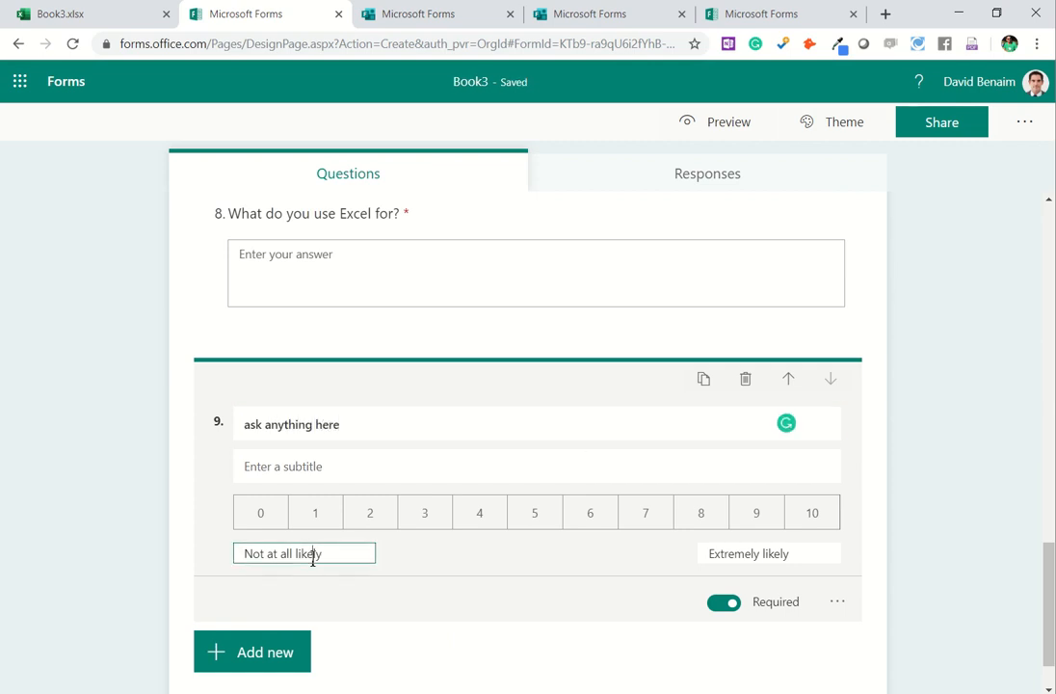
pyautogui.write('minimu')
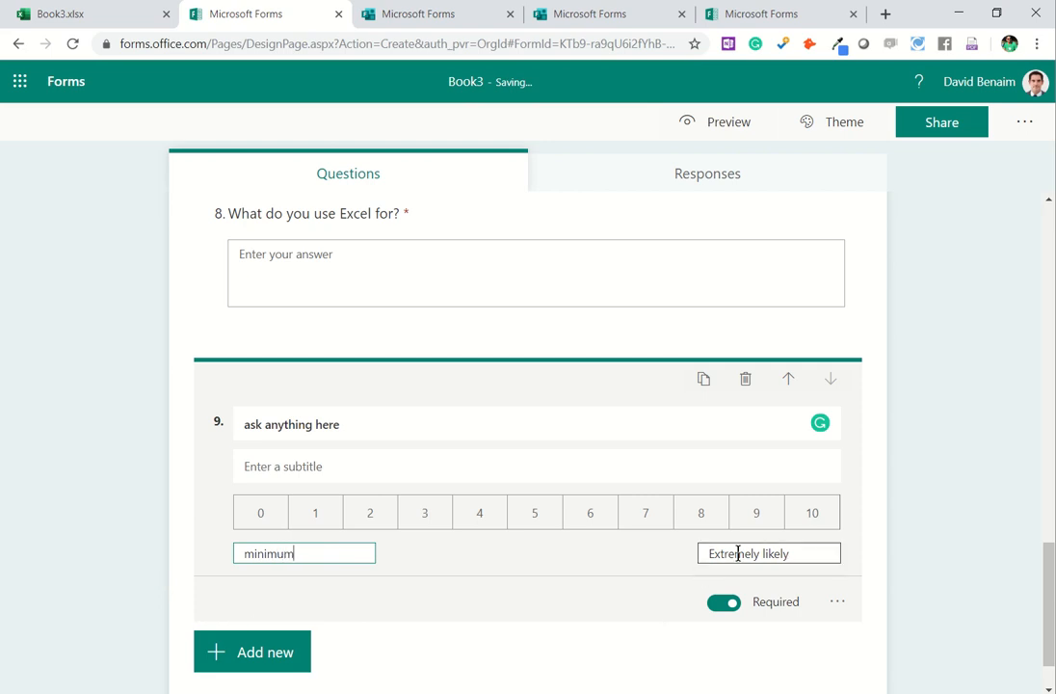
pyautogui.write('maximum')
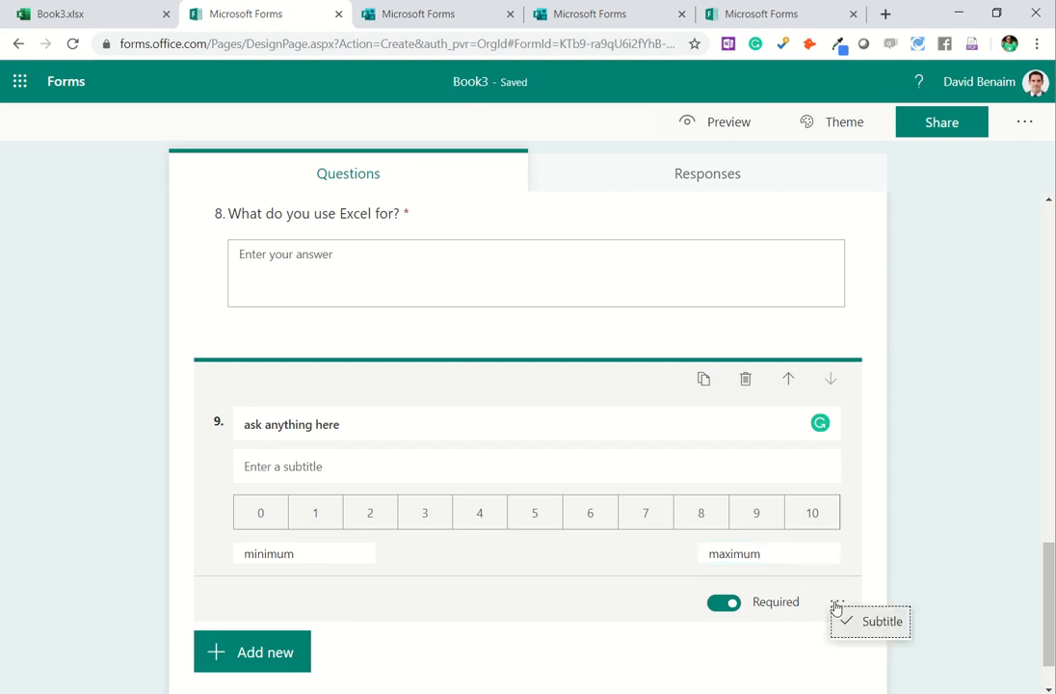
pyautogui.click(252, 651)
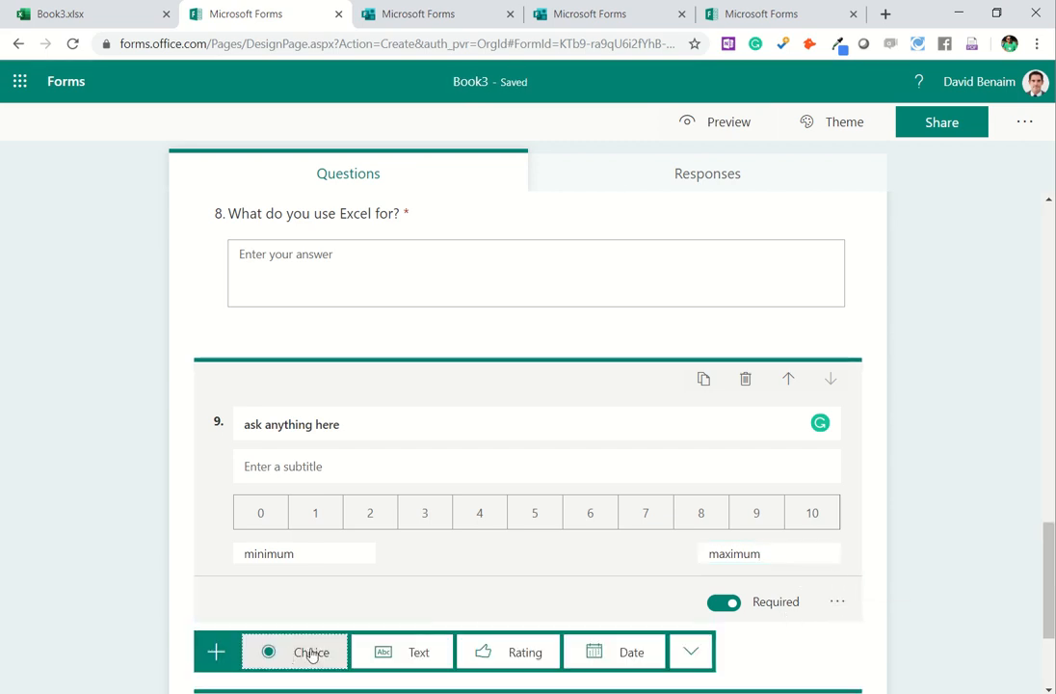
pyautogui.click(691, 651)
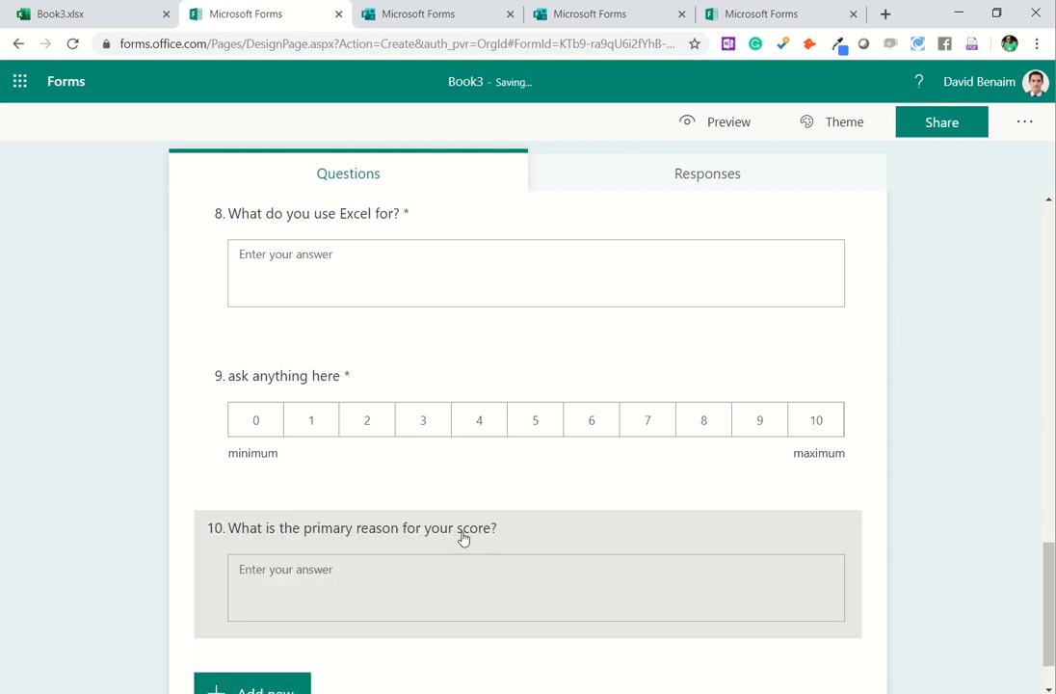
# Step: Add choice question 'Do you use analysis tools' with suggested Yes and No answers
pyautogui.click(367, 527)
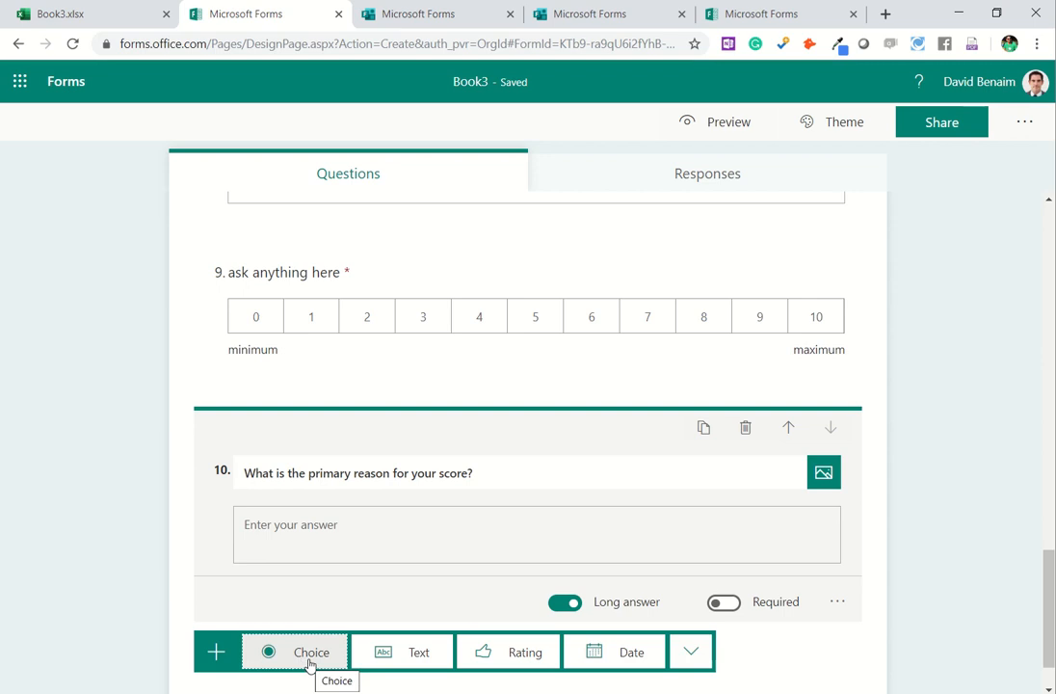
pyautogui.click(311, 652)
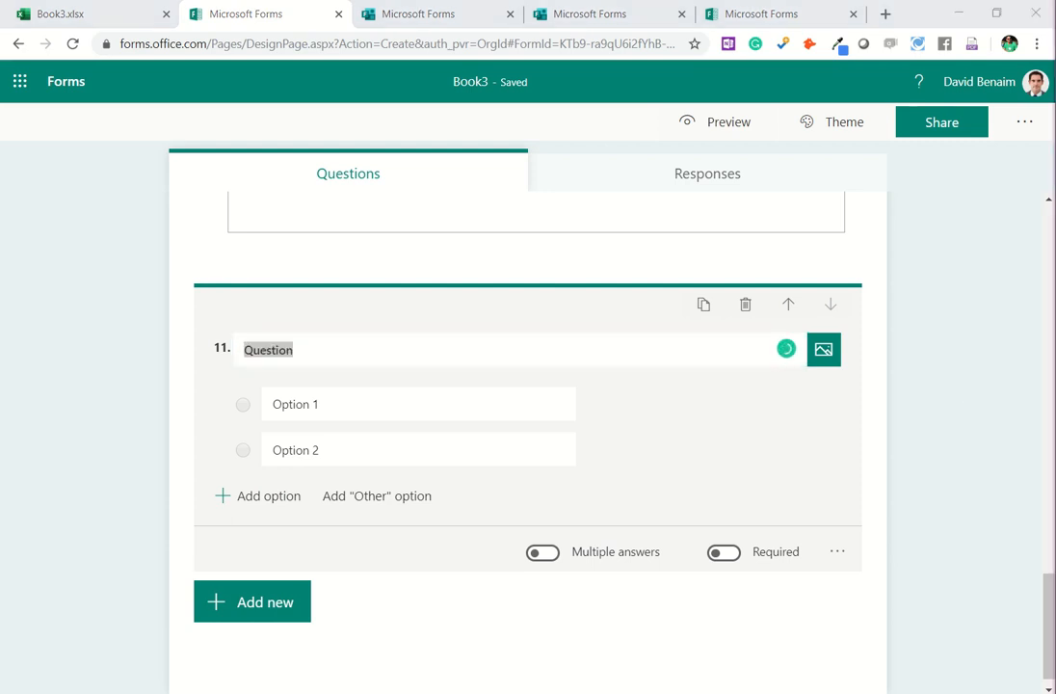
pyautogui.moveTo(539, 480)
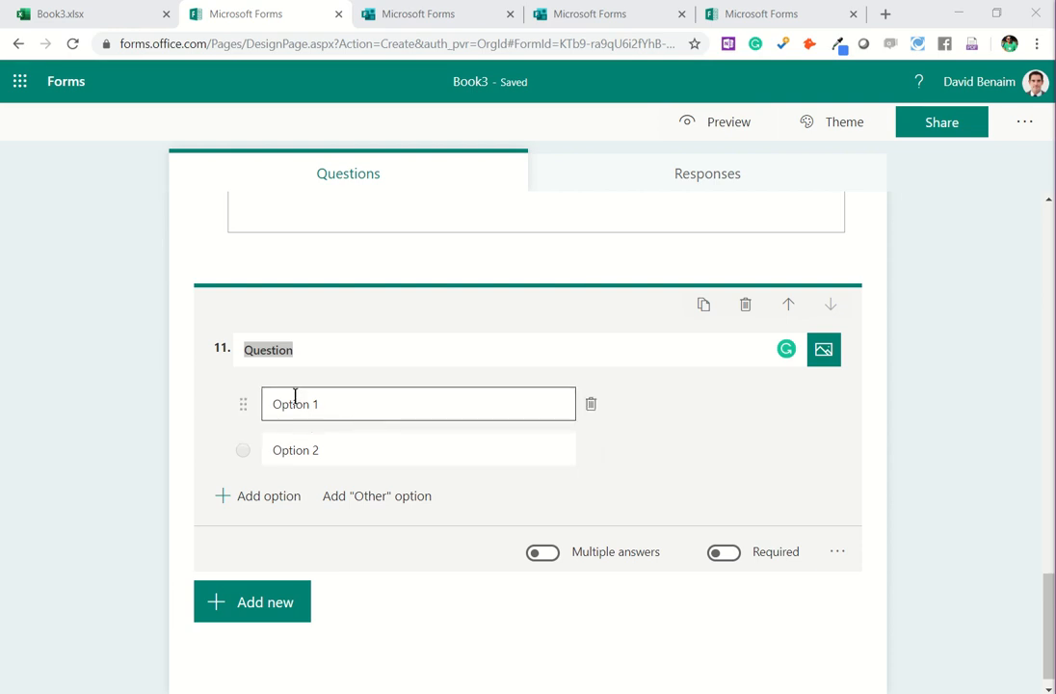
pyautogui.click(268, 349)
pyautogui.write('Do you u')
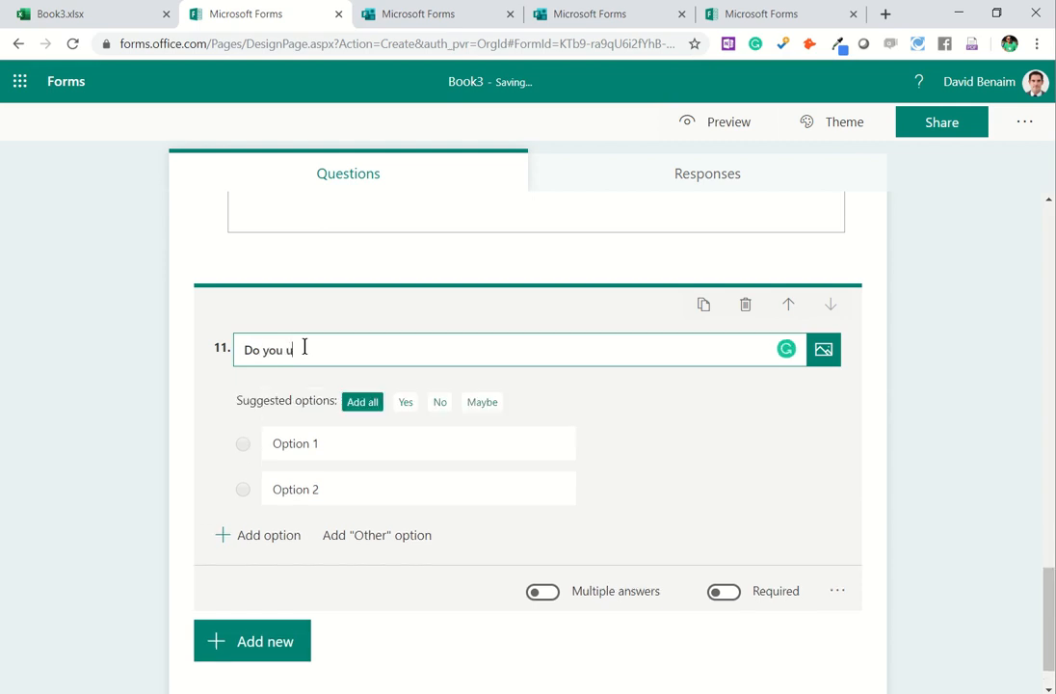
pyautogui.write('se analysis t')
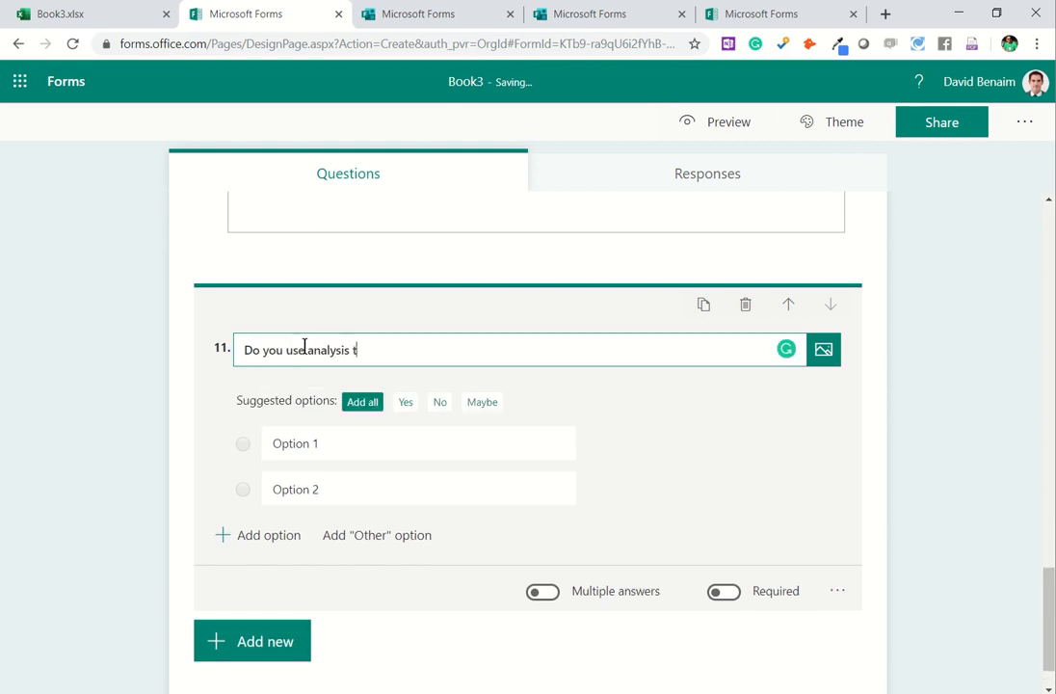
pyautogui.click(363, 401)
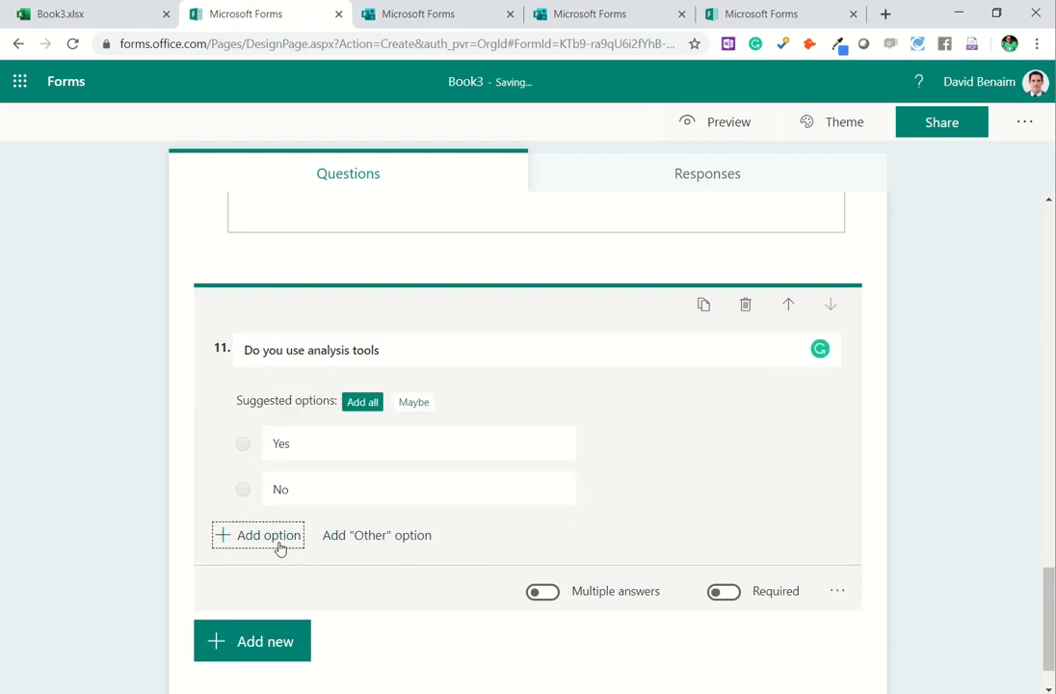
pyautogui.click(251, 641)
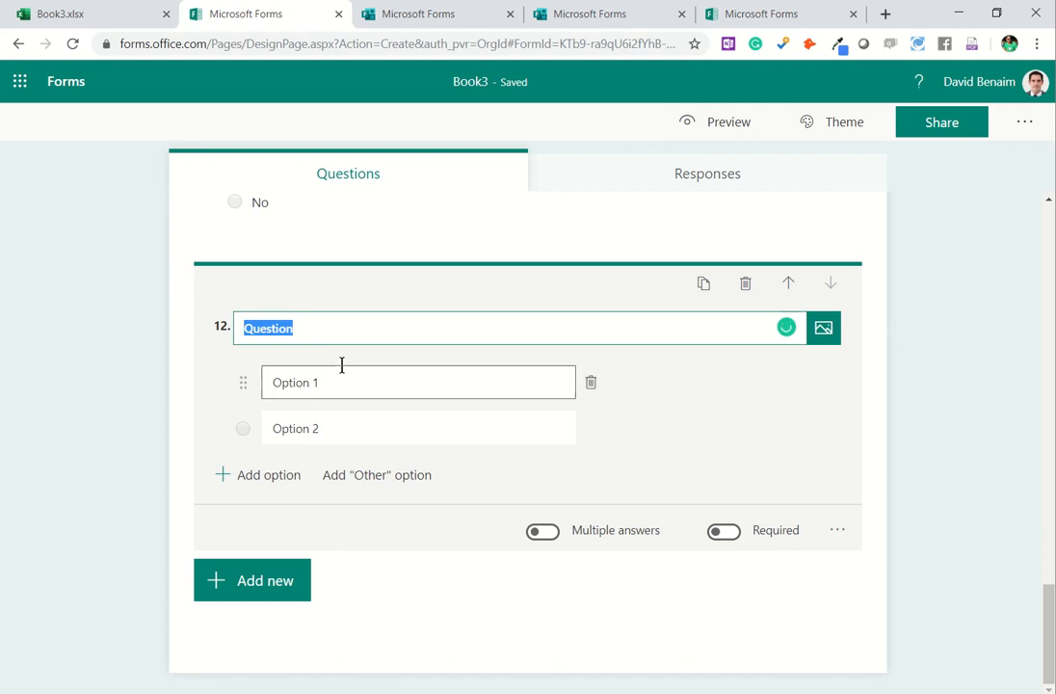
# Step: Title question 12 'Which analysis tools do you use?' with Pivots, Charts, SUMIFS, Slicers, Timelines, Sparklines
pyautogui.write('Which analysis')
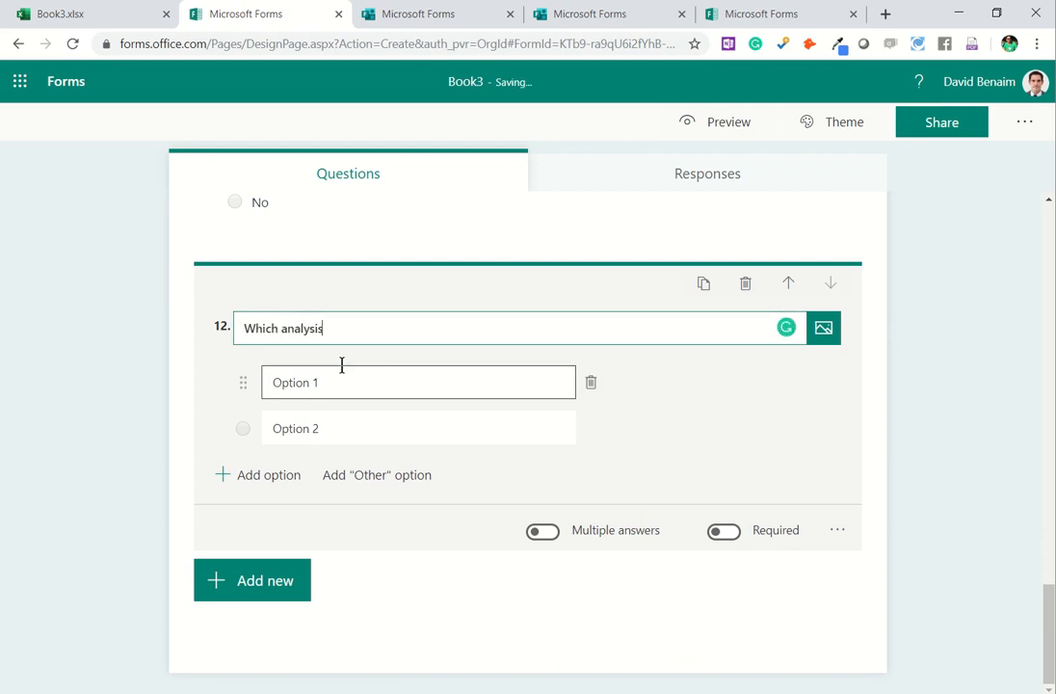
pyautogui.write('tools do you use?')
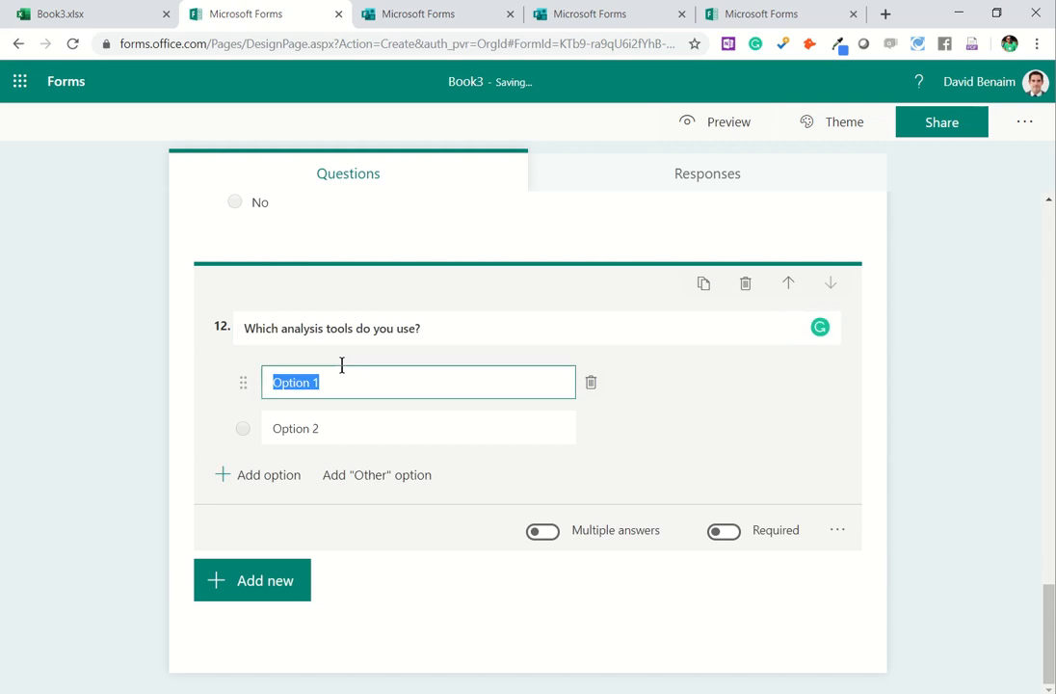
pyautogui.write('Pivots')
pyautogui.click(418, 428)
pyautogui.write('Charts')
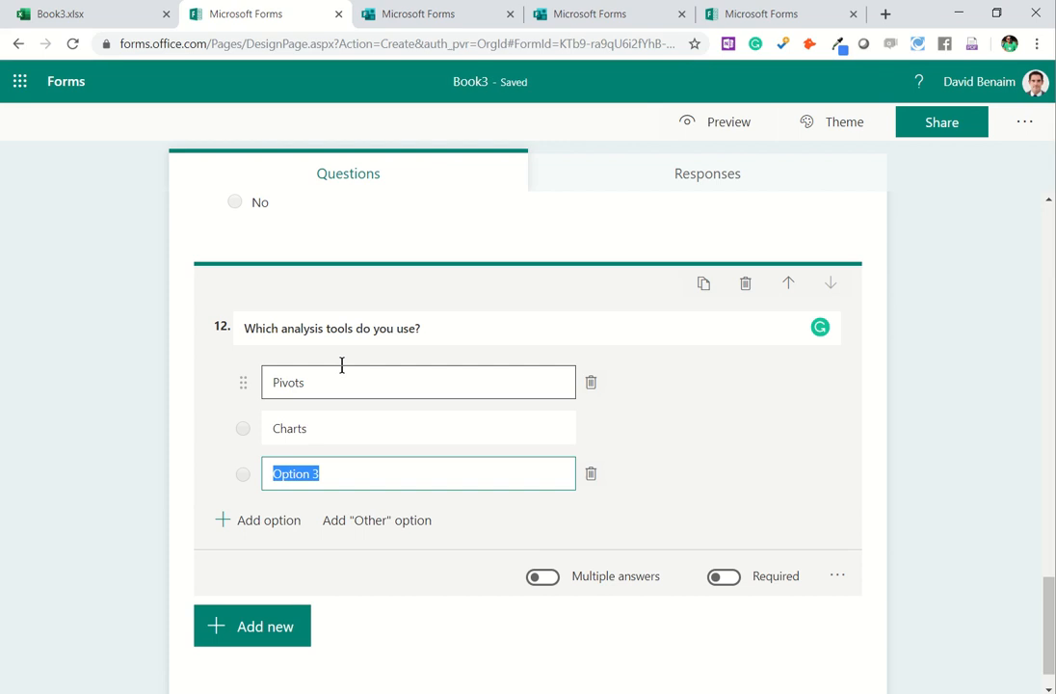
pyautogui.write('SUMIFS')
pyautogui.write('Slicers')
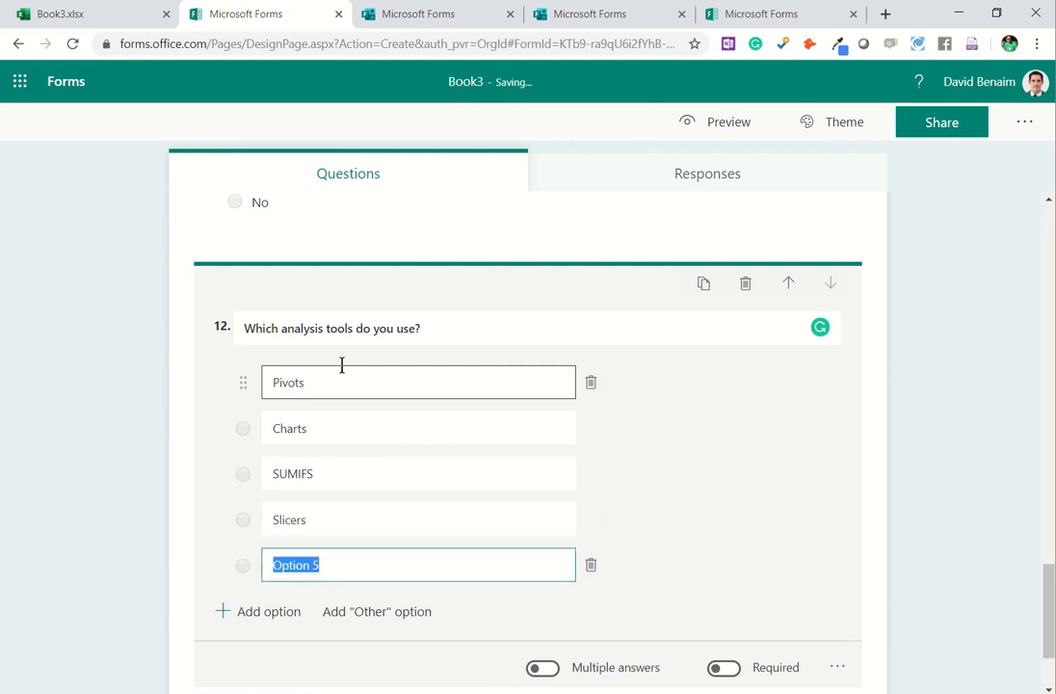
pyautogui.write('Tim')
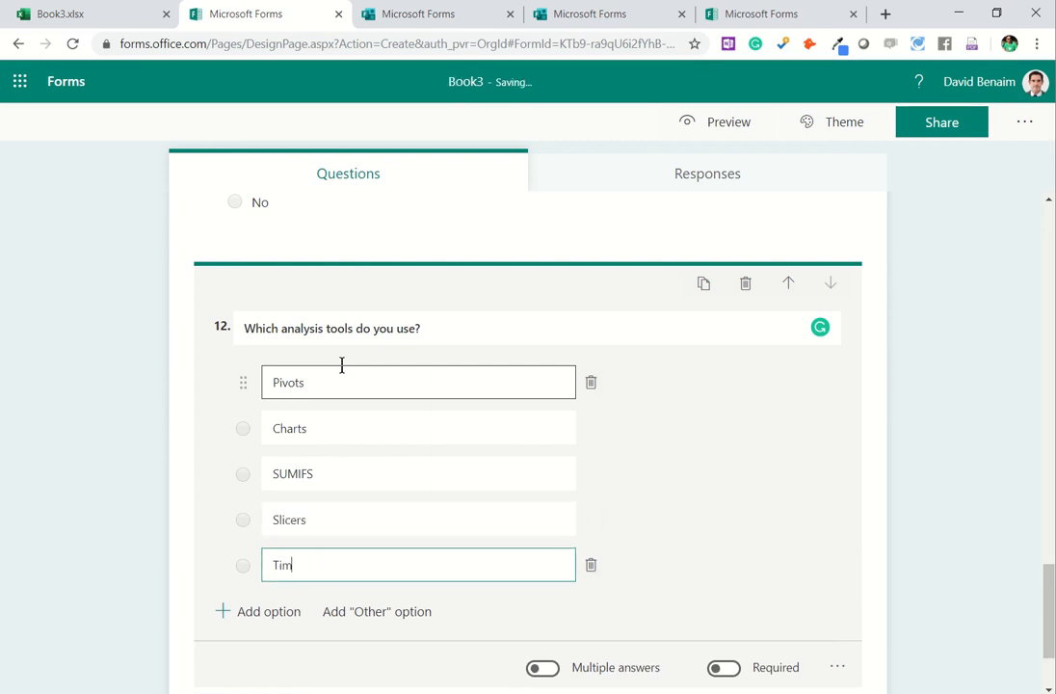
pyautogui.write('Spark')
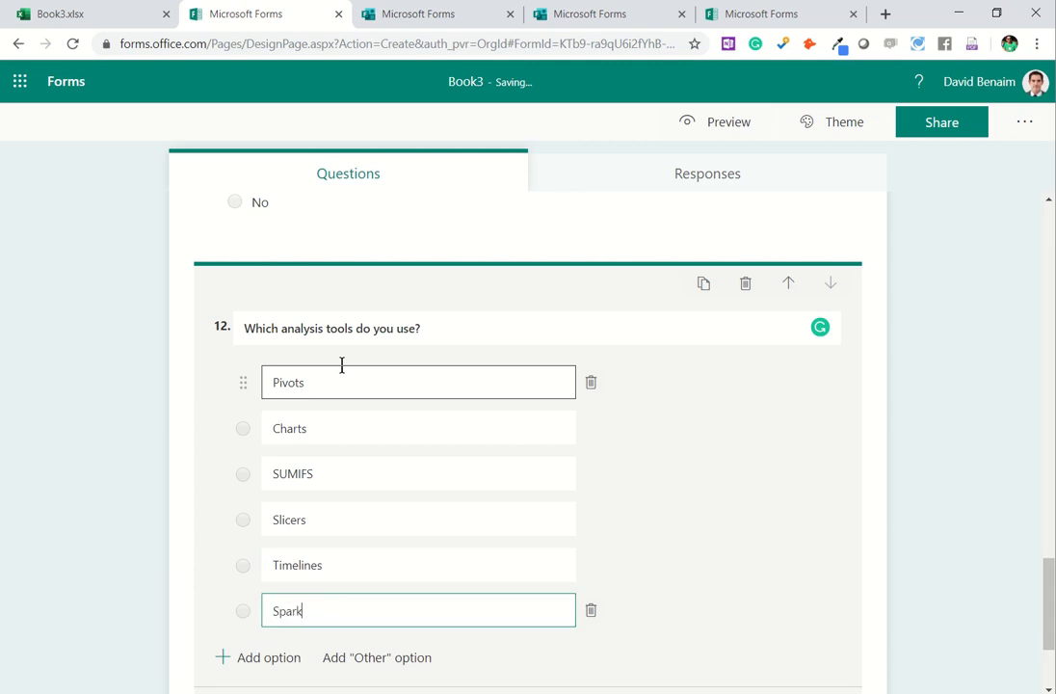
pyautogui.write('lines')
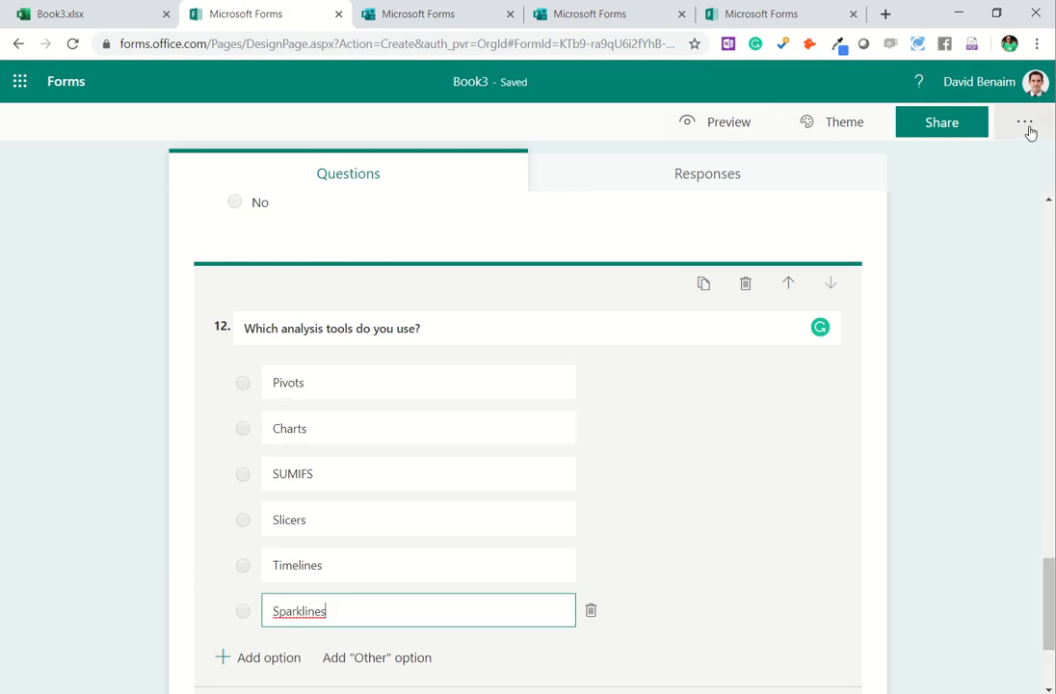
pyautogui.click(1025, 121)
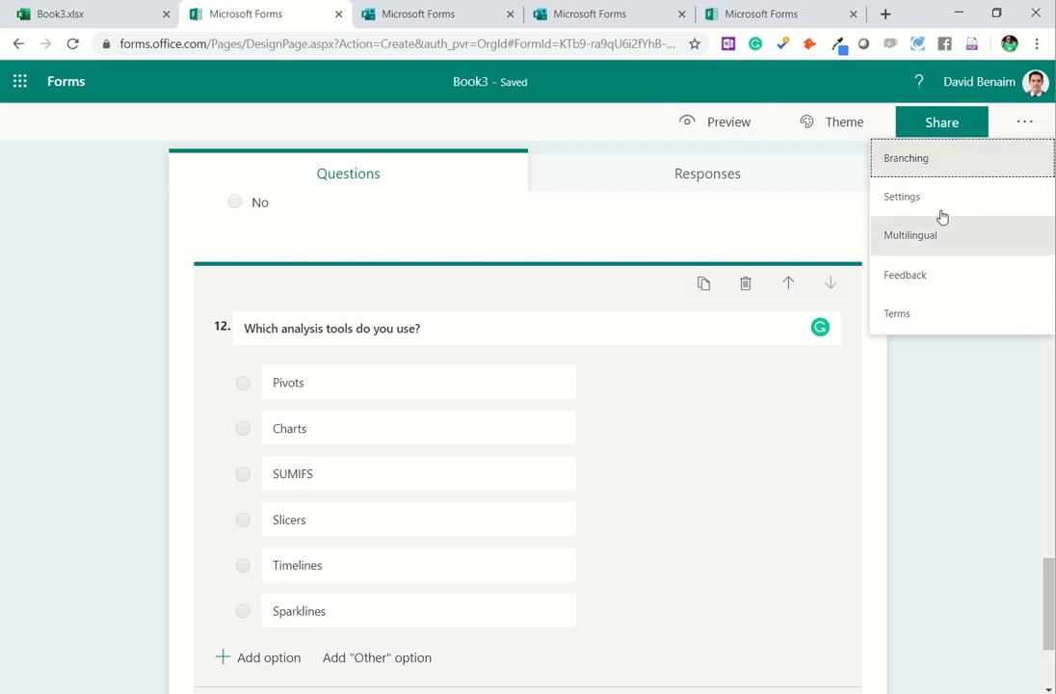
pyautogui.click(905, 158)
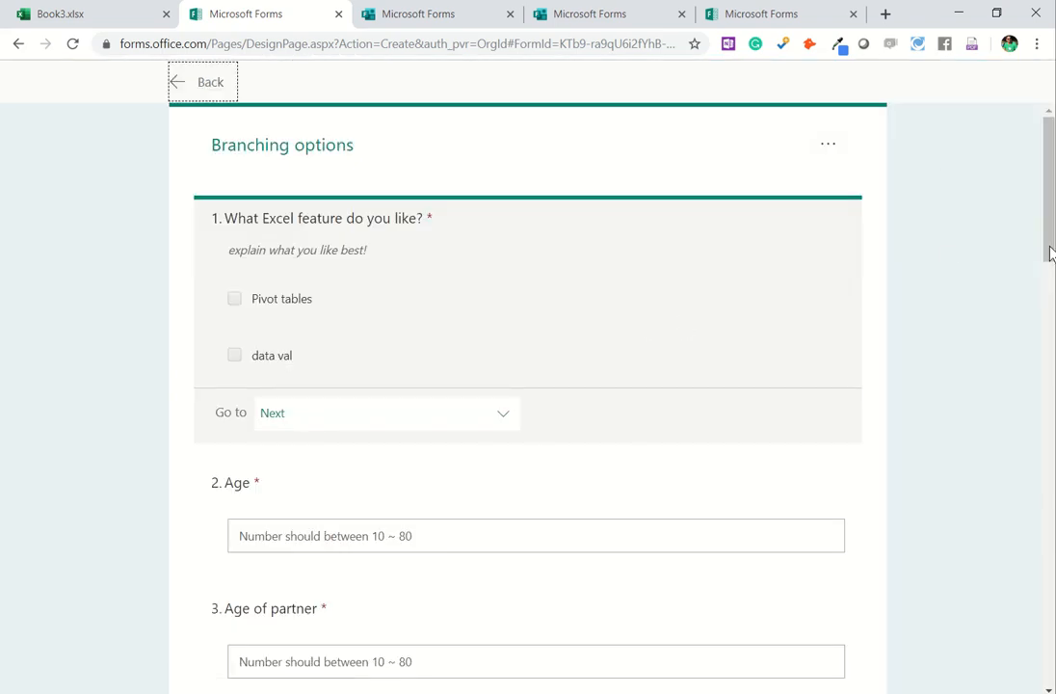
pyautogui.scroll(-3)
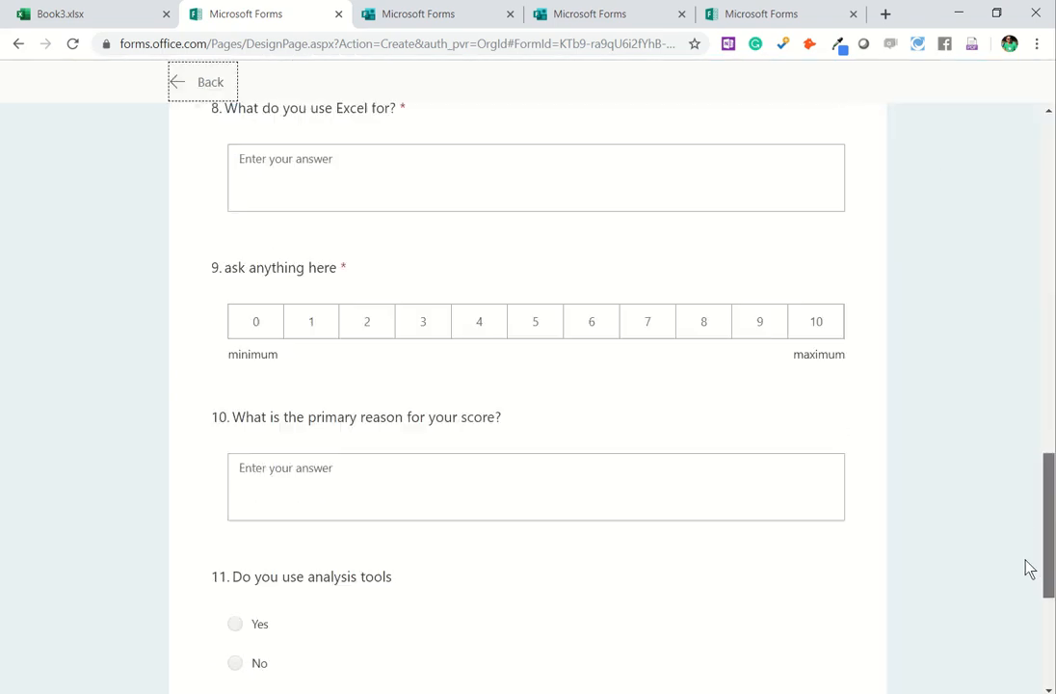
pyautogui.scroll(-3)
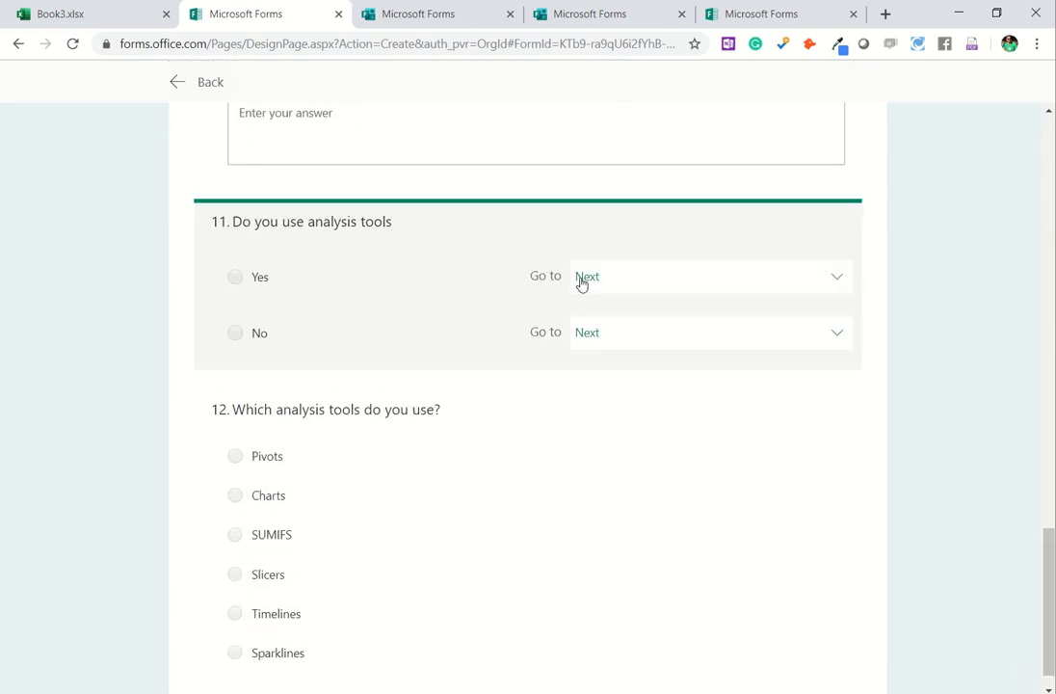
pyautogui.click(711, 276)
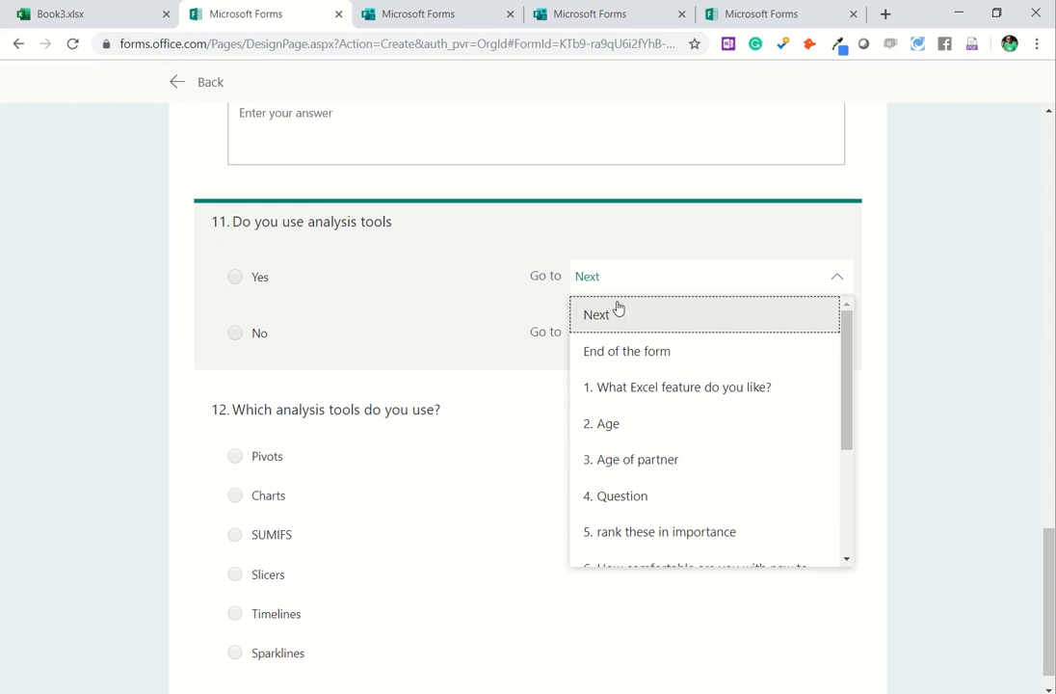
pyautogui.click(597, 314)
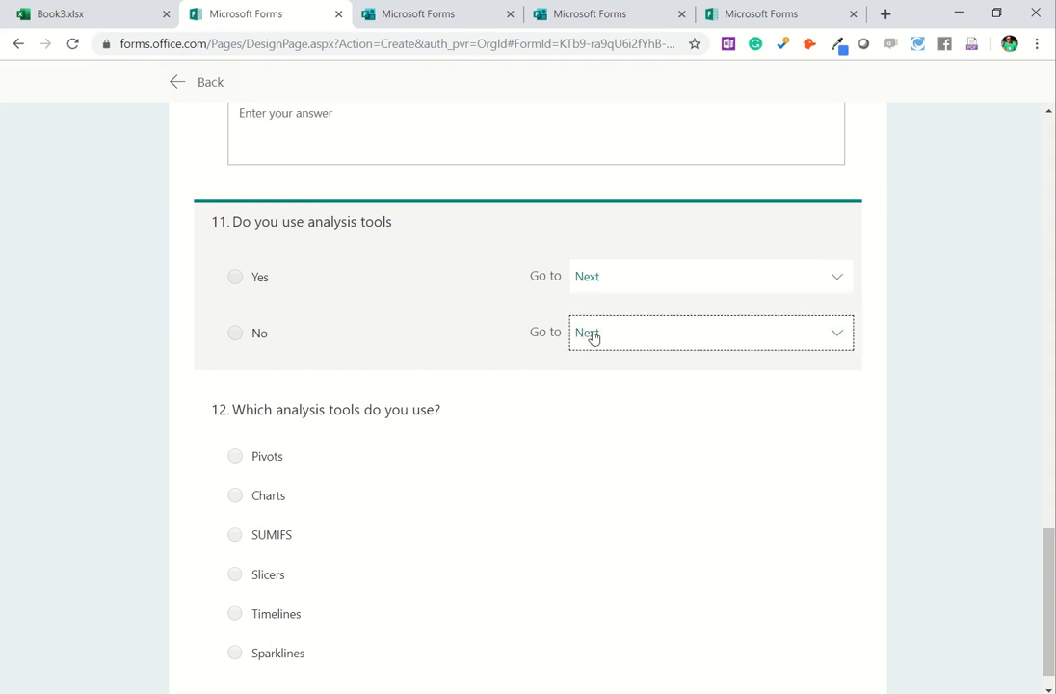
pyautogui.click(711, 332)
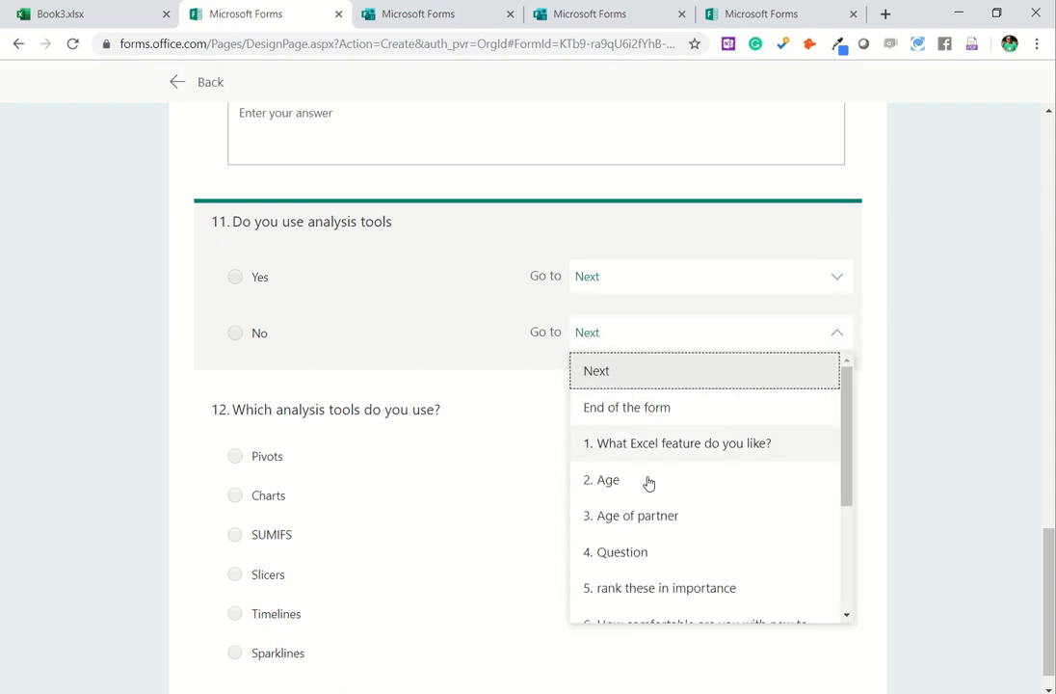
pyautogui.click(626, 407)
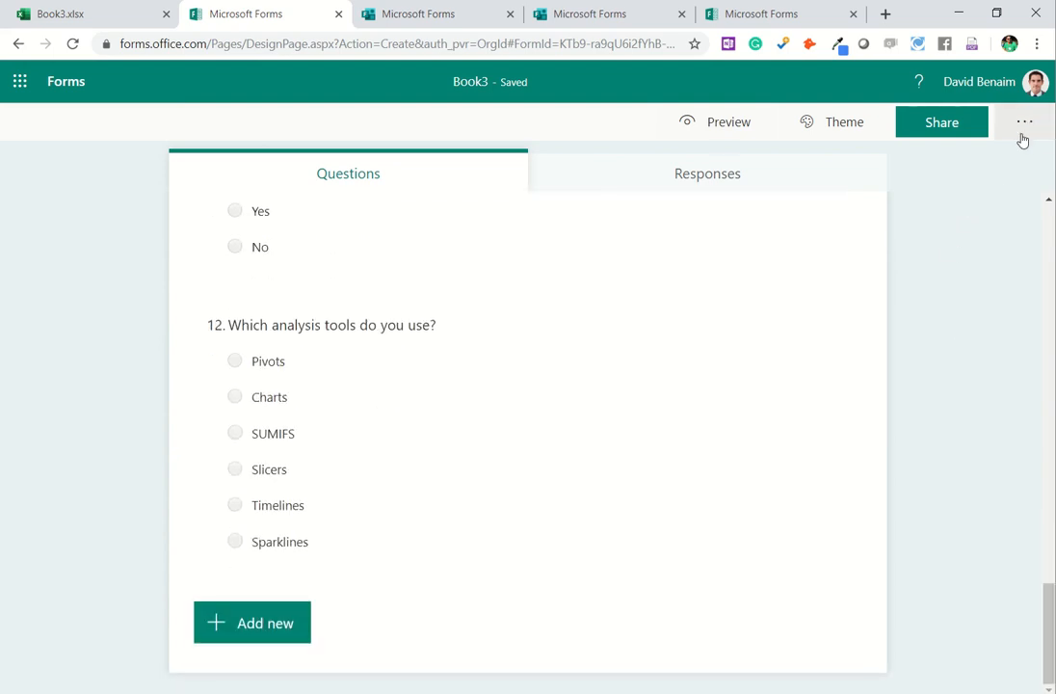
# Step: Let anyone with the link respond and review the form's response settings
pyautogui.click(1024, 121)
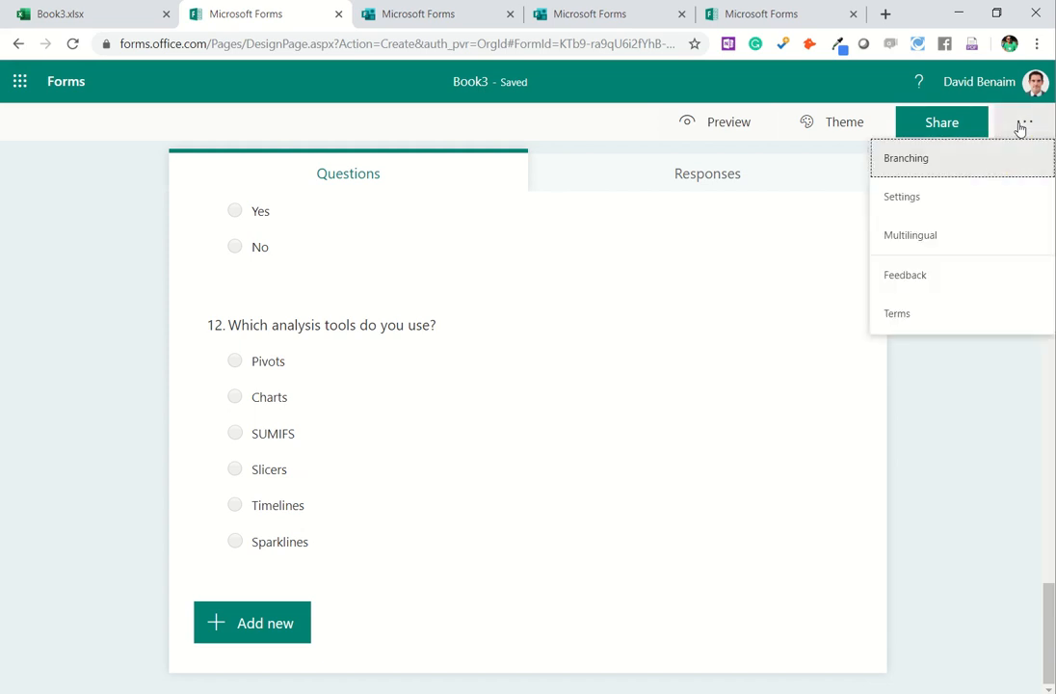
pyautogui.click(901, 196)
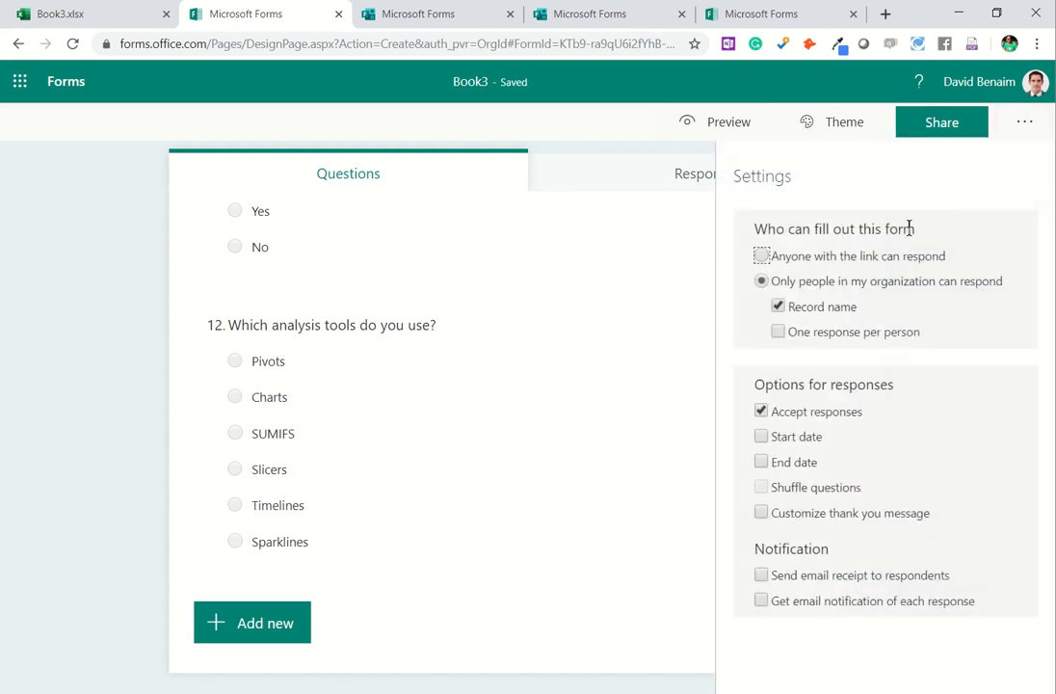
pyautogui.moveTo(763, 255)
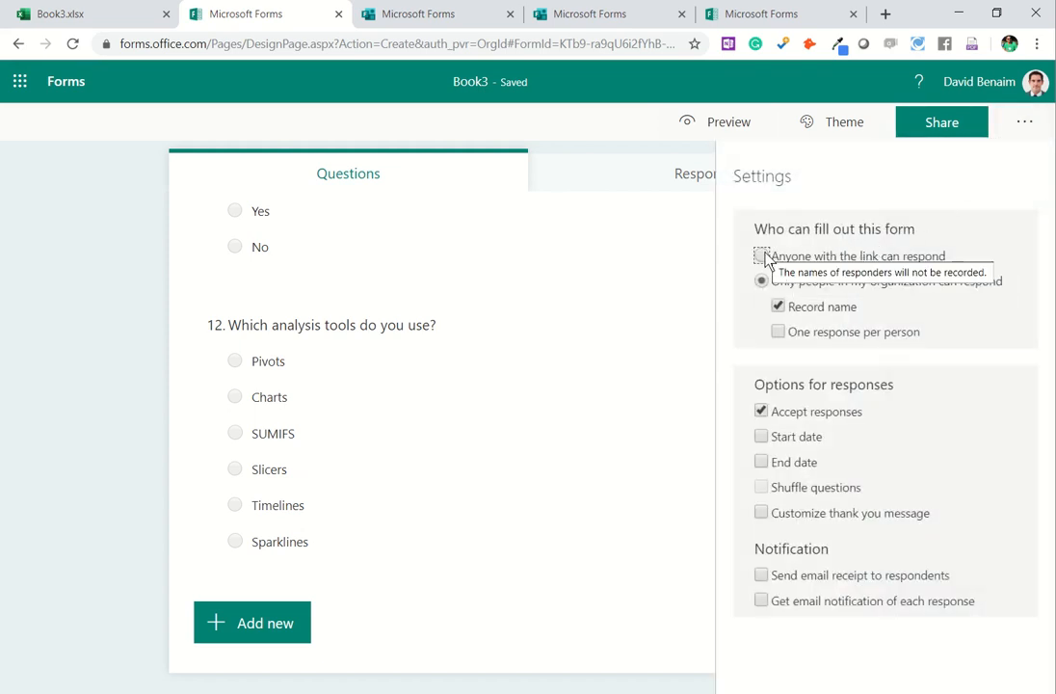
pyautogui.click(761, 280)
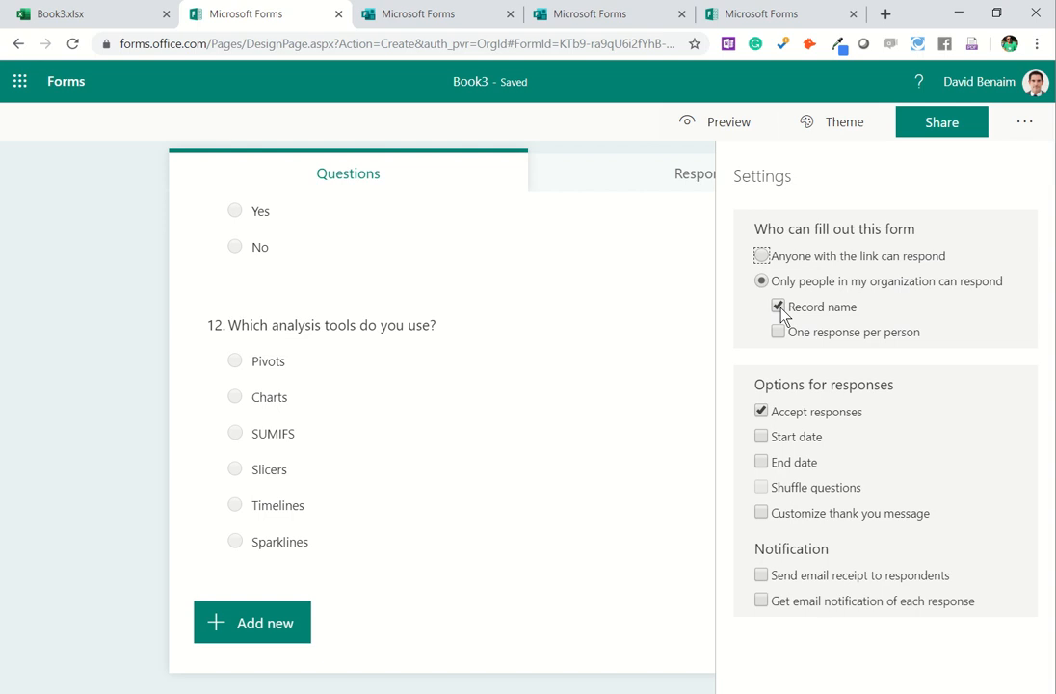
pyautogui.click(761, 255)
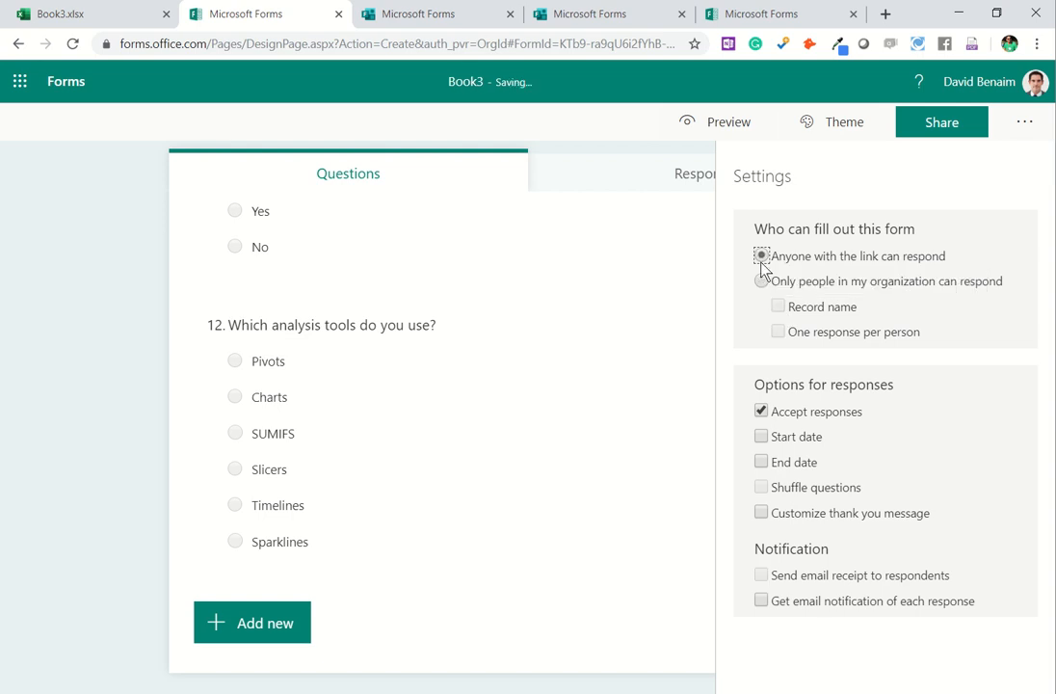
pyautogui.click(761, 256)
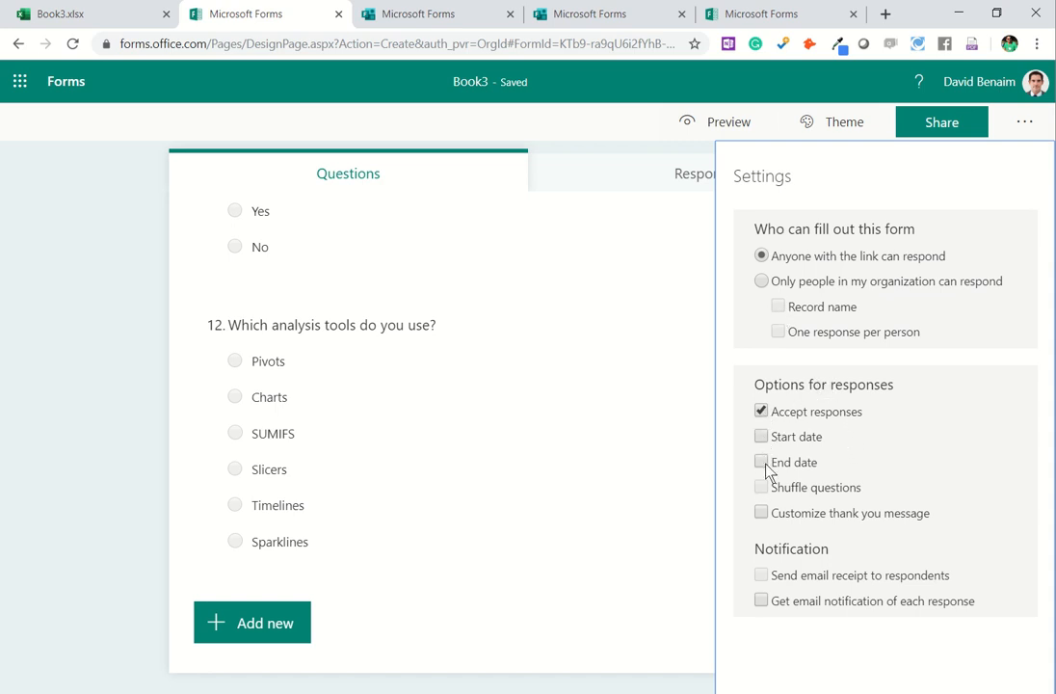
pyautogui.moveTo(766, 524)
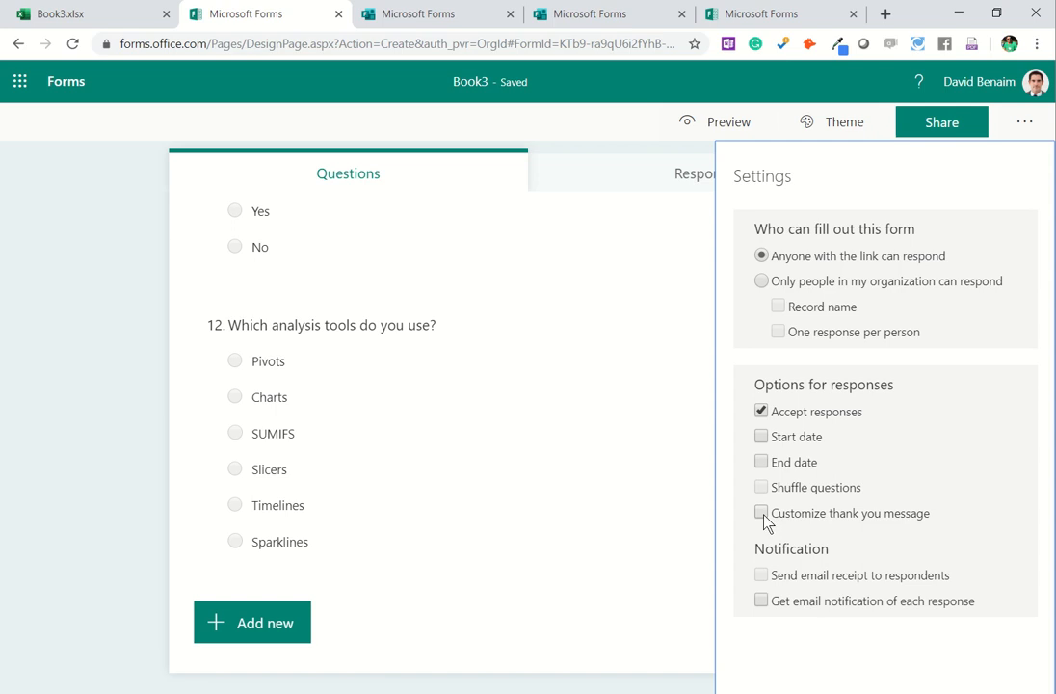
pyautogui.moveTo(775, 607)
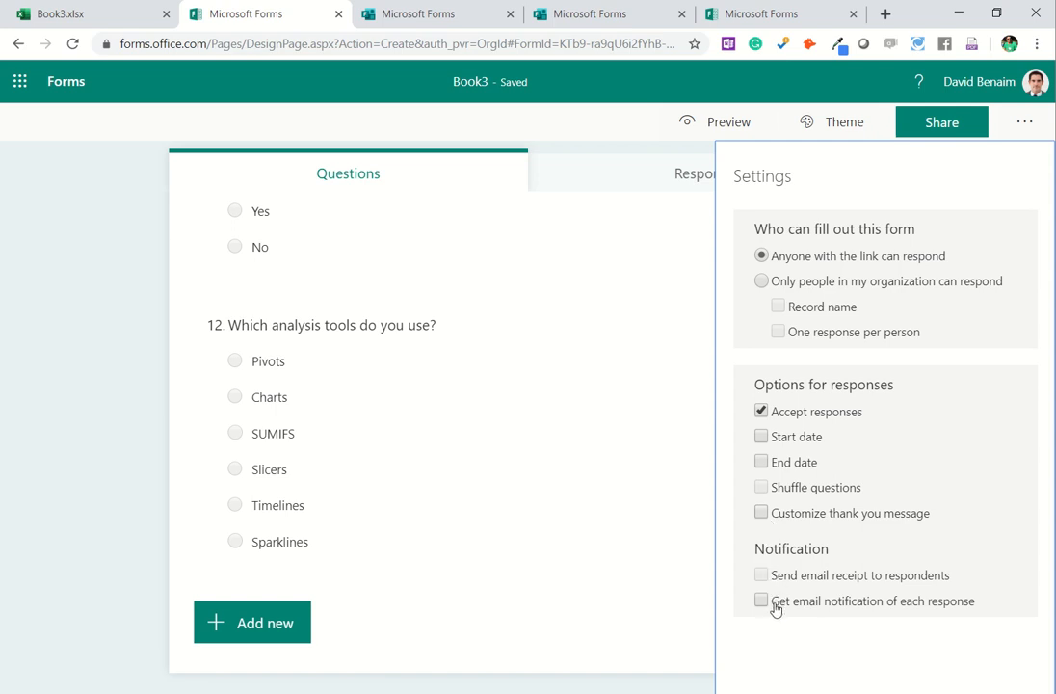
pyautogui.moveTo(841, 261)
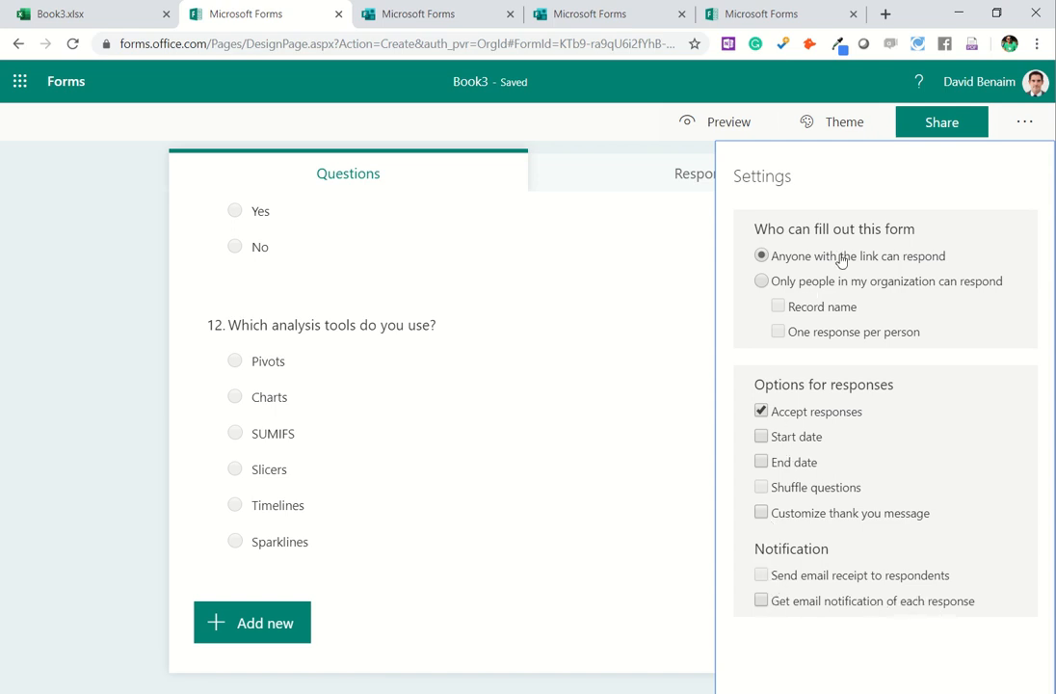
pyautogui.click(1024, 122)
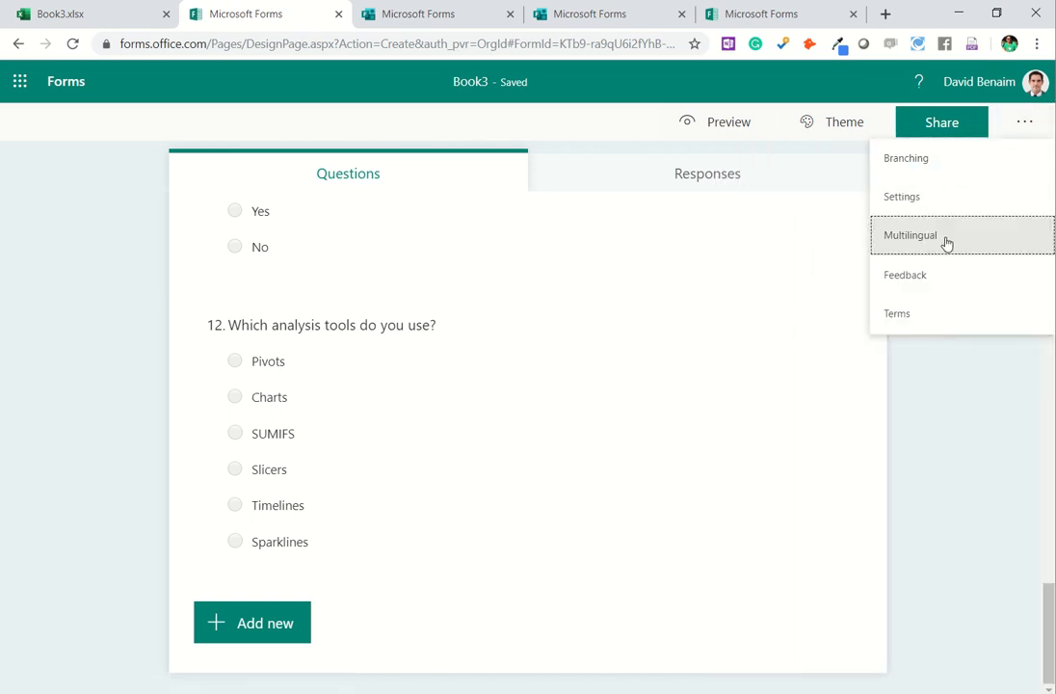
# Step: Add français as an additional form language and start editing its translation
pyautogui.click(909, 235)
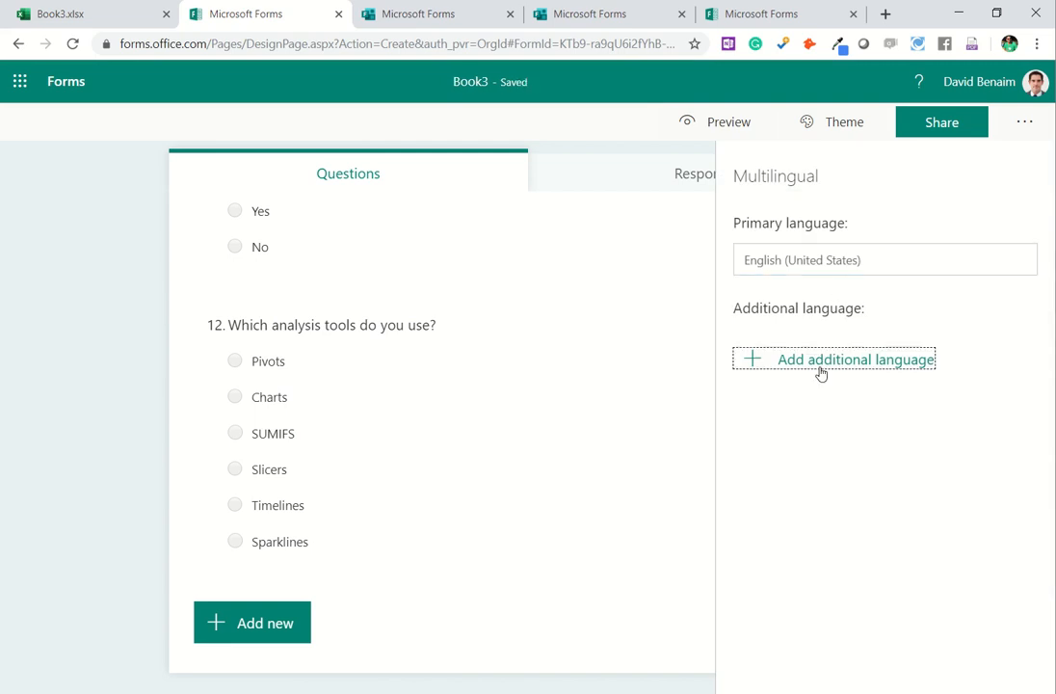
pyautogui.click(833, 358)
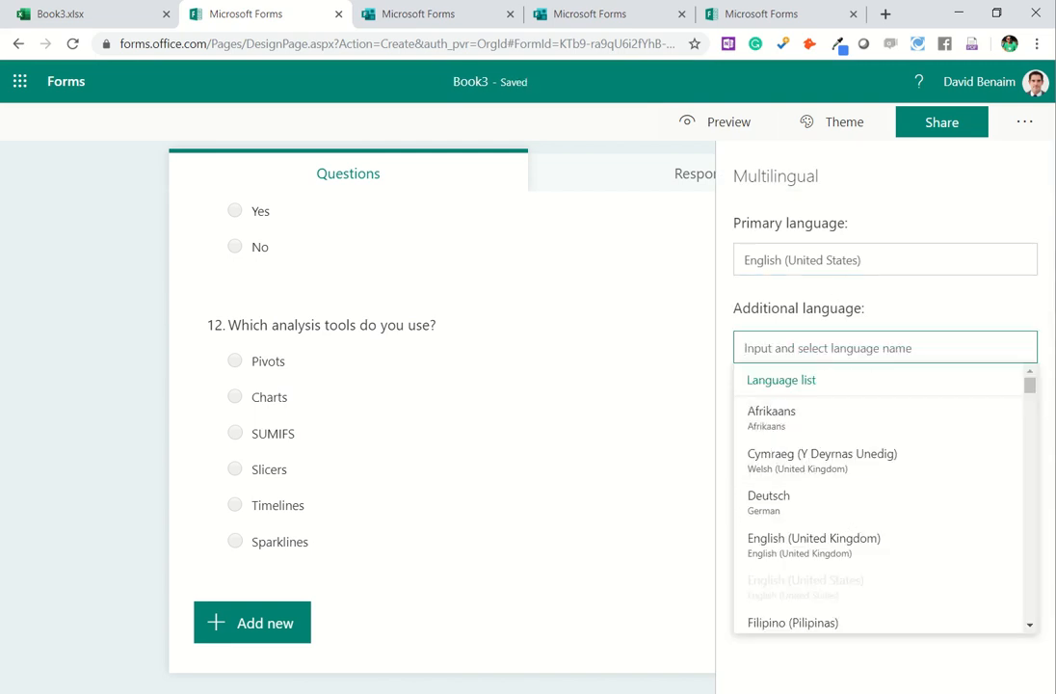
pyautogui.write('fren')
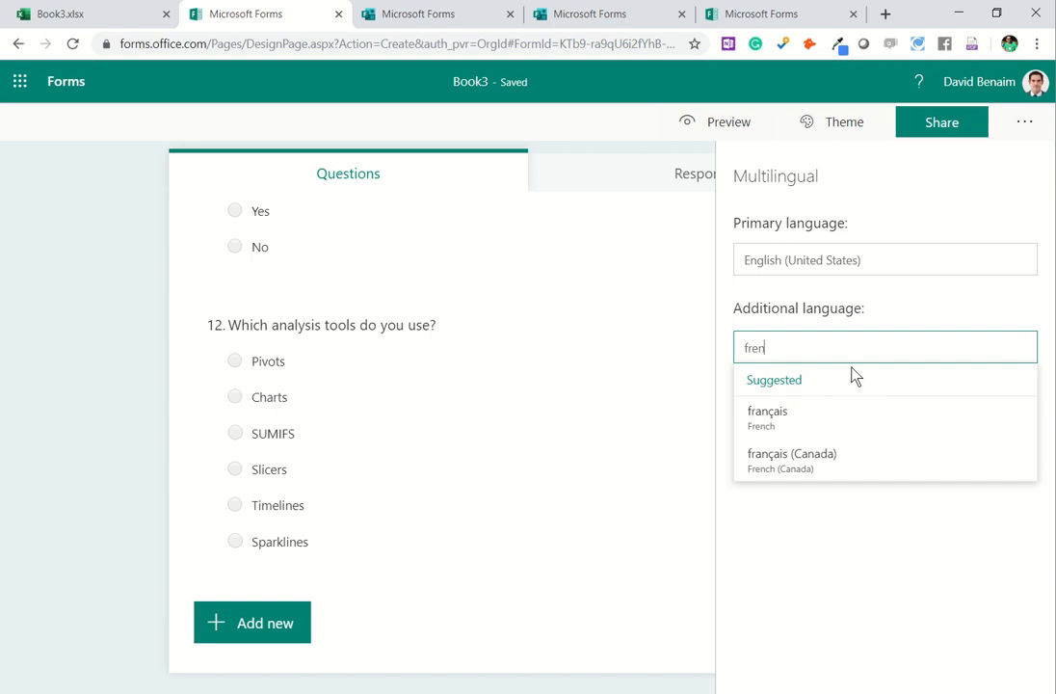
pyautogui.click(768, 417)
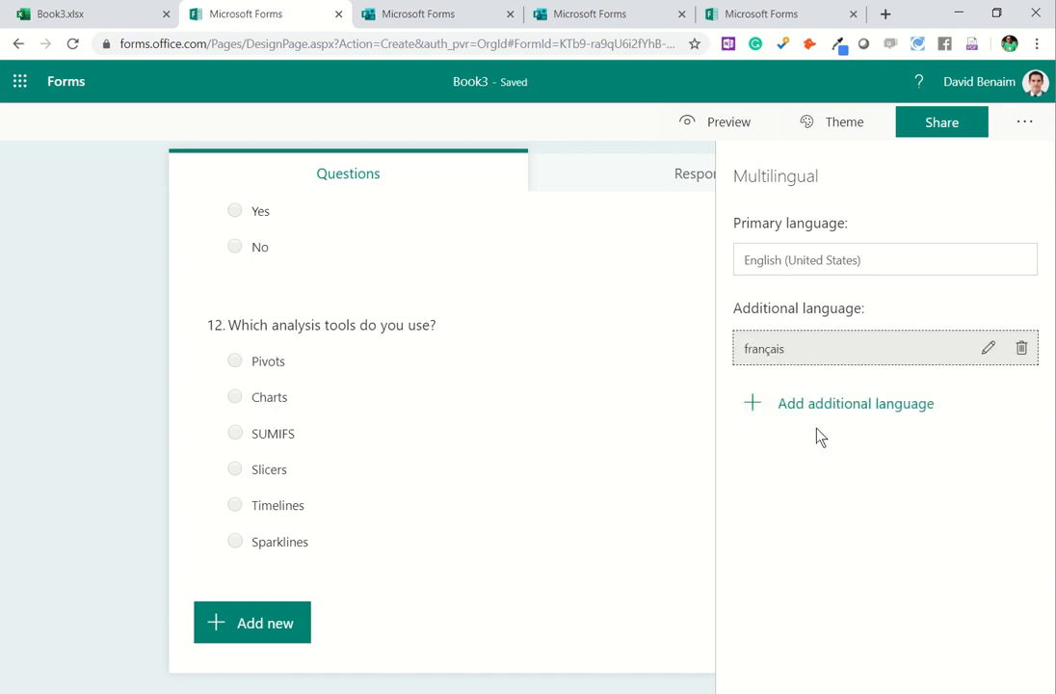
pyautogui.click(988, 348)
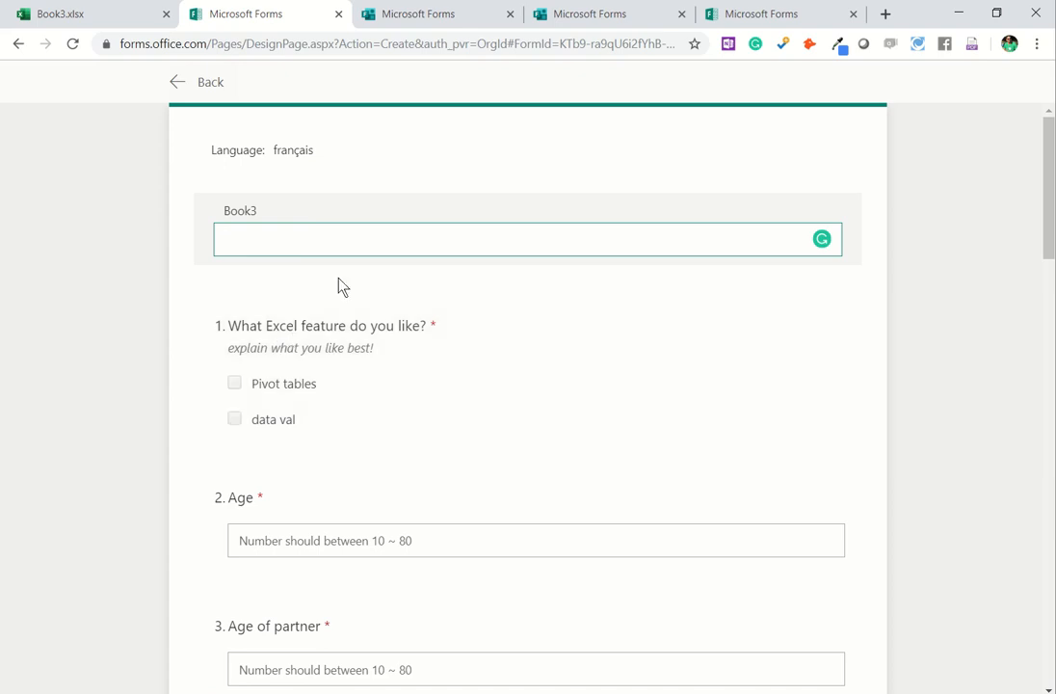
pyautogui.moveTo(313, 371)
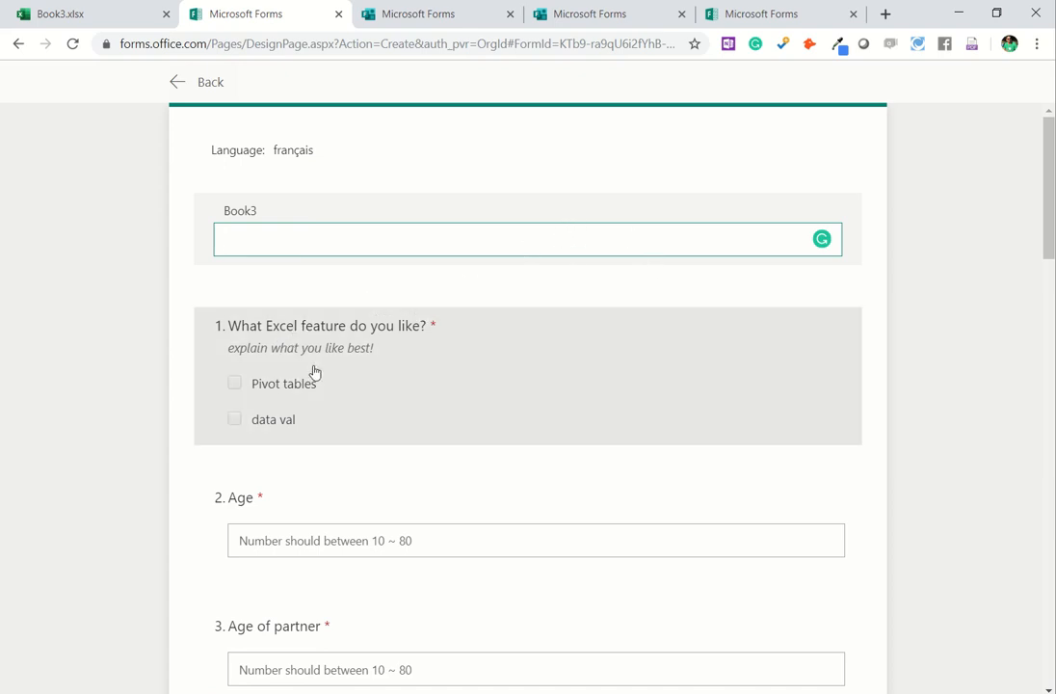
pyautogui.moveTo(300, 352)
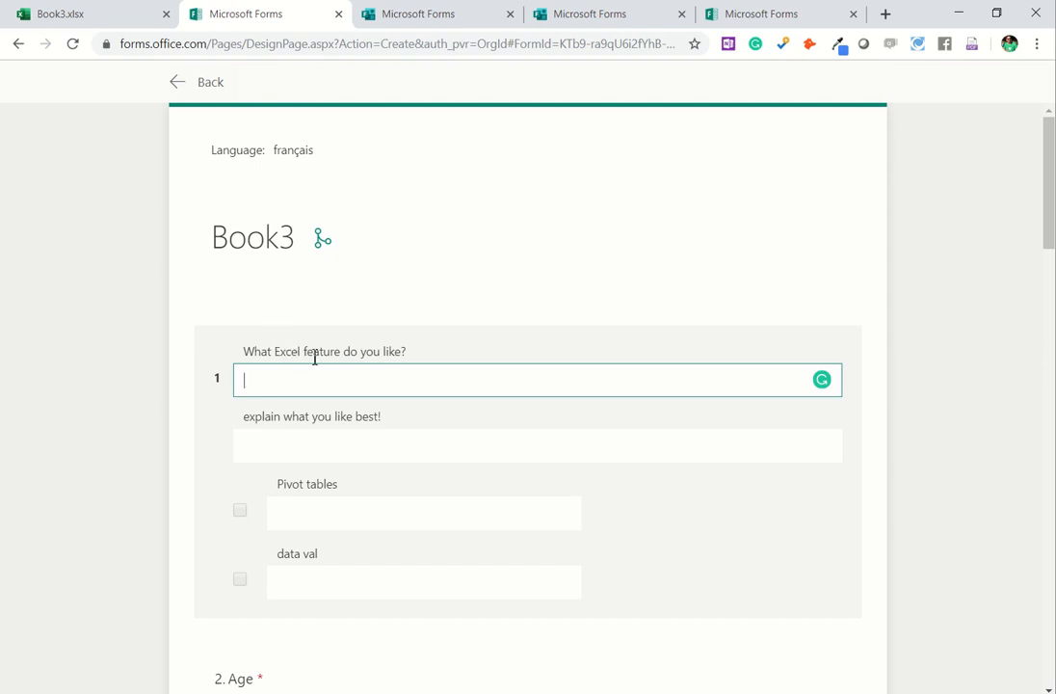
# Step: Translate question 1's title as 'Quelle chose en Excel tu aime le plus?'
pyautogui.write('QUell')
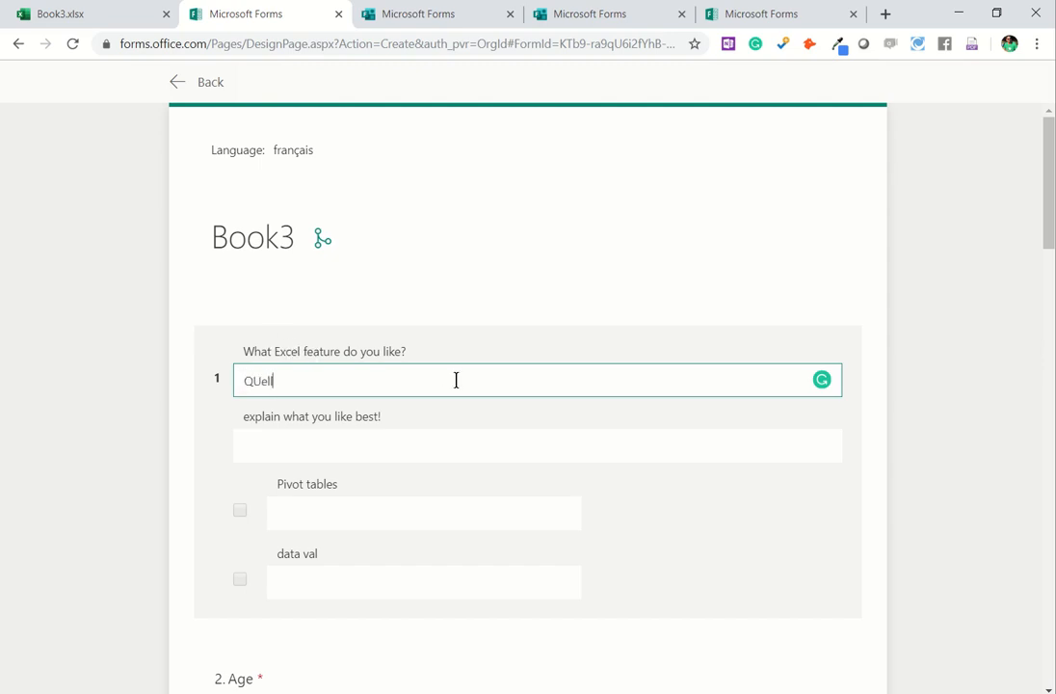
pyautogui.write('Quelle')
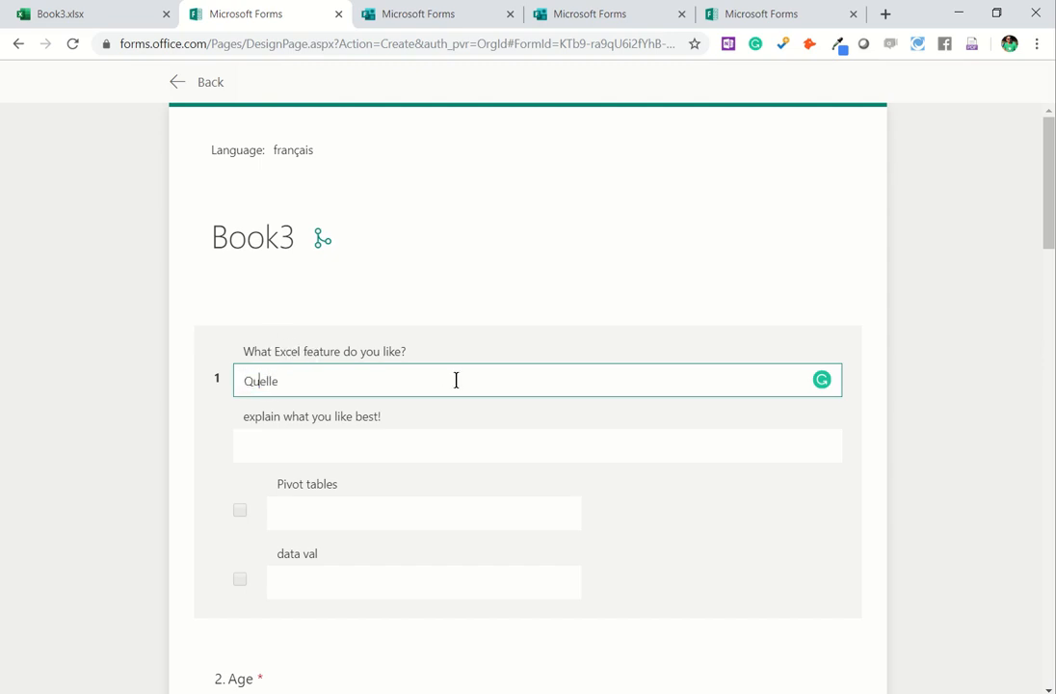
pyautogui.write('chose')
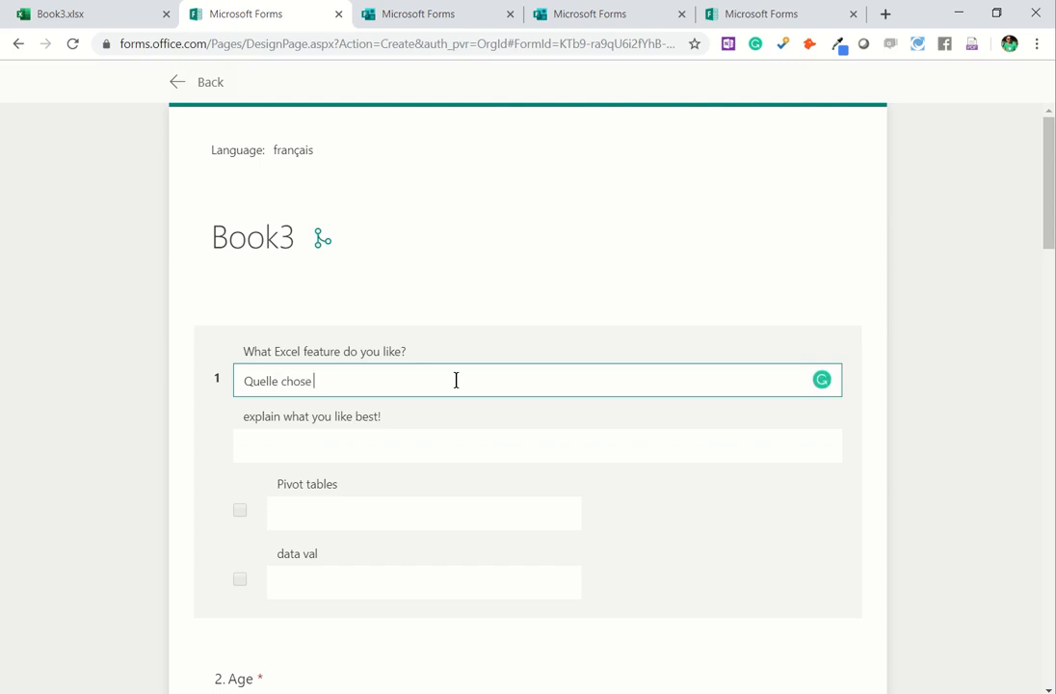
pyautogui.write('en Excel Tu')
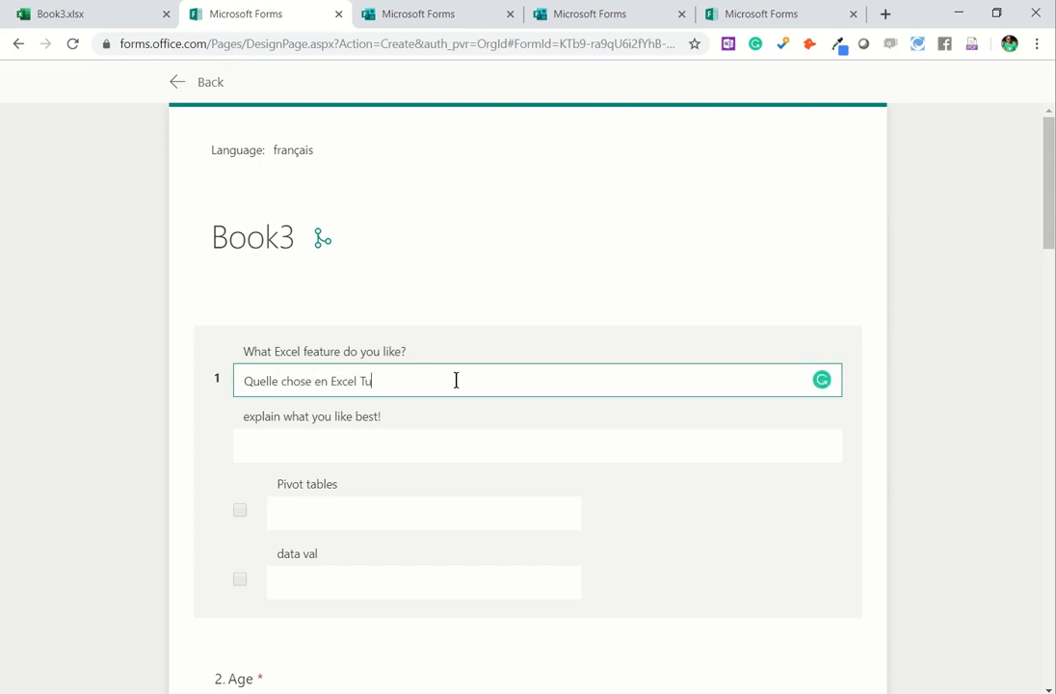
pyautogui.write('tu aime')
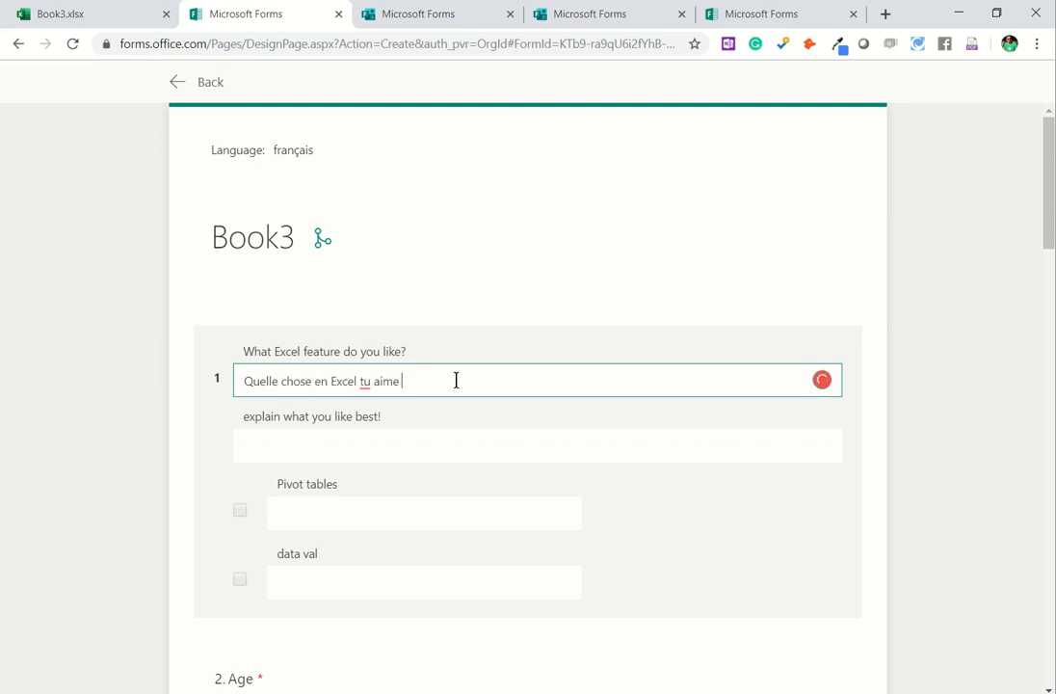
pyautogui.write('le plus?')
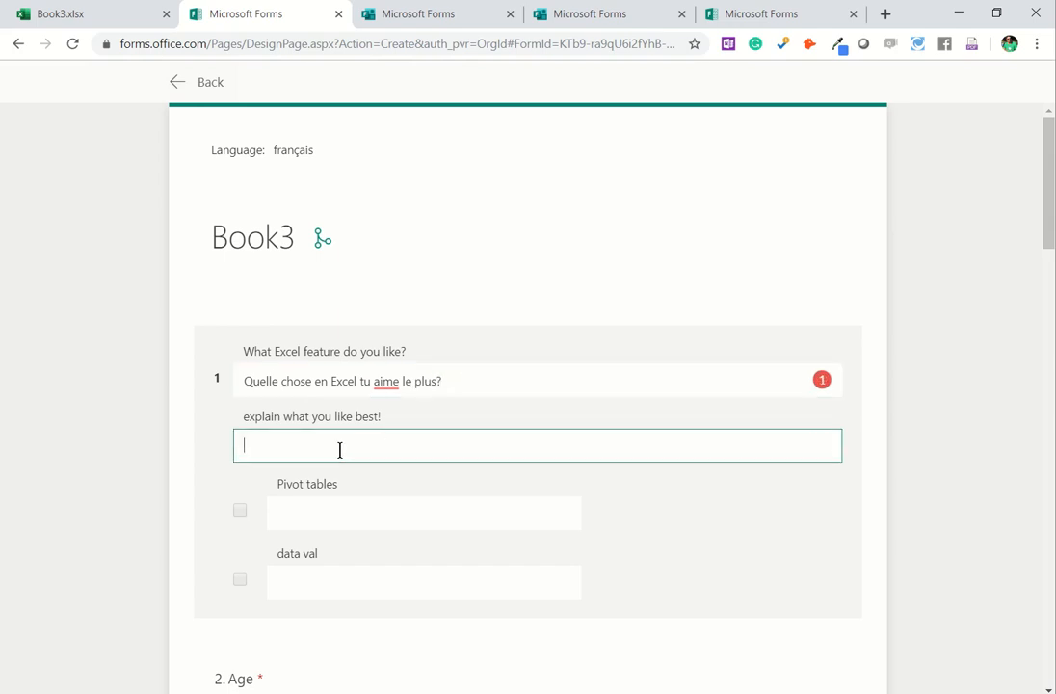
# Step: Enter French translations for the Pivot tables and data validation options
pyautogui.click(423, 512)
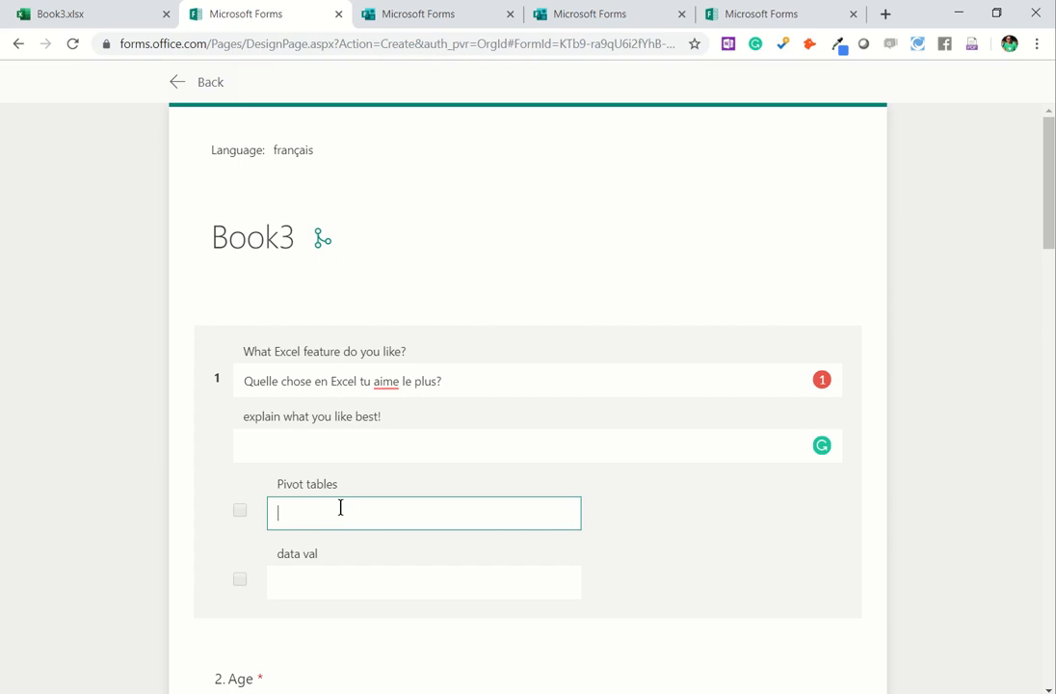
pyautogui.write('Ta')
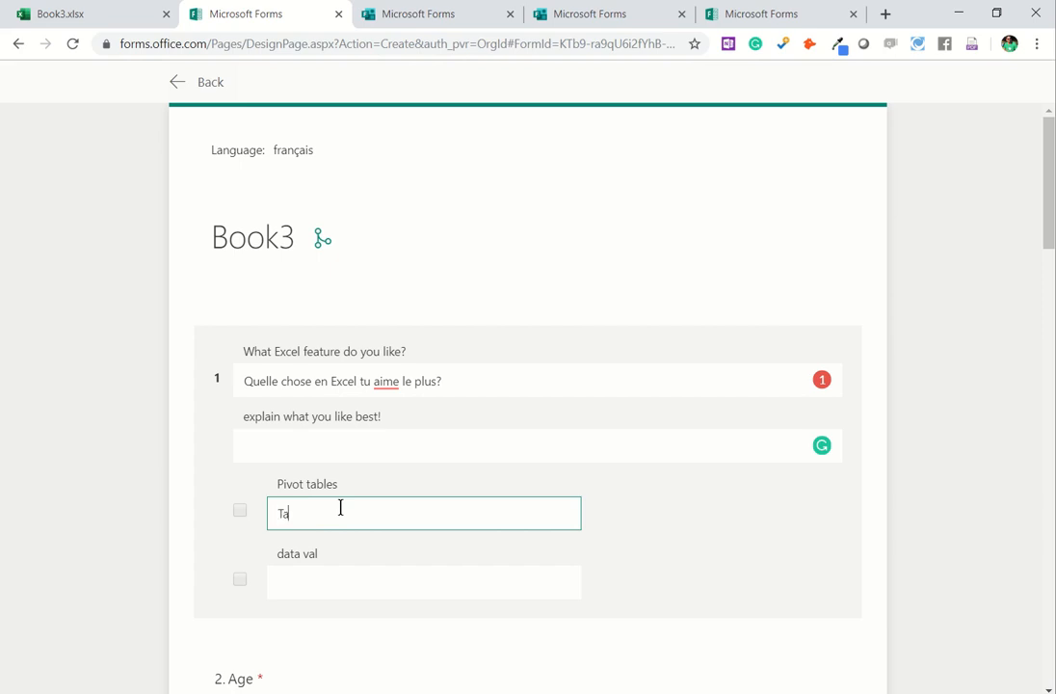
pyautogui.write('bleau Crosee')
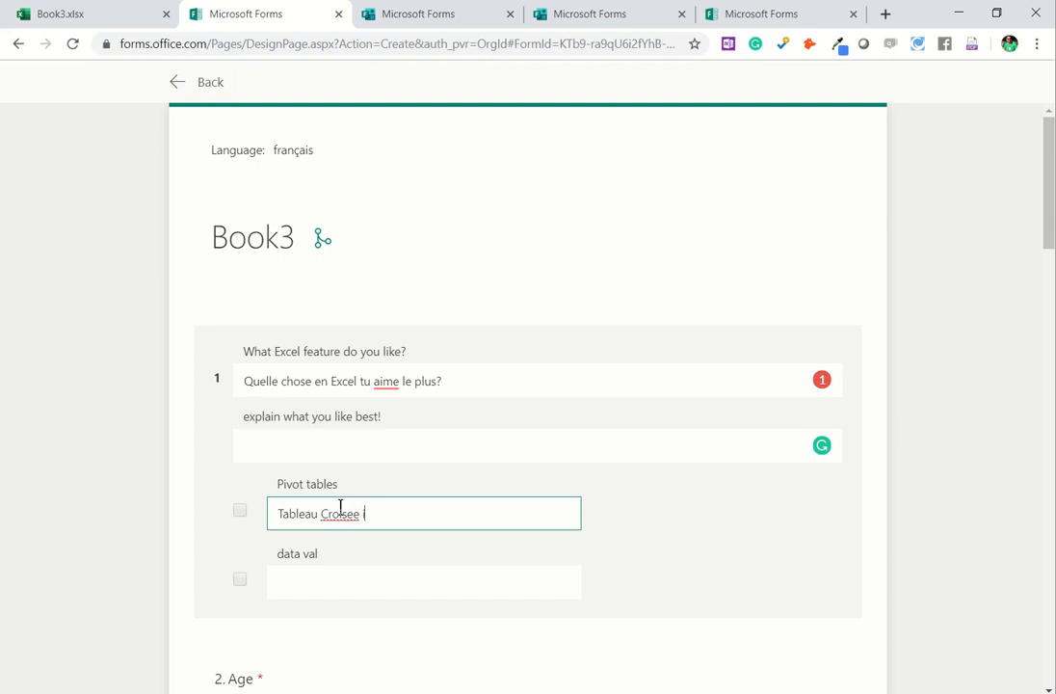
pyautogui.write('interiore')
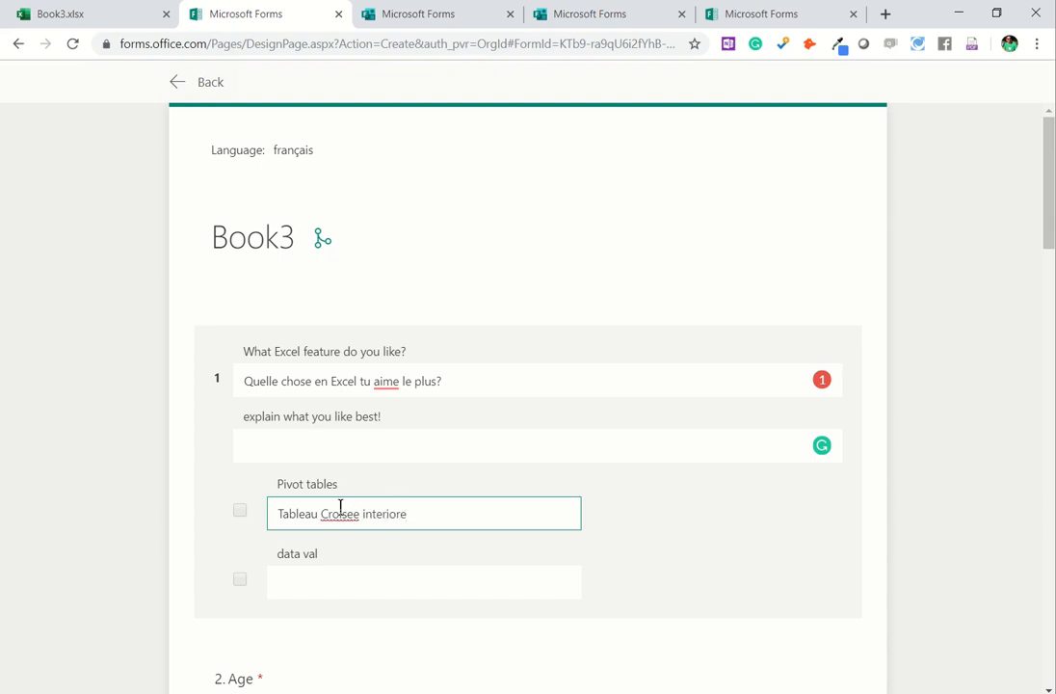
pyautogui.click(424, 581)
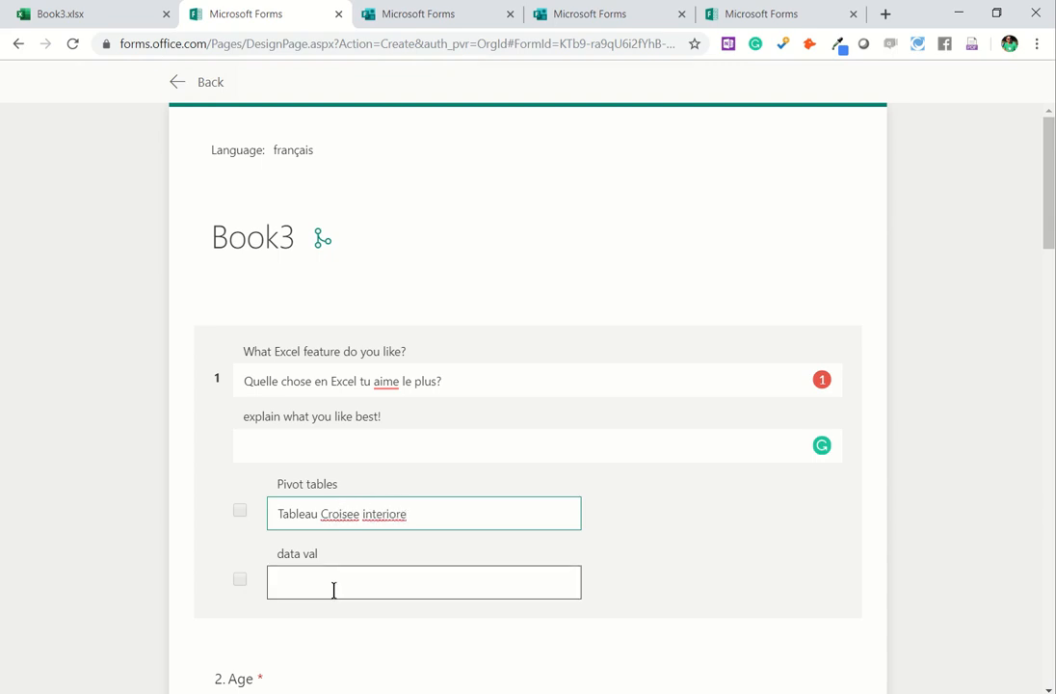
pyautogui.write('Je ne sais pas comment di')
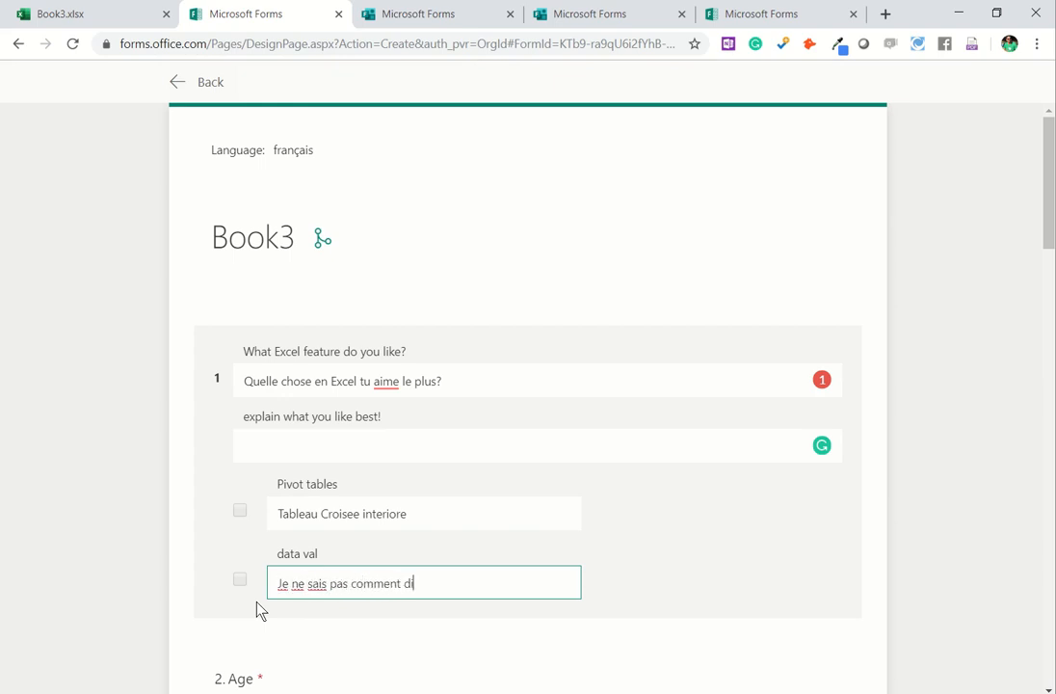
pyautogui.write('re ca')
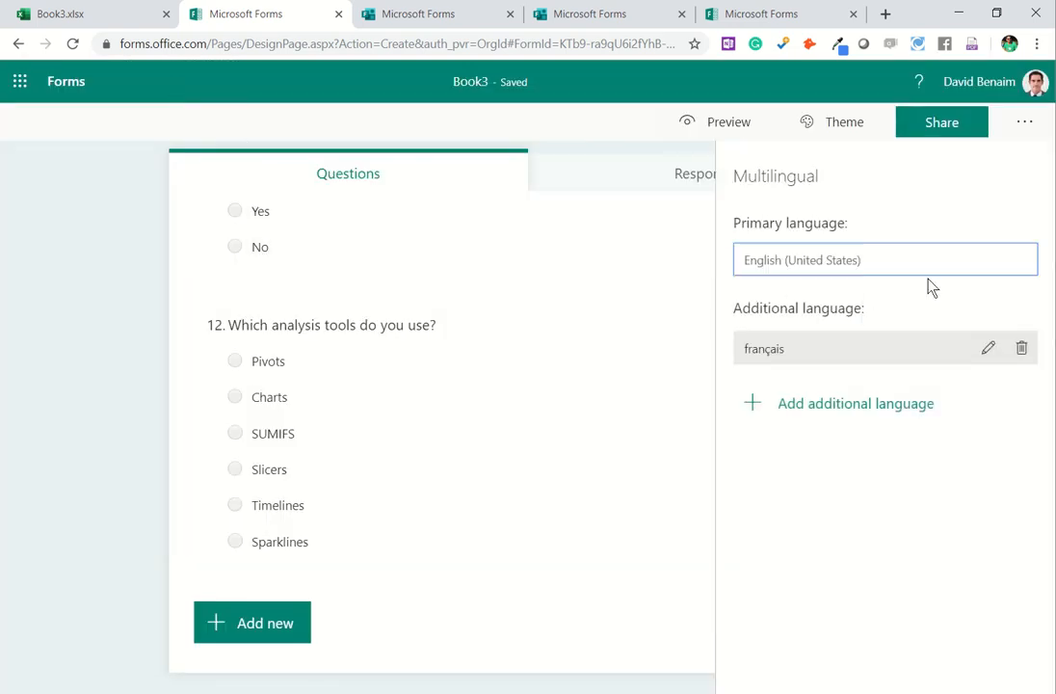
# Step: Switch the form theme to the space rocket illustration and bring up sharing options
pyautogui.click(1024, 121)
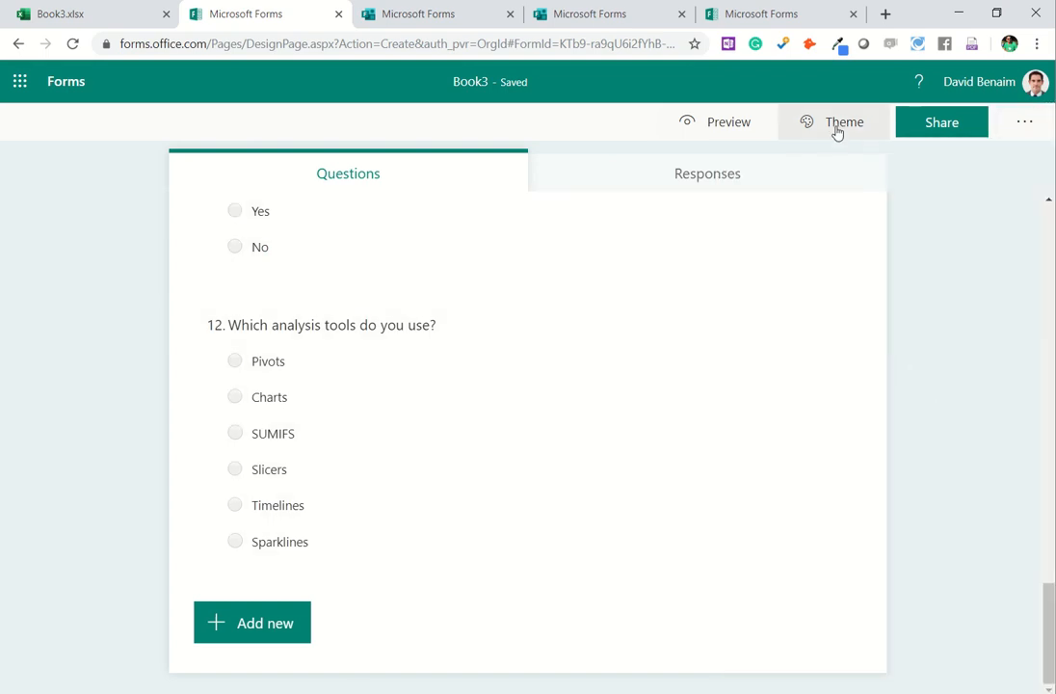
pyautogui.click(843, 122)
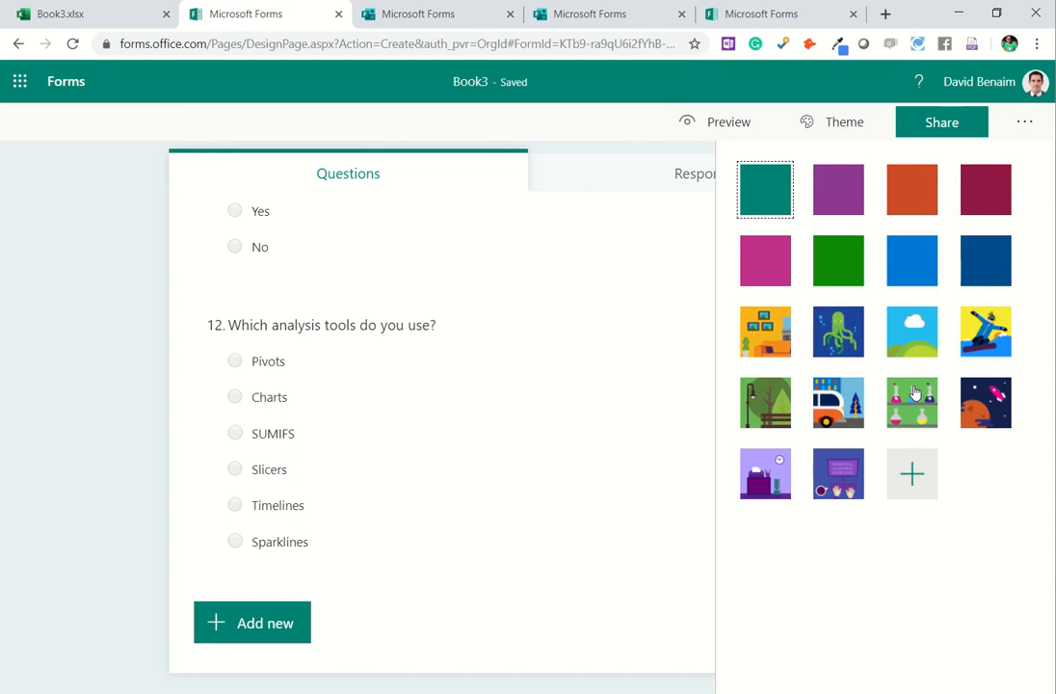
pyautogui.click(838, 402)
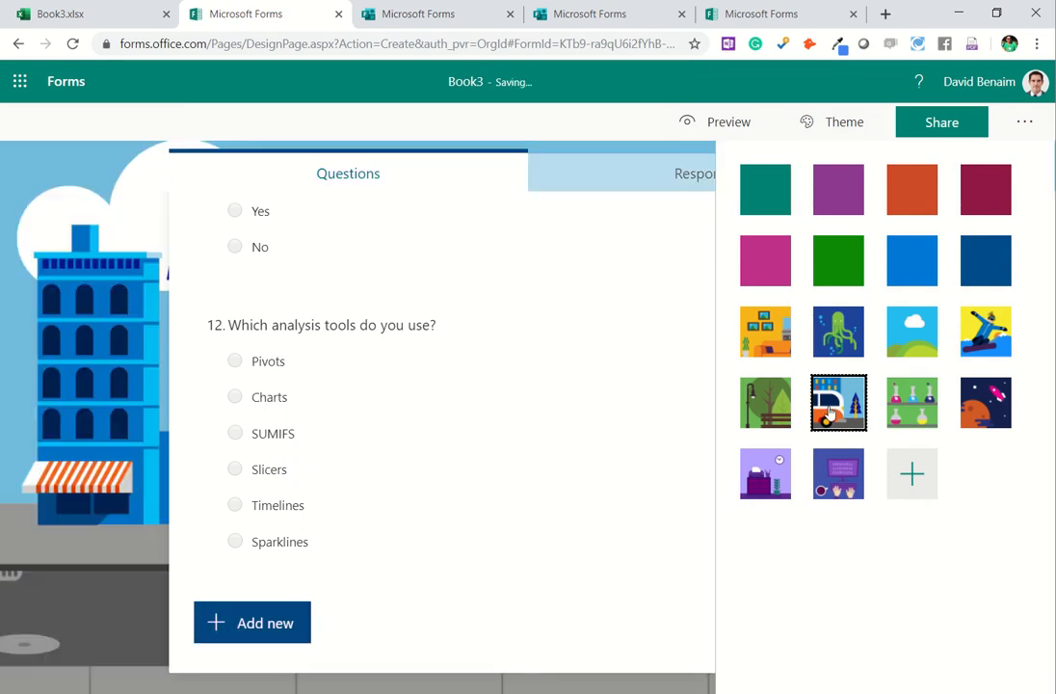
pyautogui.click(984, 402)
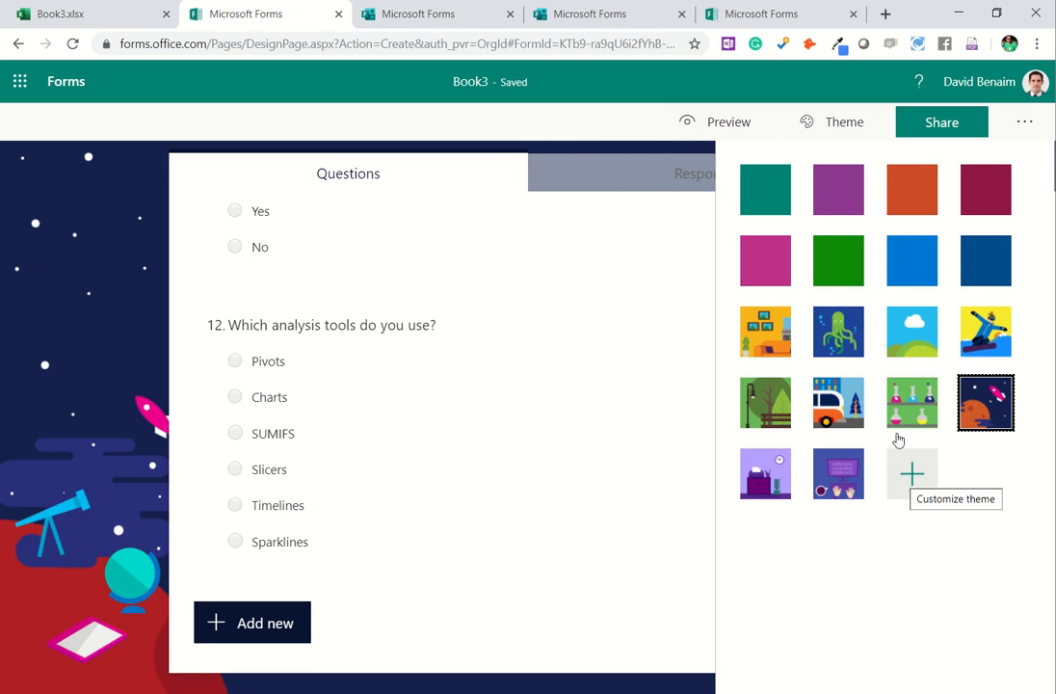
pyautogui.click(941, 122)
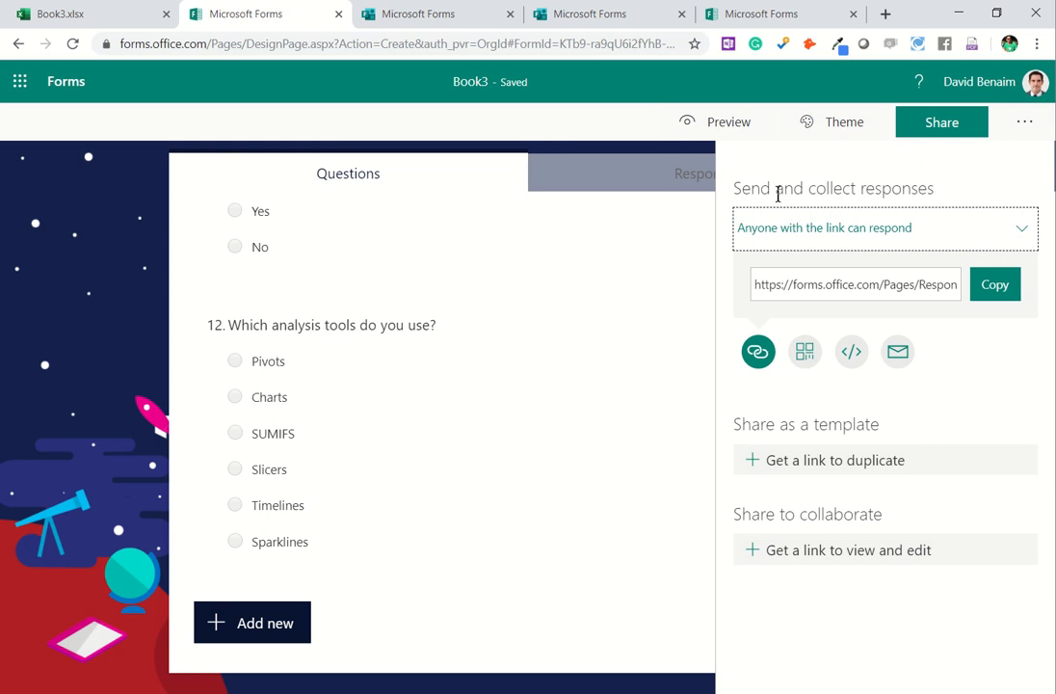
pyautogui.click(881, 227)
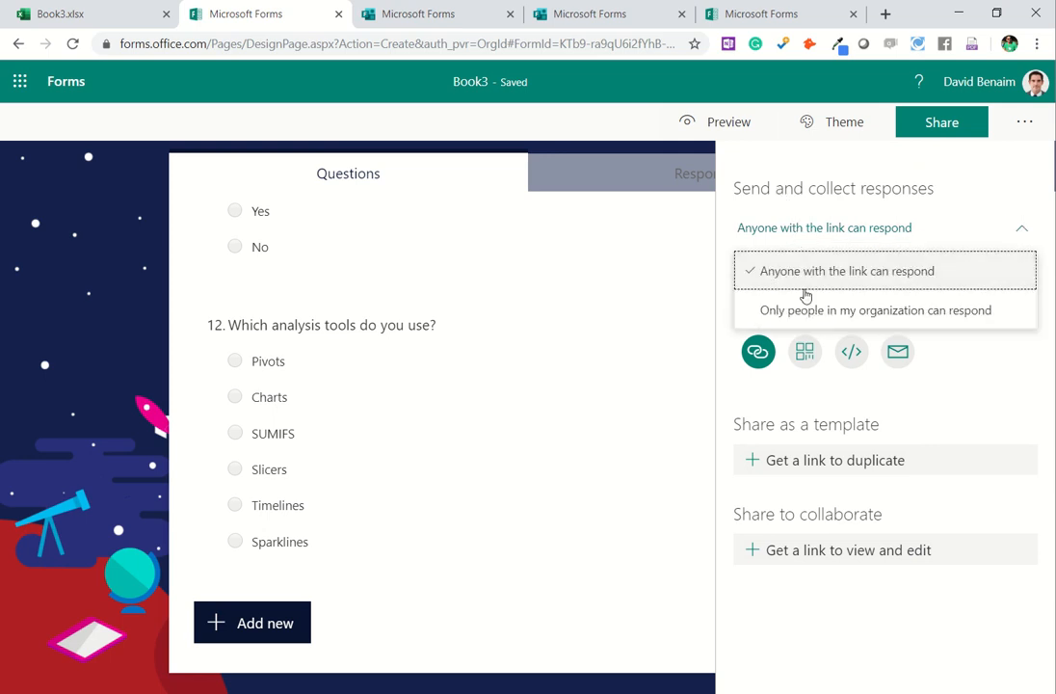
pyautogui.click(874, 310)
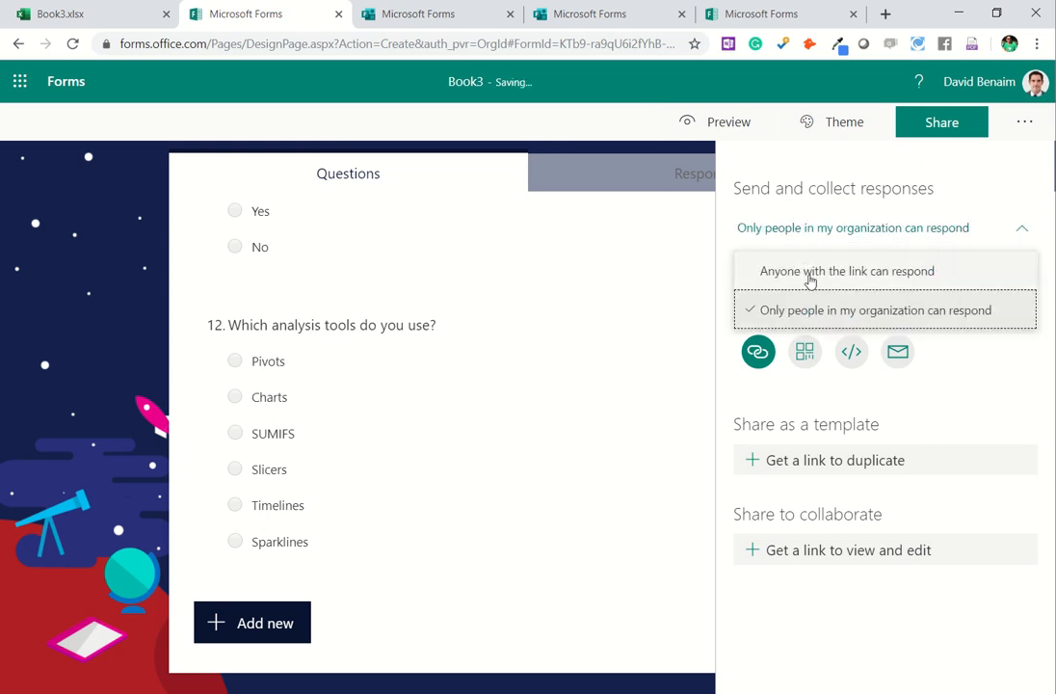
pyautogui.click(846, 271)
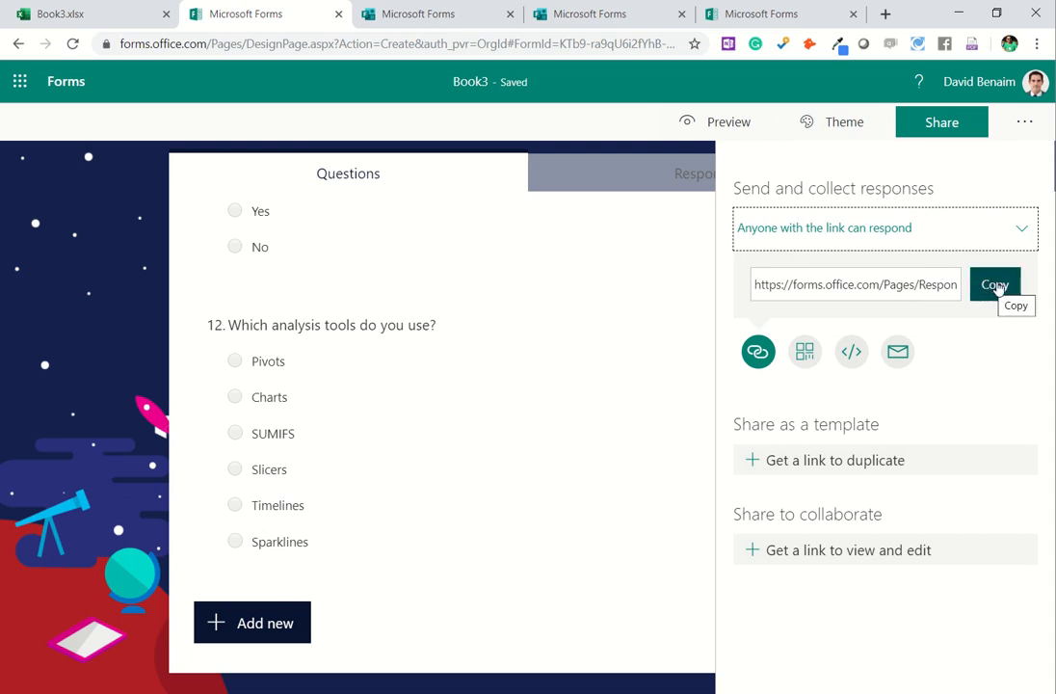
pyautogui.moveTo(852, 352)
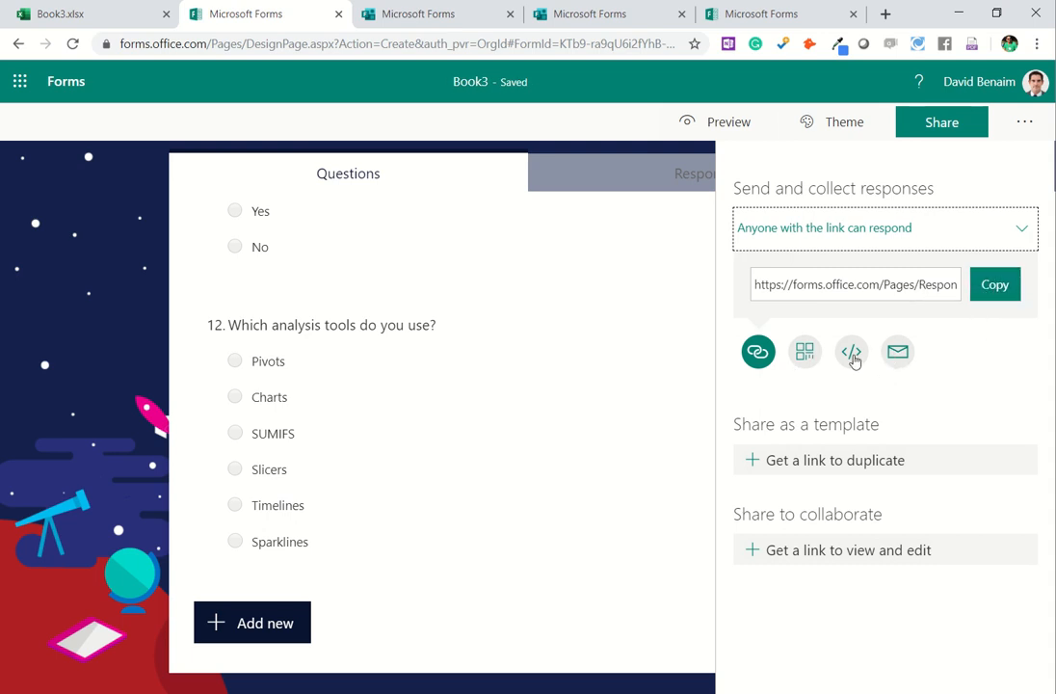
pyautogui.moveTo(805, 351)
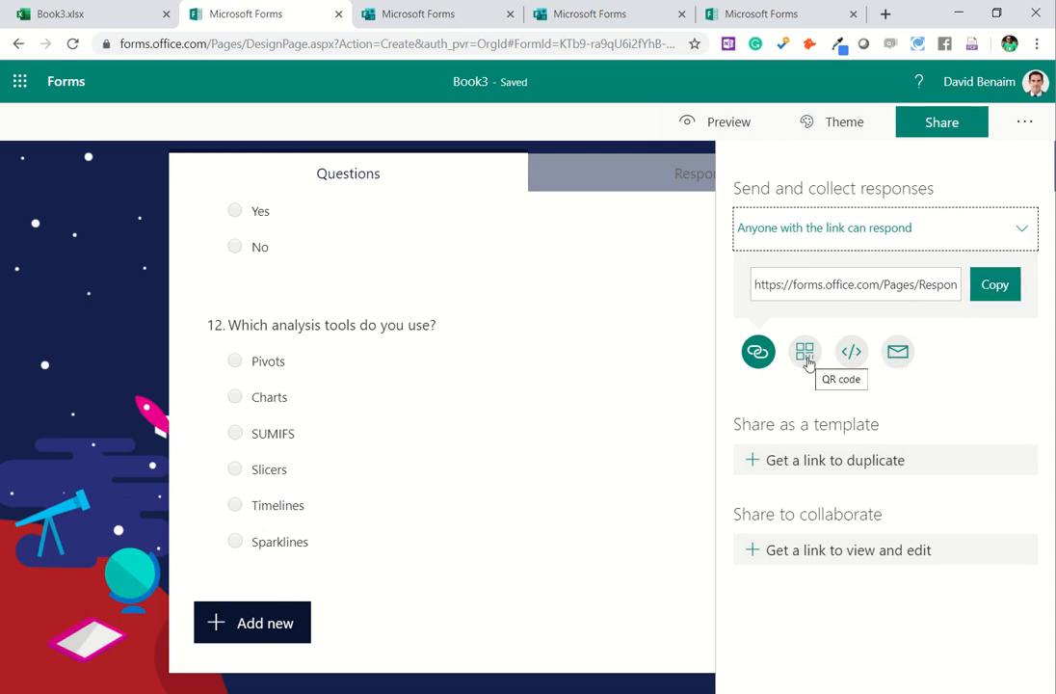
pyautogui.click(804, 350)
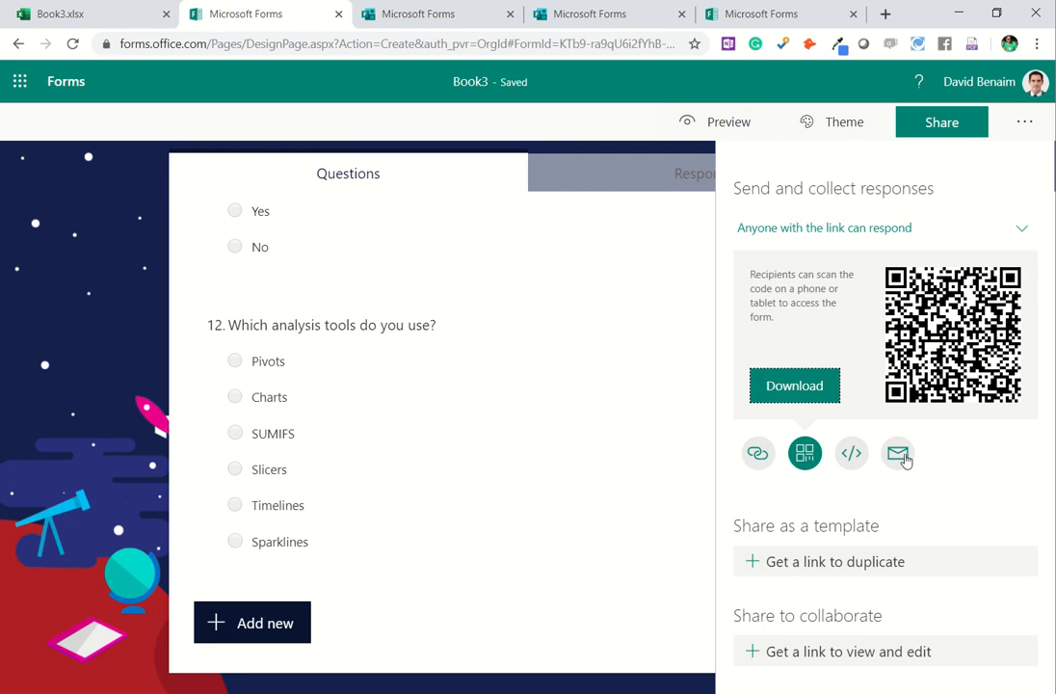
pyautogui.moveTo(851, 562)
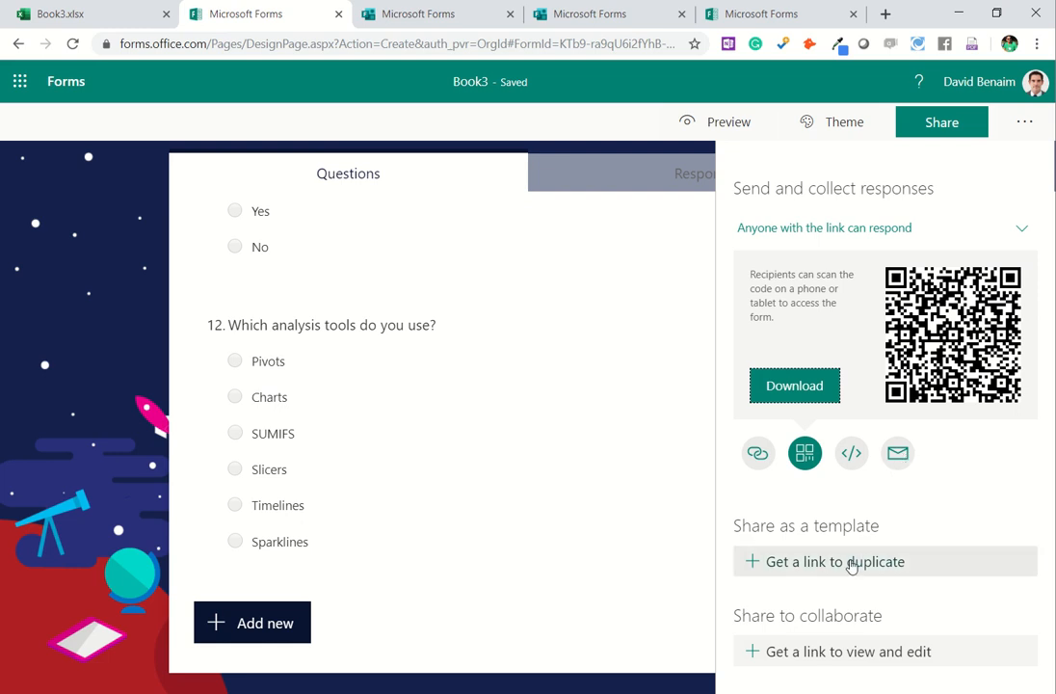
pyautogui.moveTo(835, 561)
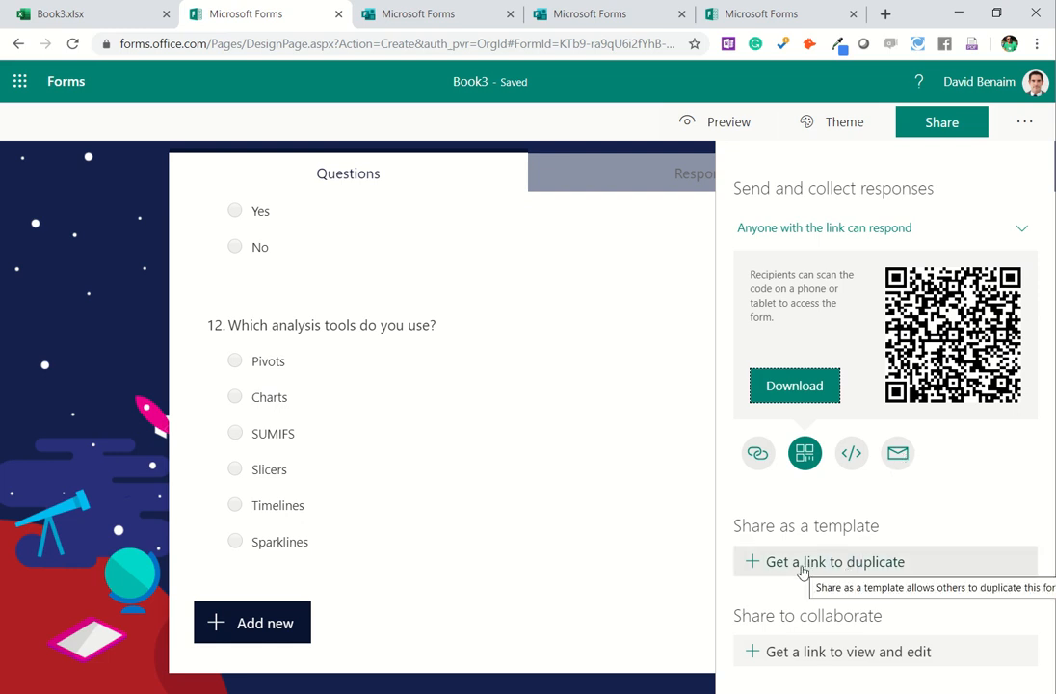
pyautogui.moveTo(814, 563)
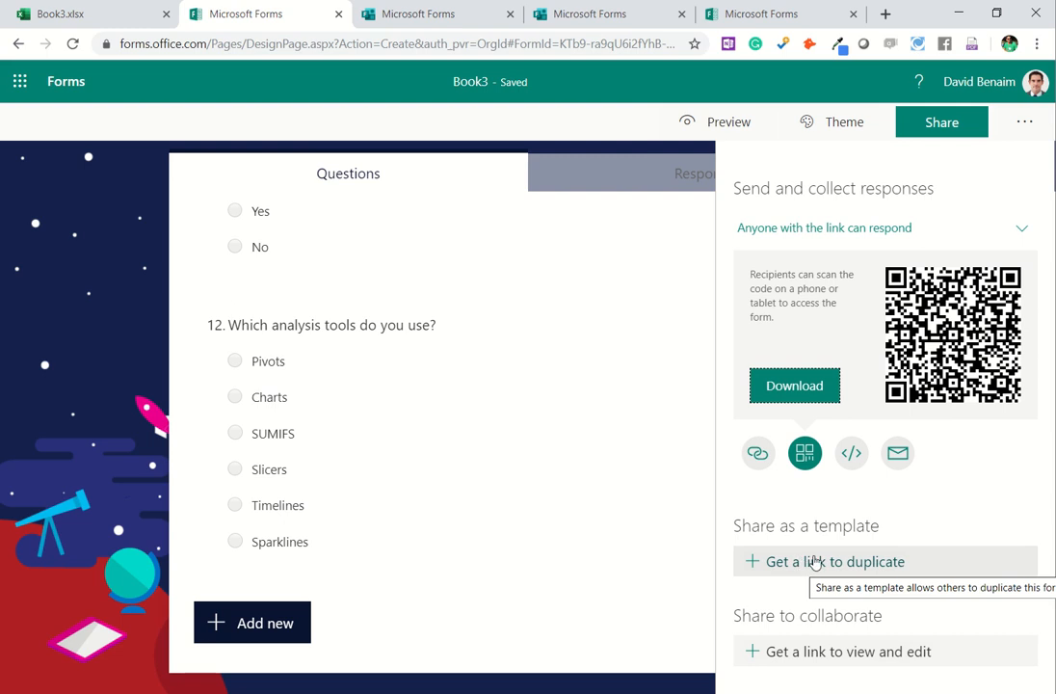
pyautogui.moveTo(794, 659)
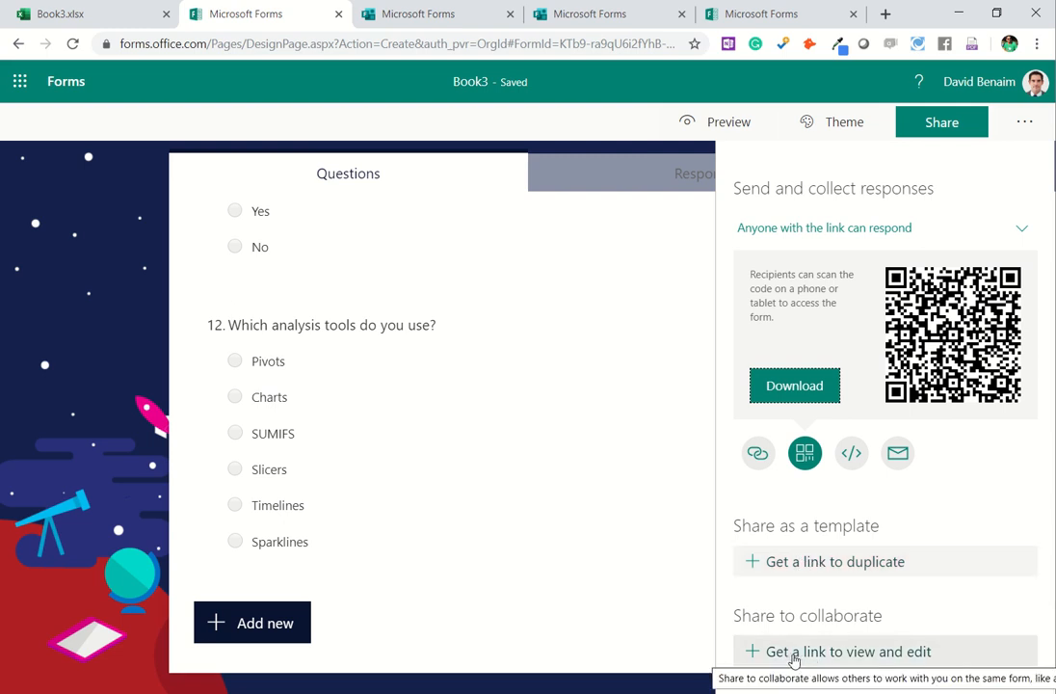
# Step: Create a view-and-edit collaboration link for Office 365 work or school accounts
pyautogui.click(843, 651)
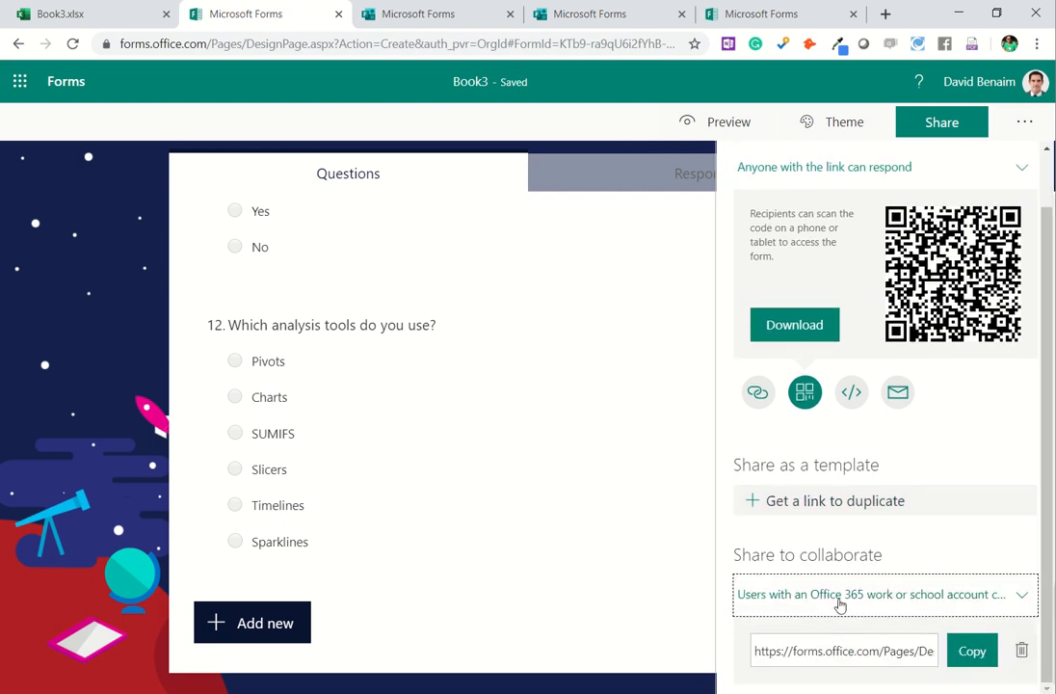
pyautogui.click(882, 593)
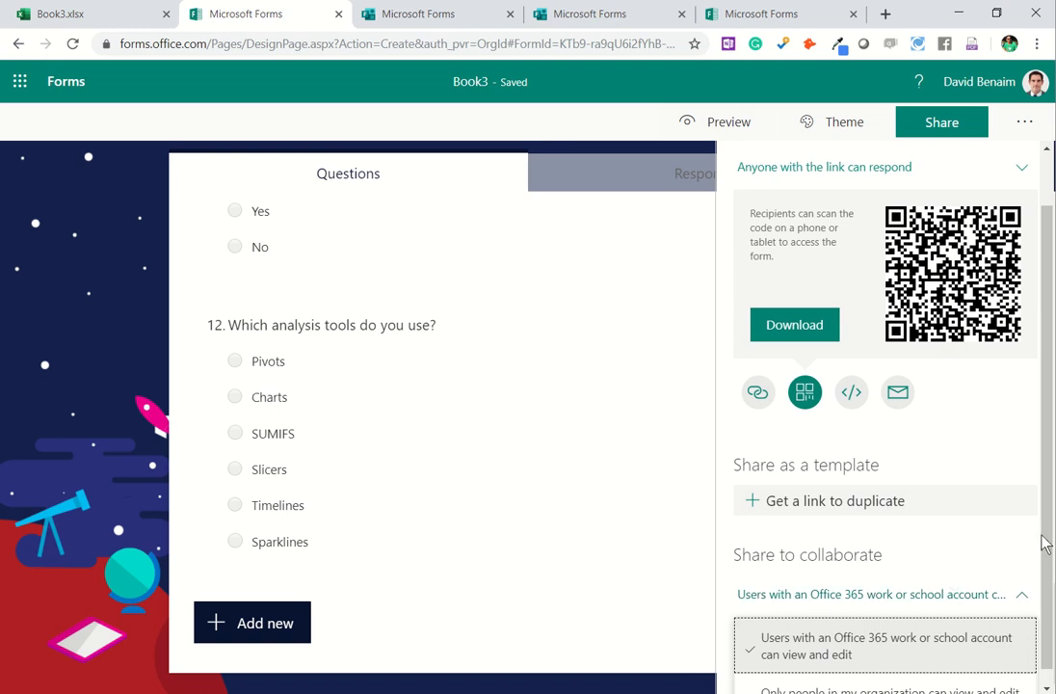
pyautogui.moveTo(932, 679)
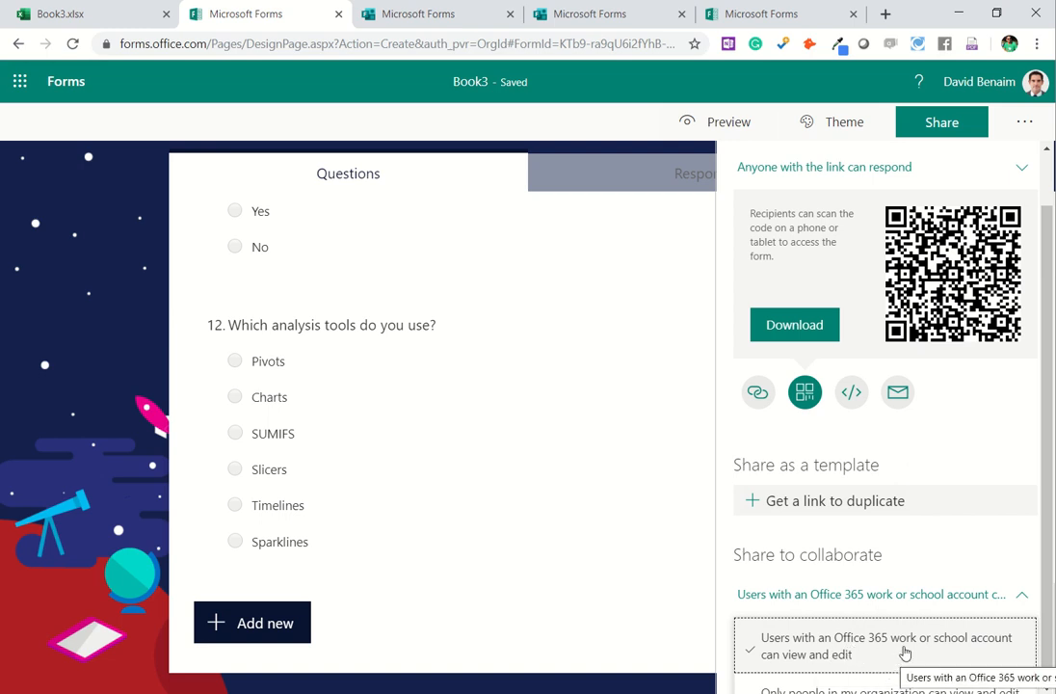
pyautogui.click(885, 645)
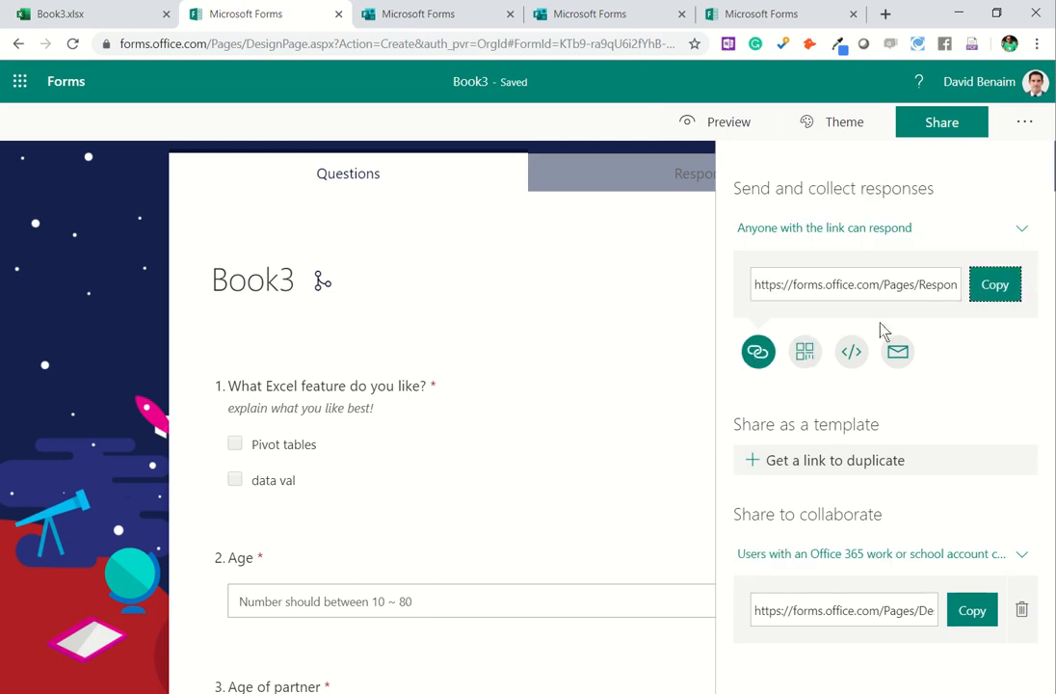
# Step: Copy the respondent link, open it in a private window, and switch the language back to English
pyautogui.click(994, 283)
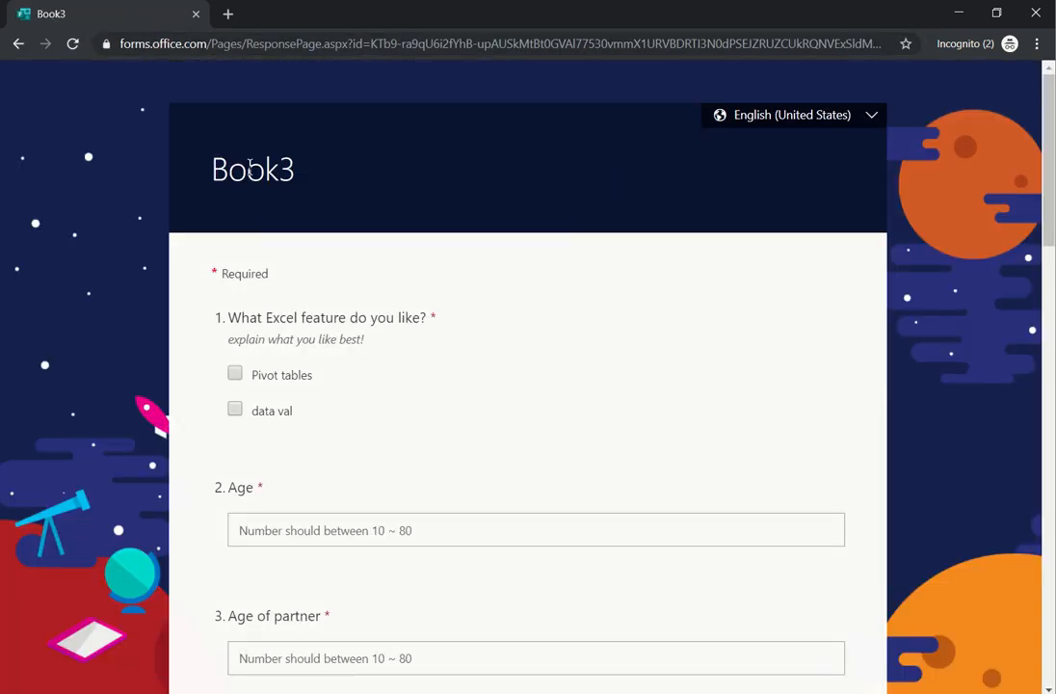
pyautogui.doubleClick(252, 169)
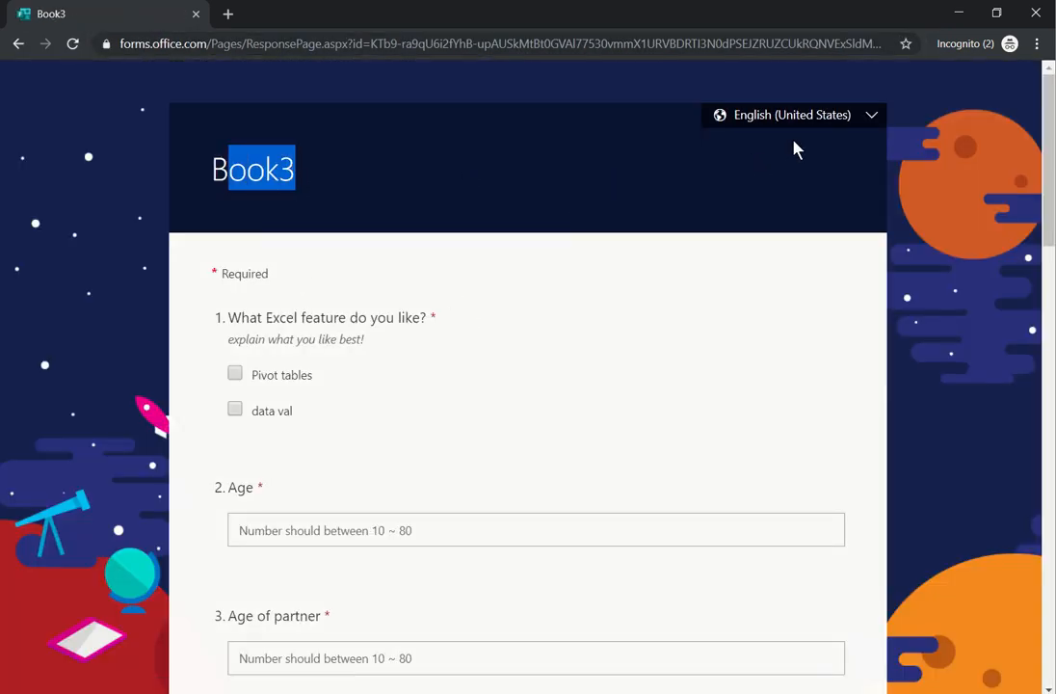
pyautogui.moveTo(806, 183)
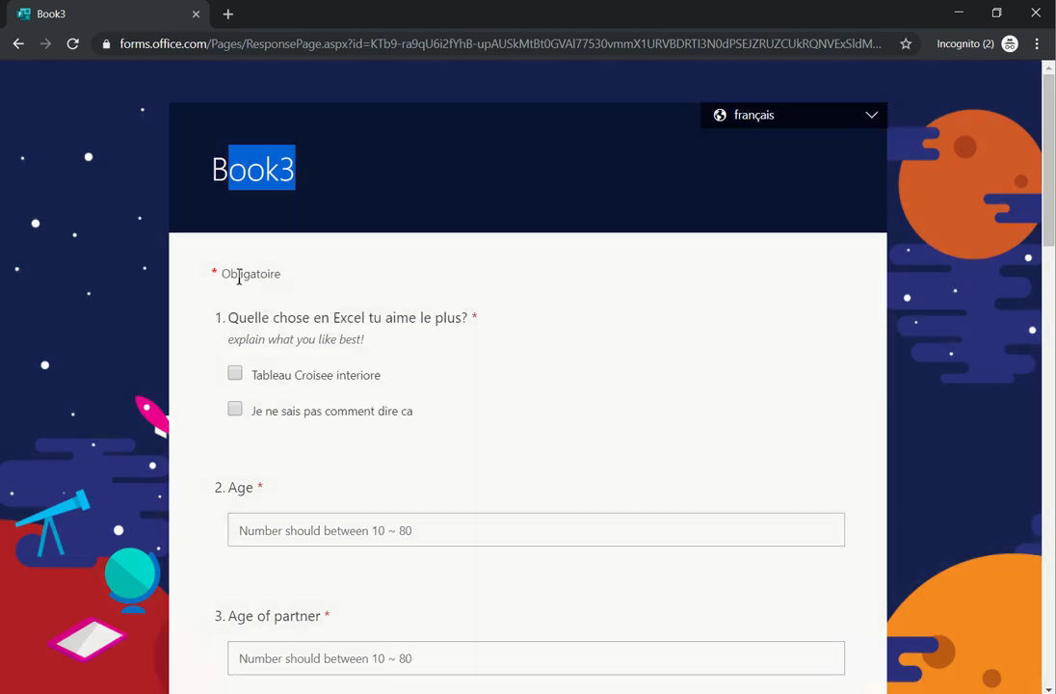
pyautogui.moveTo(294, 364)
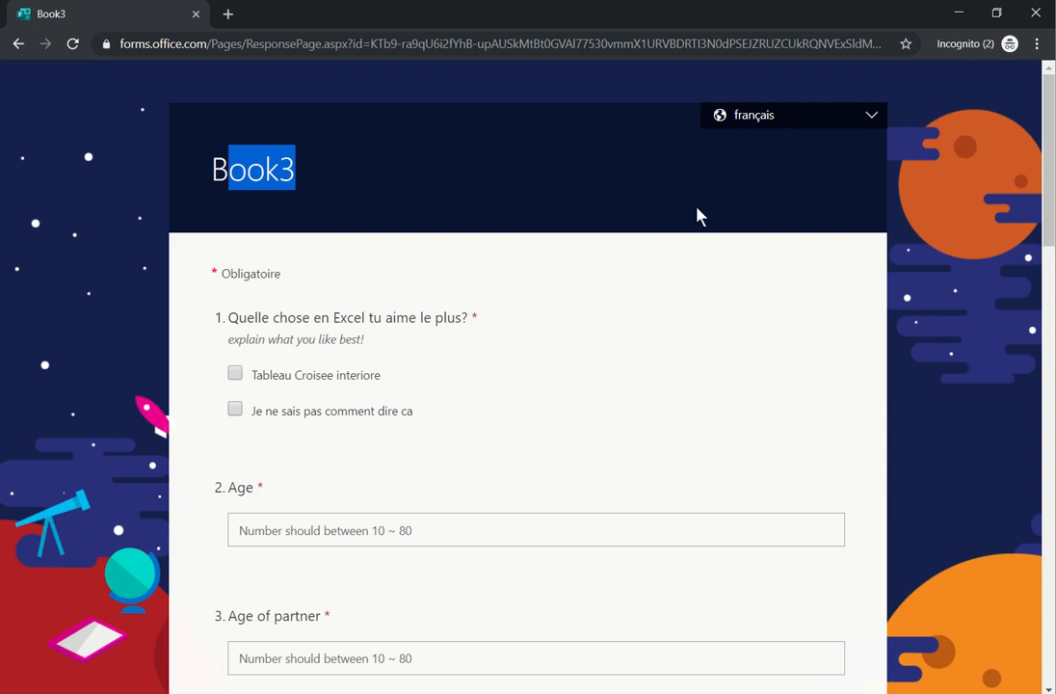
pyautogui.moveTo(664, 202)
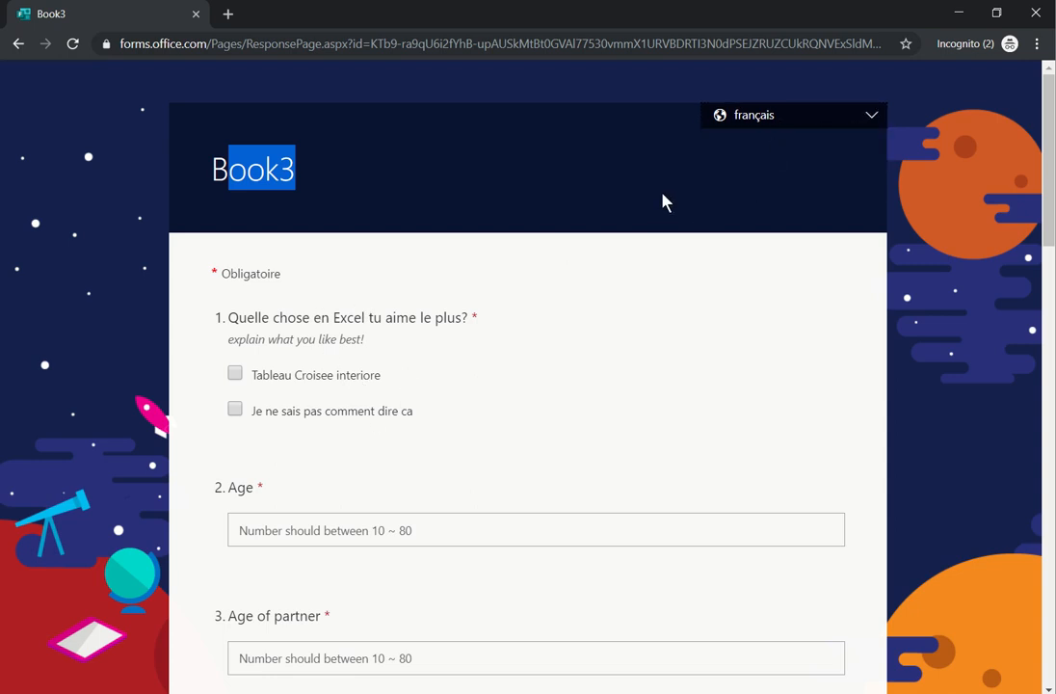
pyautogui.click(790, 114)
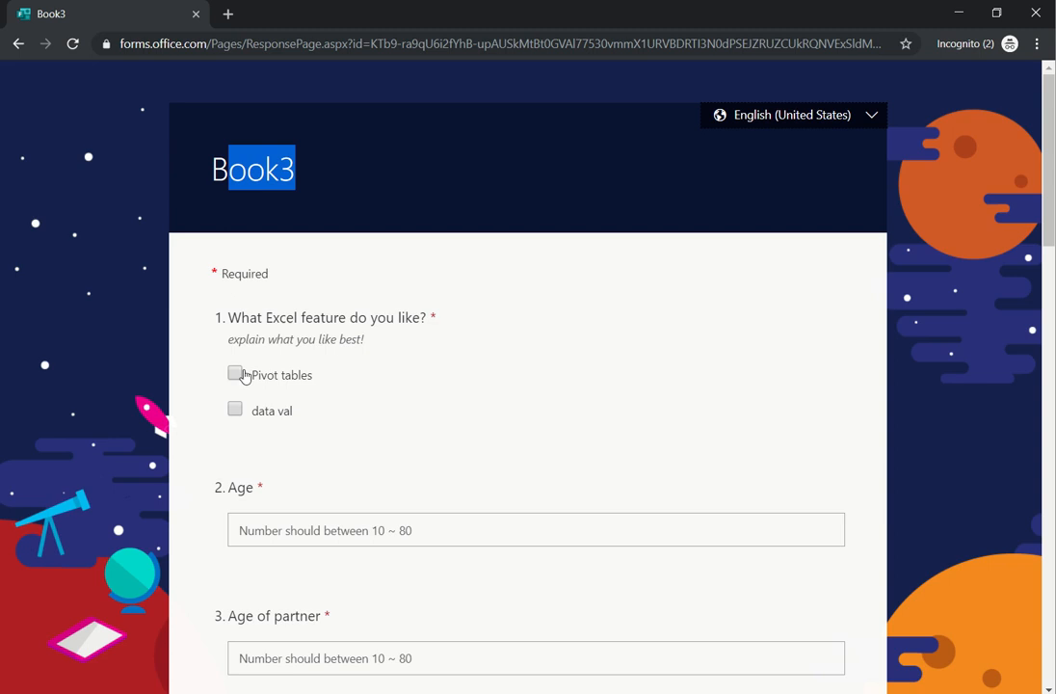
# Step: Tick Pivot tables, enter ages 25 and 27, and rate question 4 a 7
pyautogui.click(235, 374)
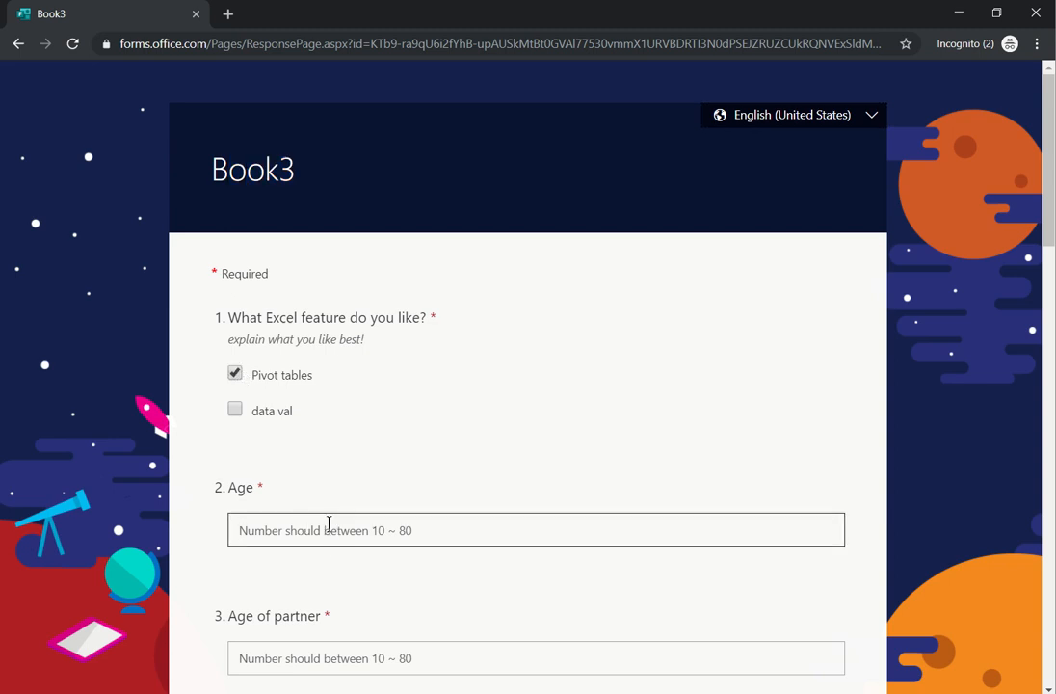
pyautogui.write('25')
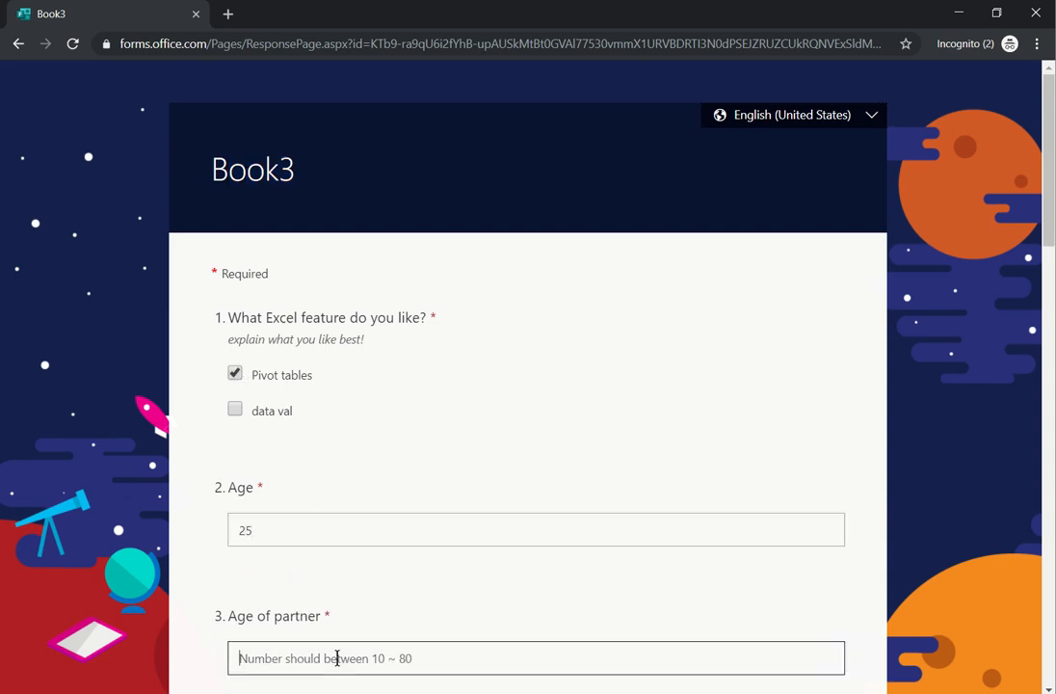
pyautogui.write('2')
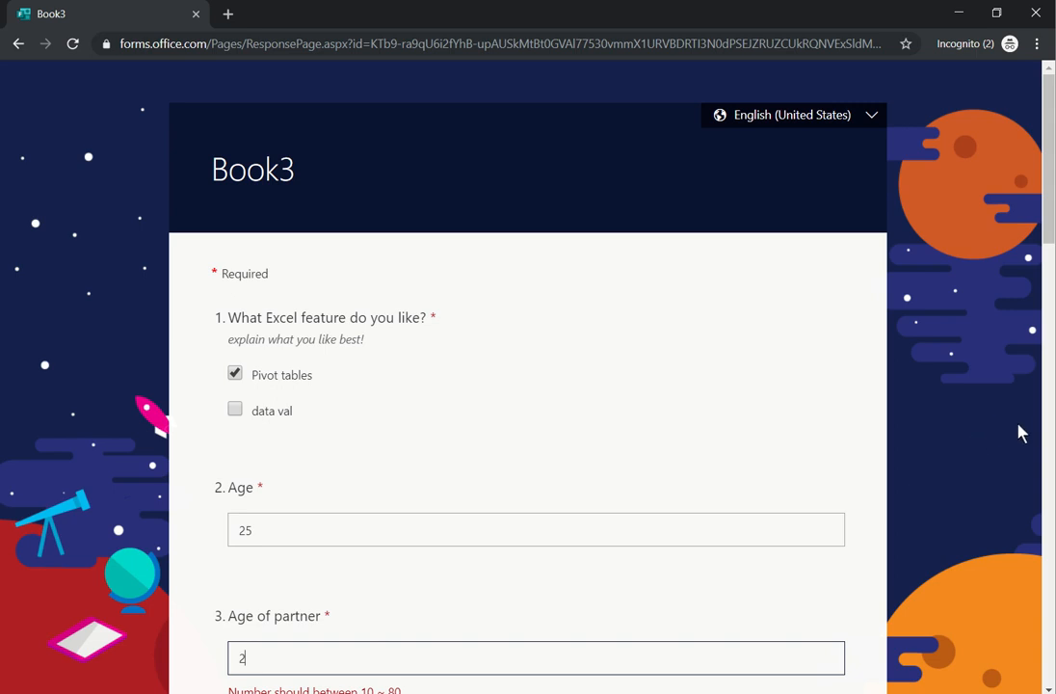
pyautogui.scroll(-3)
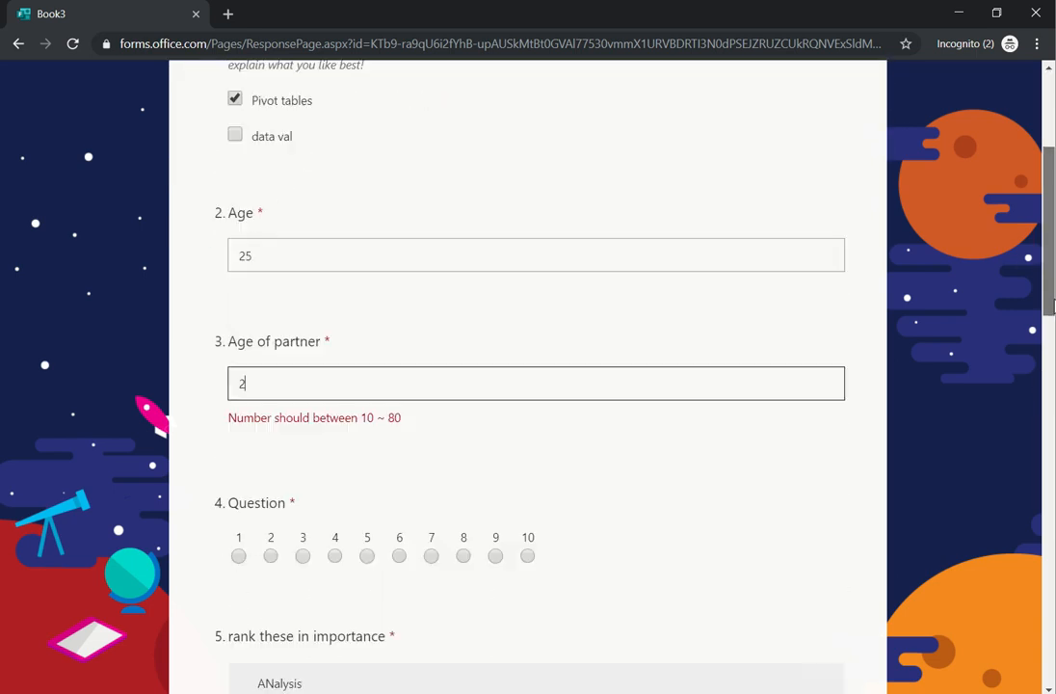
pyautogui.write('7')
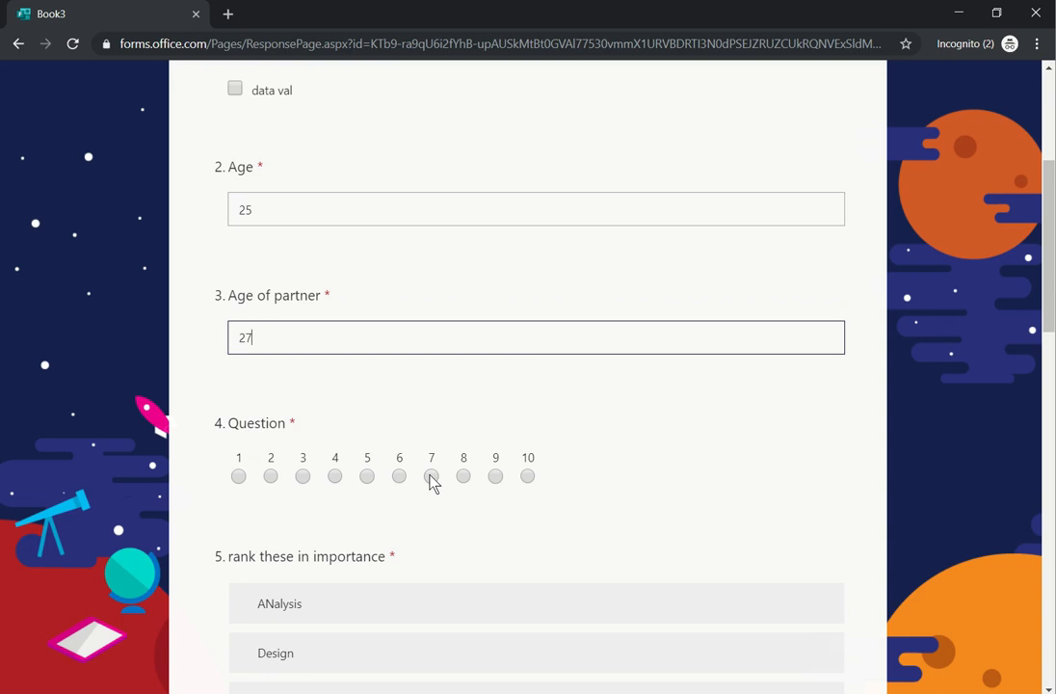
pyautogui.click(431, 476)
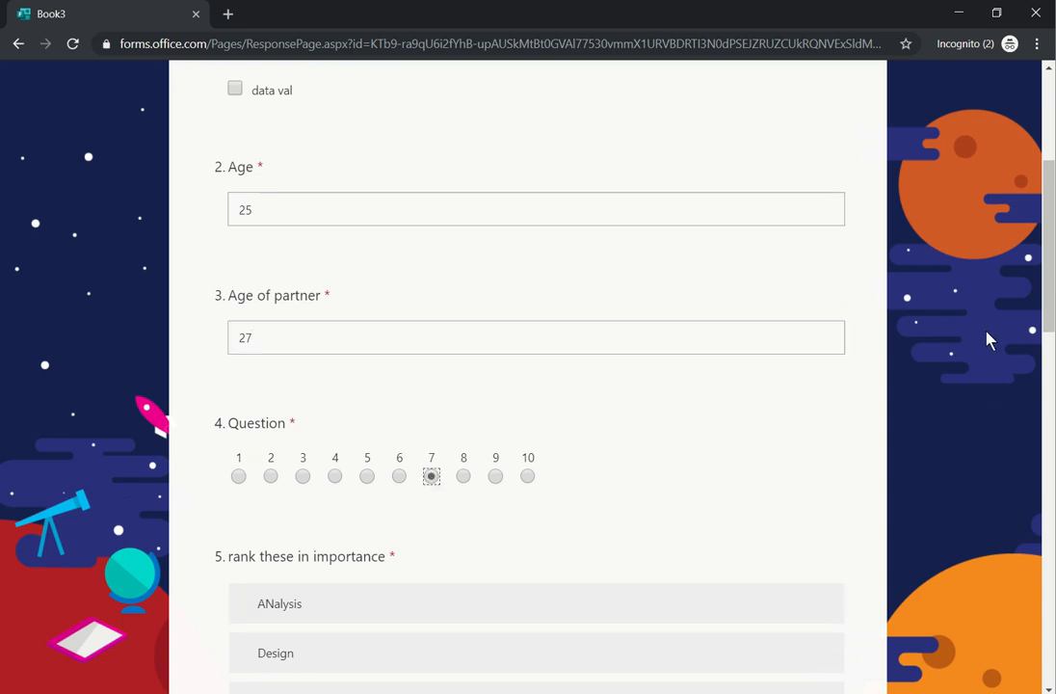
# Step: Mark Pivot tables and VLOOKUP as very uncomfortable, then enter a name and usage answer
pyautogui.scroll(-3)
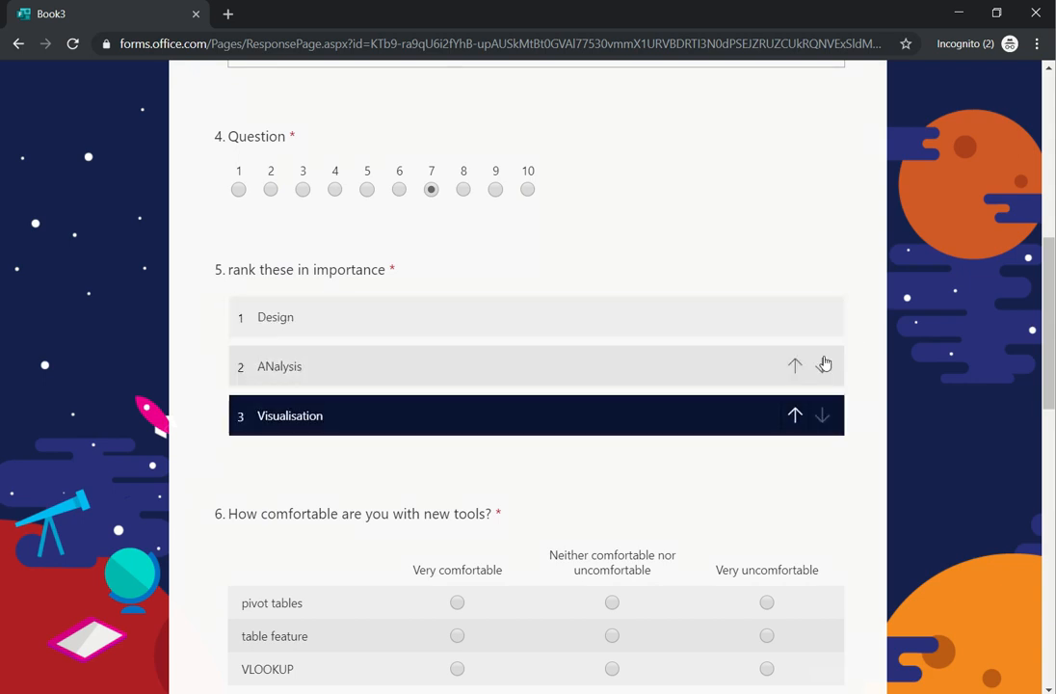
pyautogui.moveTo(1036, 376)
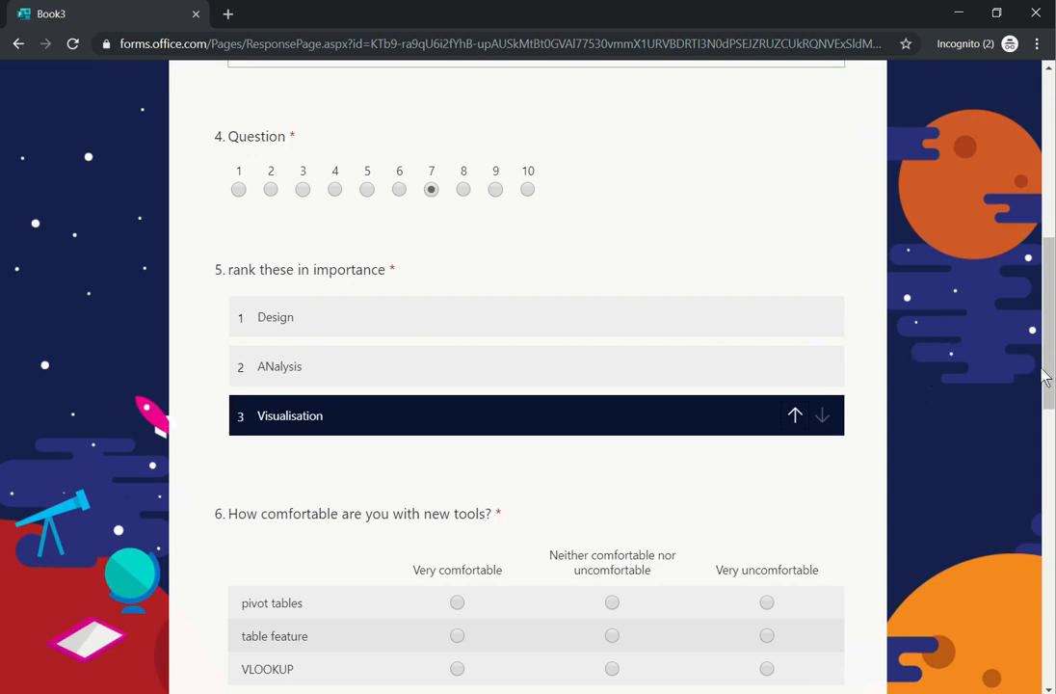
pyautogui.scroll(-3)
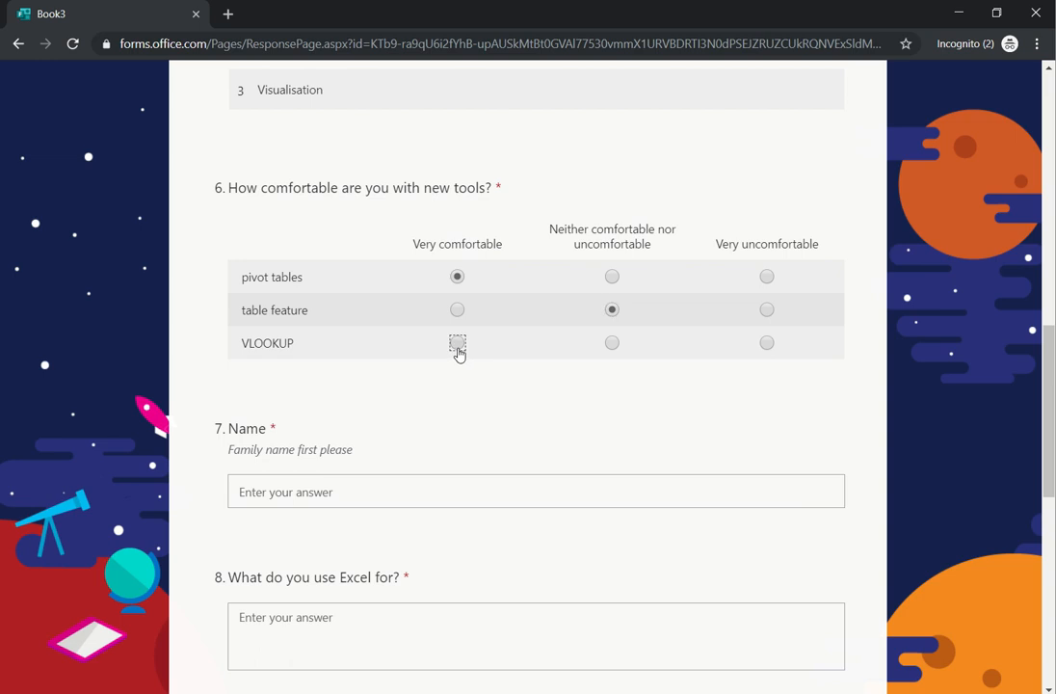
pyautogui.click(456, 342)
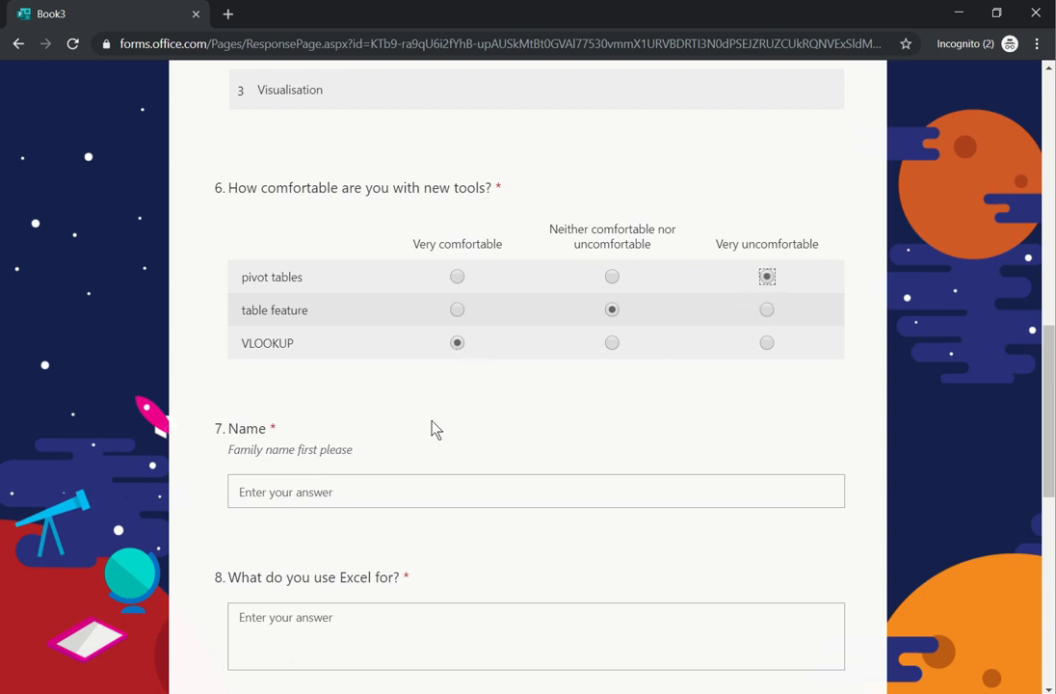
pyautogui.click(766, 342)
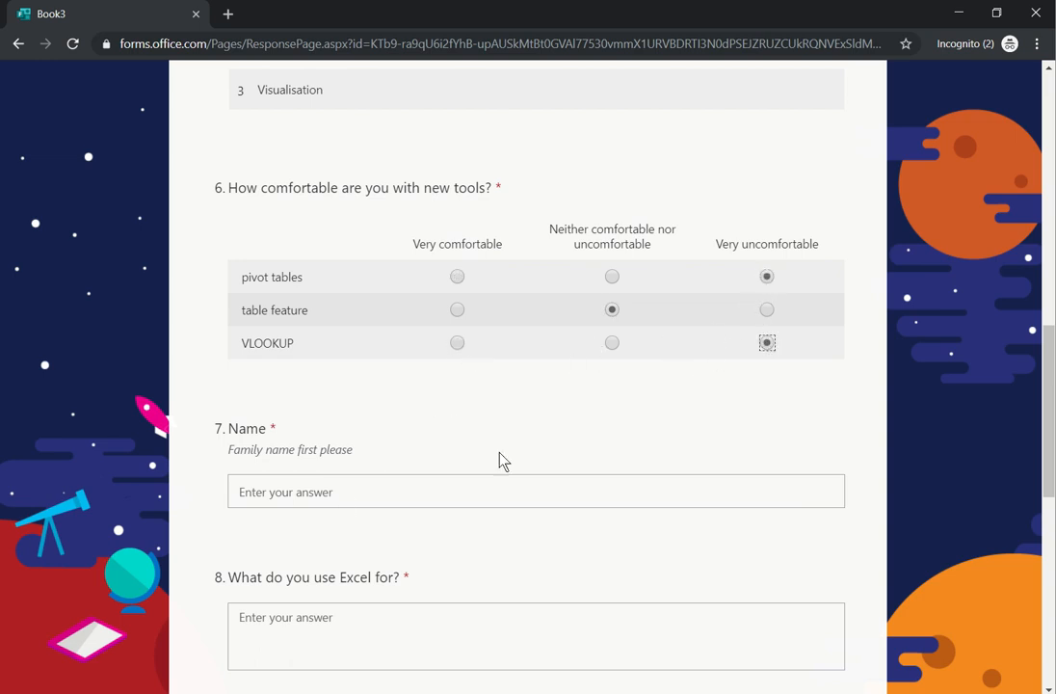
pyautogui.click(536, 491)
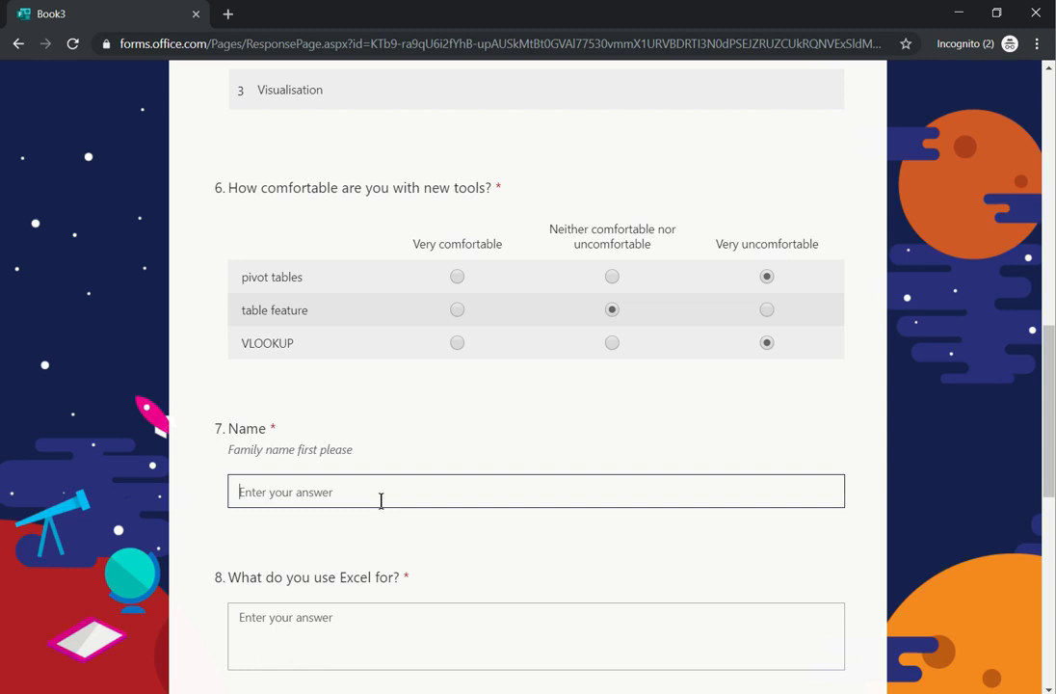
pyautogui.write('David Benaim')
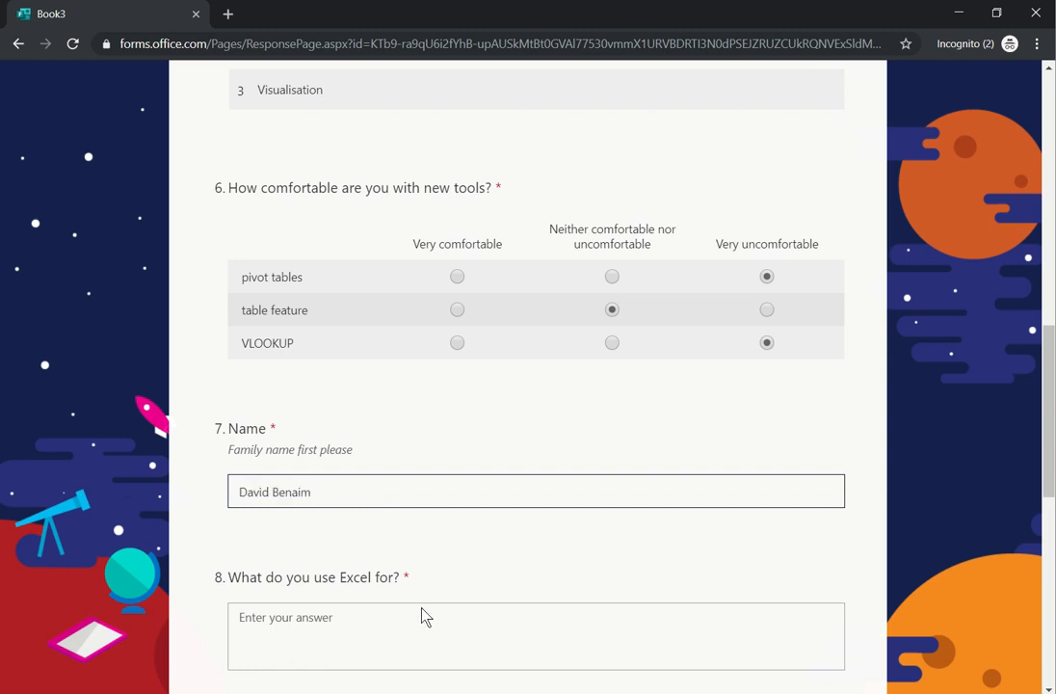
pyautogui.write('asdasdsadasd sddsfds')
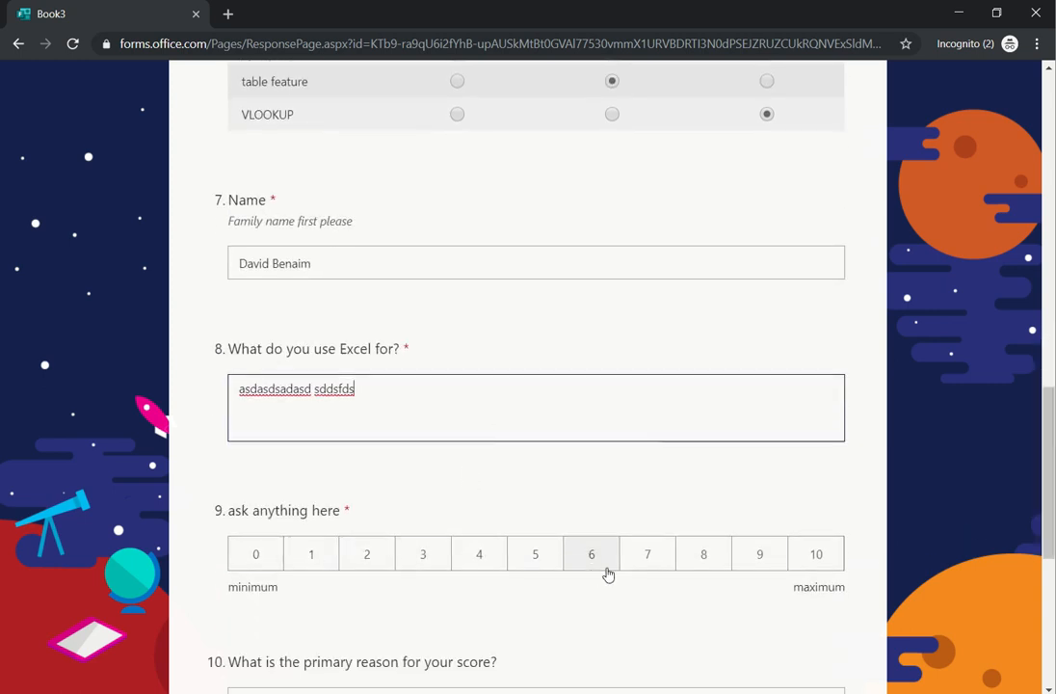
# Step: Rate question 9 a 7 and give the reason 'I liked it but could have been more informative'
pyautogui.click(647, 553)
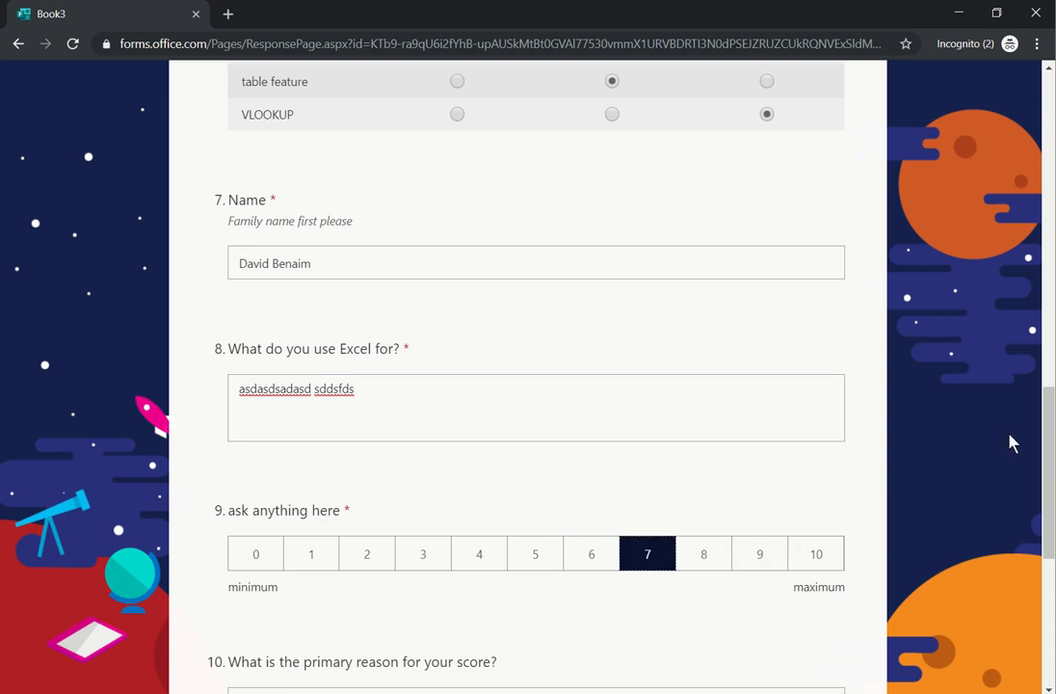
pyautogui.scroll(-3)
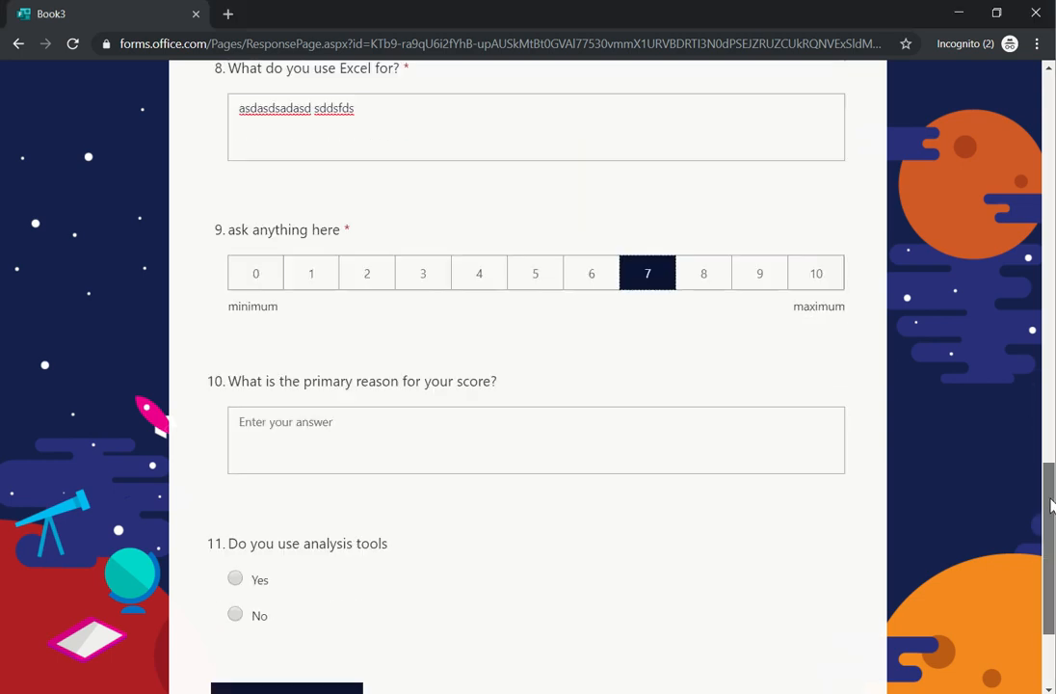
pyautogui.scroll(-3)
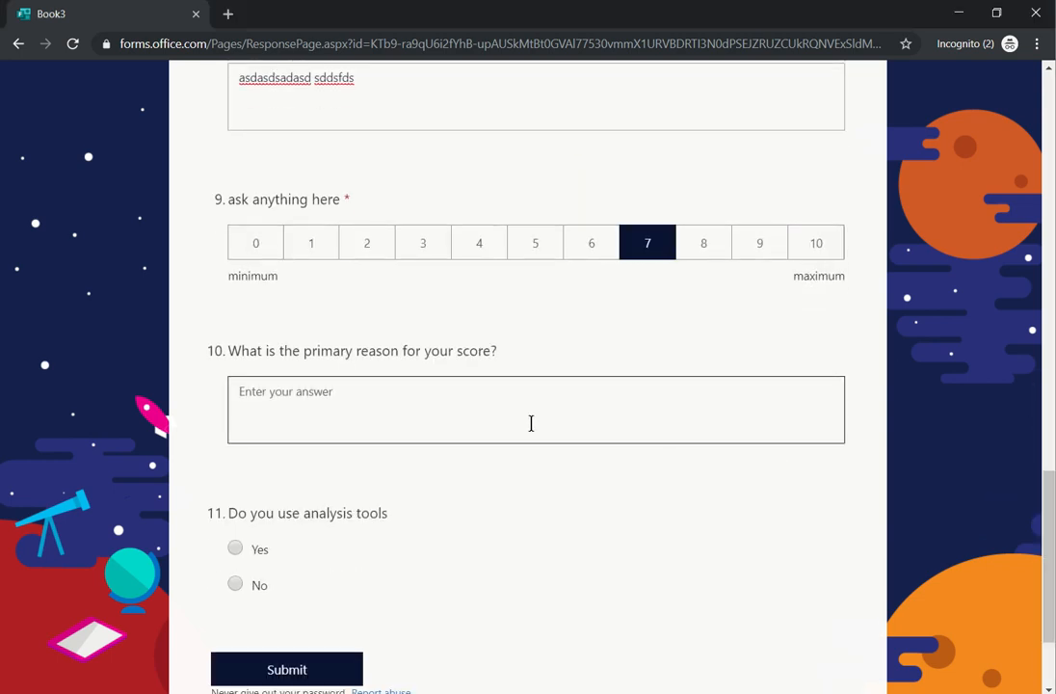
pyautogui.write('I liked it')
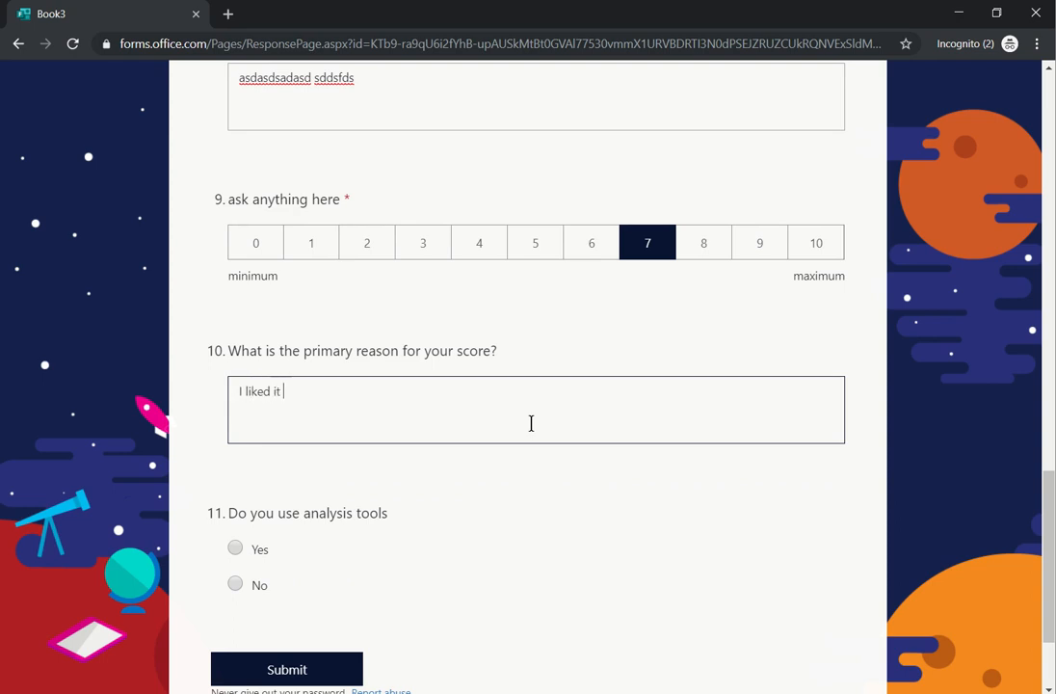
pyautogui.write('but could have be')
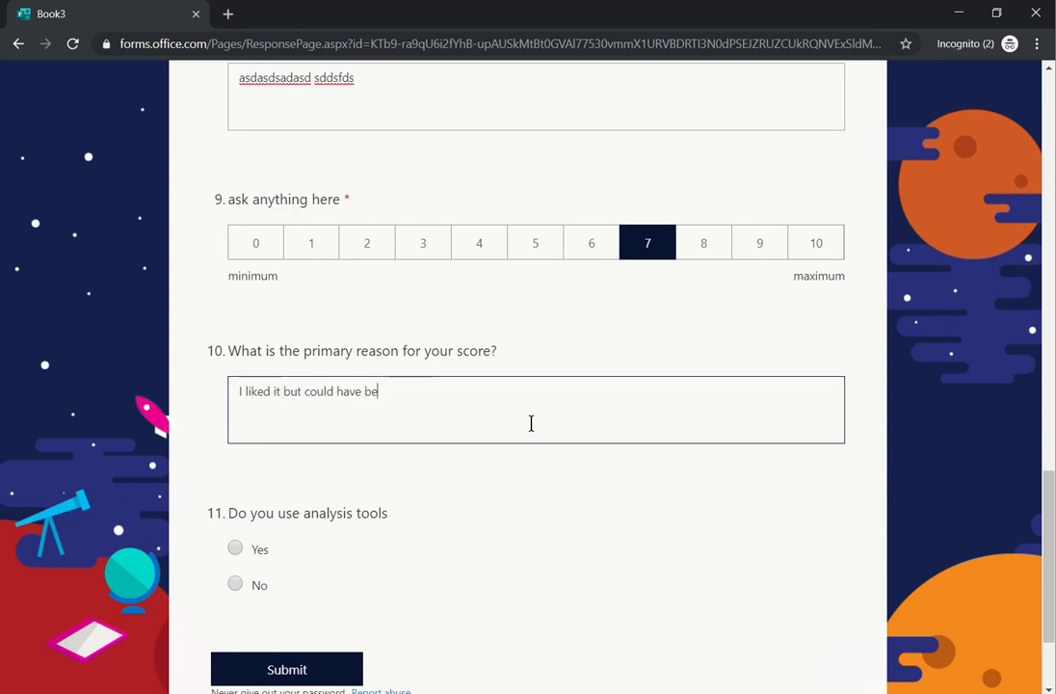
pyautogui.write('en more informa')
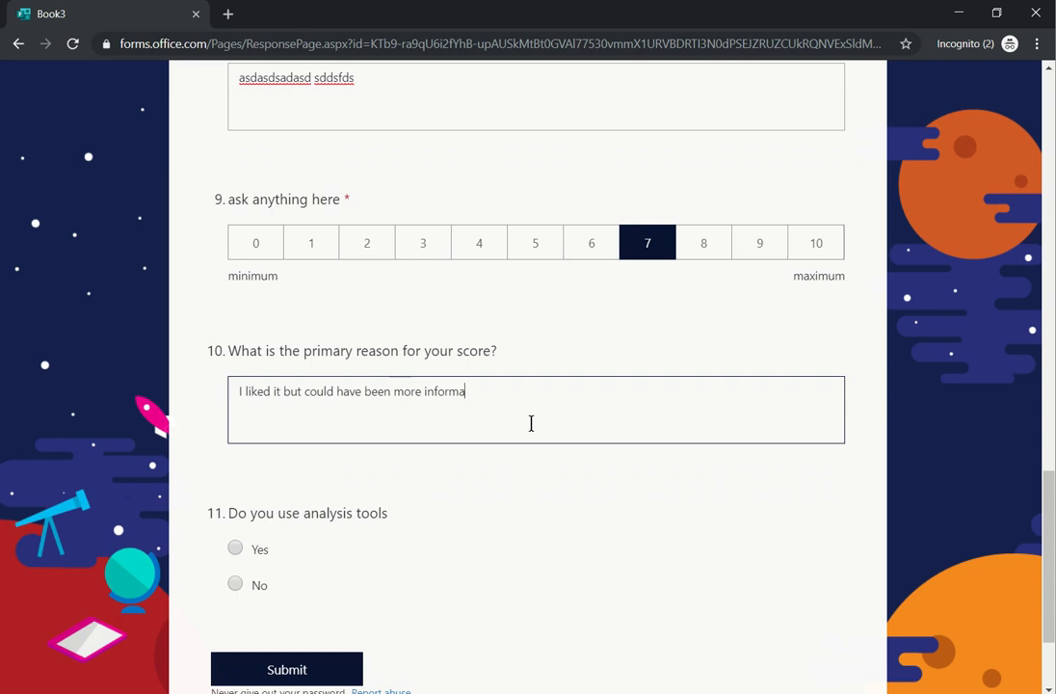
pyautogui.write('tibv')
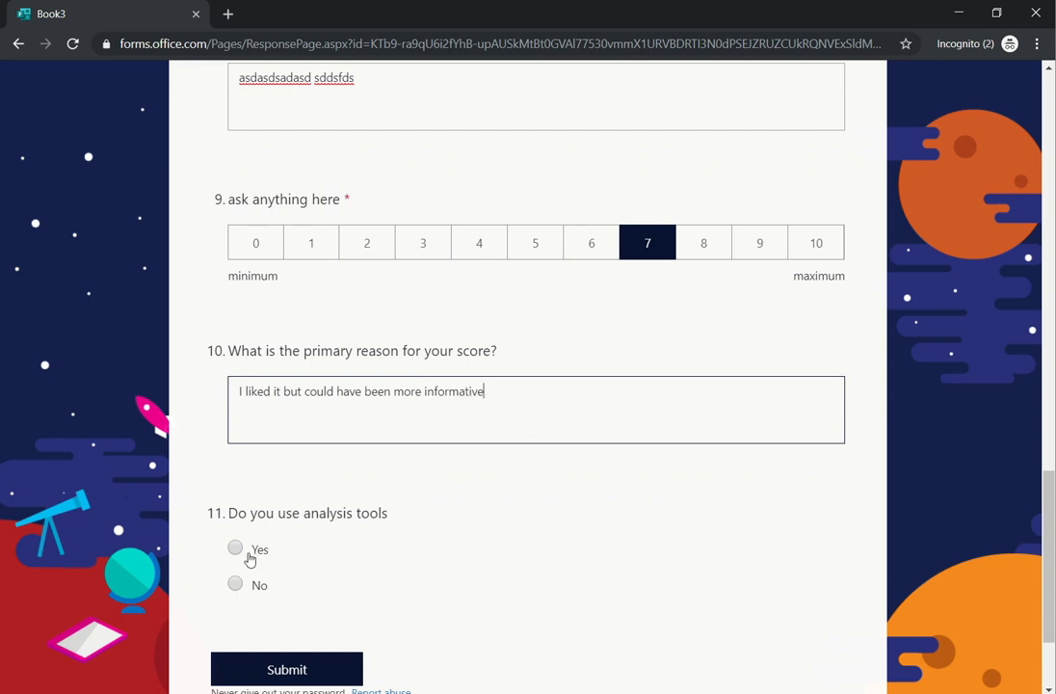
# Step: Answer Yes to using analysis tools and pick Slicers in question 12
pyautogui.scroll(-3)
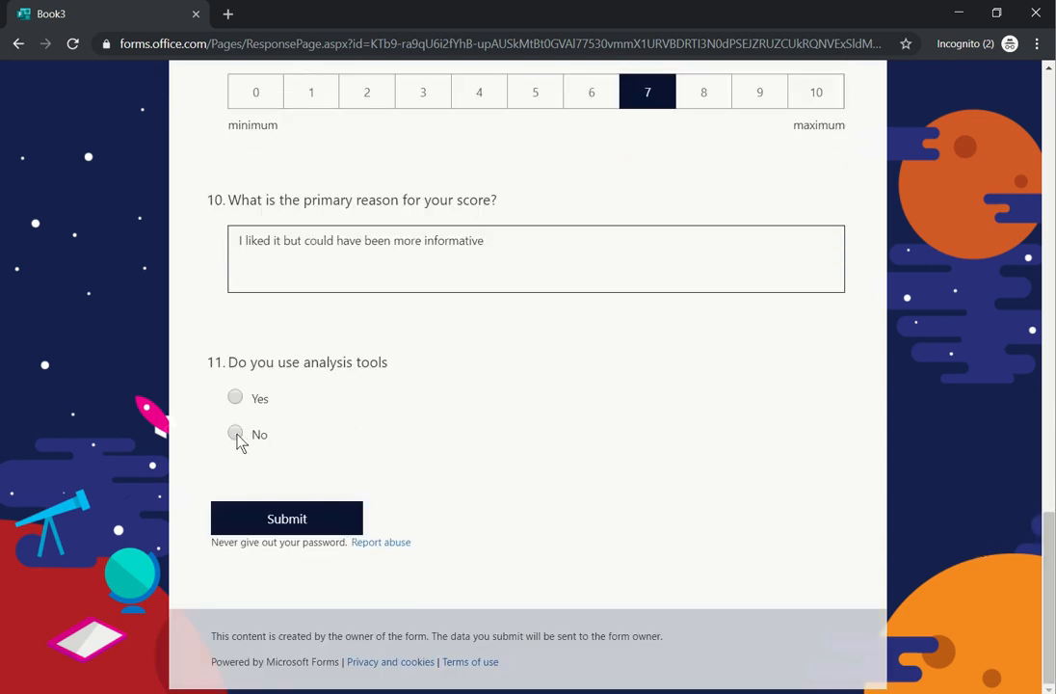
pyautogui.click(235, 433)
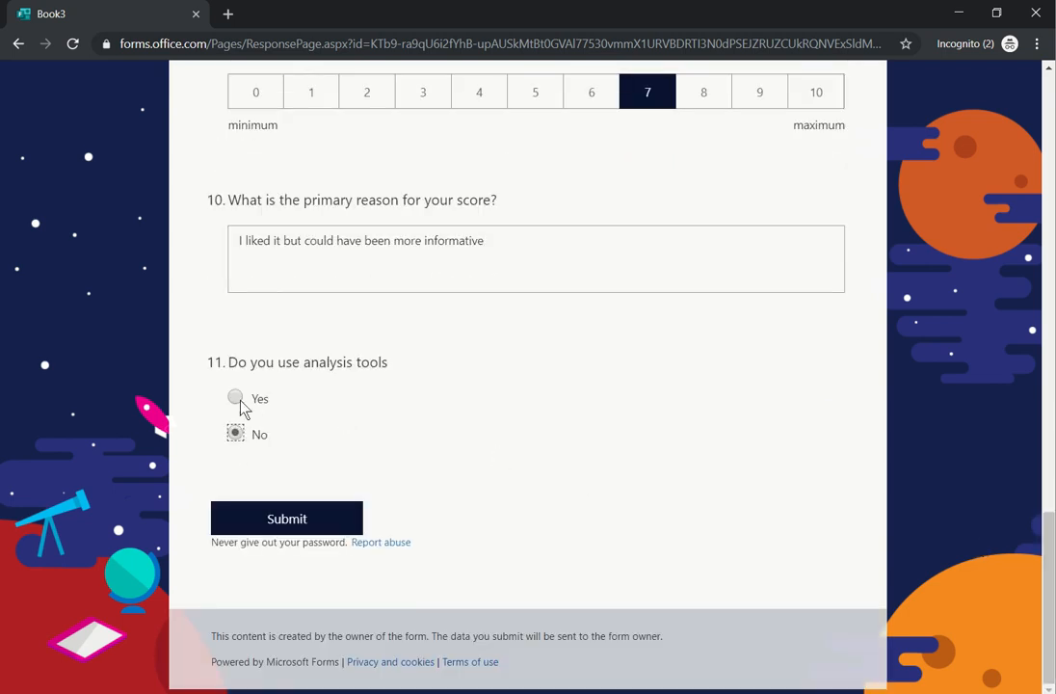
pyautogui.click(235, 398)
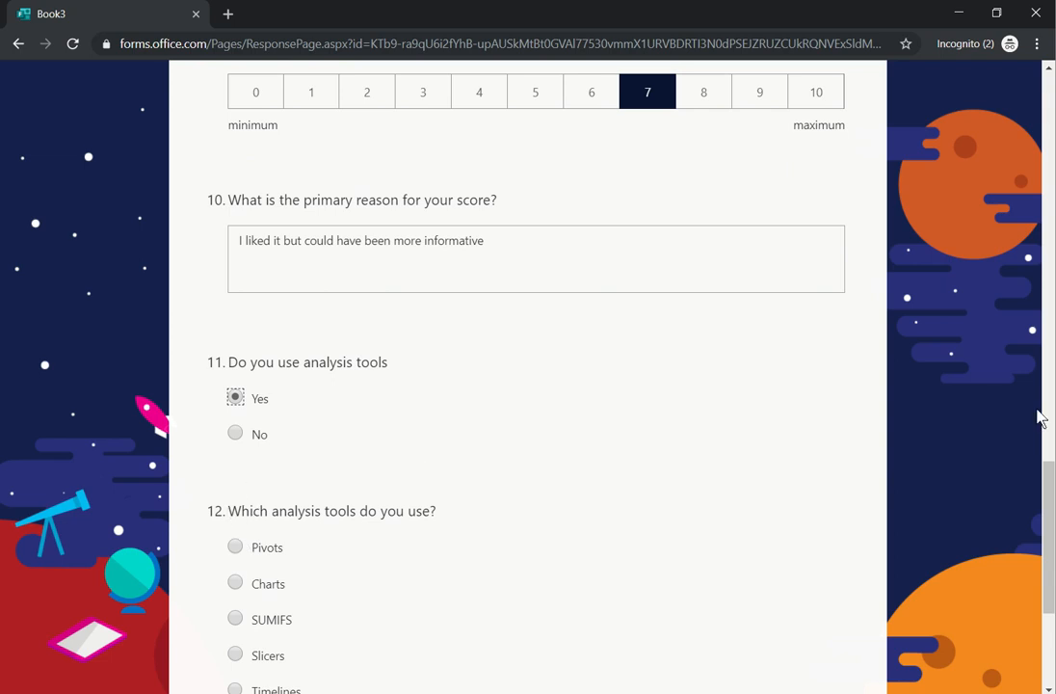
pyautogui.scroll(-3)
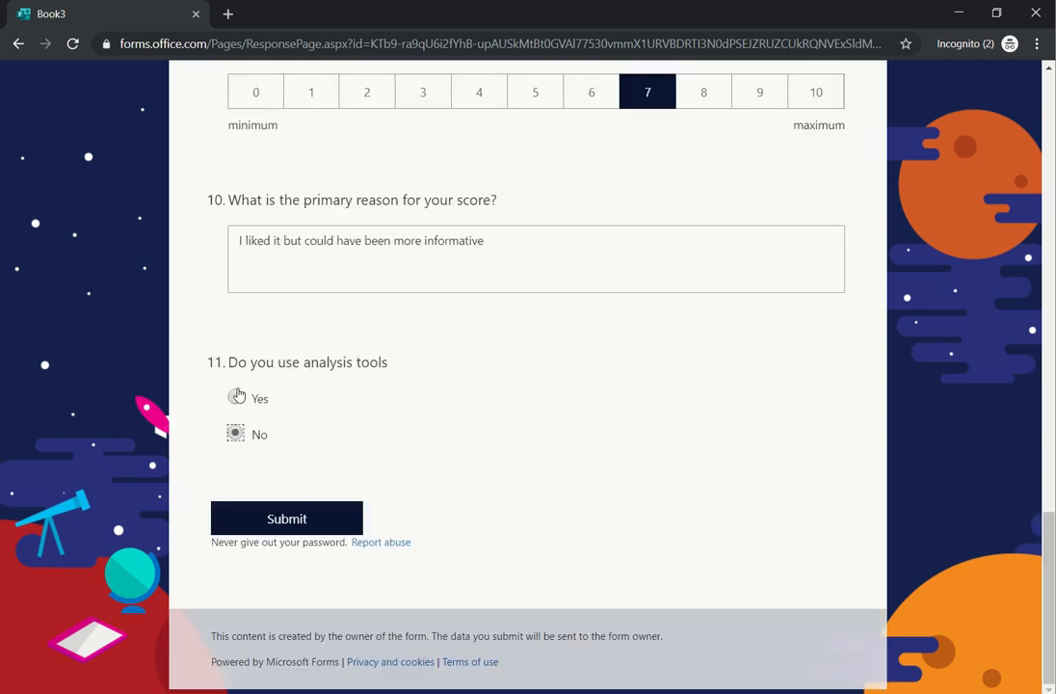
pyautogui.click(235, 398)
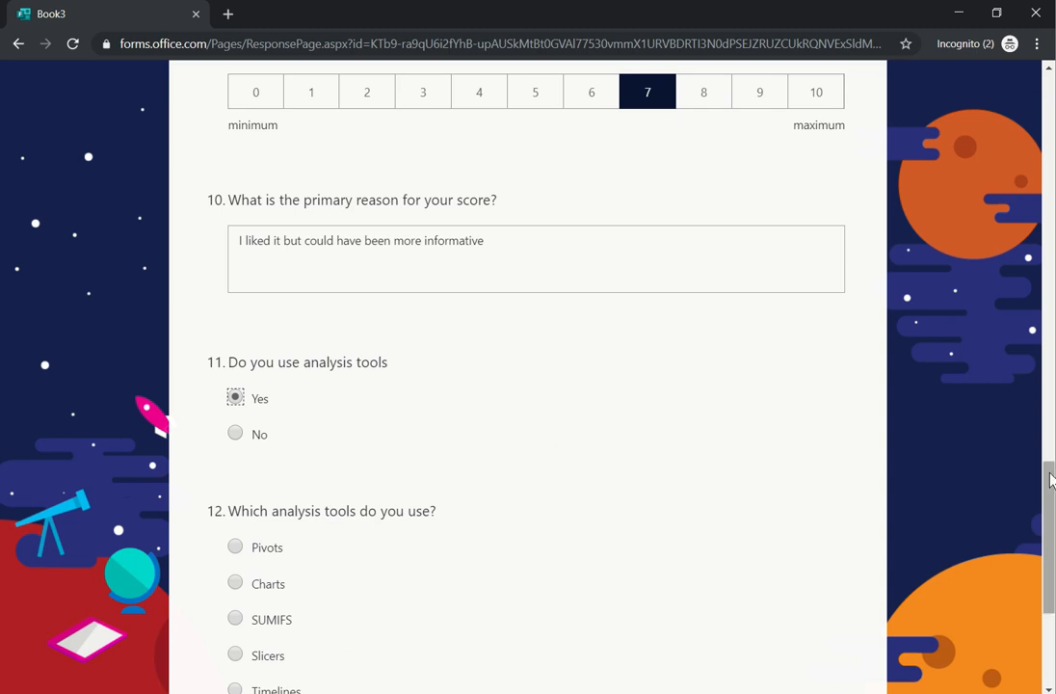
pyautogui.scroll(-3)
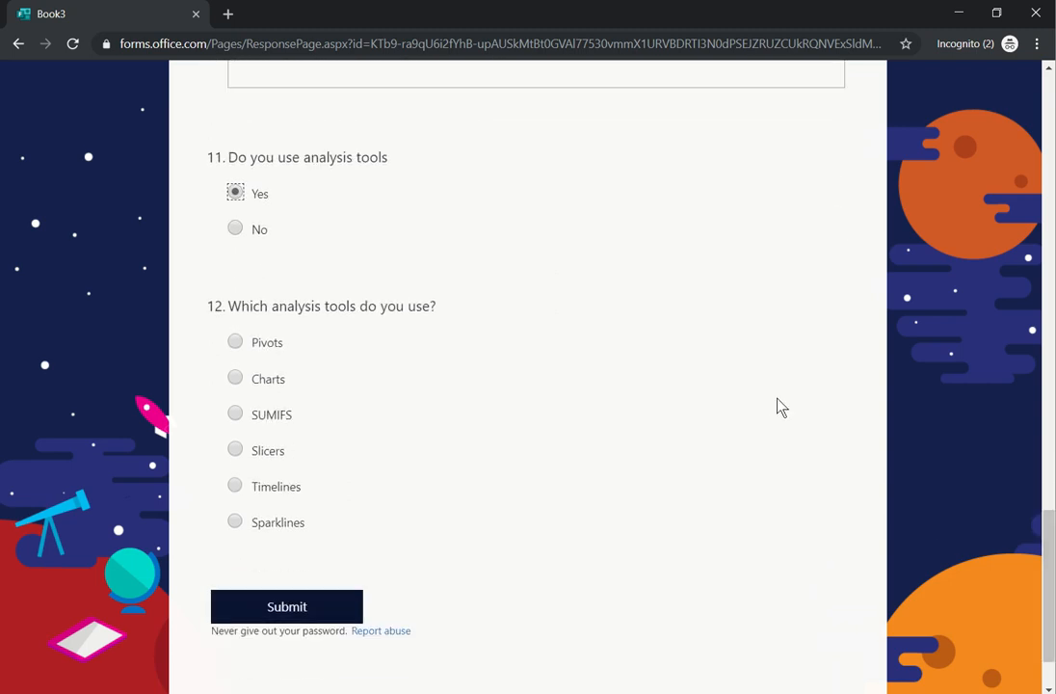
pyautogui.moveTo(292, 227)
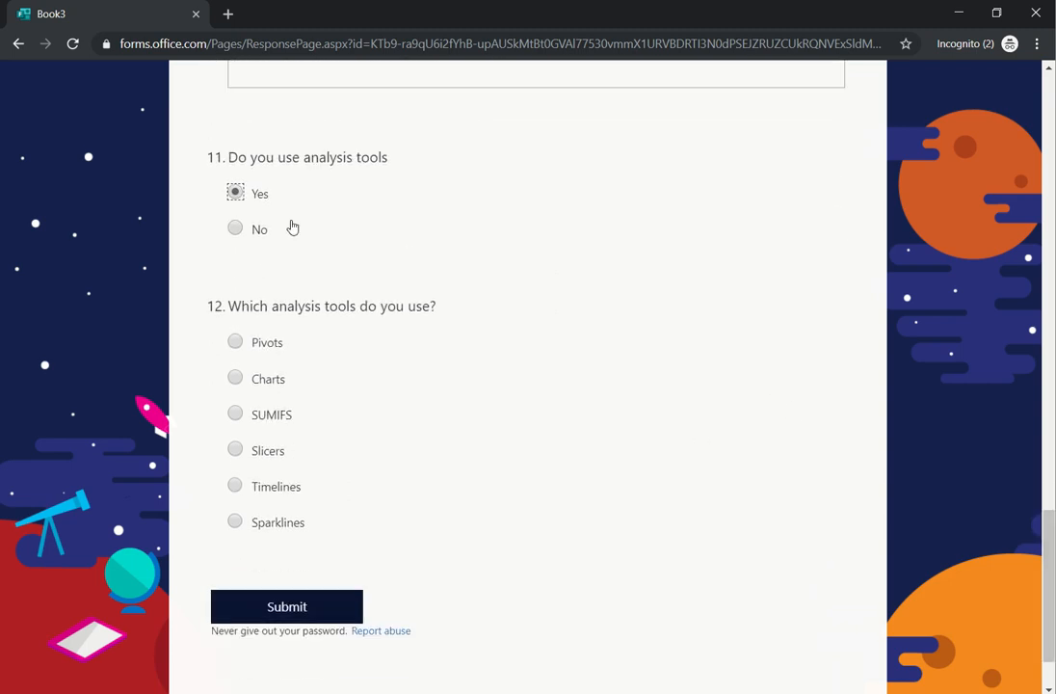
pyautogui.moveTo(294, 277)
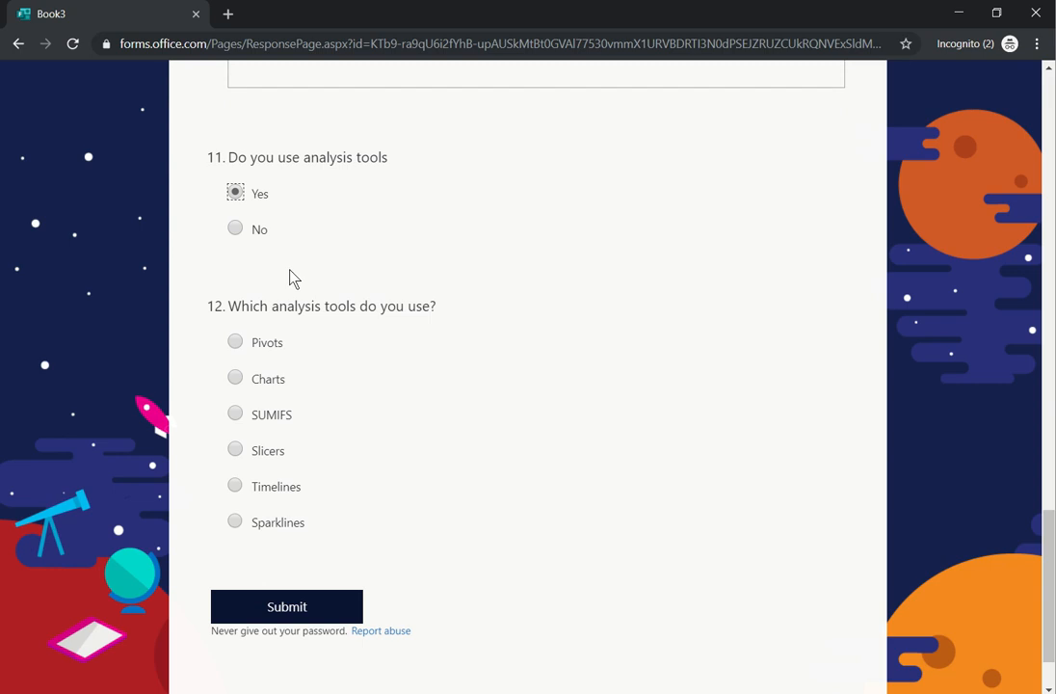
pyautogui.moveTo(364, 340)
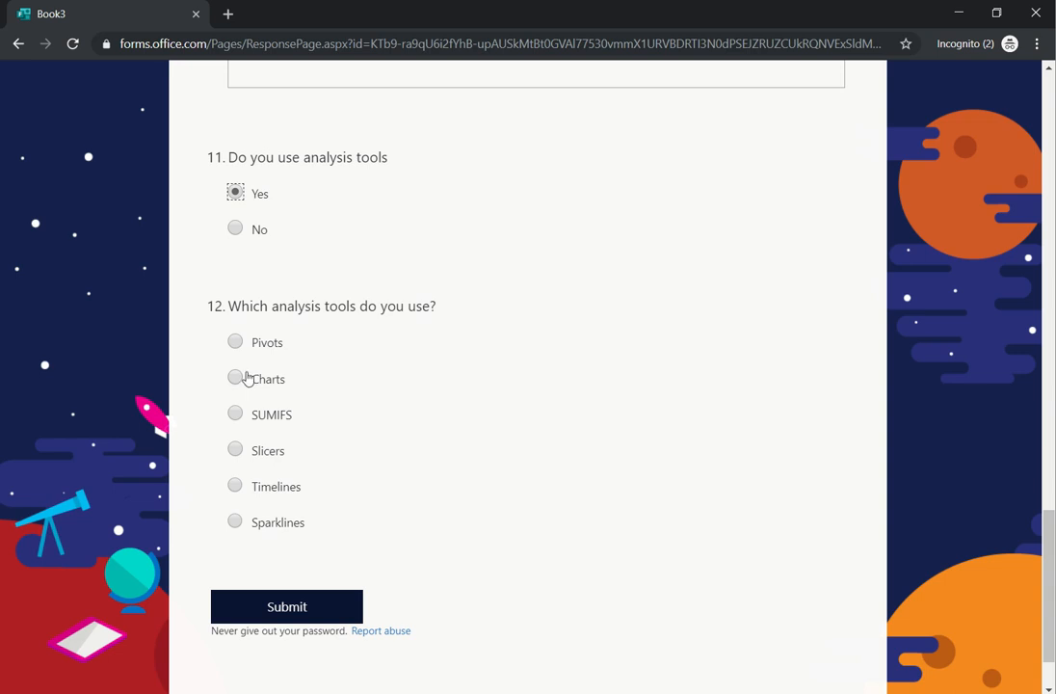
pyautogui.click(235, 451)
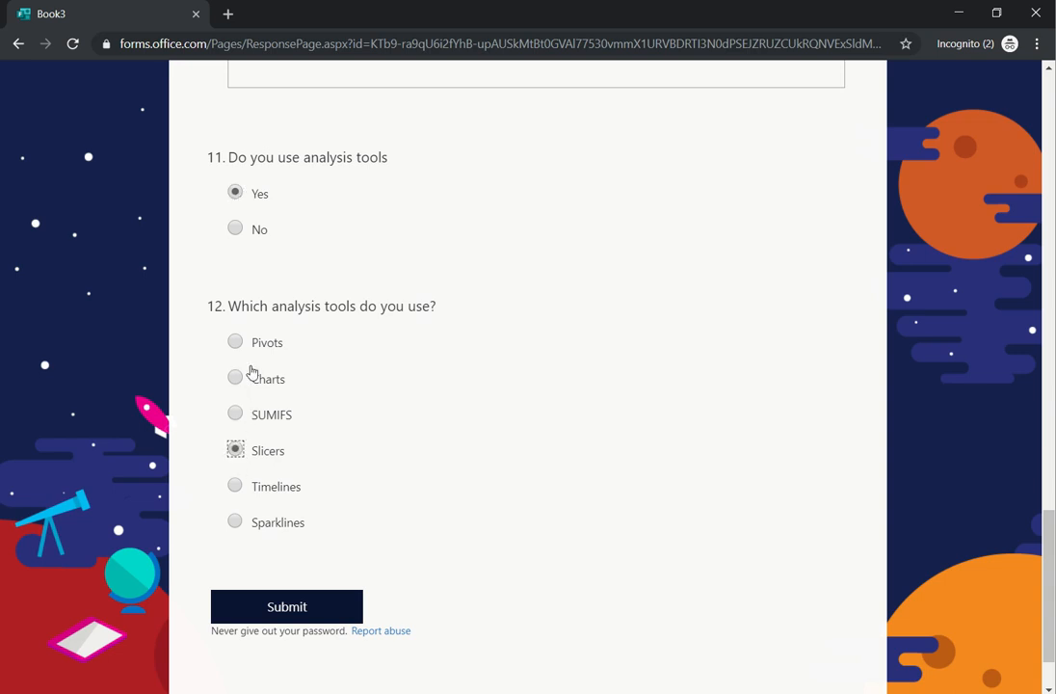
pyautogui.moveTo(277, 396)
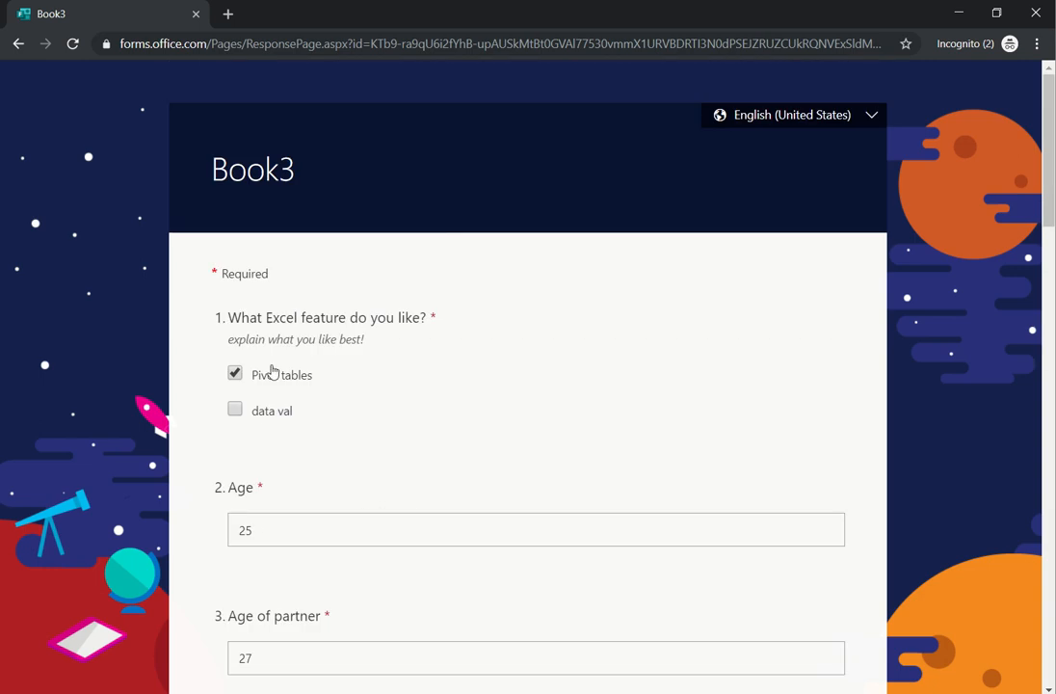
pyautogui.moveTo(419, 203)
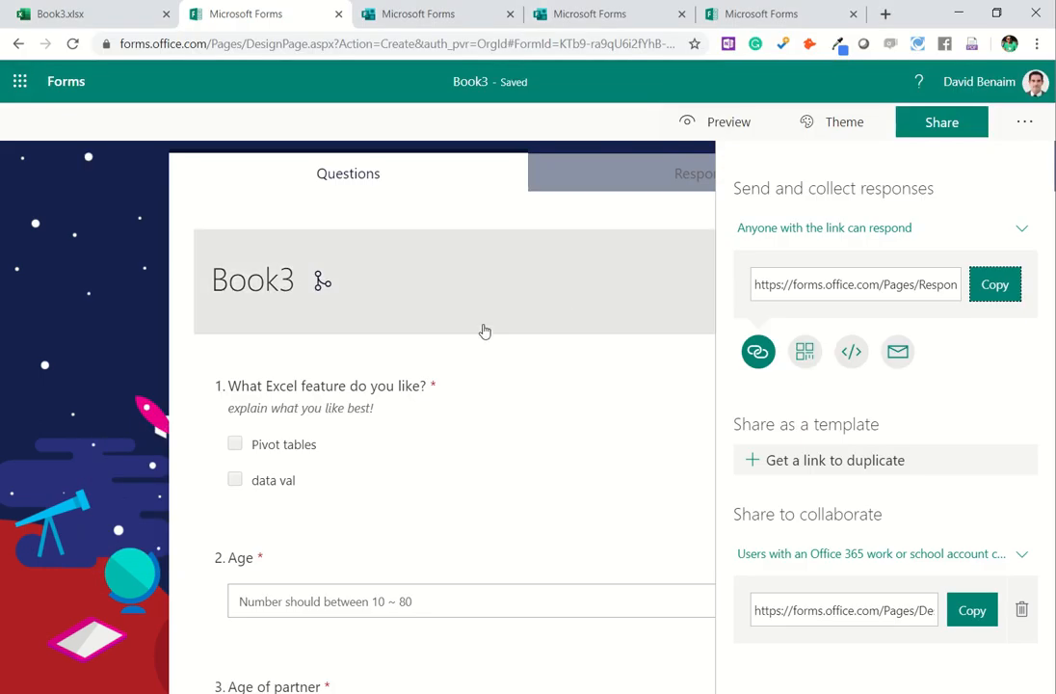
# Step: Retitle the form 'Excel feedback' and close the Share pane
pyautogui.click(252, 279)
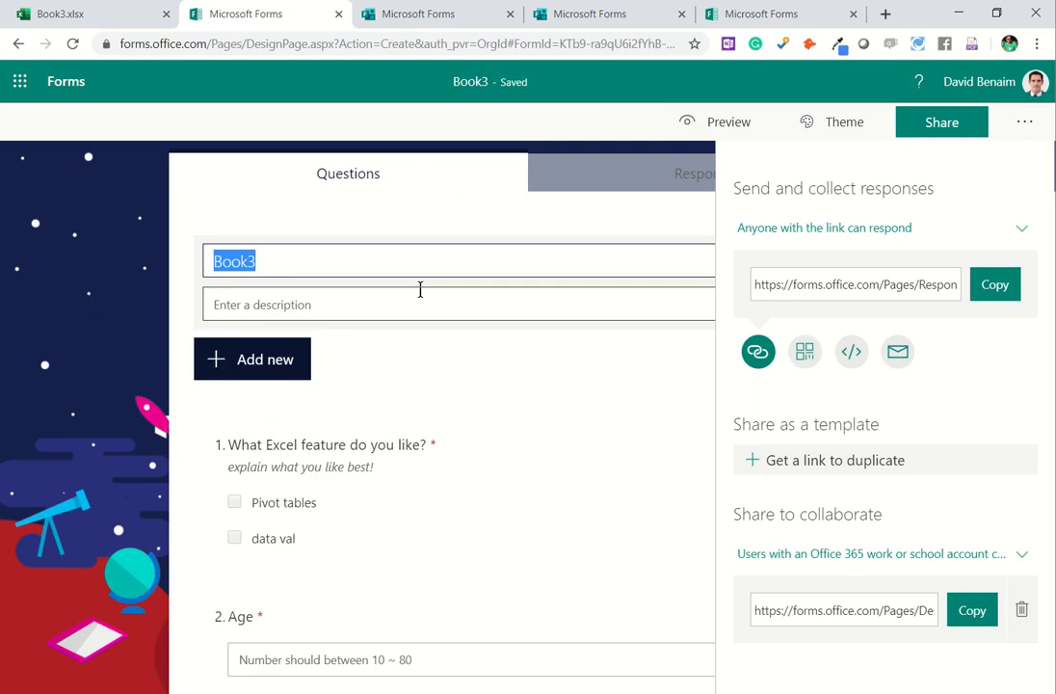
pyautogui.write('Excel')
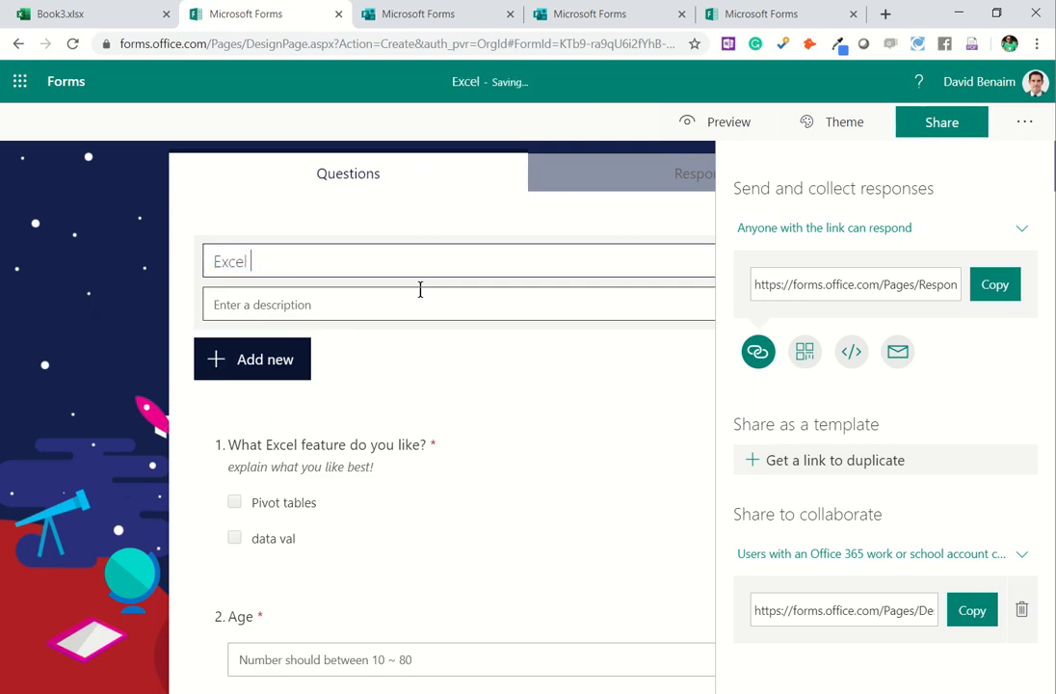
pyautogui.write('feedback')
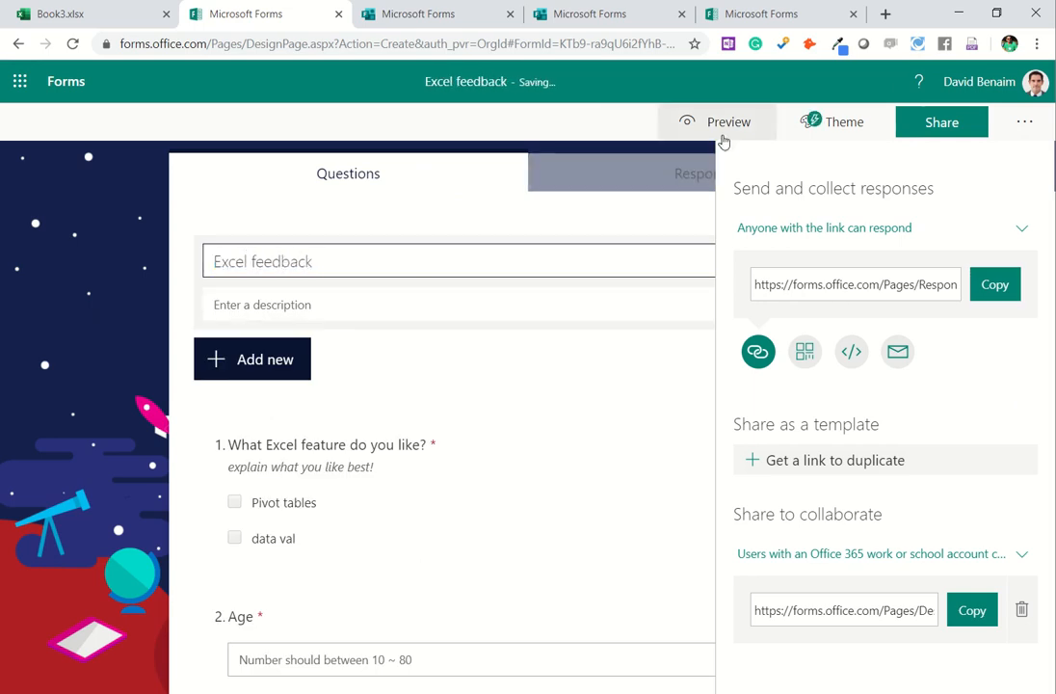
pyautogui.click(942, 121)
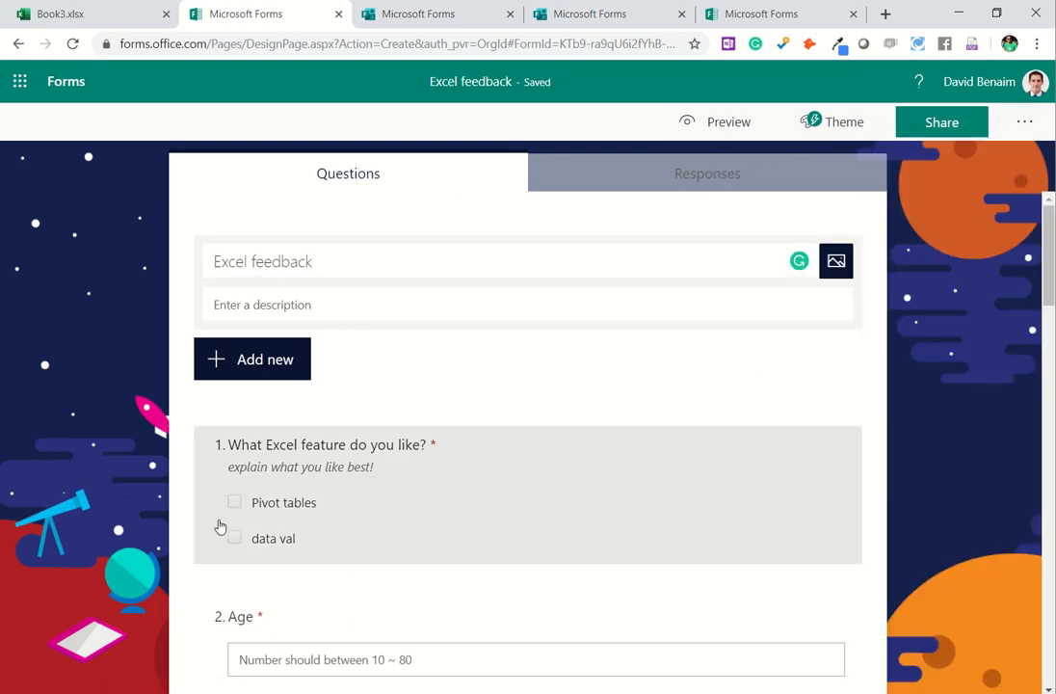
pyautogui.scroll(-3)
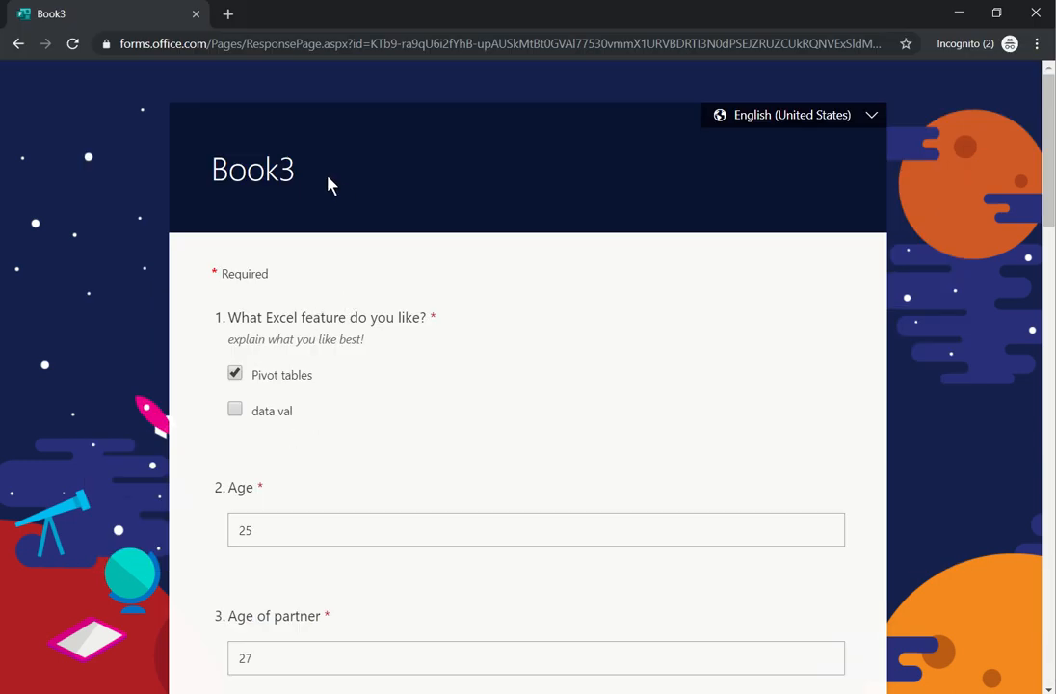
# Step: Change the analysis tool answer to Sparklines and submit the test response
pyautogui.scroll(-3)
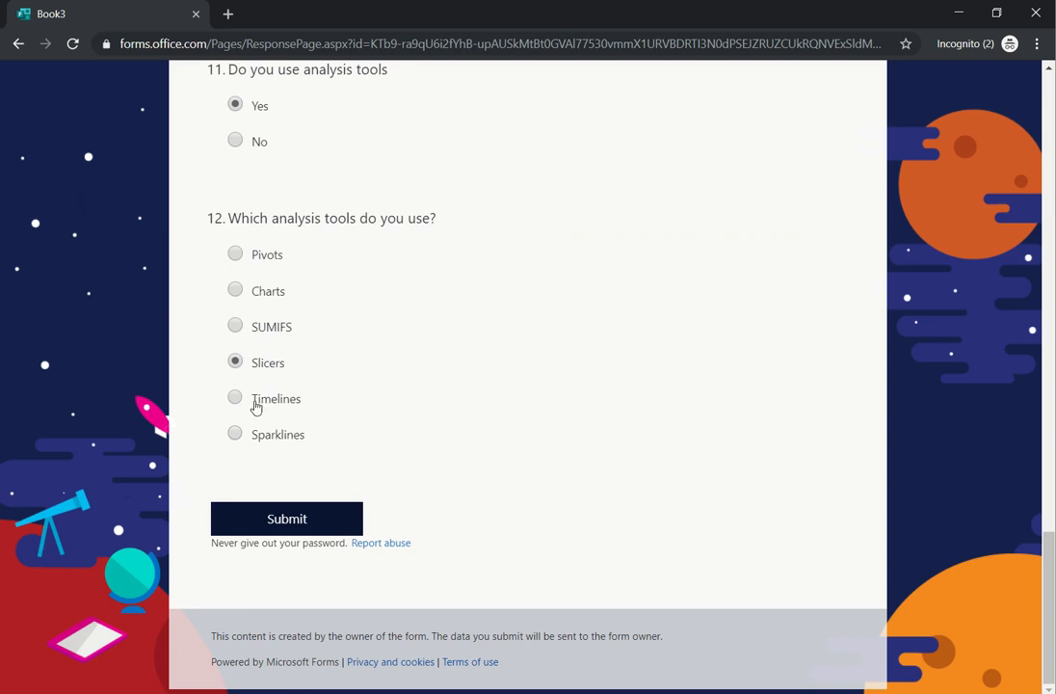
pyautogui.click(235, 433)
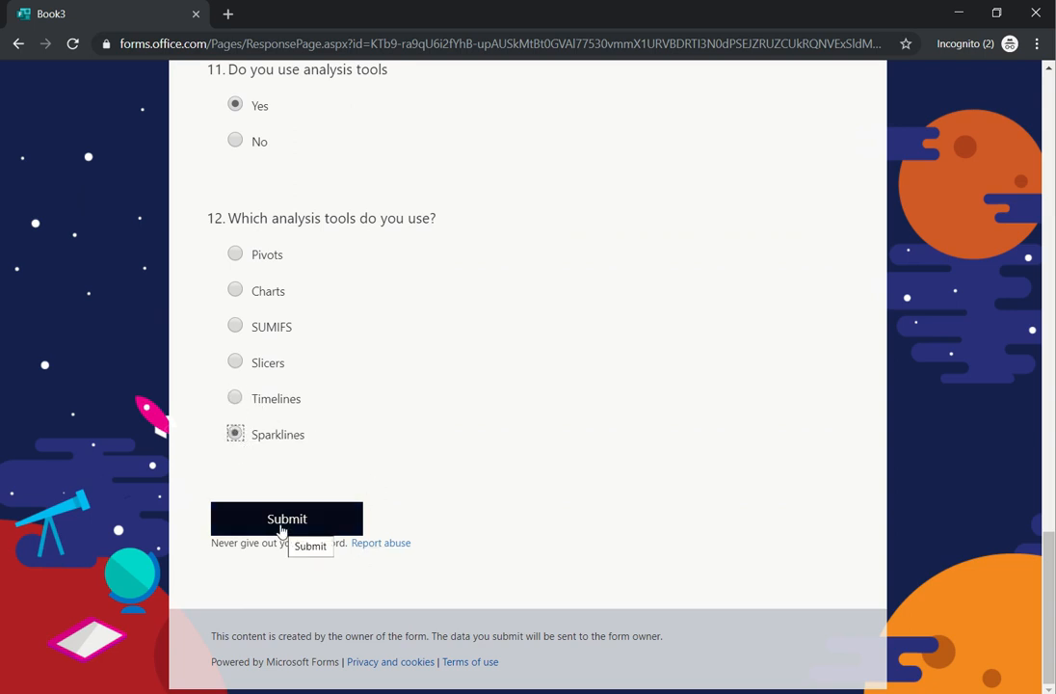
pyautogui.click(286, 518)
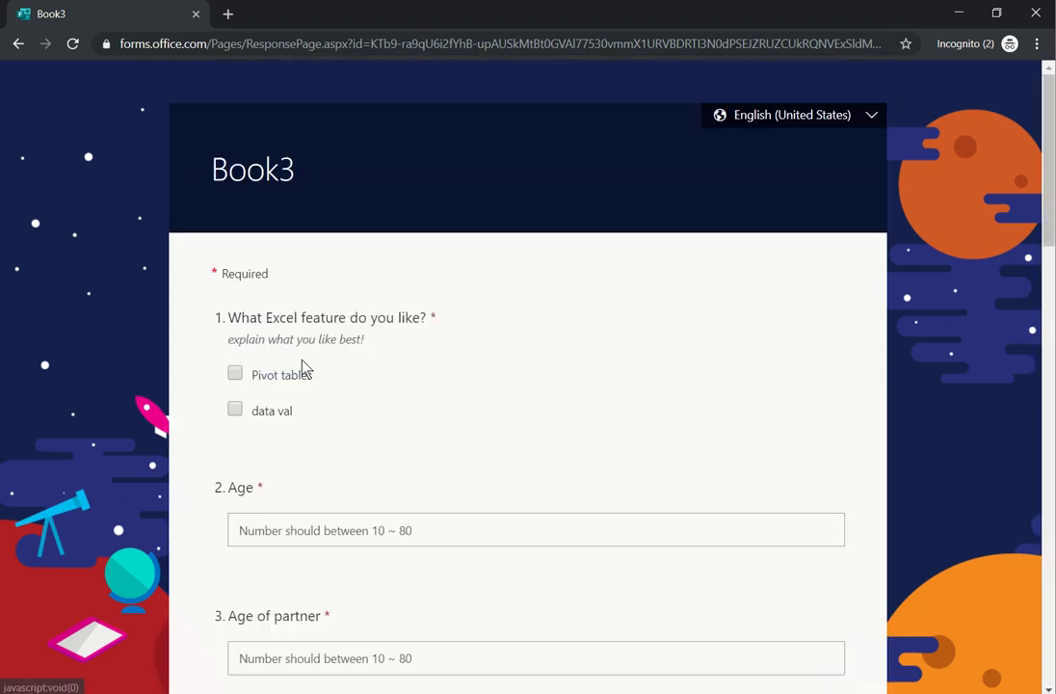
pyautogui.scroll(-3)
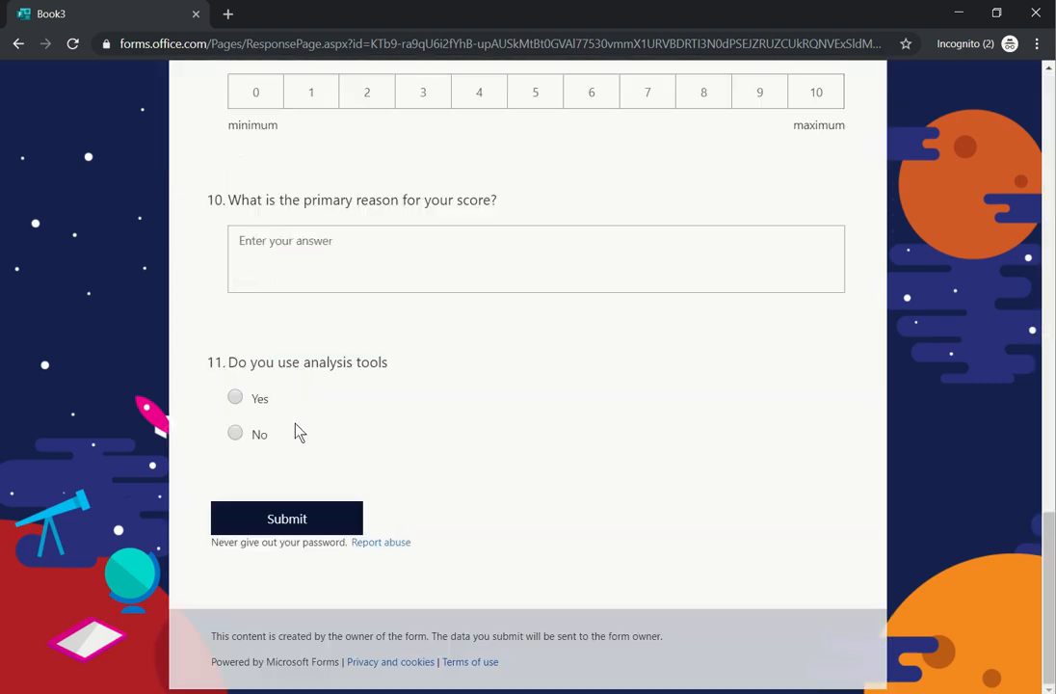
pyautogui.moveTo(236, 431)
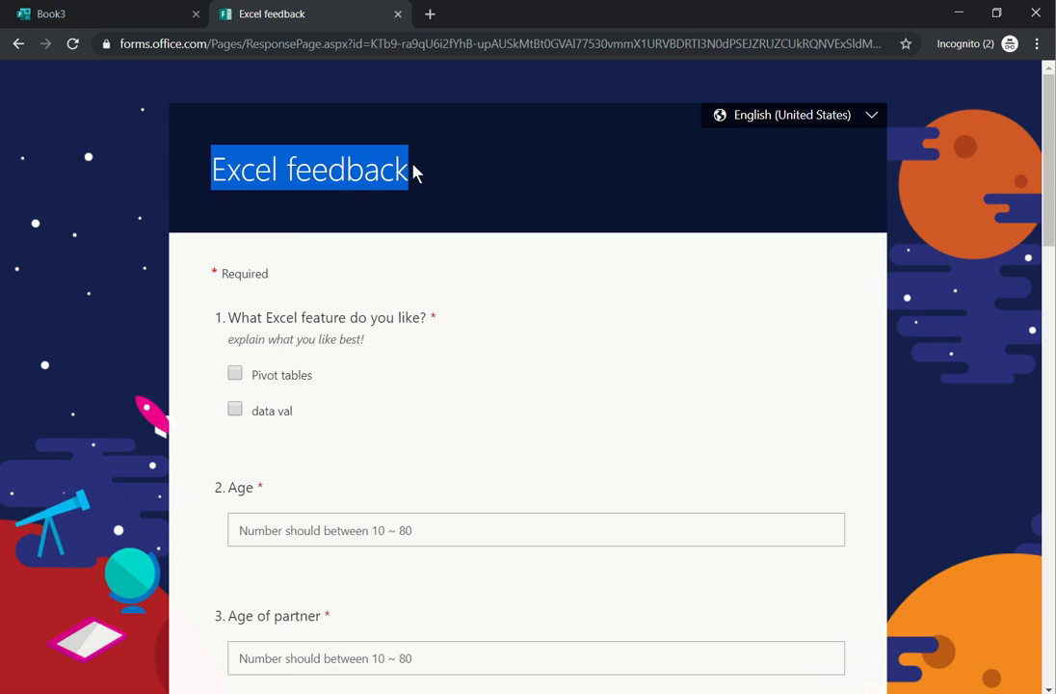
# Step: Fill a second response with Pivot tables, text answers, and Yes to analysis tools
pyautogui.click(234, 373)
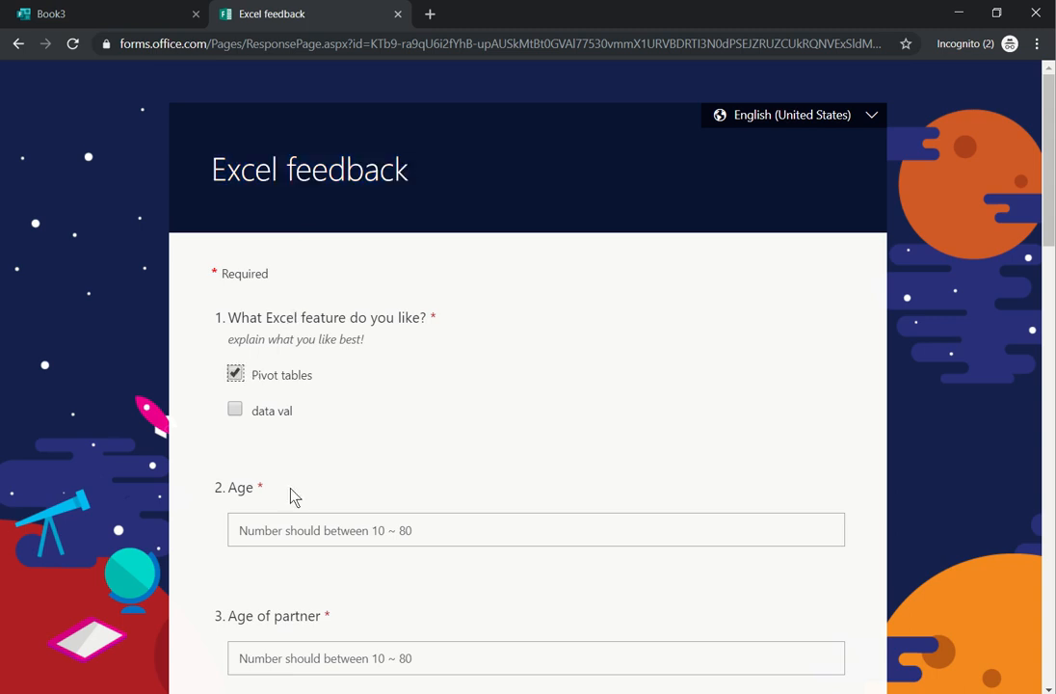
pyautogui.scroll(-3)
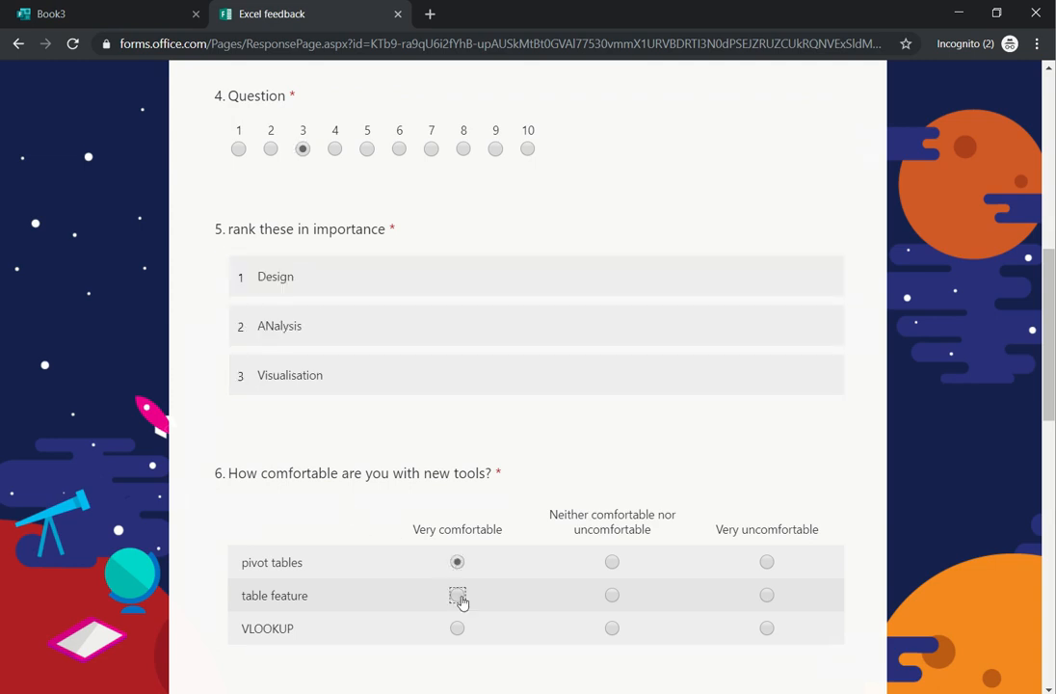
pyautogui.scroll(-3)
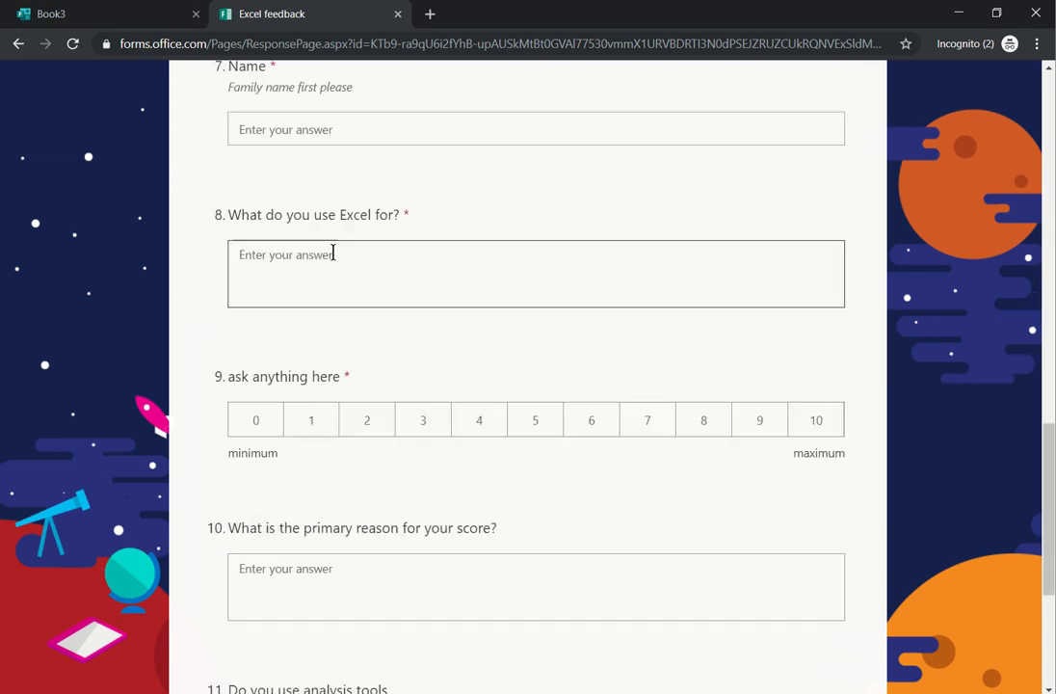
pyautogui.write('sdfd')
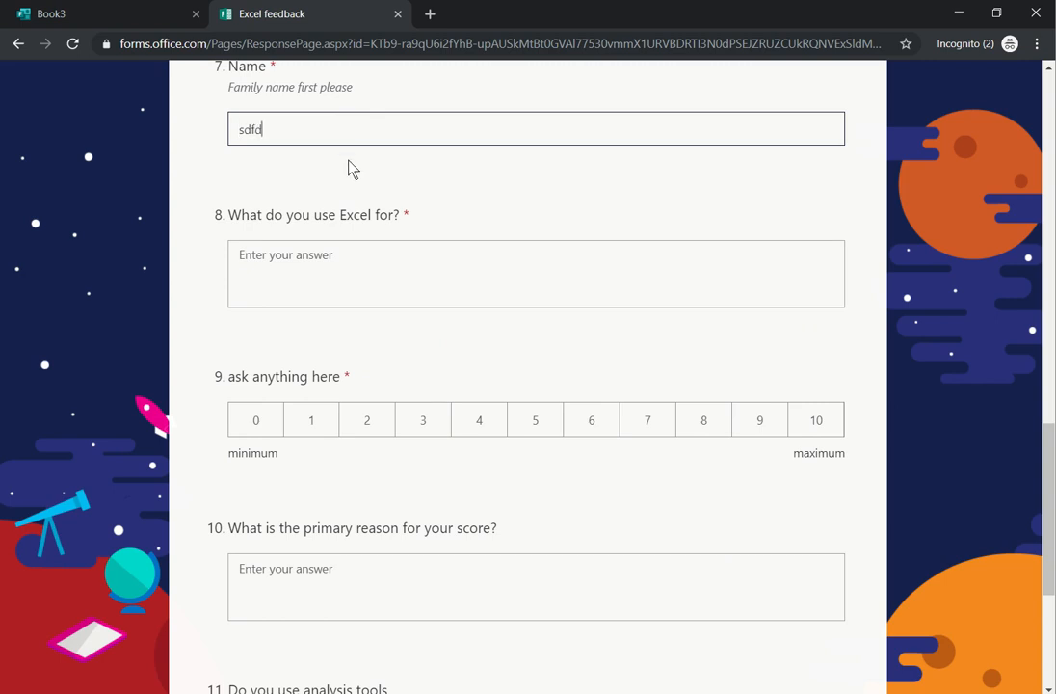
pyautogui.write('dsf df')
pyautogui.click(535, 587)
pyautogui.write('dsfe')
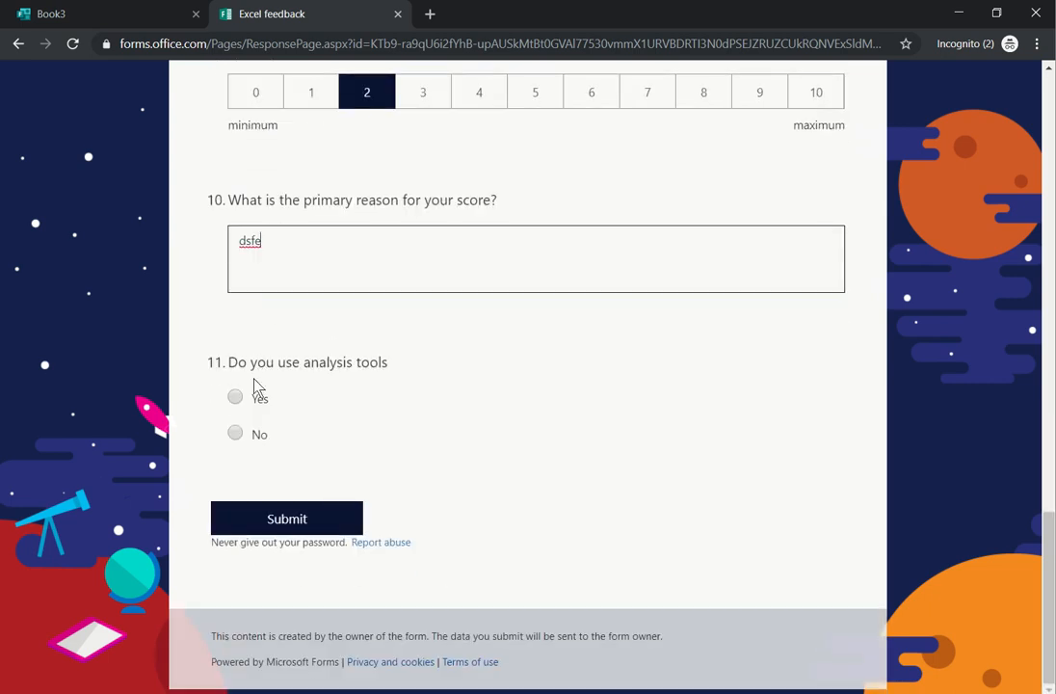
pyautogui.click(235, 396)
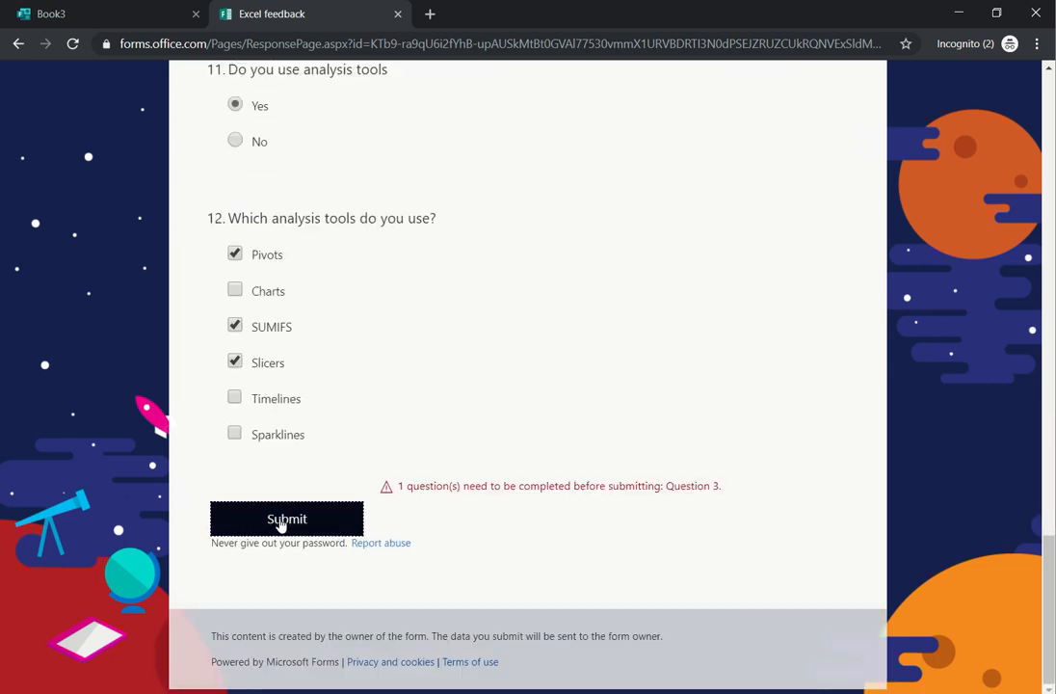
# Step: Submit, add the missing partner age 3, and resubmit the response
pyautogui.click(287, 518)
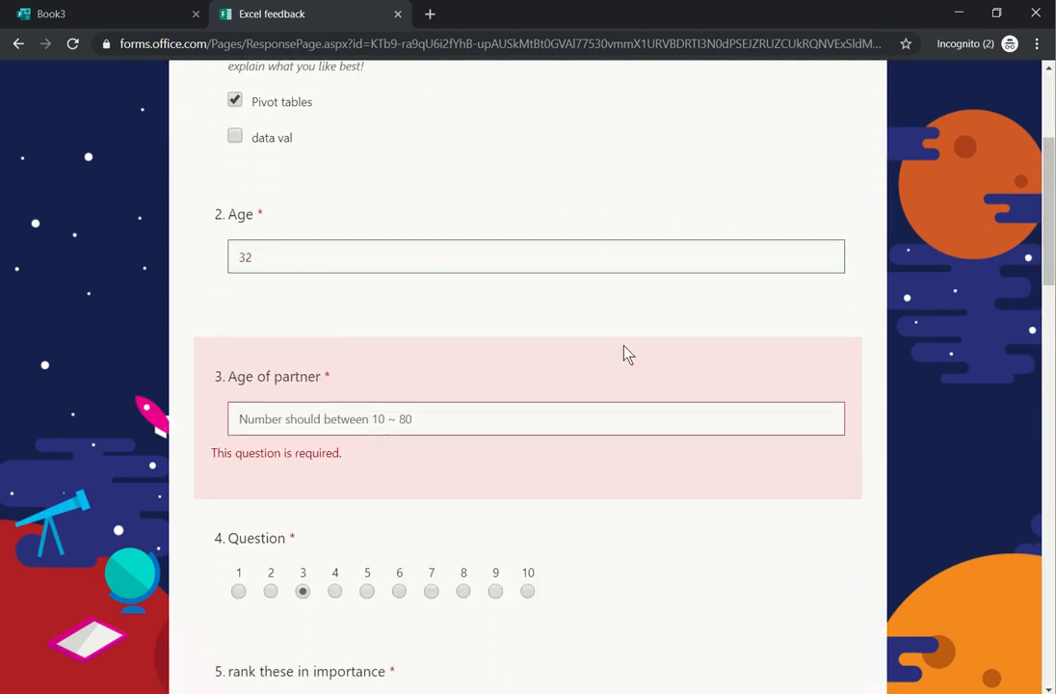
pyautogui.write('3')
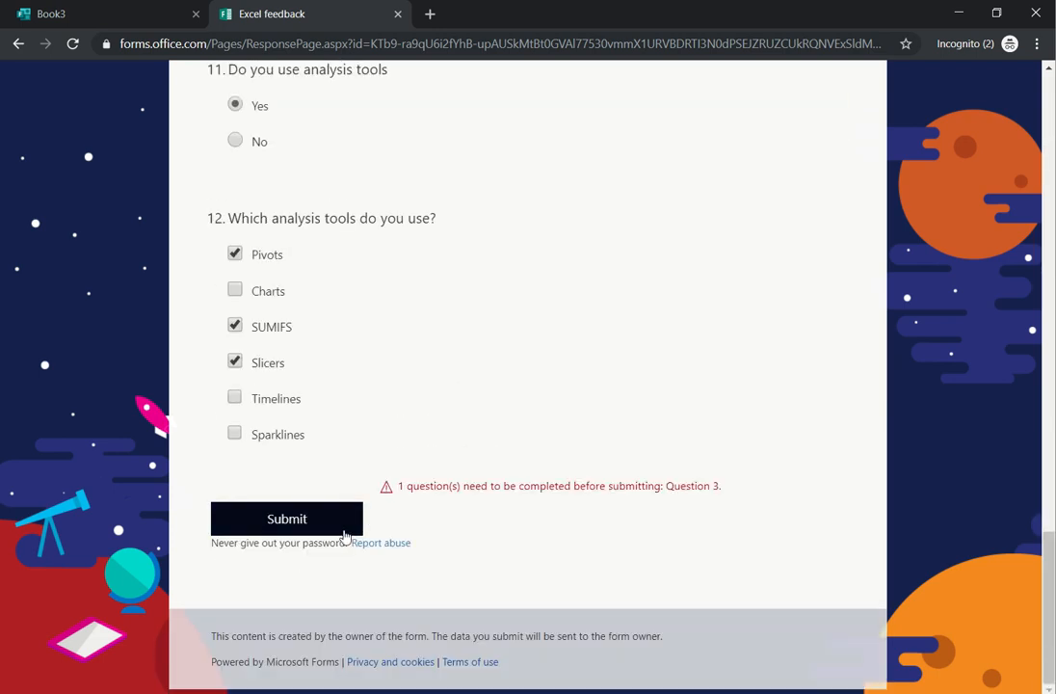
pyautogui.click(286, 519)
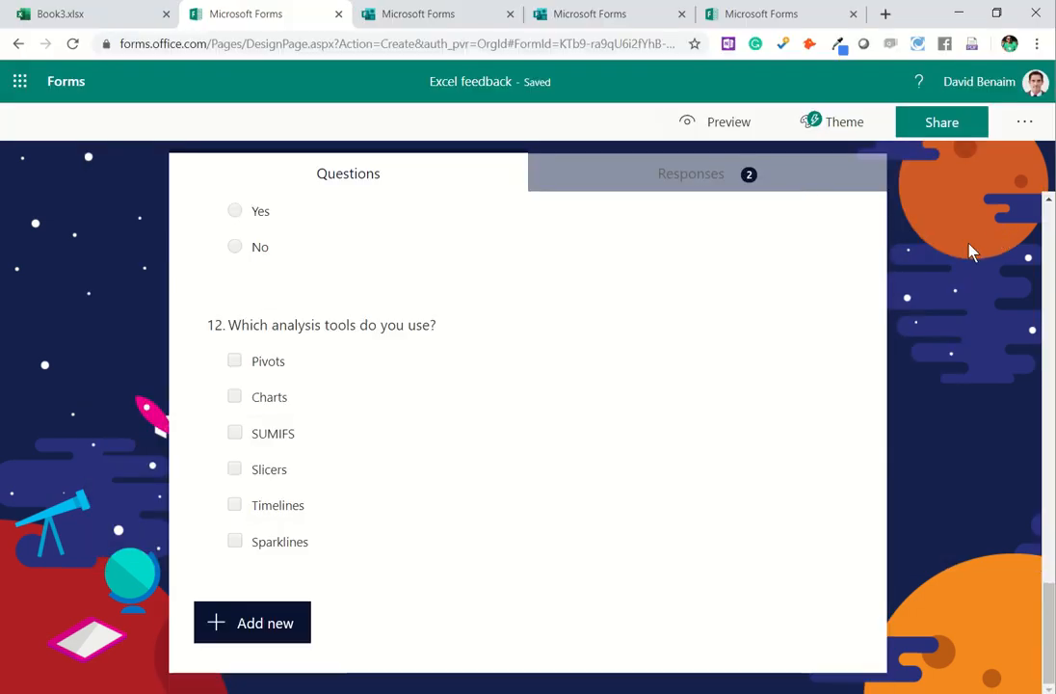
# Step: Browse the Responses summary charts for the two Excel feedback submissions
pyautogui.click(691, 173)
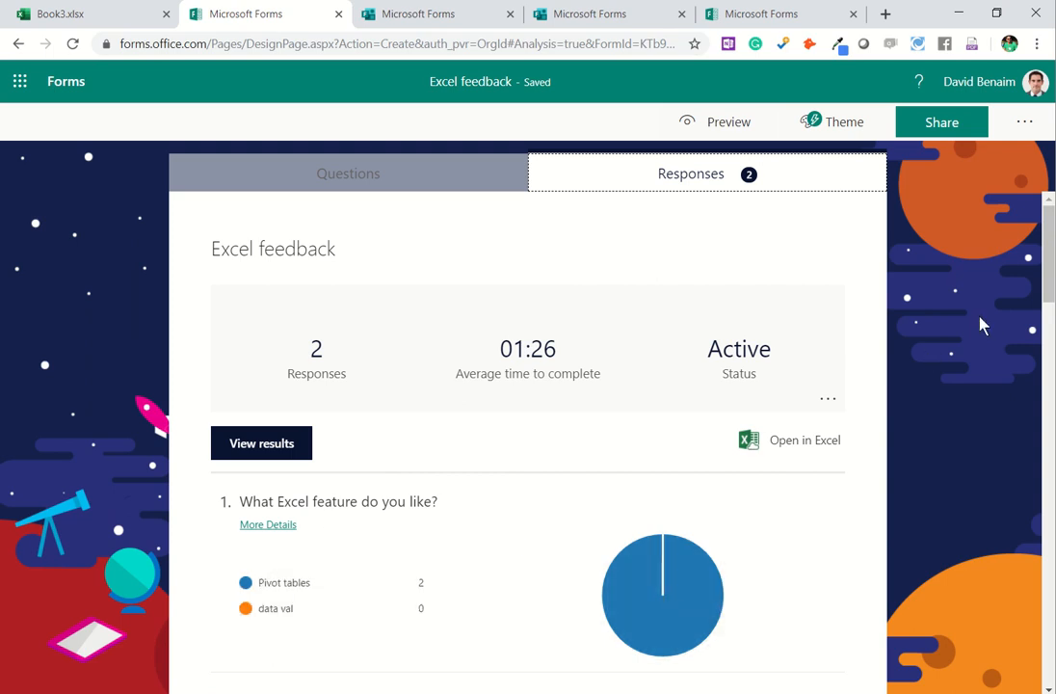
pyautogui.scroll(-3)
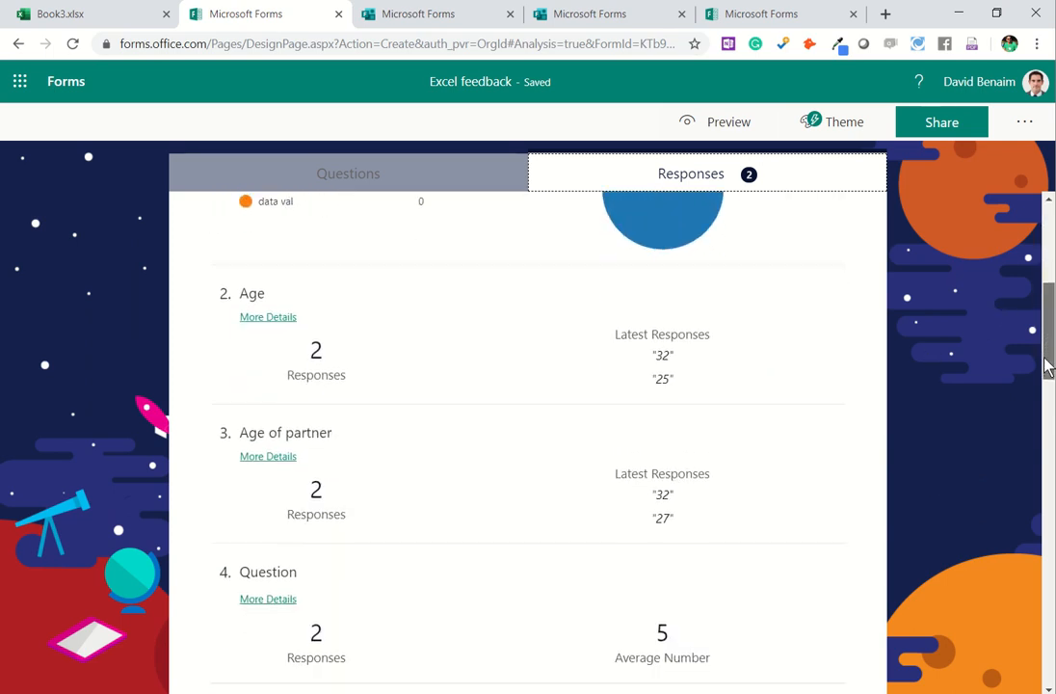
pyautogui.scroll(-3)
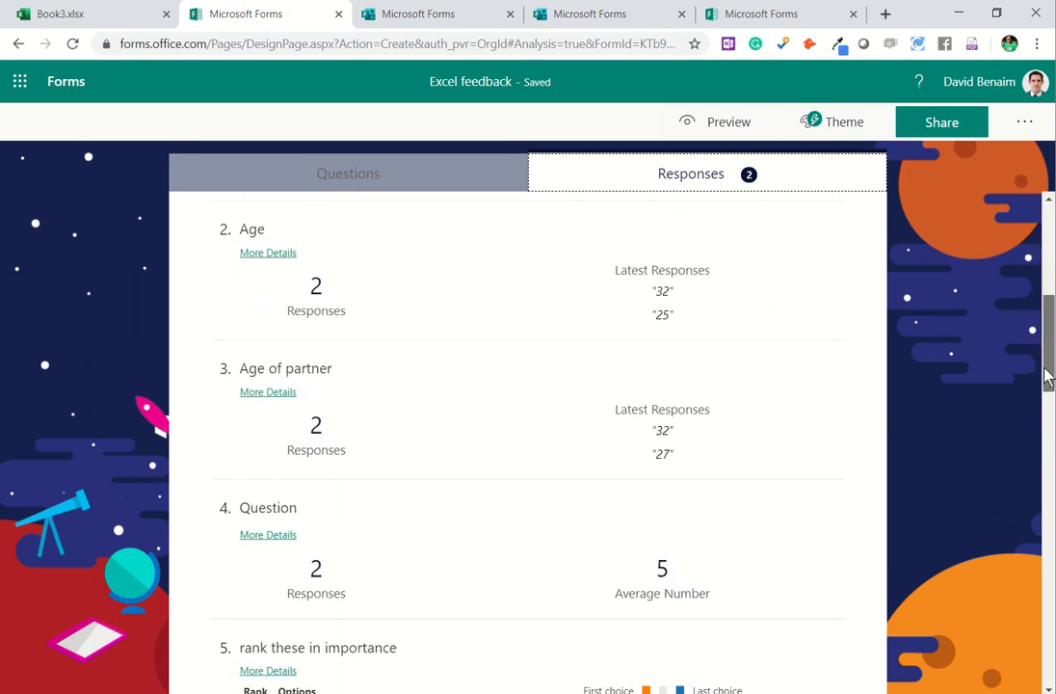
pyautogui.scroll(-3)
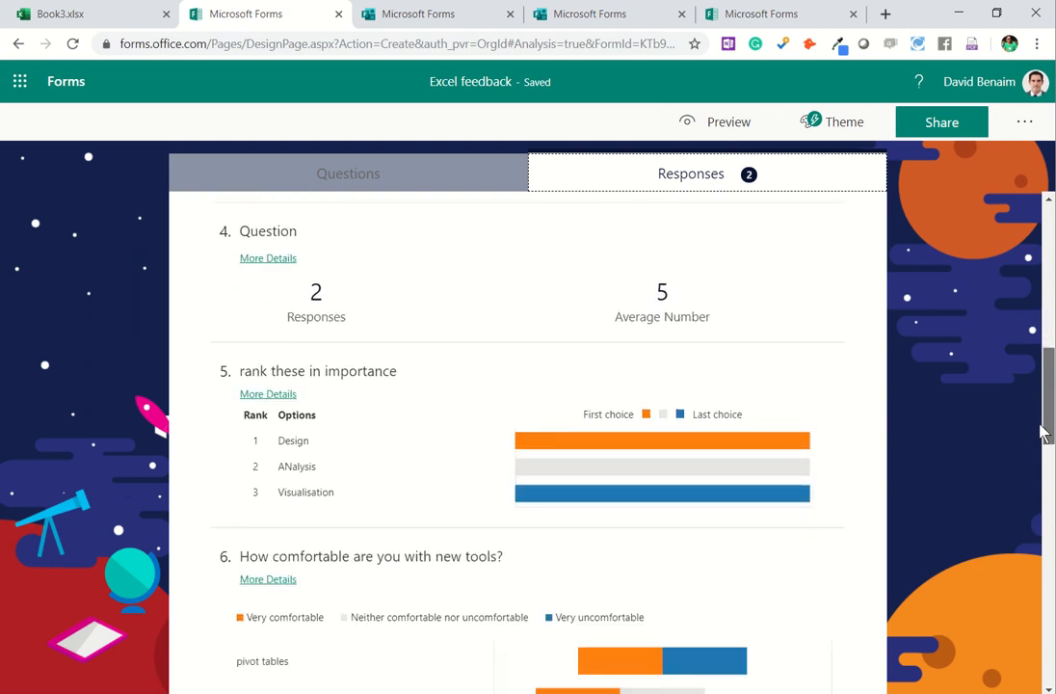
pyautogui.scroll(-3)
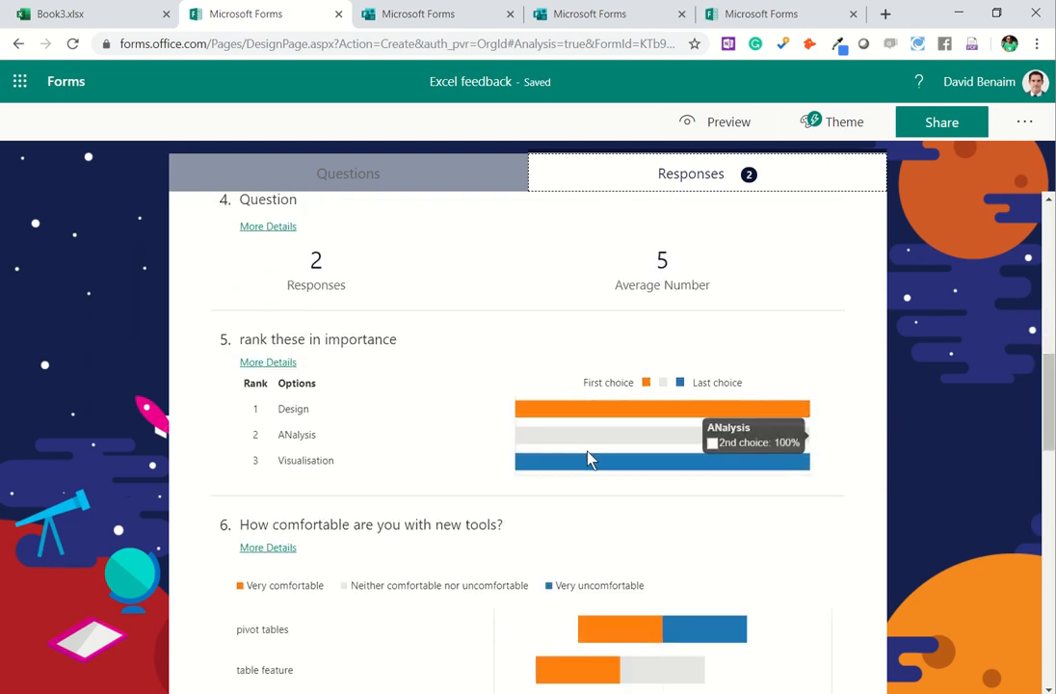
pyautogui.moveTo(589, 460)
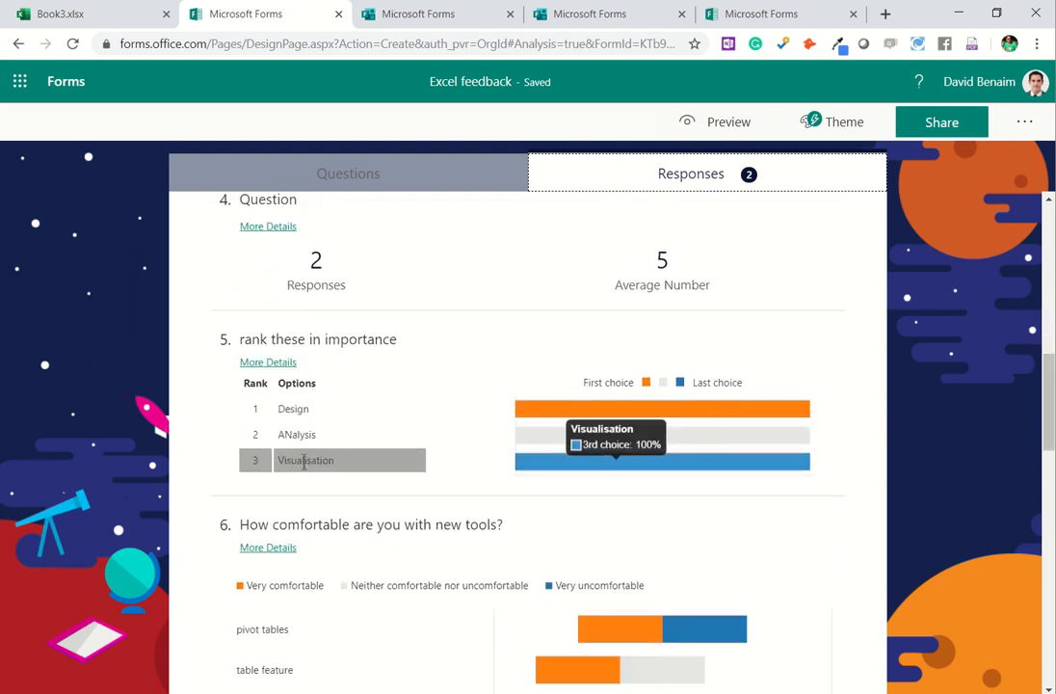
pyautogui.moveTo(385, 480)
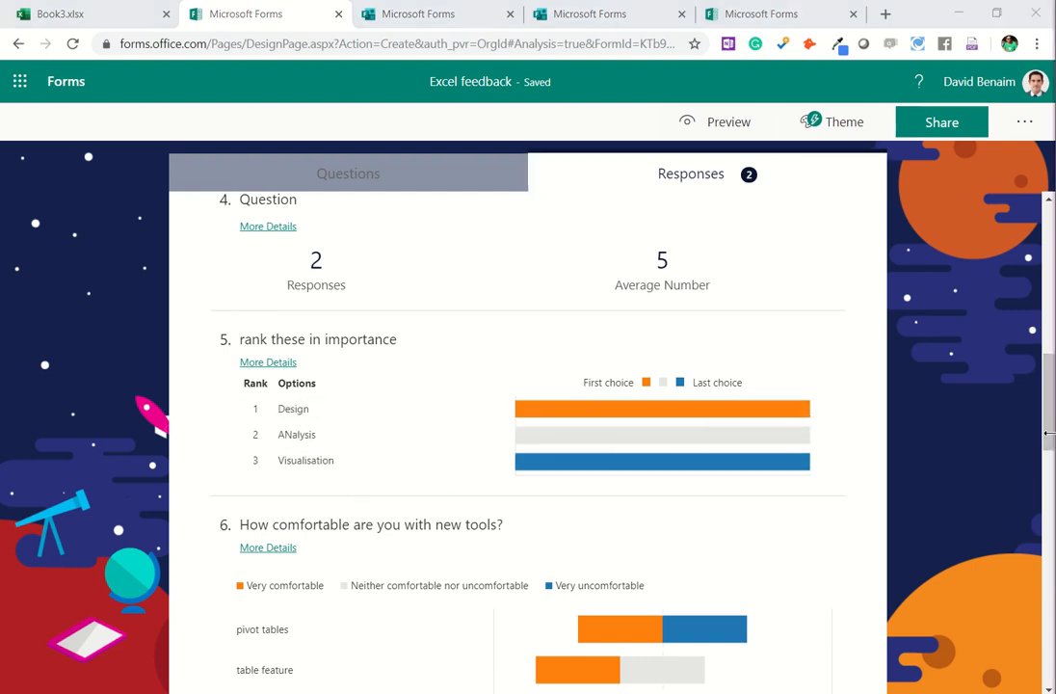
pyautogui.scroll(-3)
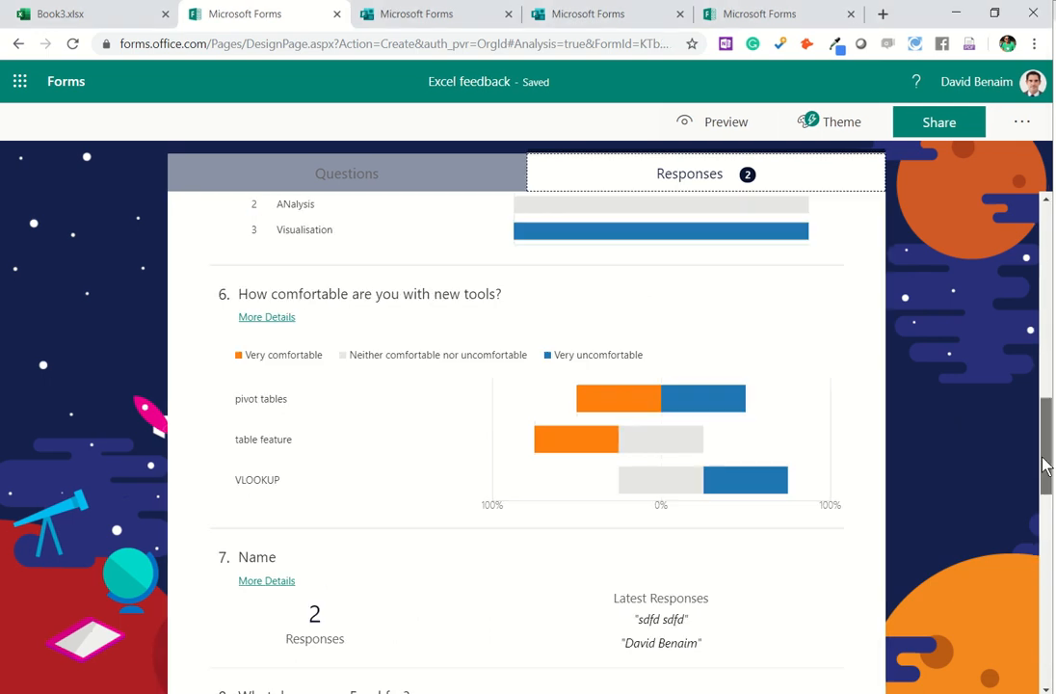
pyautogui.moveTo(574, 497)
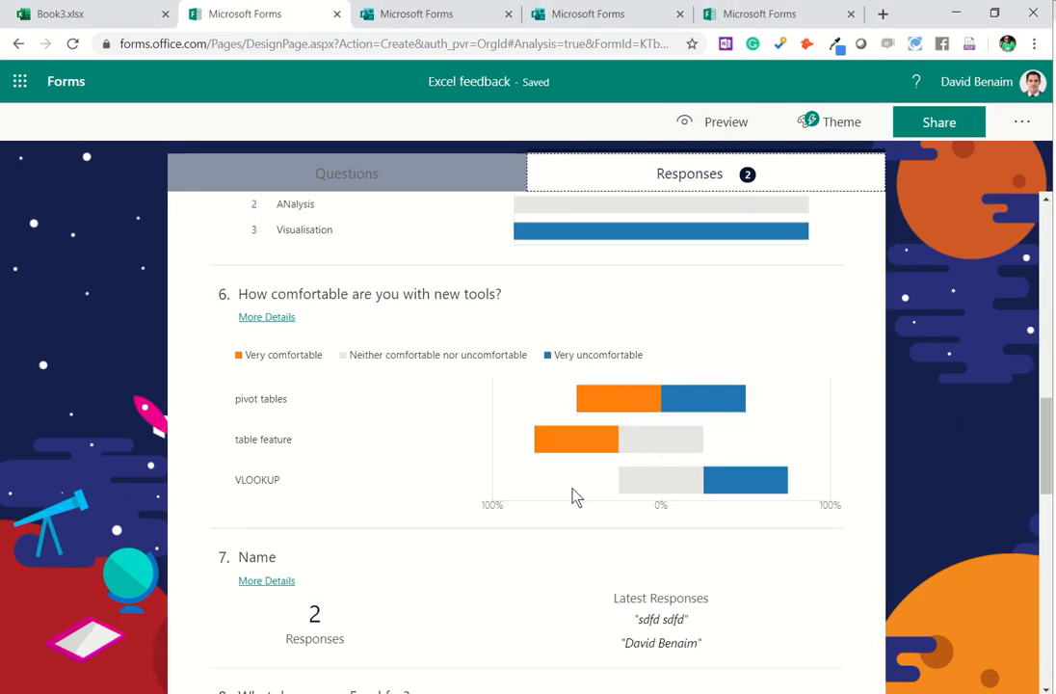
pyautogui.moveTo(694, 422)
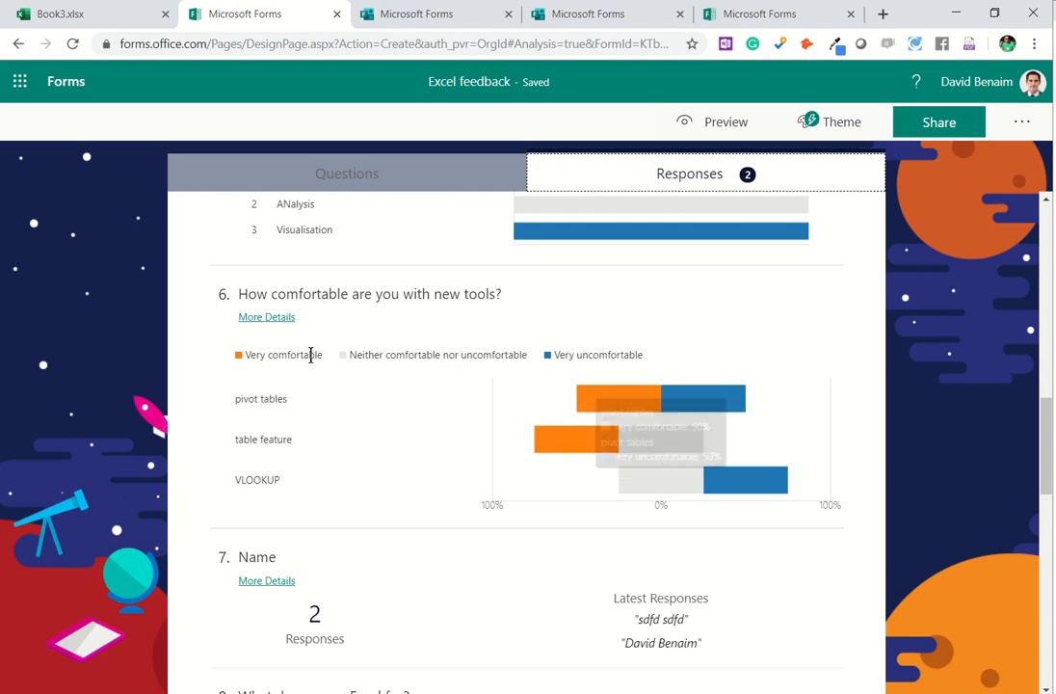
pyautogui.moveTo(869, 471)
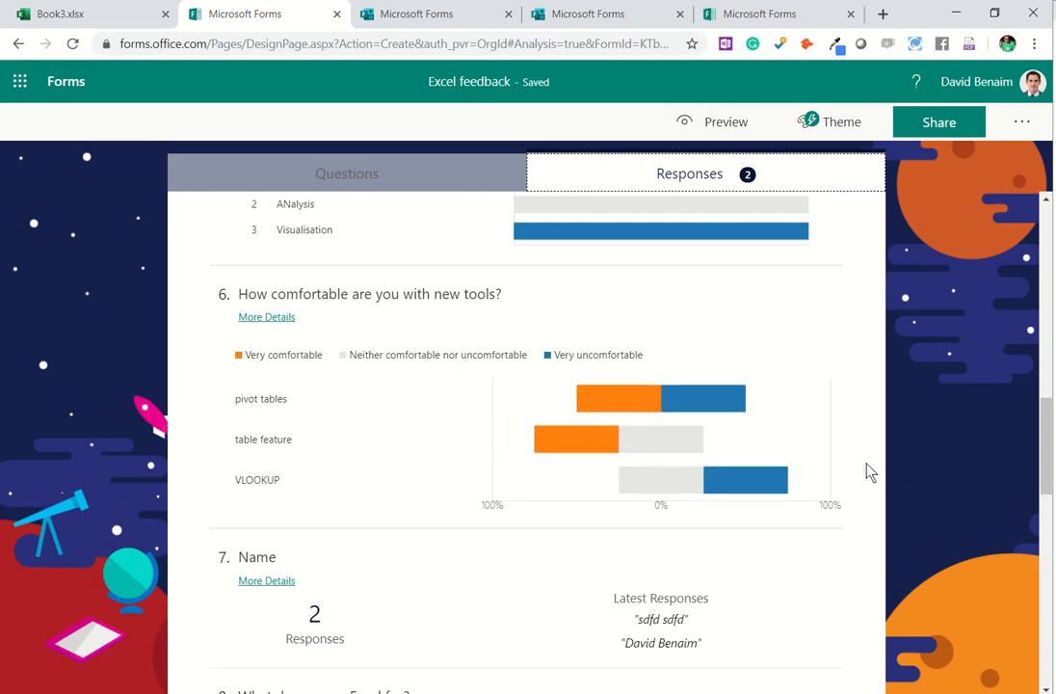
pyautogui.scroll(-3)
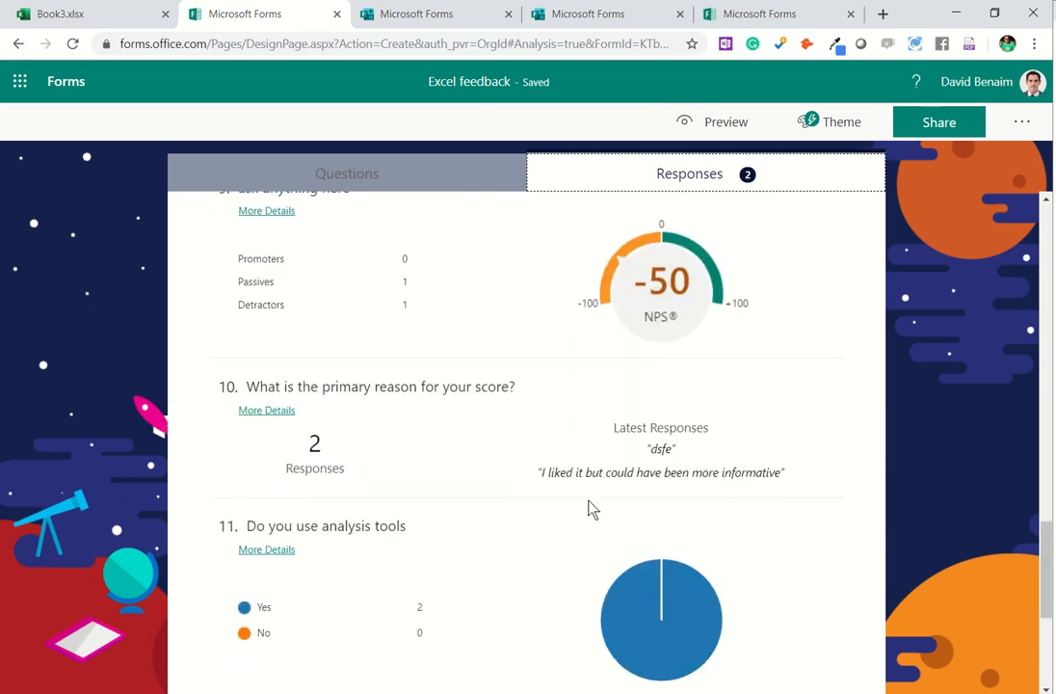
pyautogui.moveTo(722, 294)
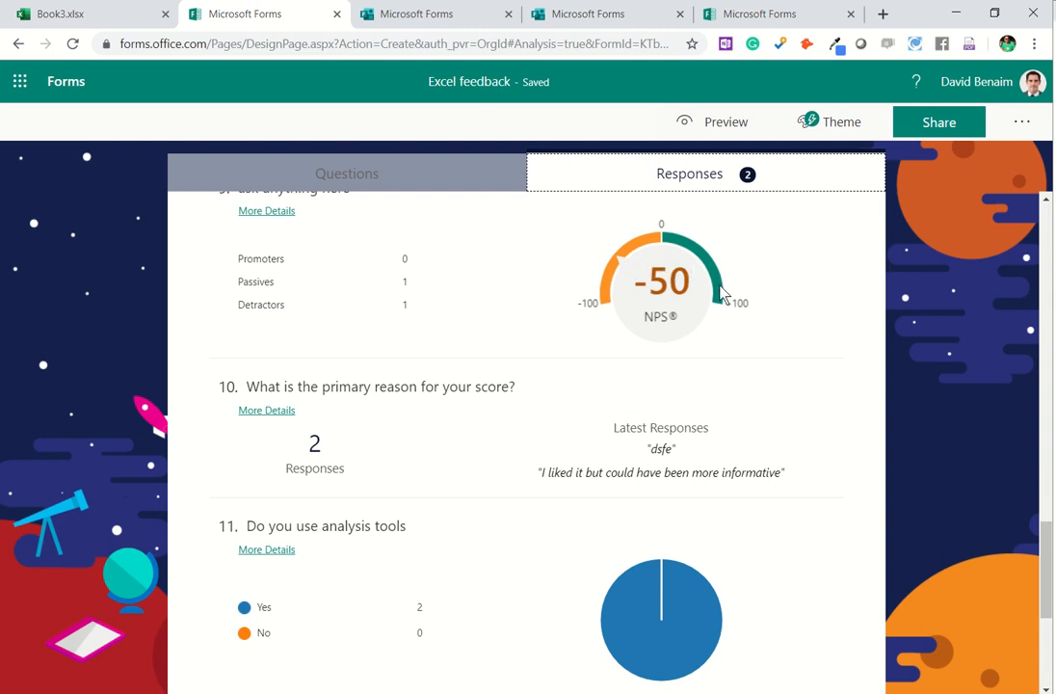
pyautogui.moveTo(616, 277)
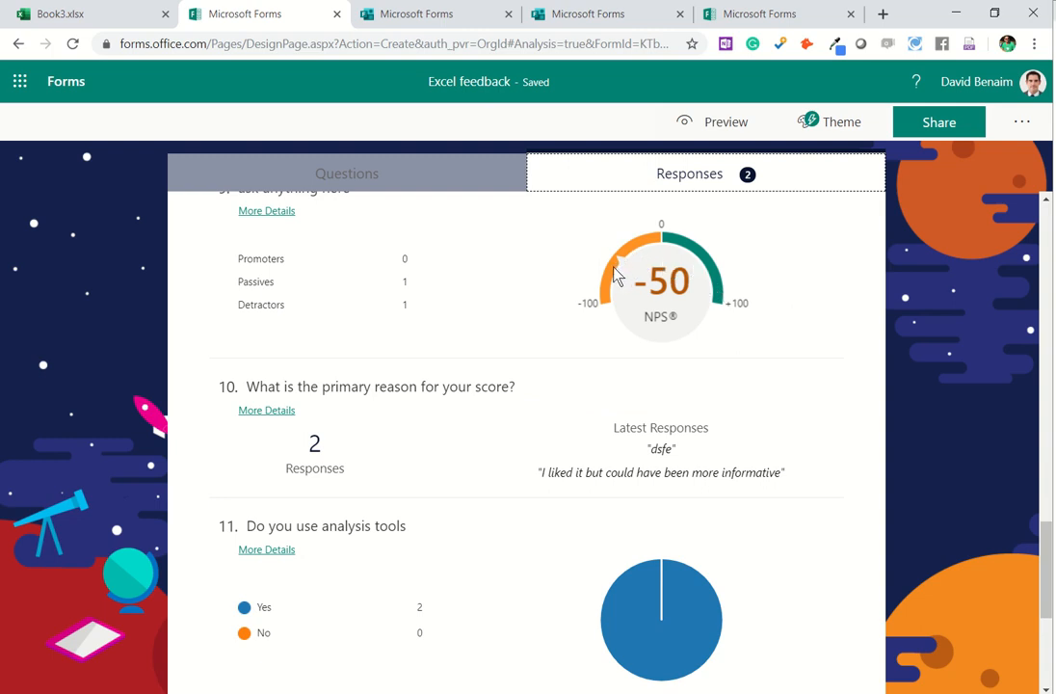
pyautogui.scroll(-3)
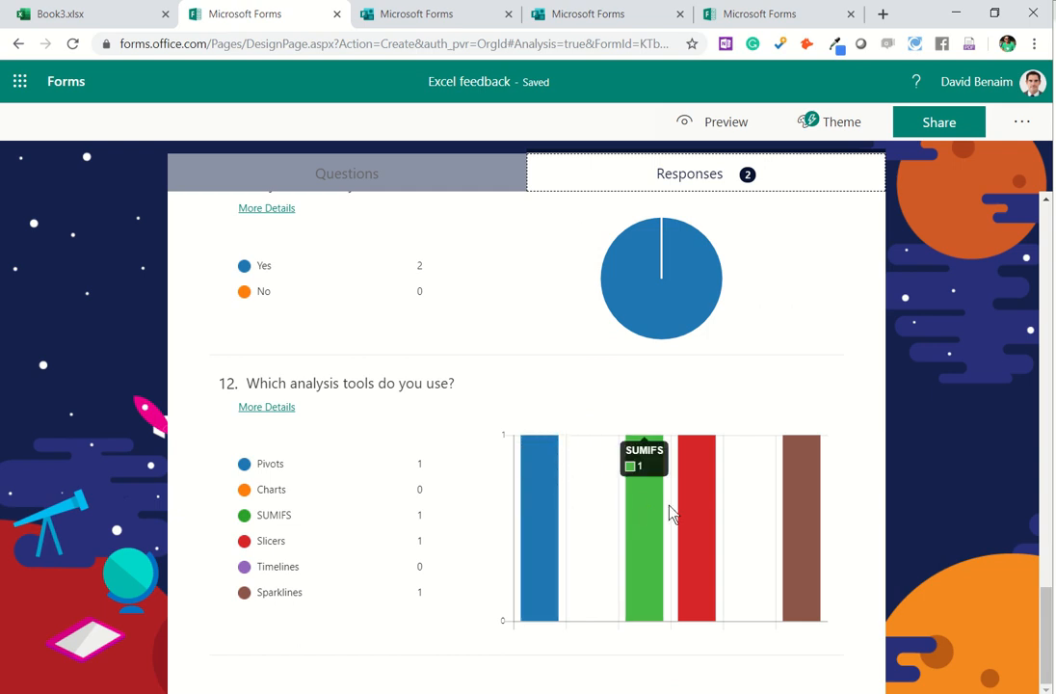
pyautogui.moveTo(487, 557)
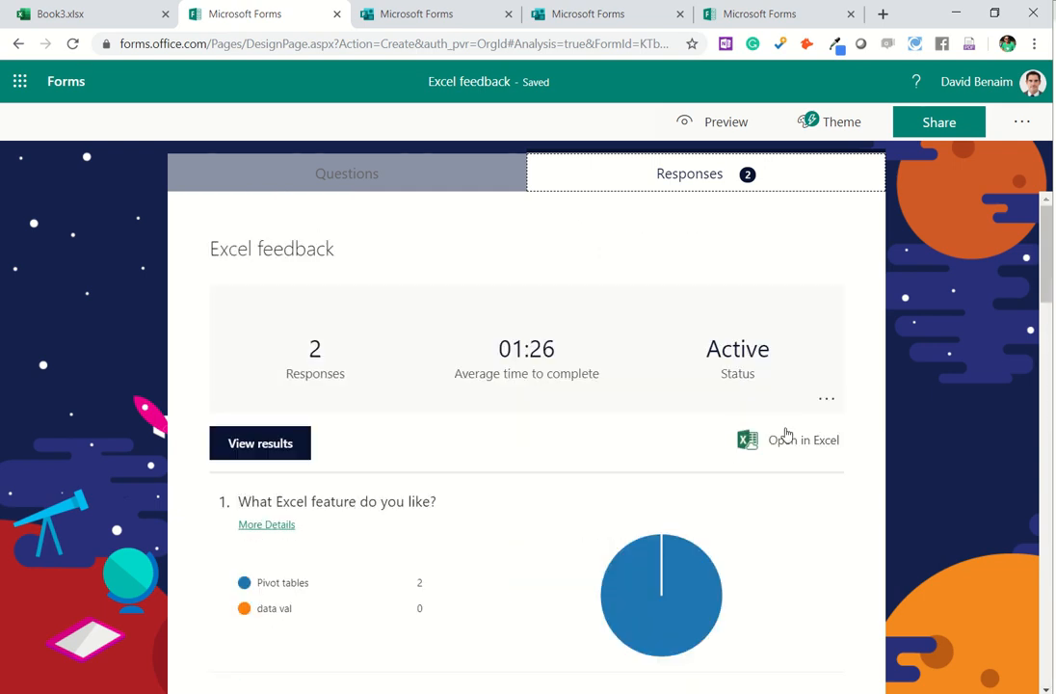
# Step: Open the responses in Excel Online and scroll across the Form1 response table
pyautogui.click(802, 440)
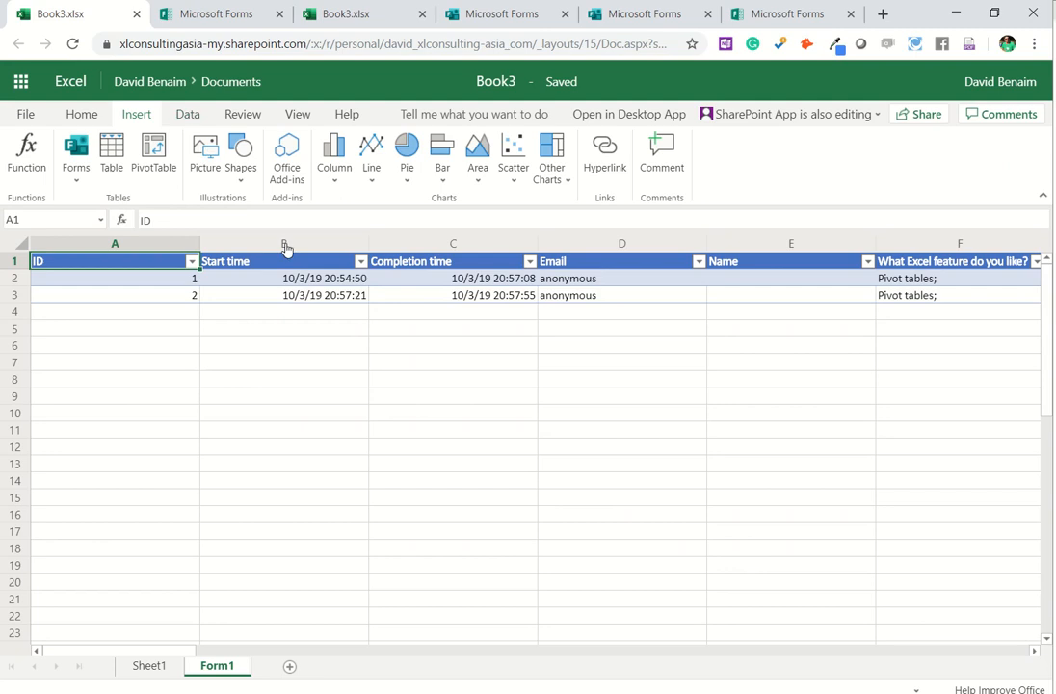
pyautogui.click(453, 295)
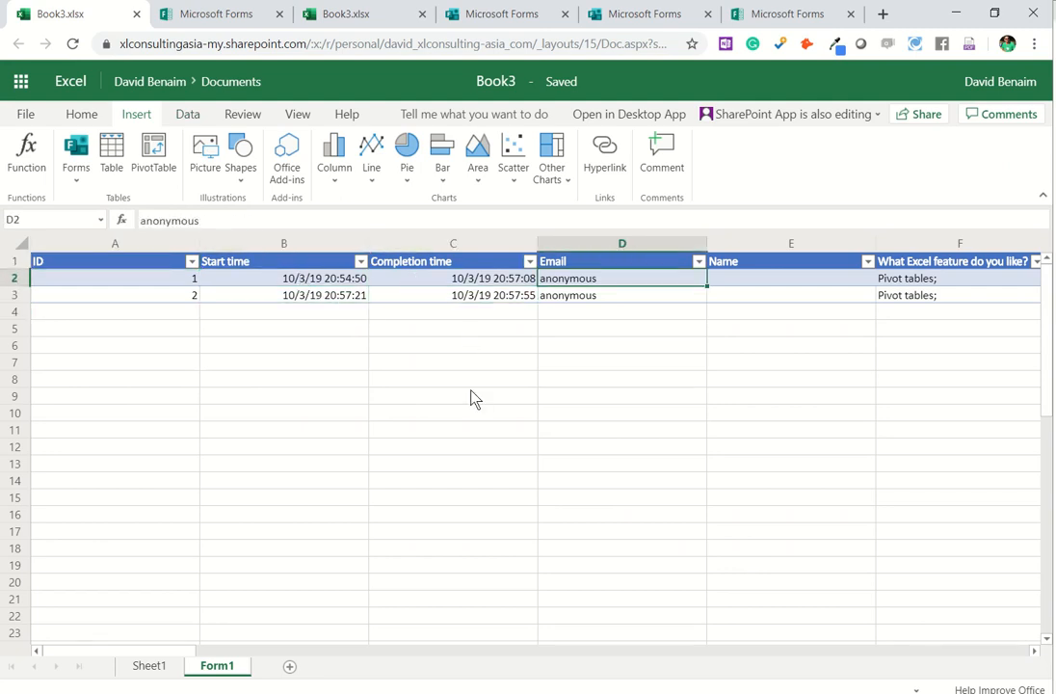
pyautogui.hscroll(3)
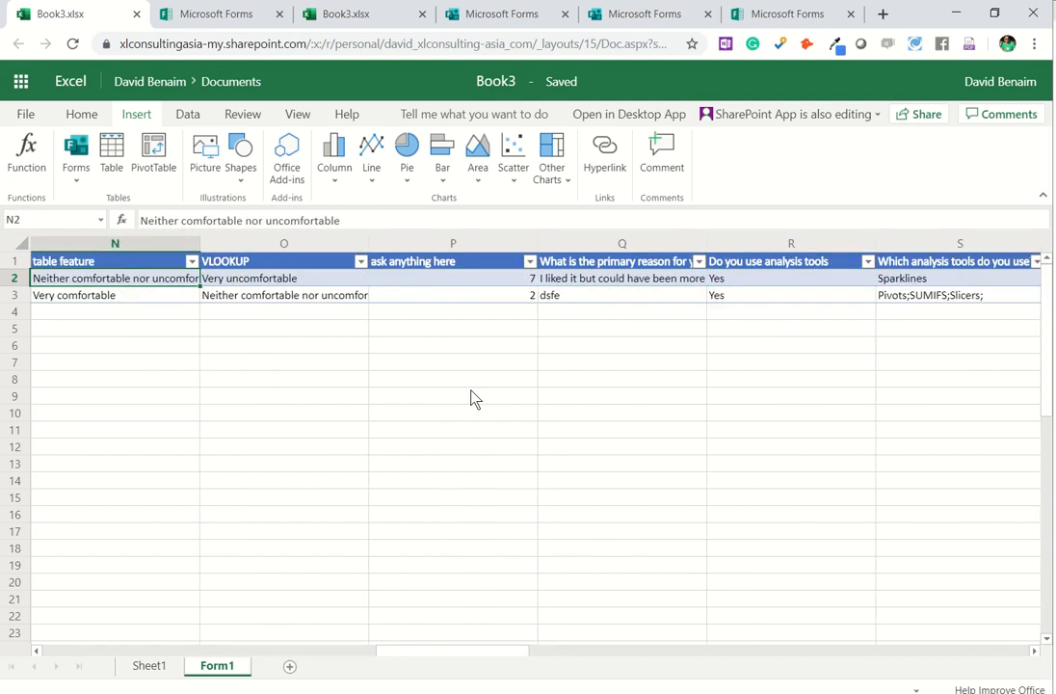
pyautogui.moveTo(366, 197)
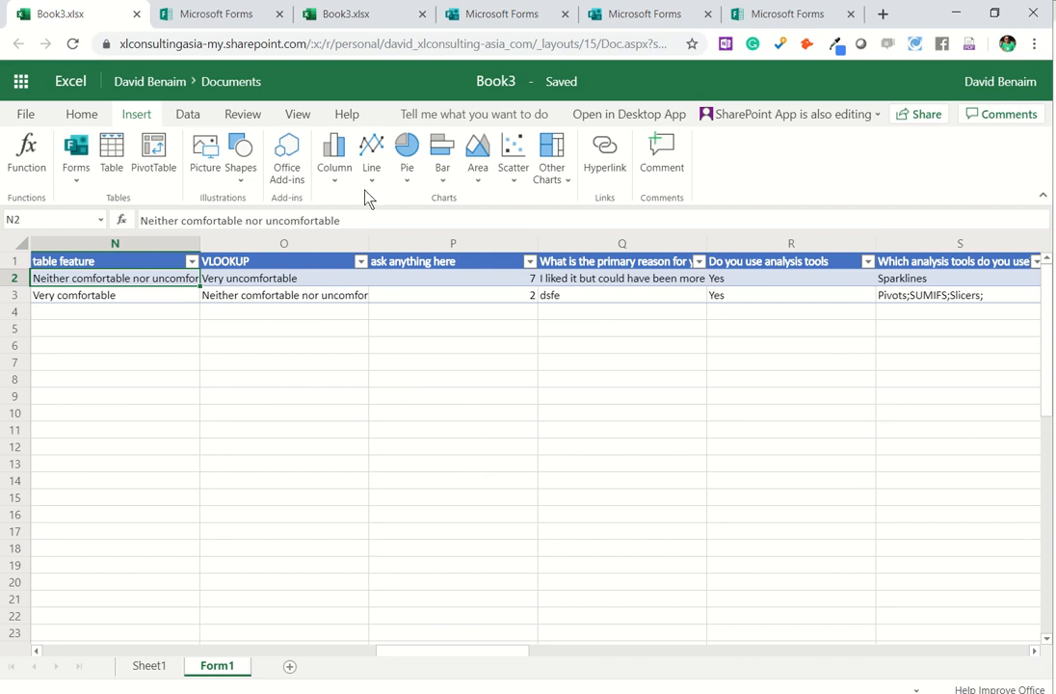
pyautogui.moveTo(279, 325)
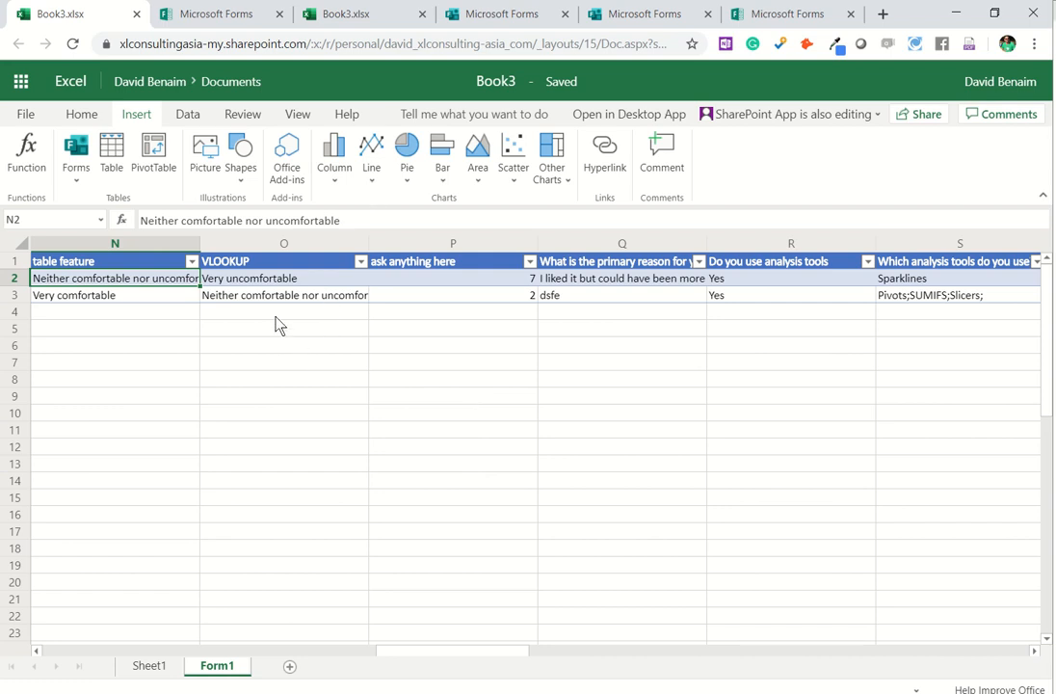
pyautogui.click(283, 311)
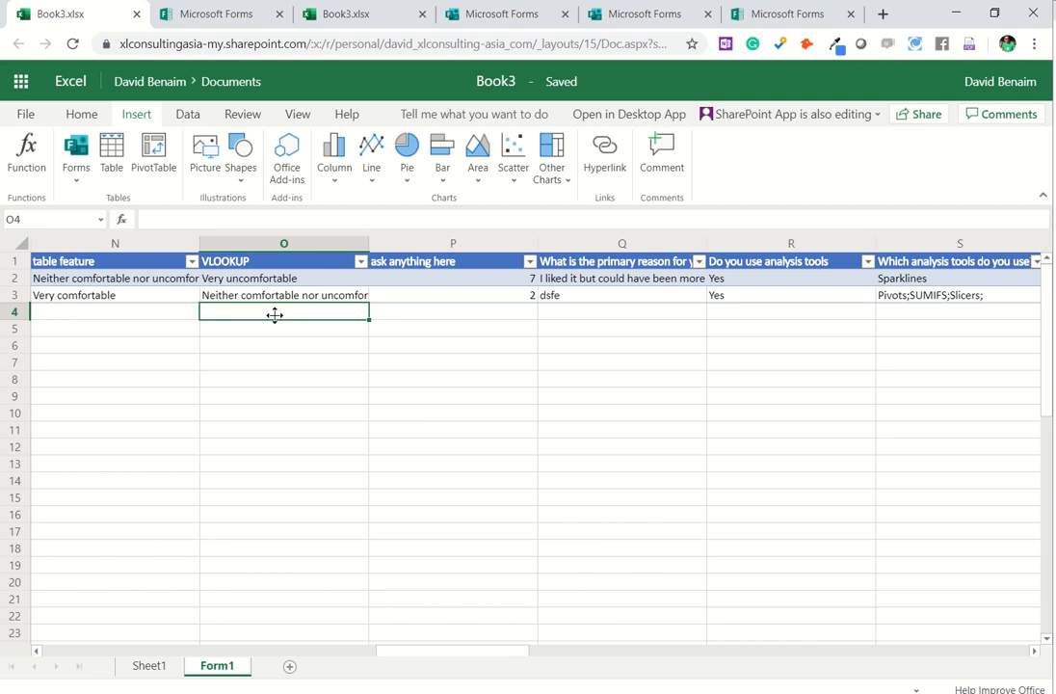